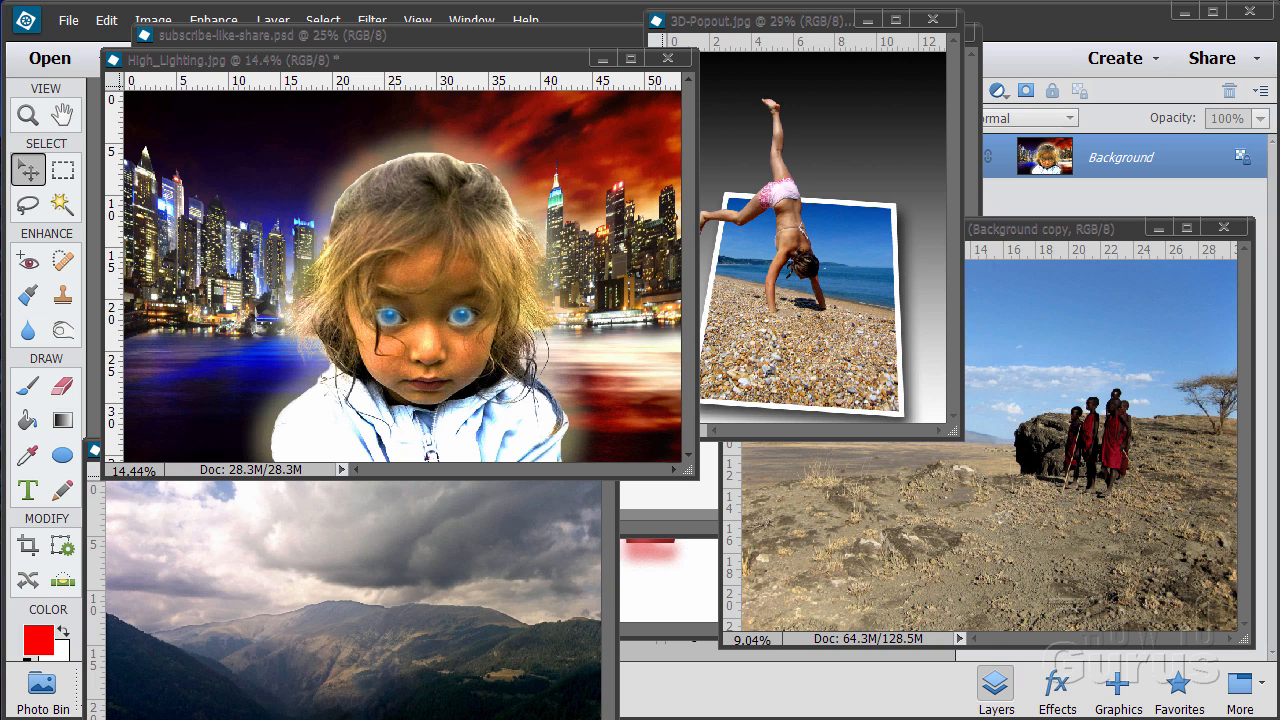
pyautogui.moveTo(685, 267)
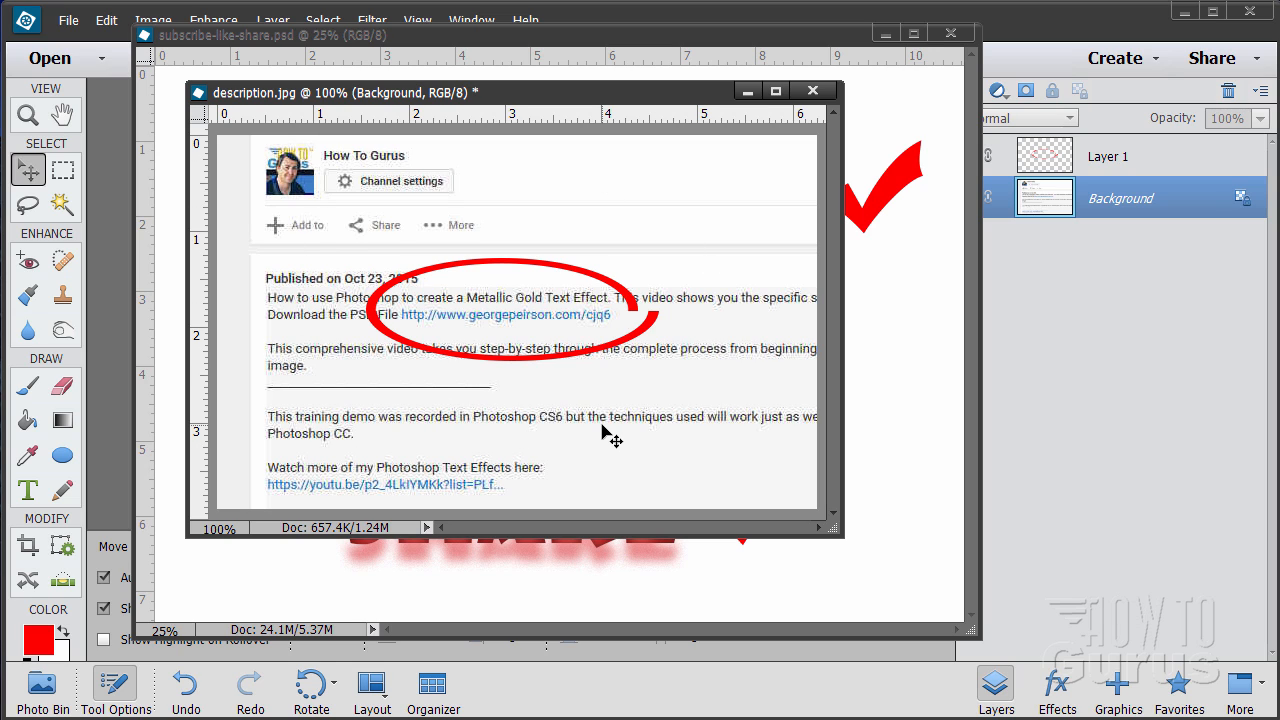
pyautogui.moveTo(600, 338)
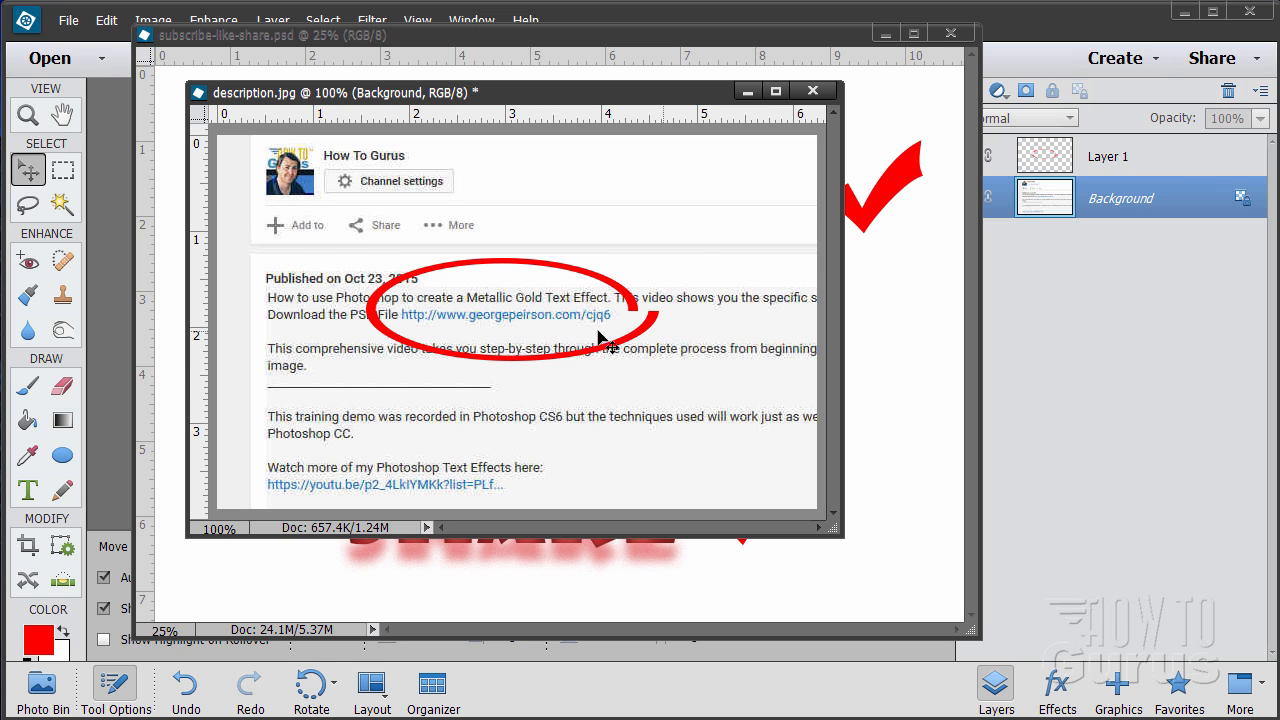
pyautogui.moveTo(427, 340)
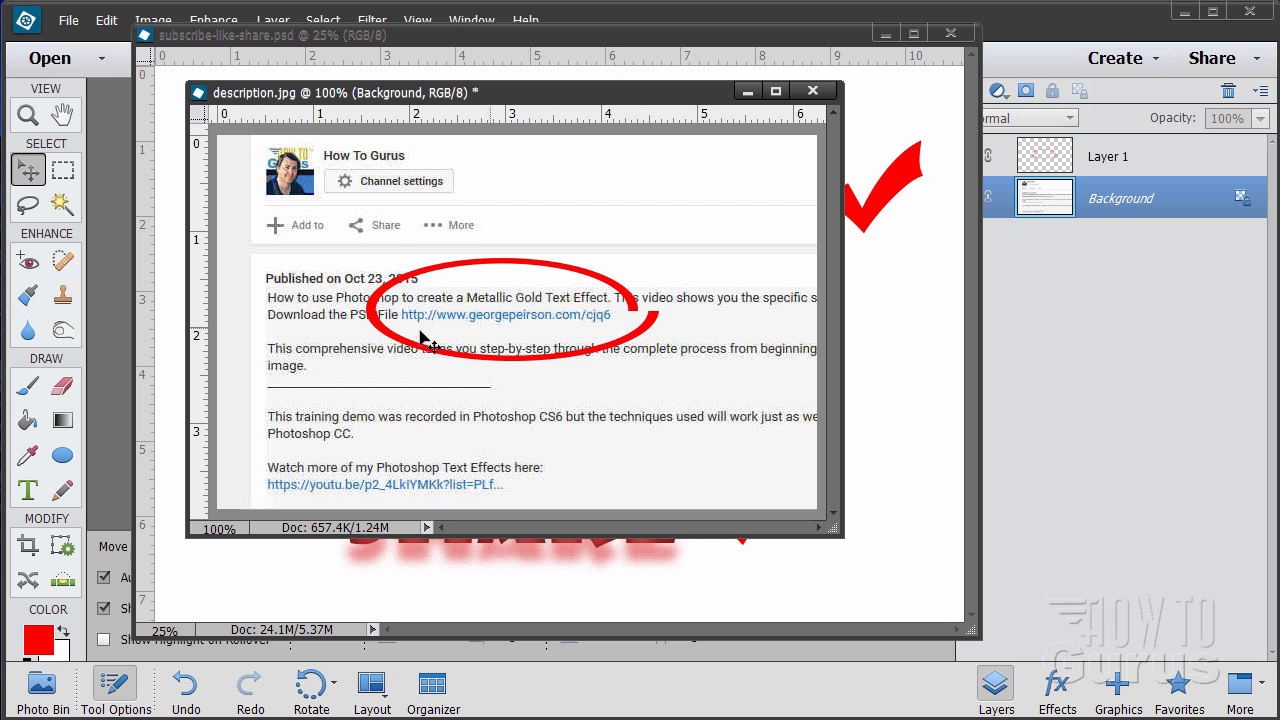
pyautogui.moveTo(535, 338)
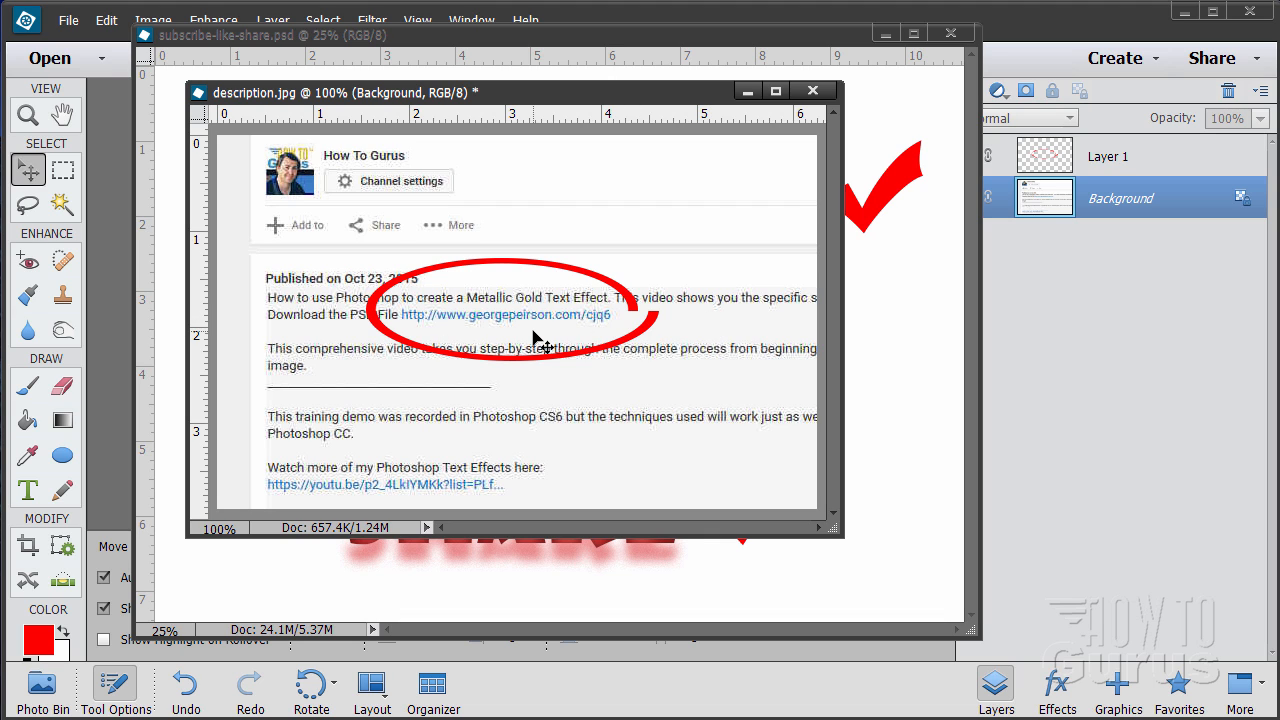
# Close the description.jpg screenshot window, leaving only the Subscribe Like Share document
pyautogui.click(812, 90)
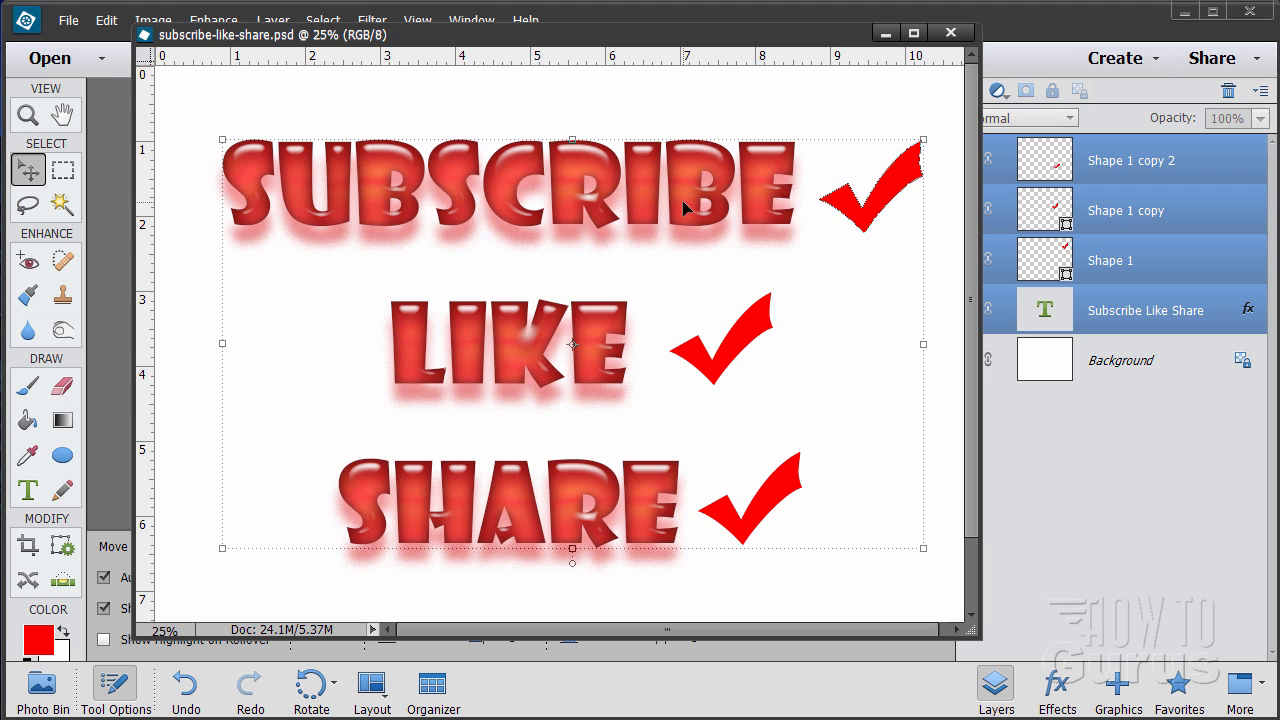
pyautogui.moveTo(375, 425)
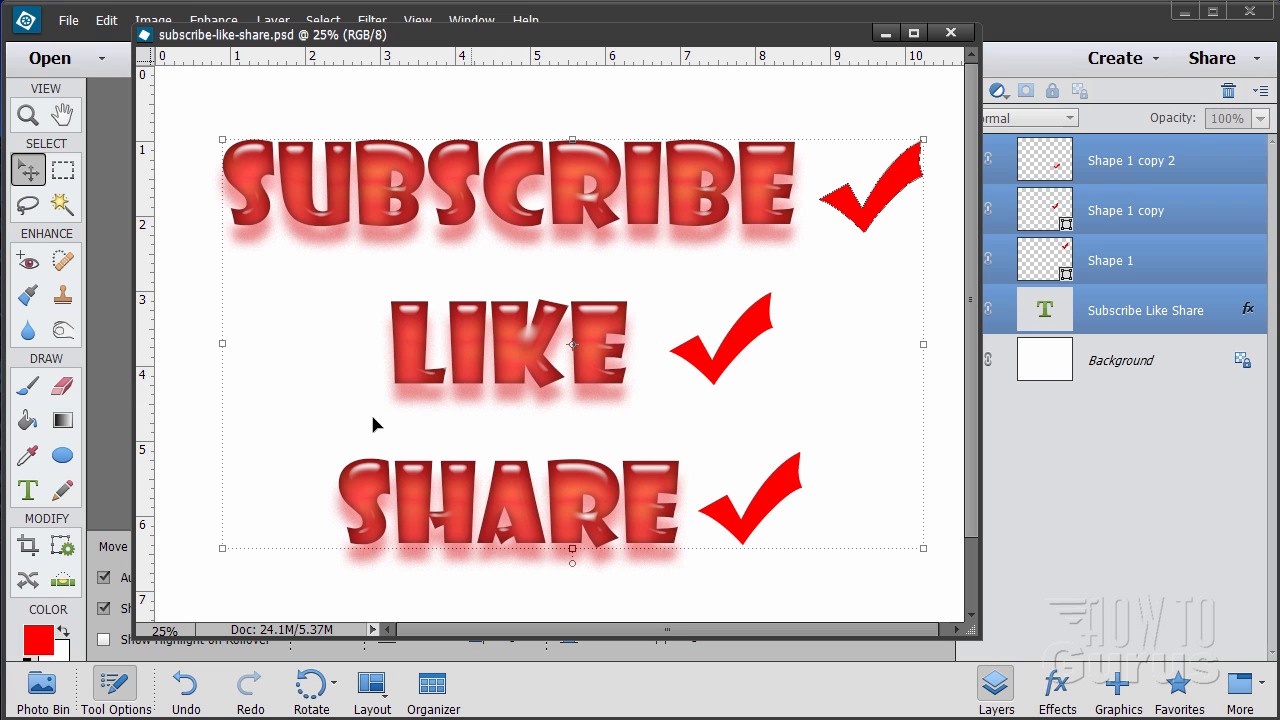
pyautogui.moveTo(530, 588)
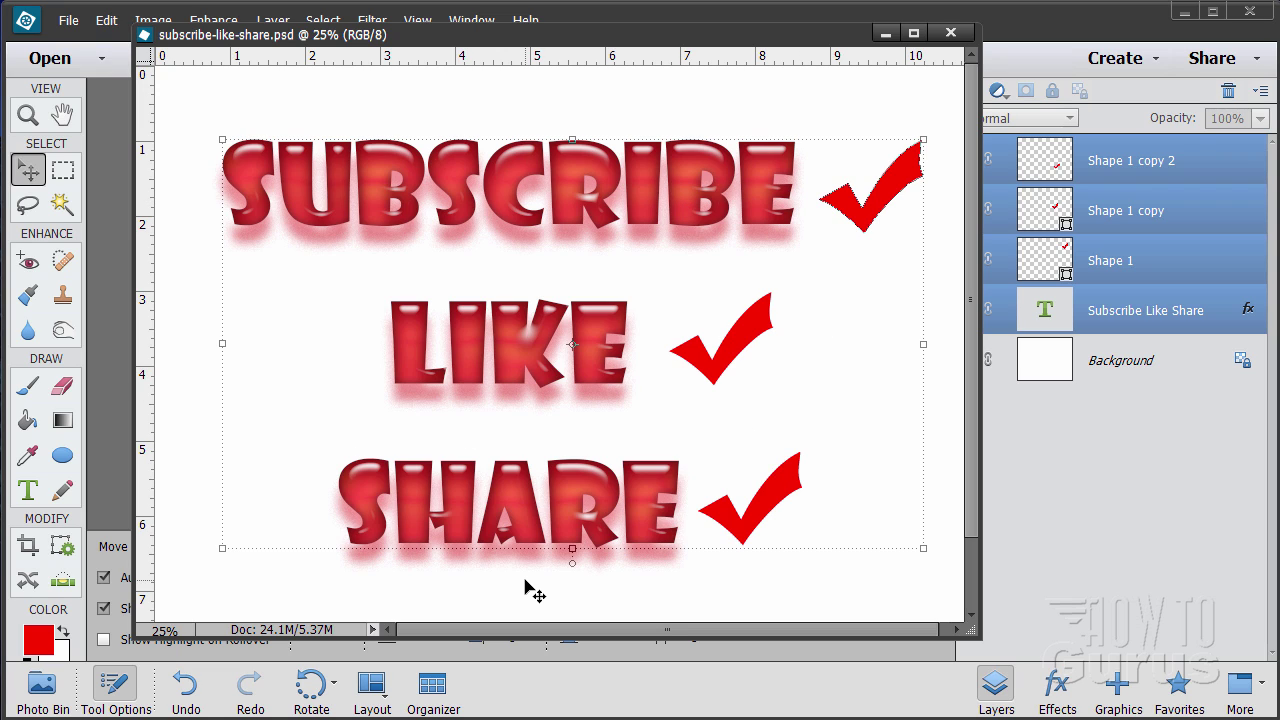
pyautogui.moveTo(562, 471)
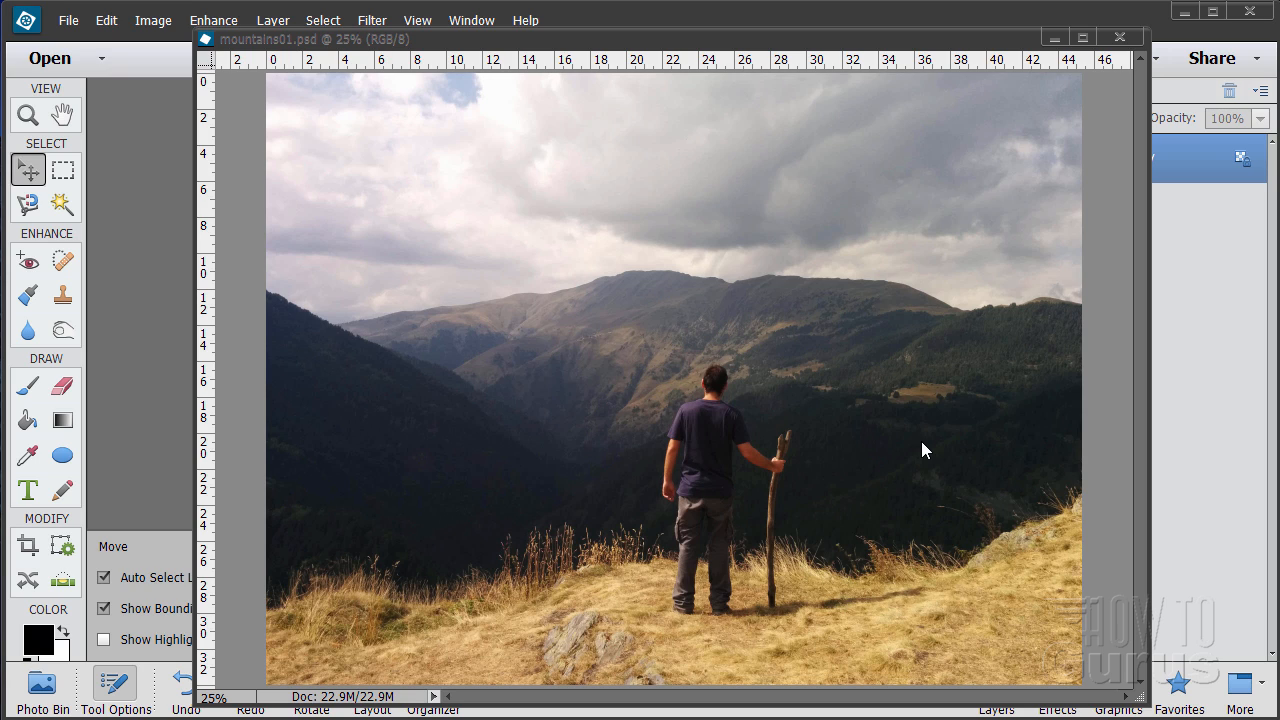
pyautogui.moveTo(903, 484)
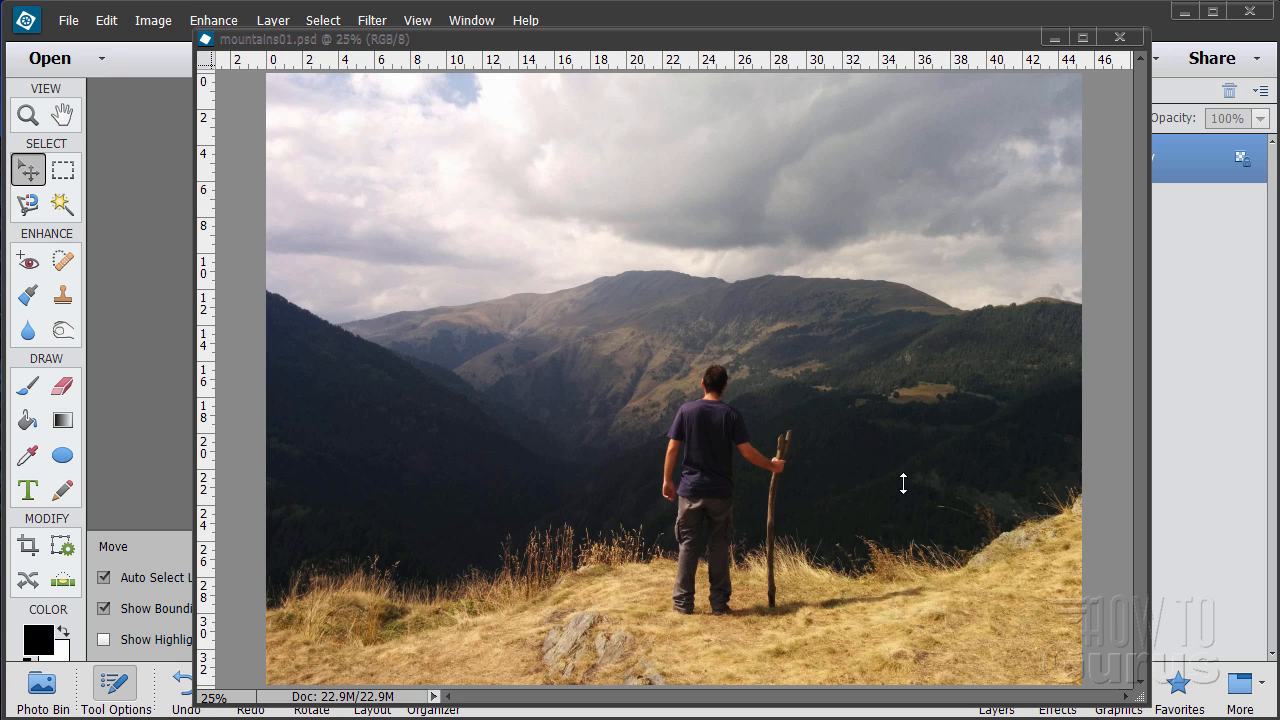
pyautogui.moveTo(701, 630)
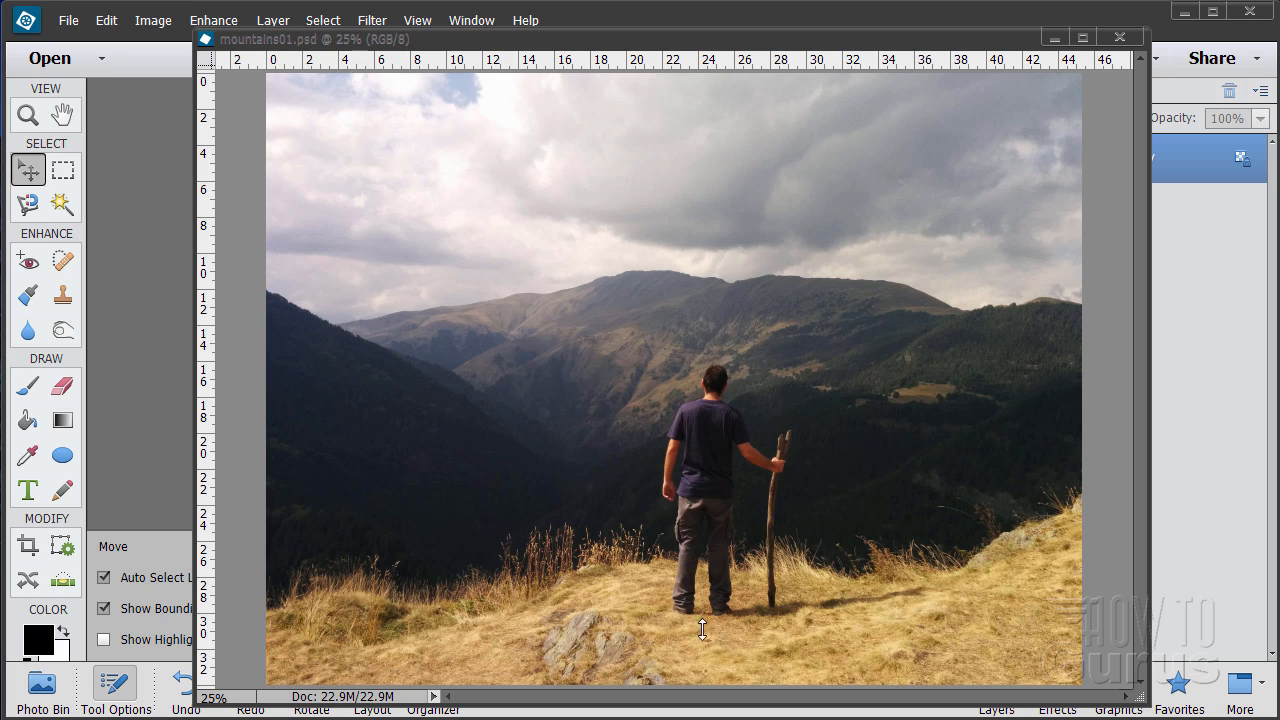
pyautogui.moveTo(681, 622)
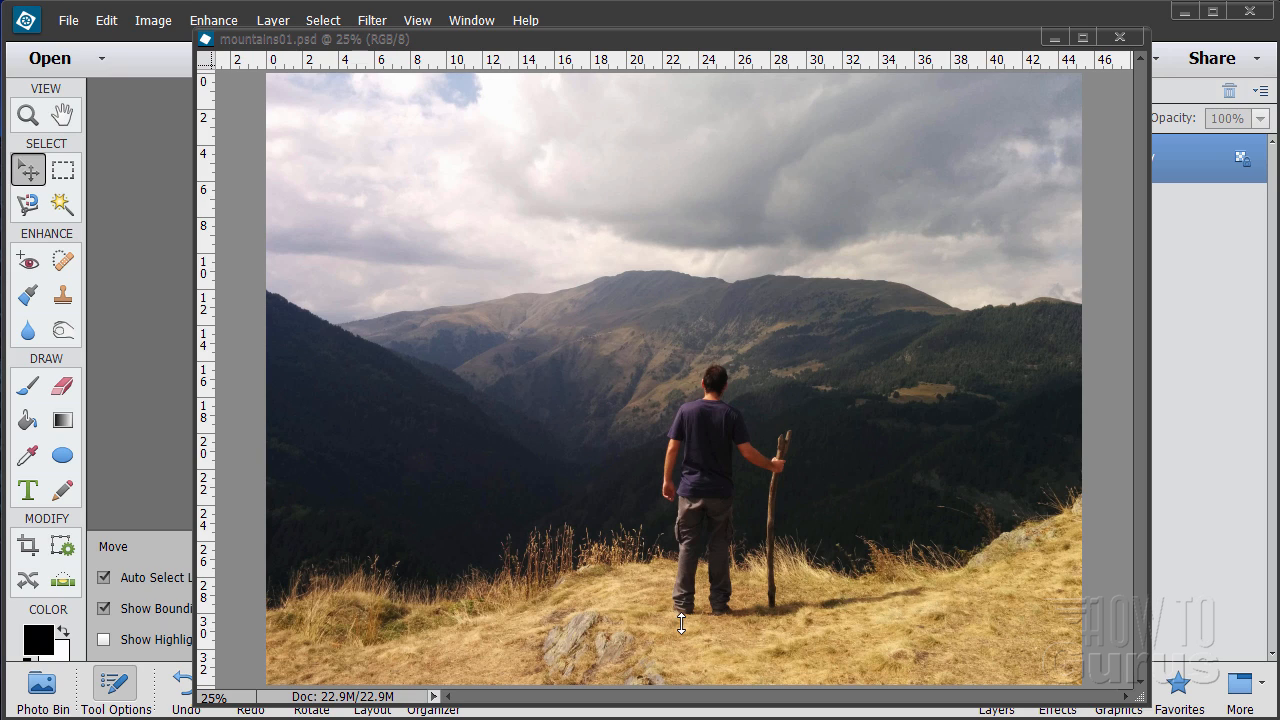
pyautogui.moveTo(663, 553)
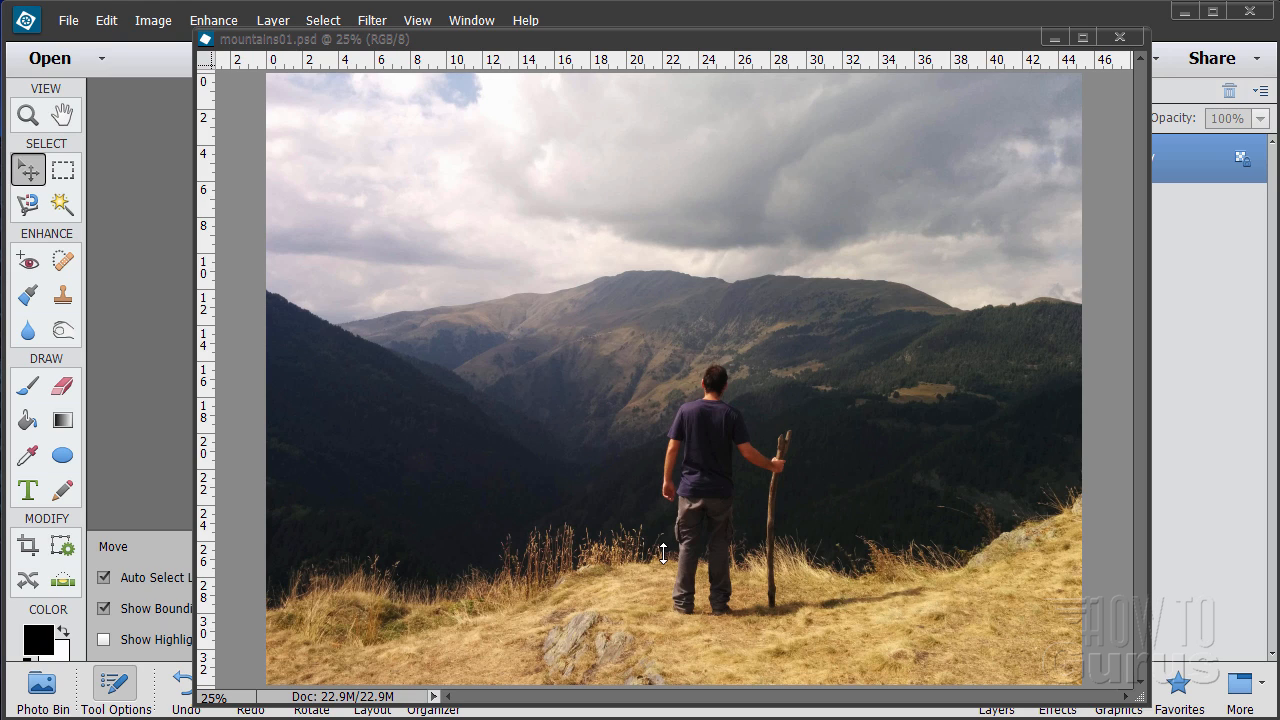
pyautogui.moveTo(947, 423)
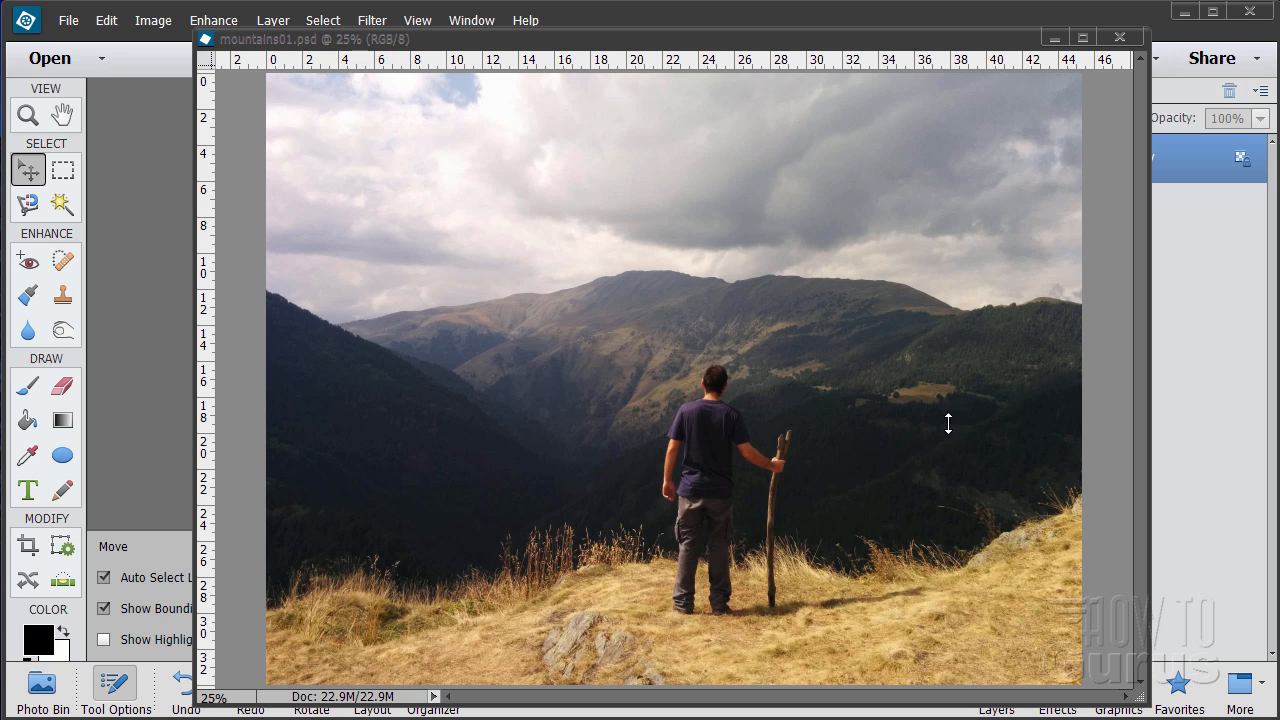
pyautogui.moveTo(510, 138)
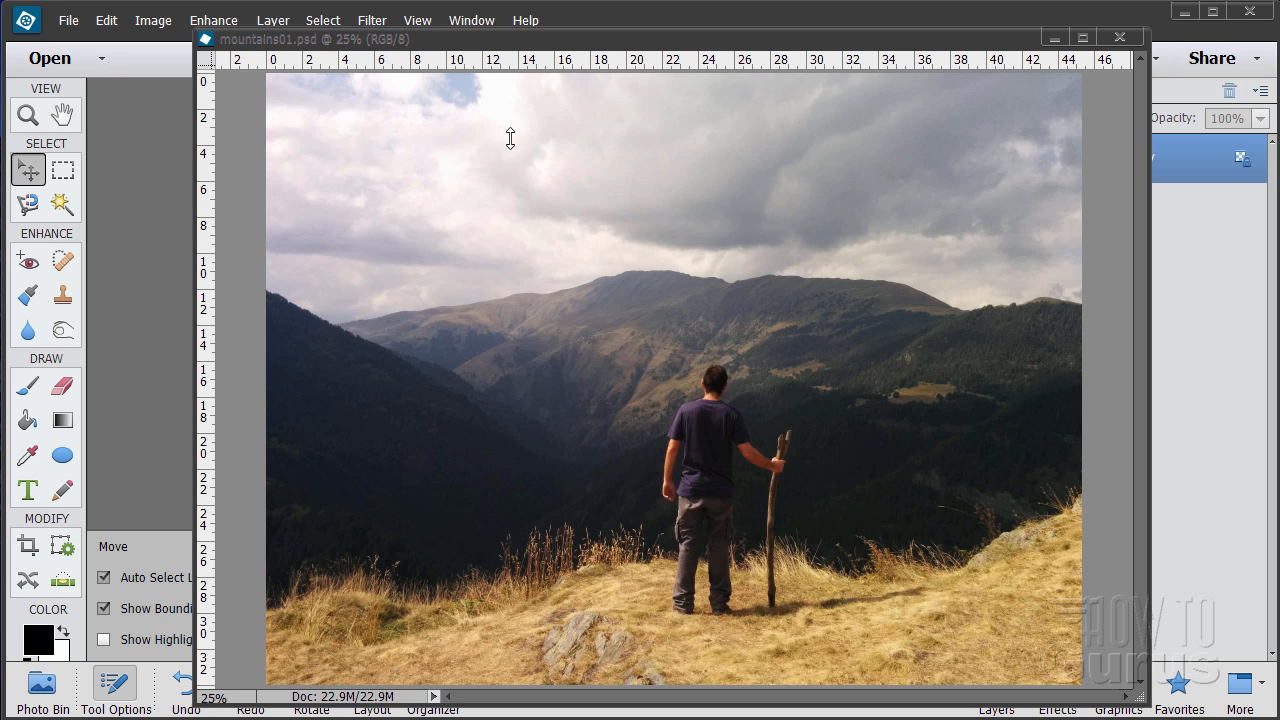
pyautogui.moveTo(979, 366)
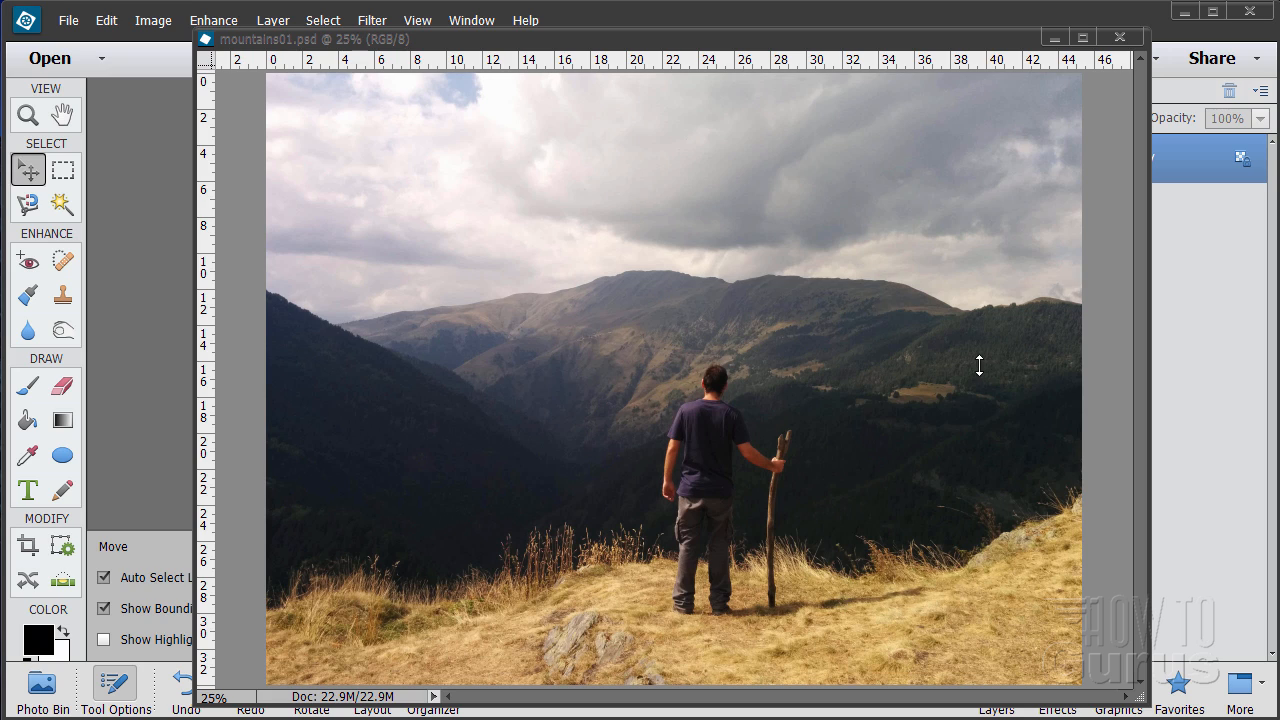
pyautogui.moveTo(735, 365)
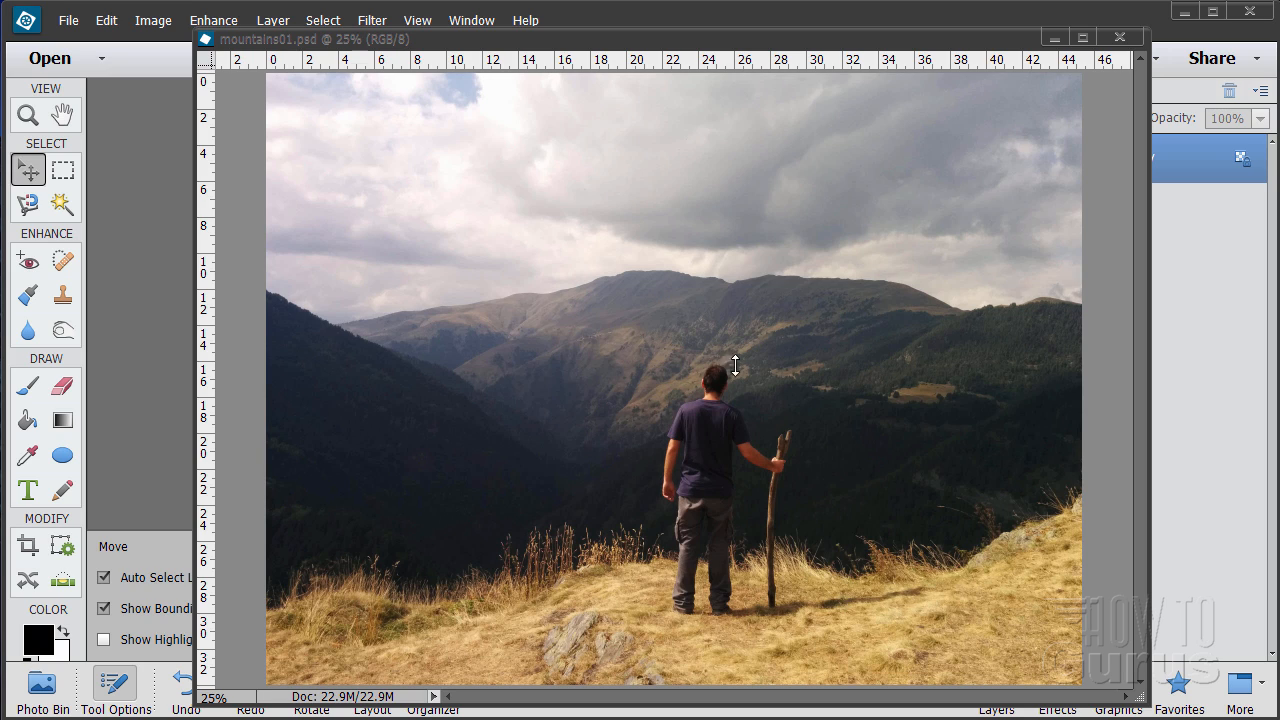
pyautogui.moveTo(730, 505)
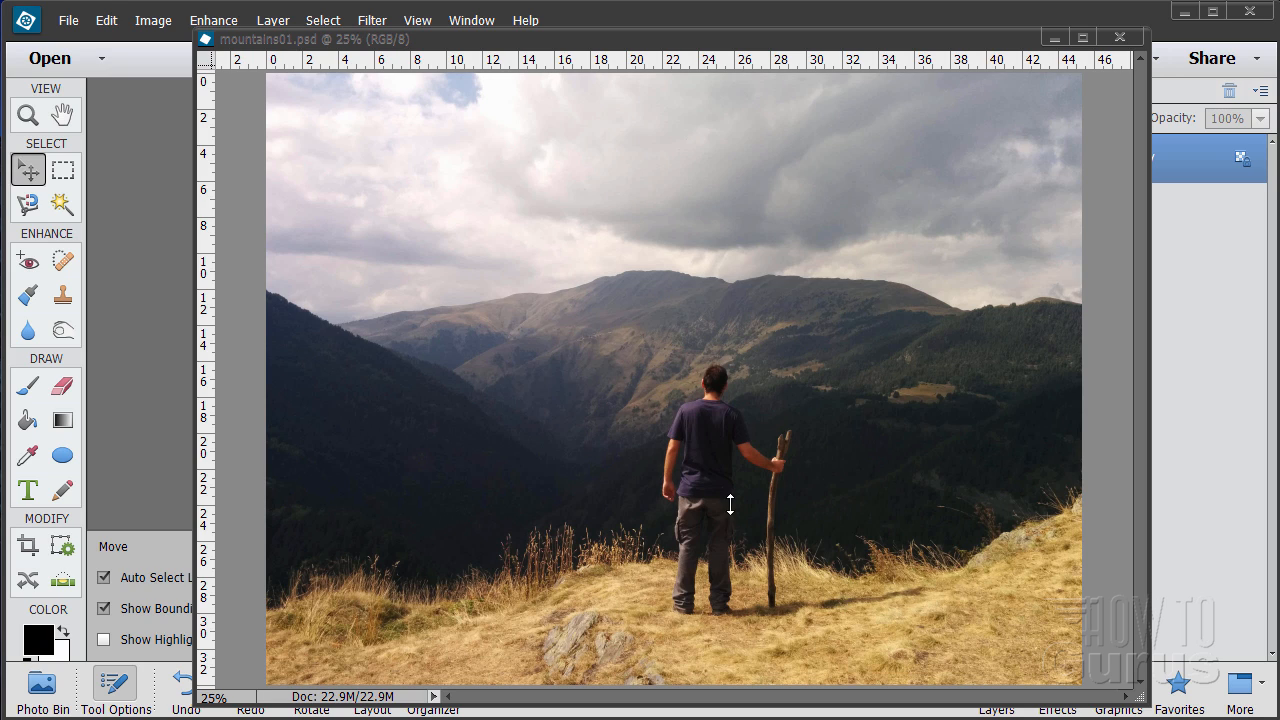
pyautogui.moveTo(527, 310)
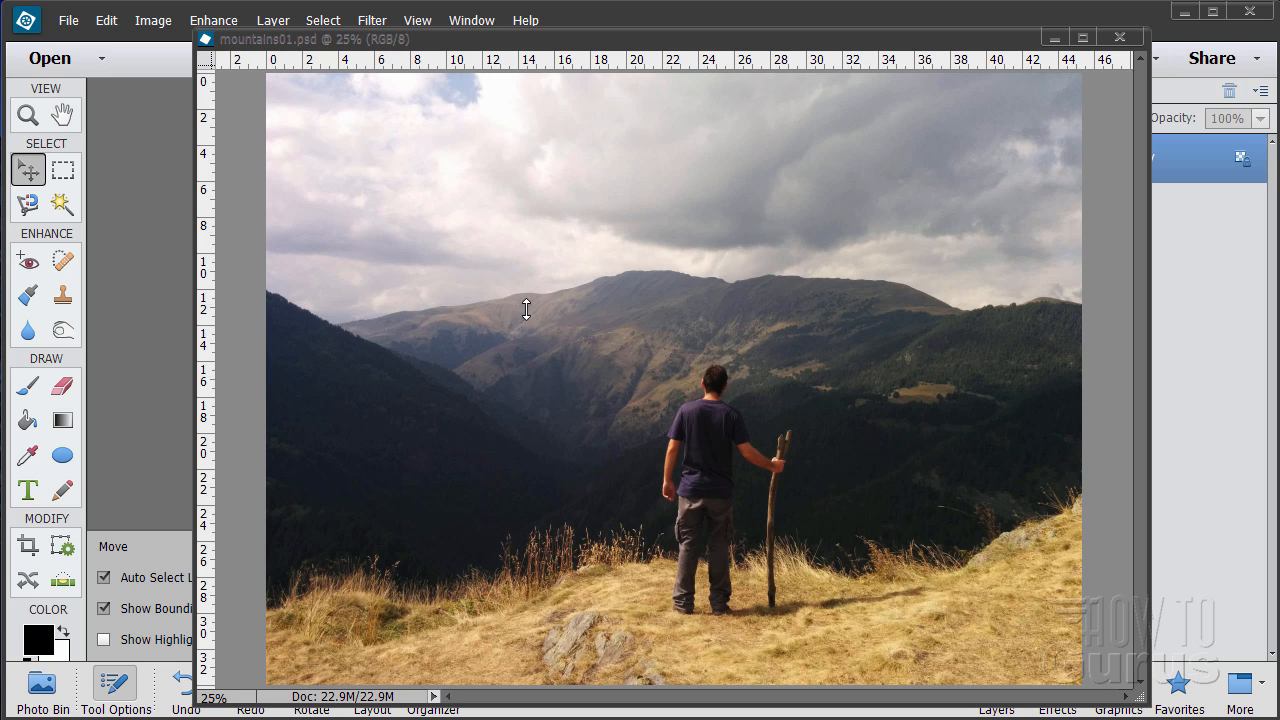
pyautogui.moveTo(819, 50)
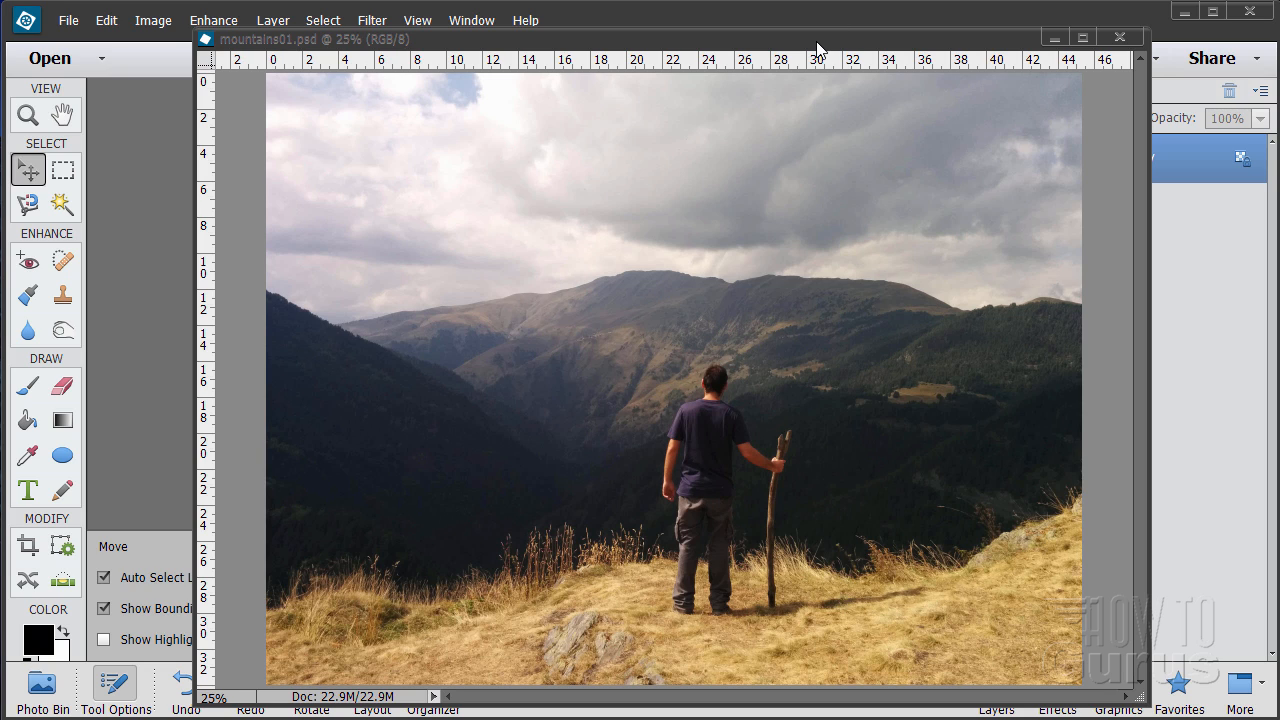
# Select the Background layer for duplication and hide the original Background layer
pyautogui.click(1082, 38)
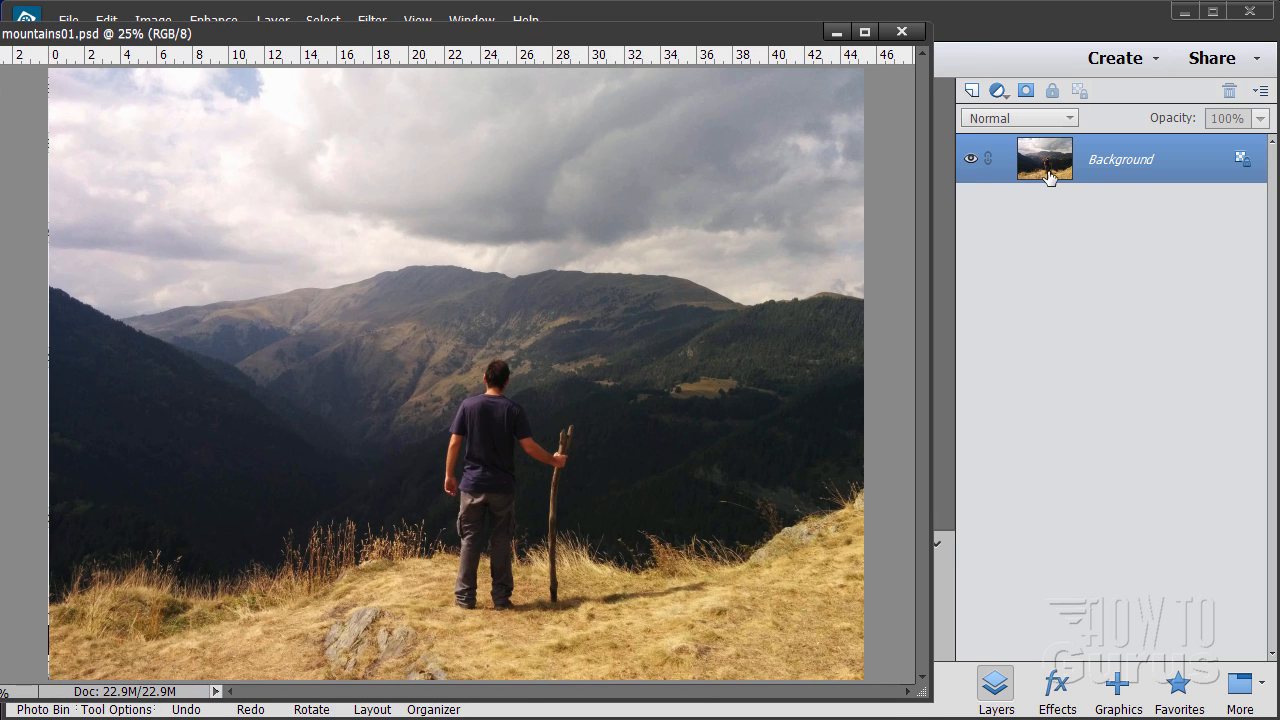
pyautogui.moveTo(1057, 180)
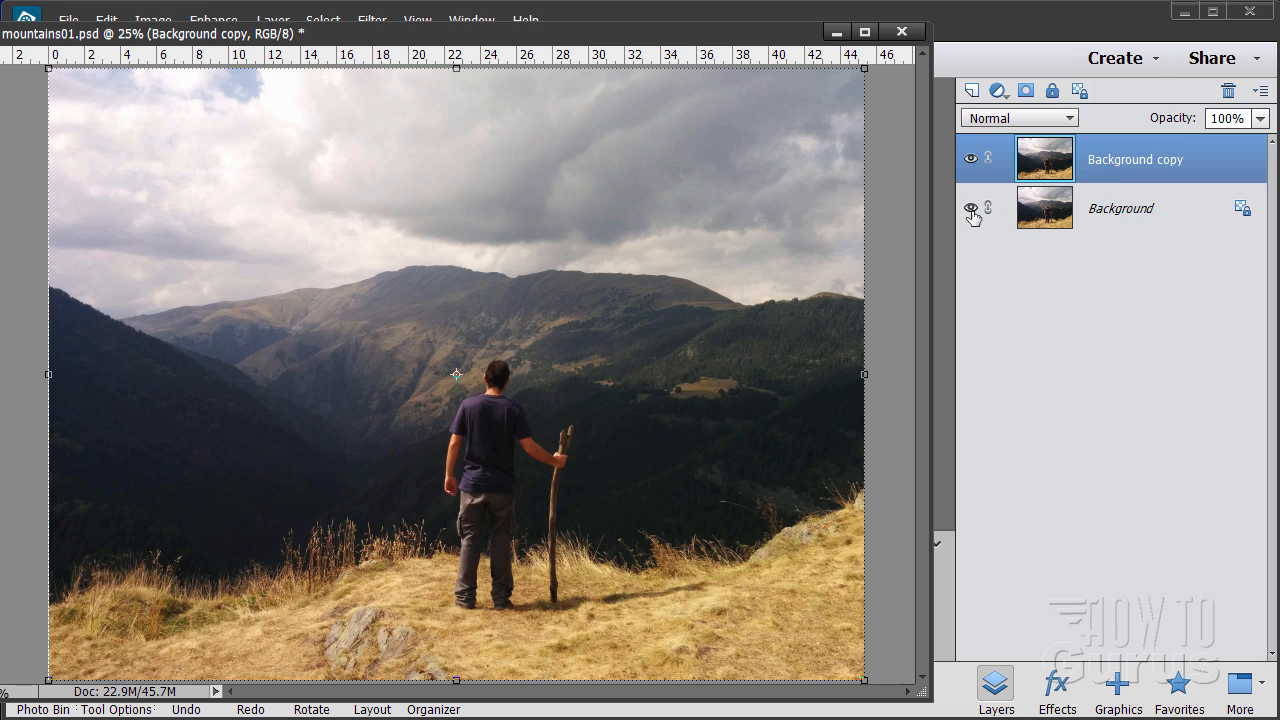
pyautogui.click(971, 208)
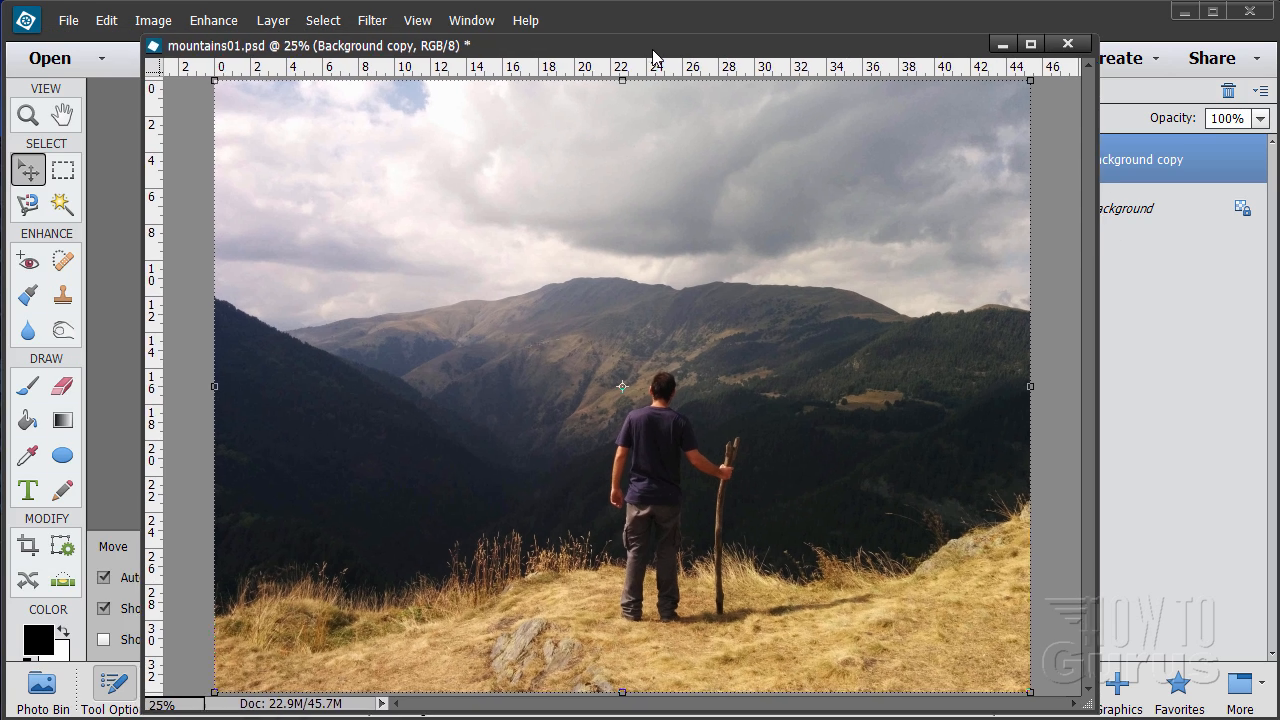
# Zoom in to 33% on the hiker standing on the grassy ridge
pyautogui.click(27, 114)
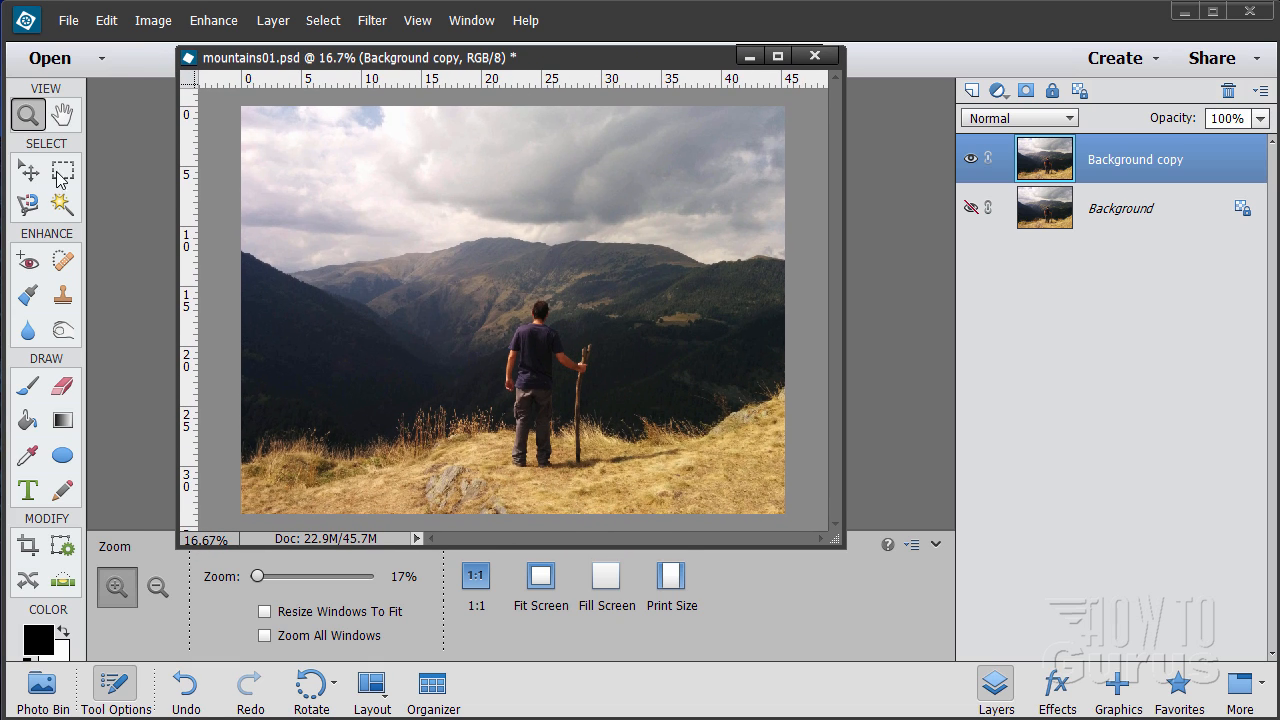
pyautogui.click(28, 170)
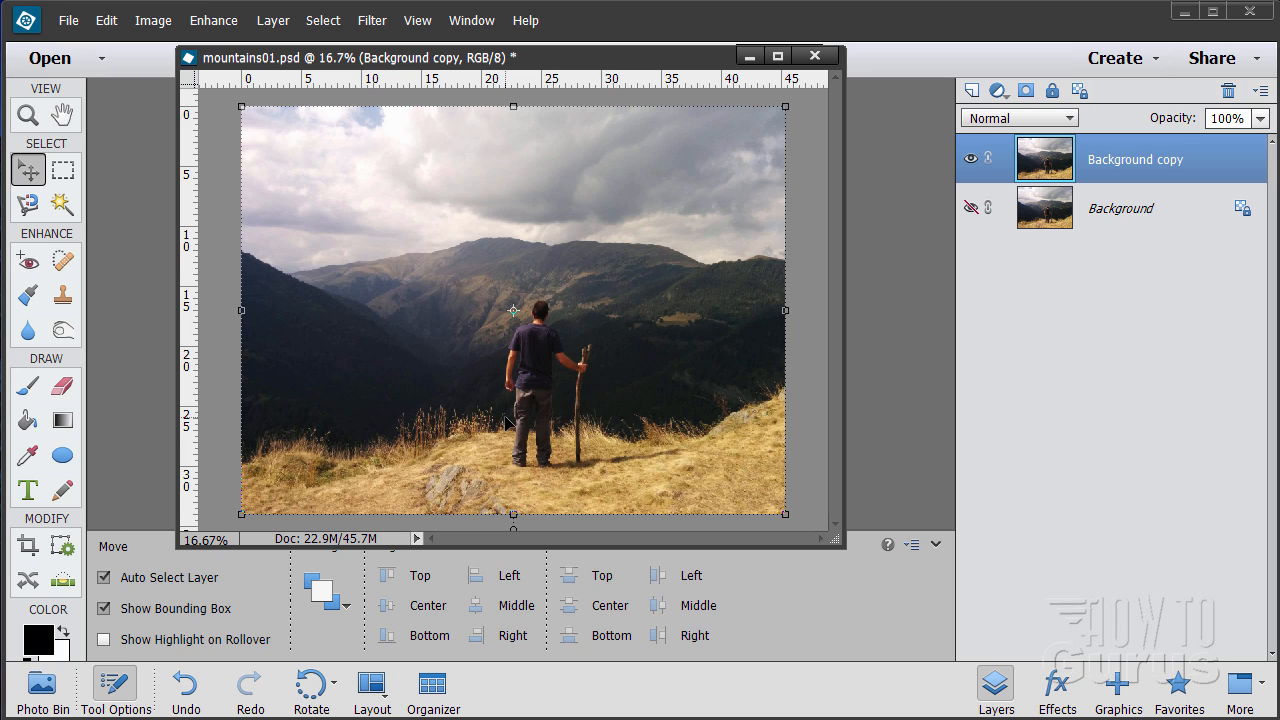
pyautogui.moveTo(813, 510)
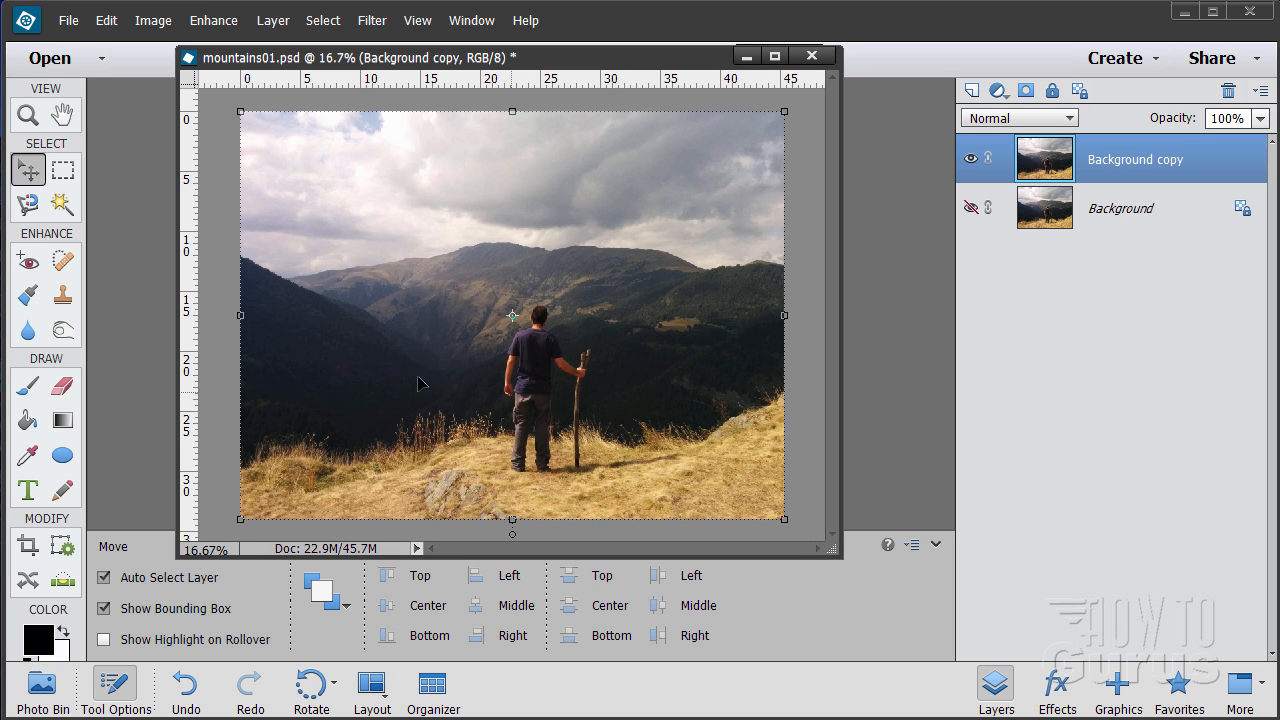
pyautogui.click(28, 114)
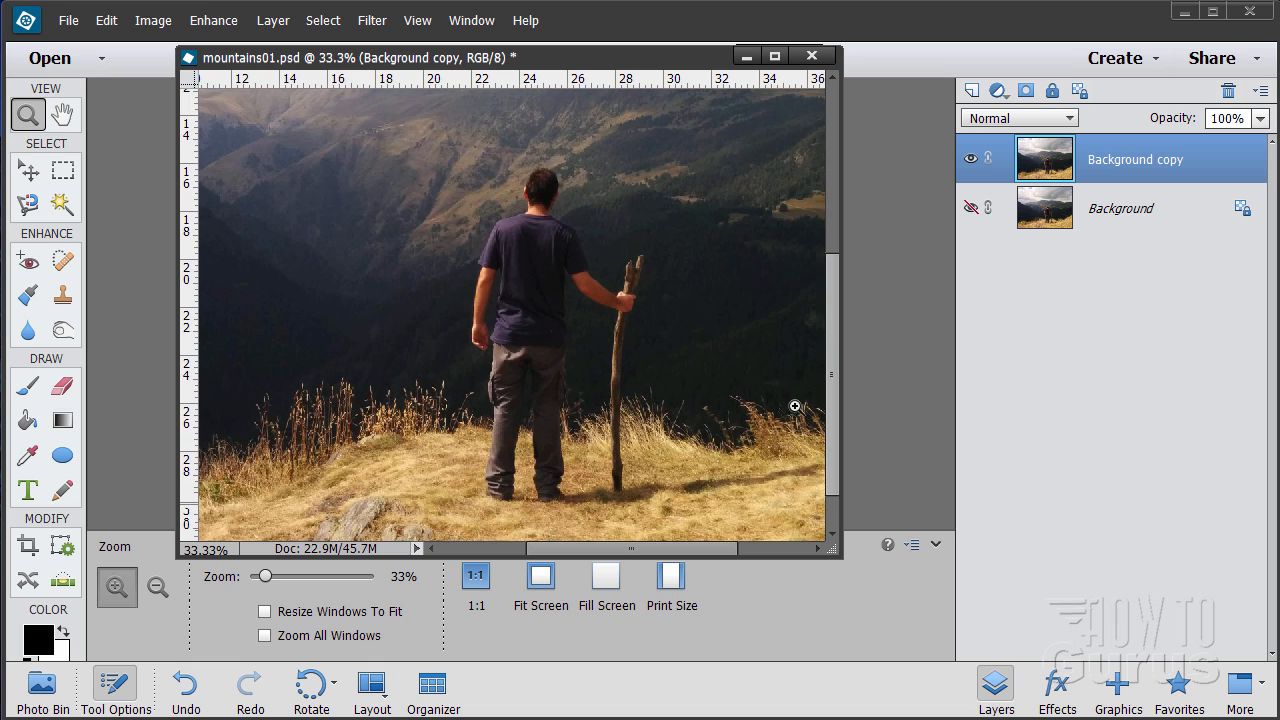
# Trace a rough freehand Lasso outline around the hiker and his walking stick
pyautogui.click(27, 204)
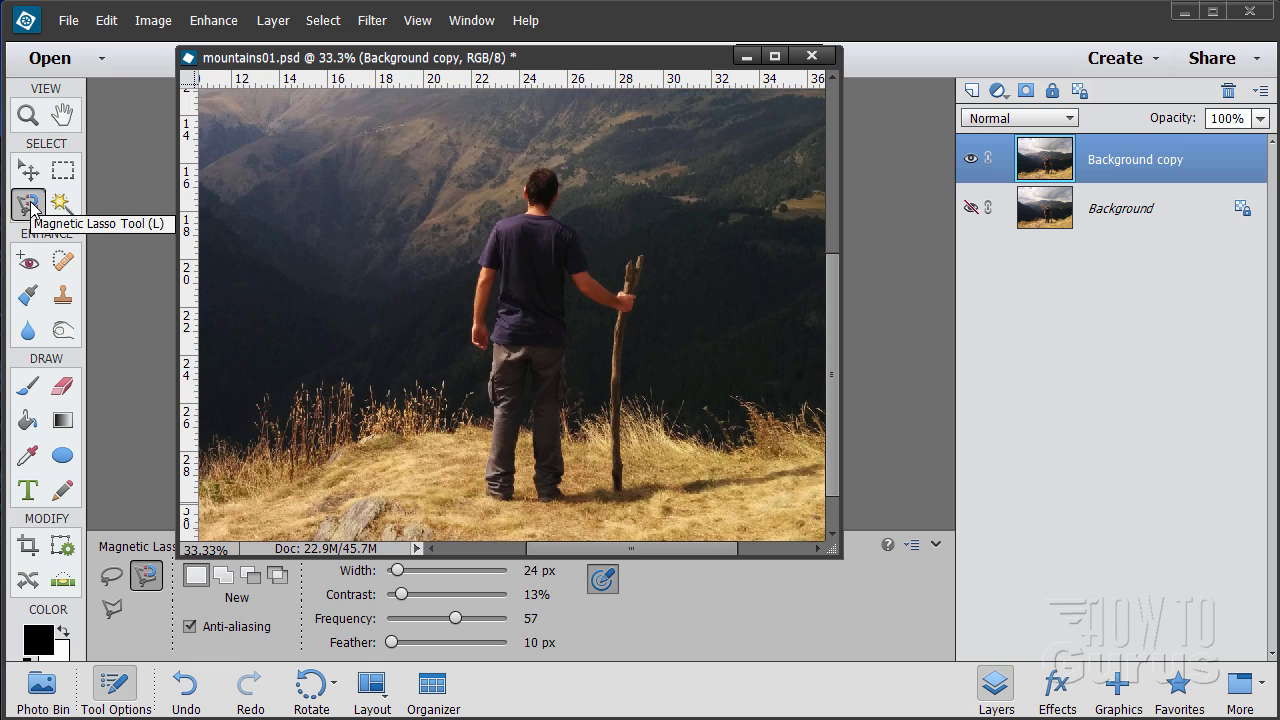
pyautogui.click(28, 204)
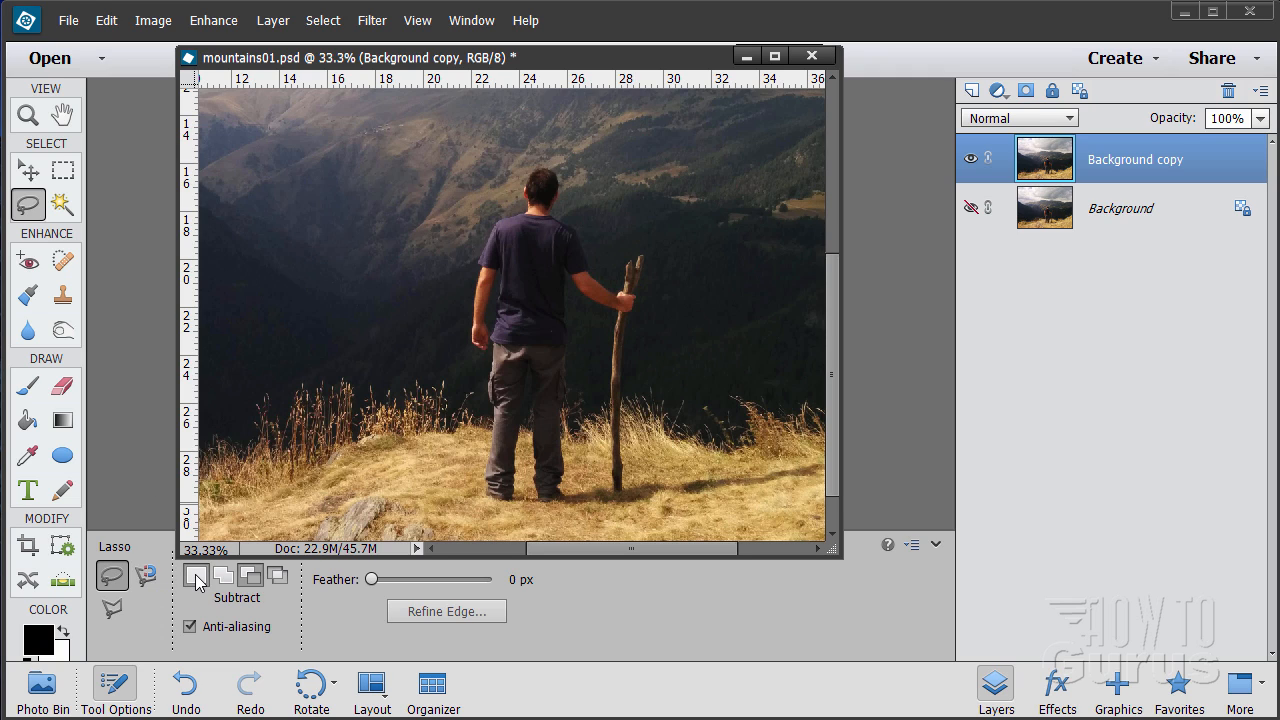
pyautogui.moveTo(197, 580)
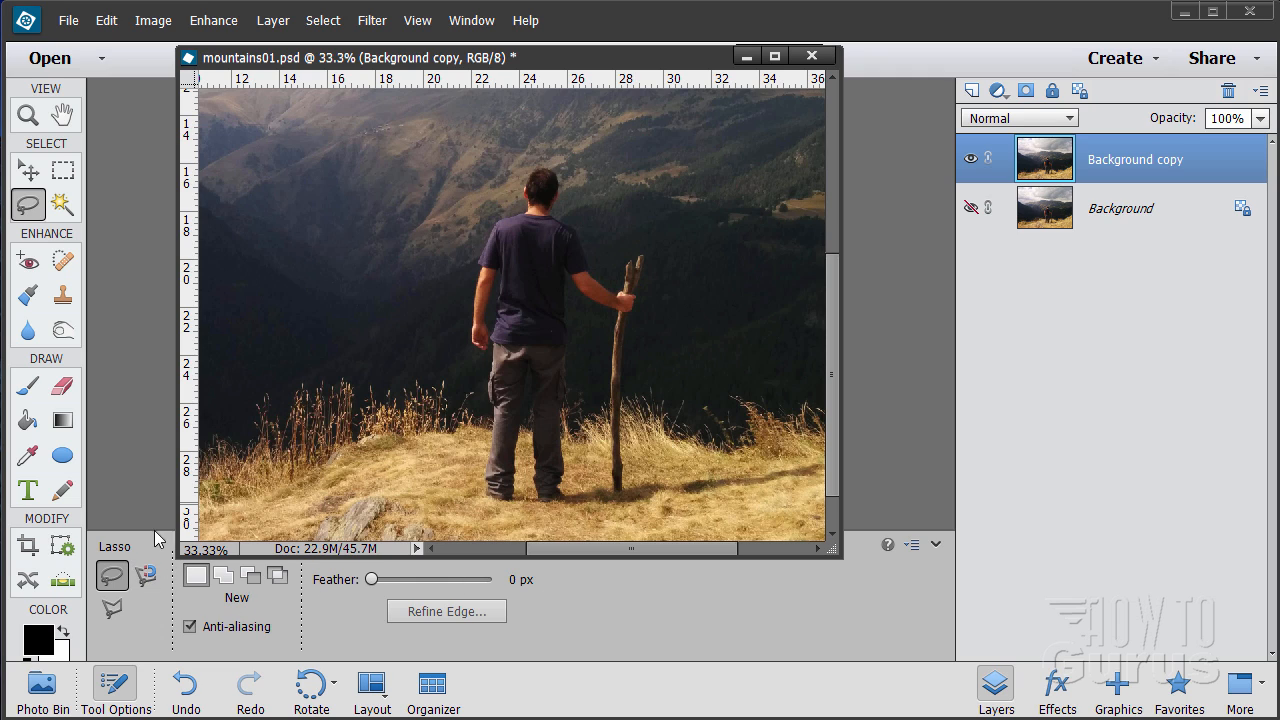
pyautogui.moveTo(535, 150); pyautogui.dragTo(510, 195)
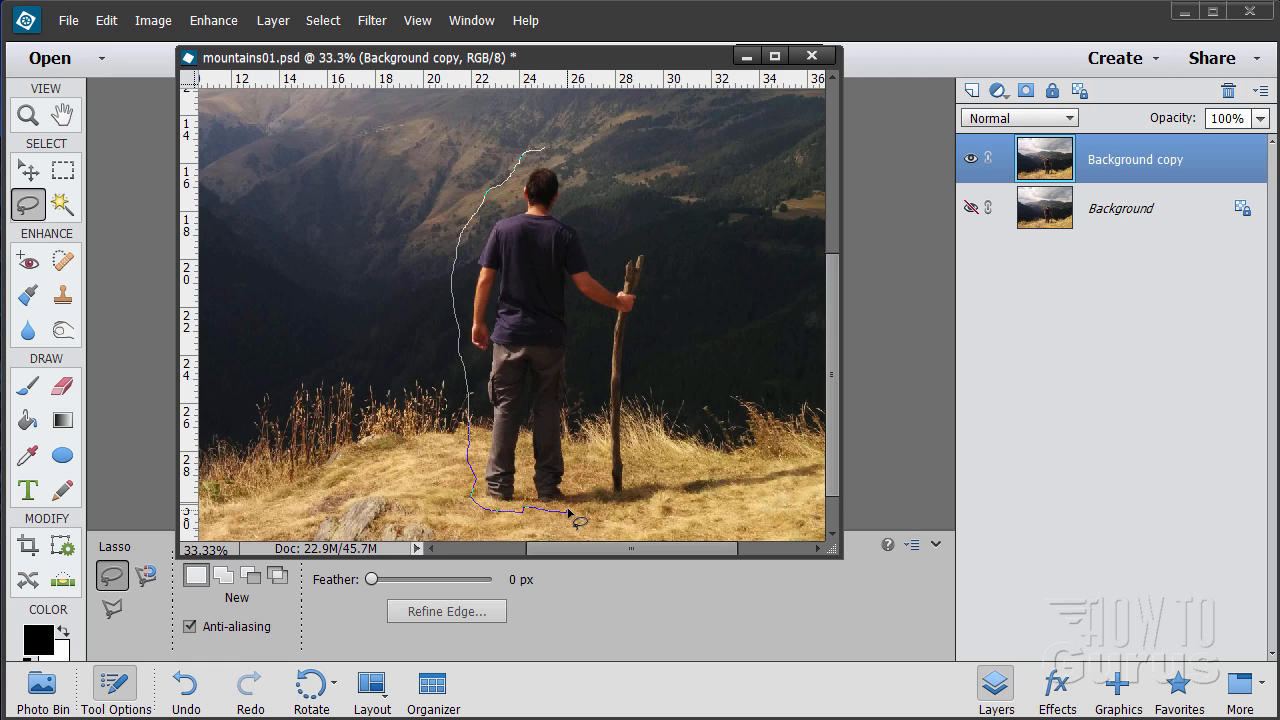
pyautogui.moveTo(575, 515); pyautogui.dragTo(638, 368)
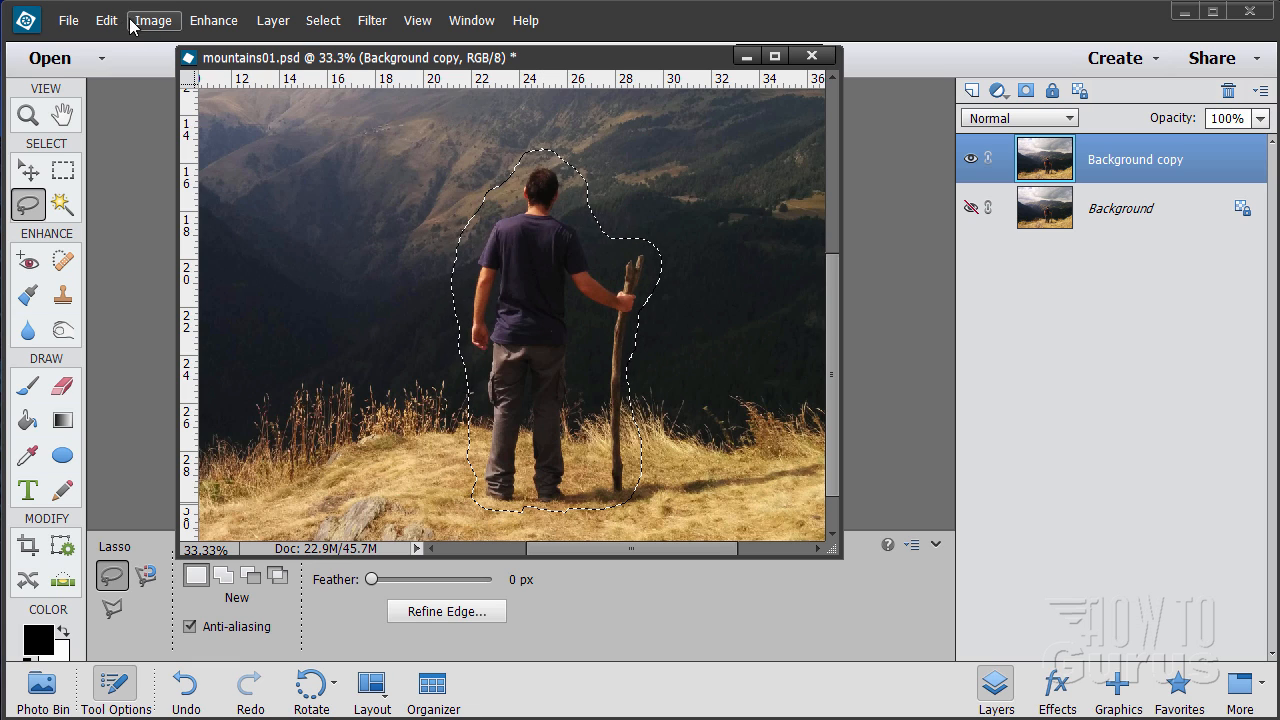
# Open Edit > Fill Selection with Content-Aware as the fill contents
pyautogui.click(105, 20)
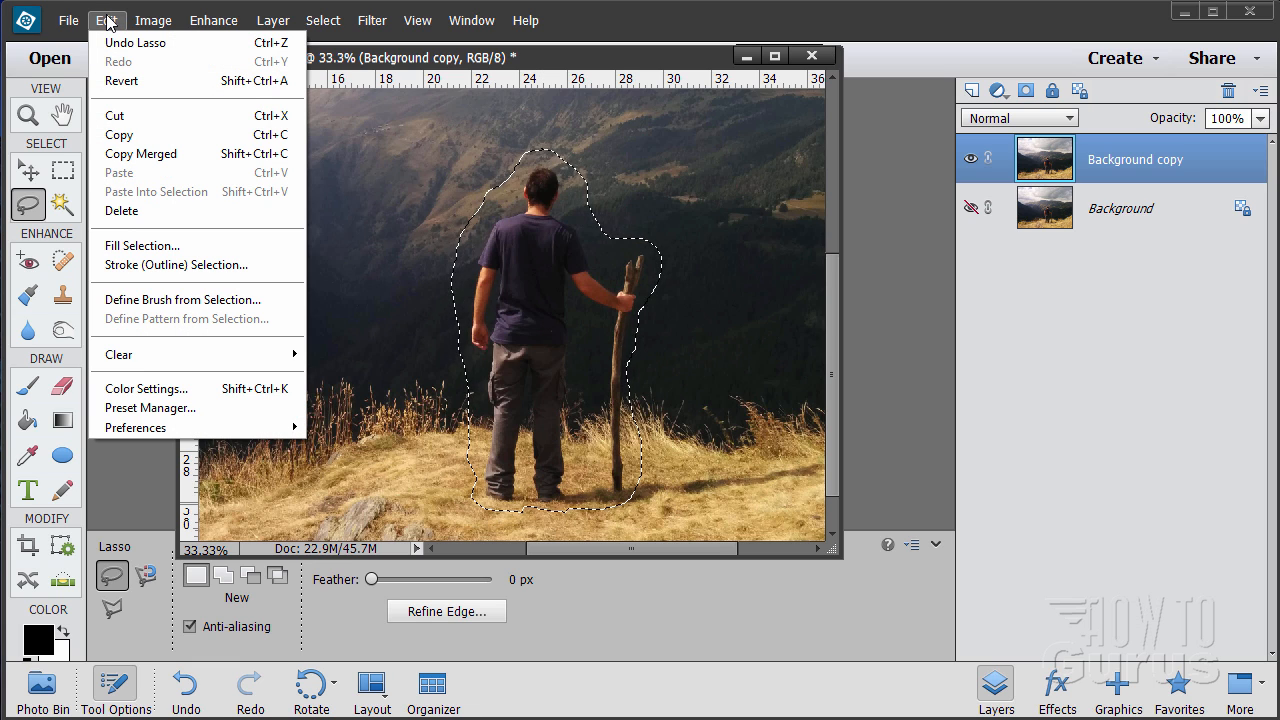
pyautogui.moveTo(142, 245)
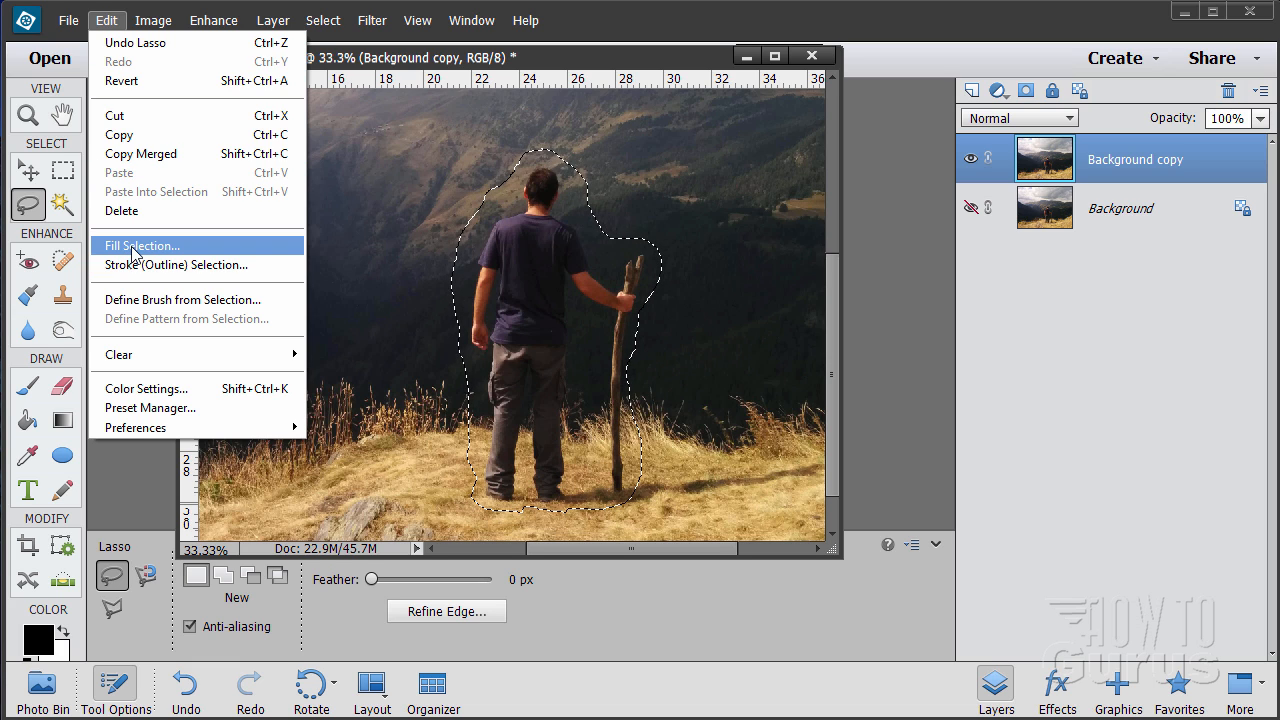
pyautogui.click(142, 245)
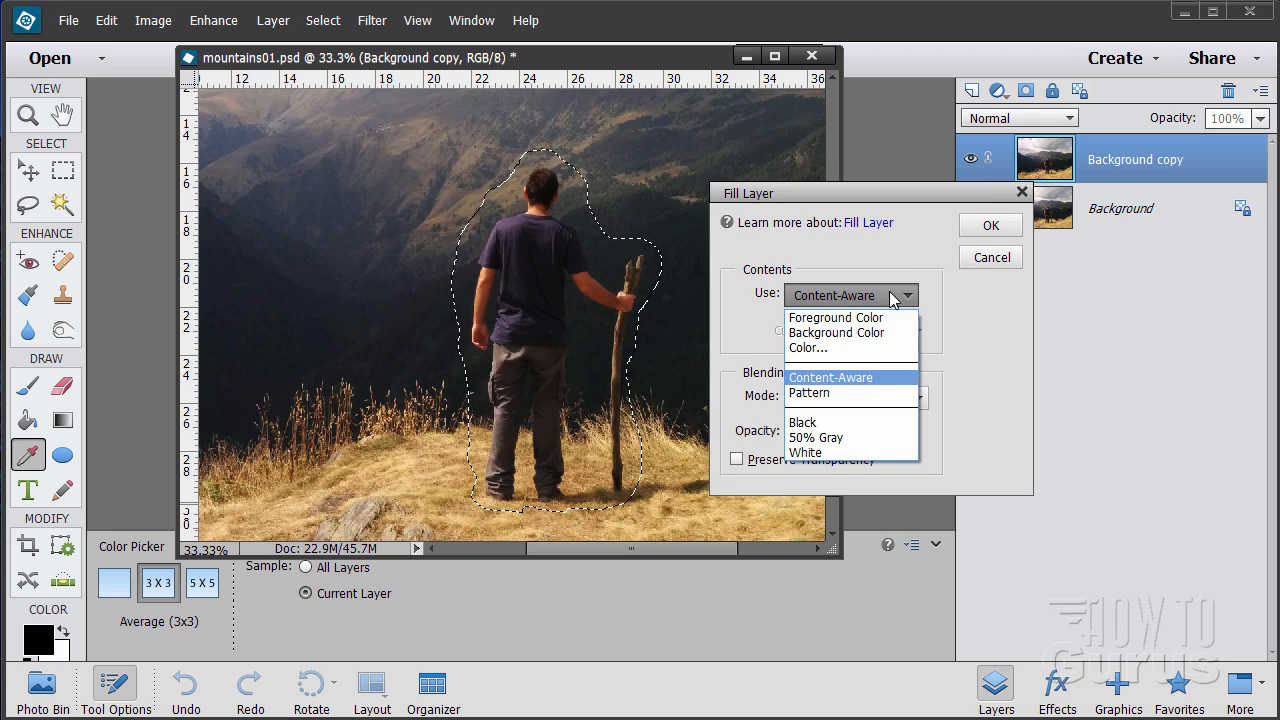
pyautogui.moveTo(850, 317)
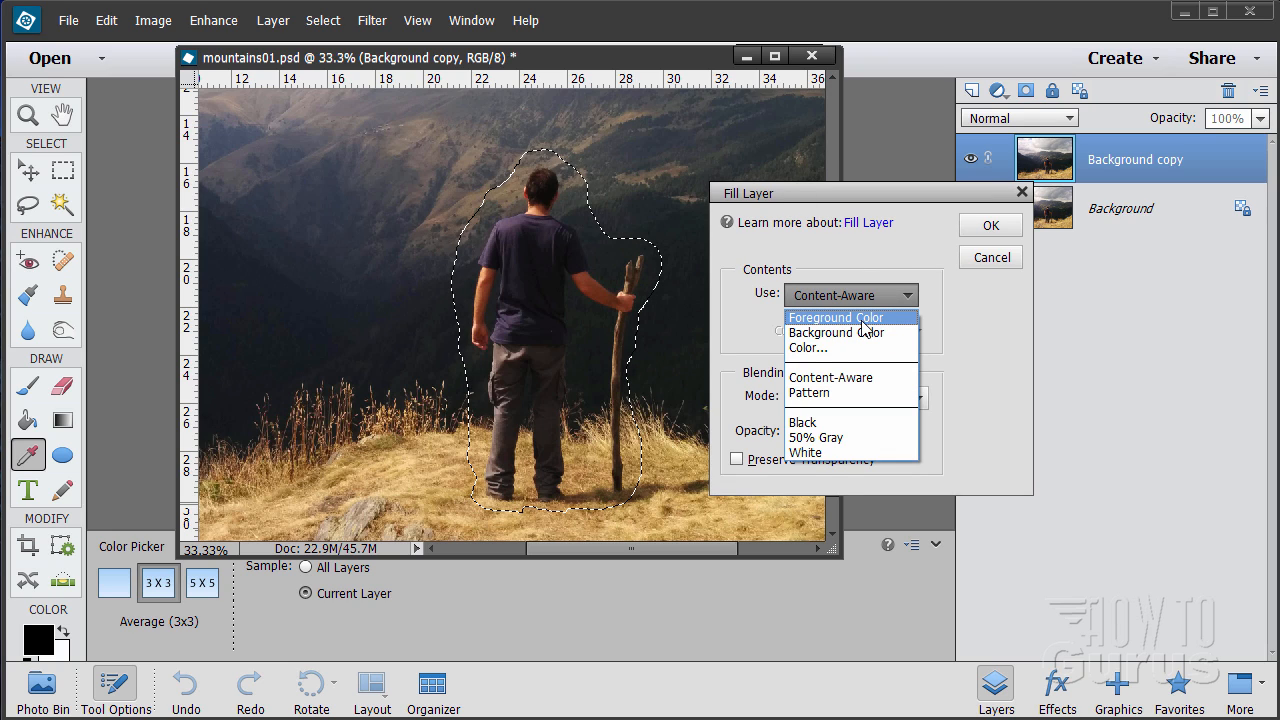
pyautogui.moveTo(810, 347)
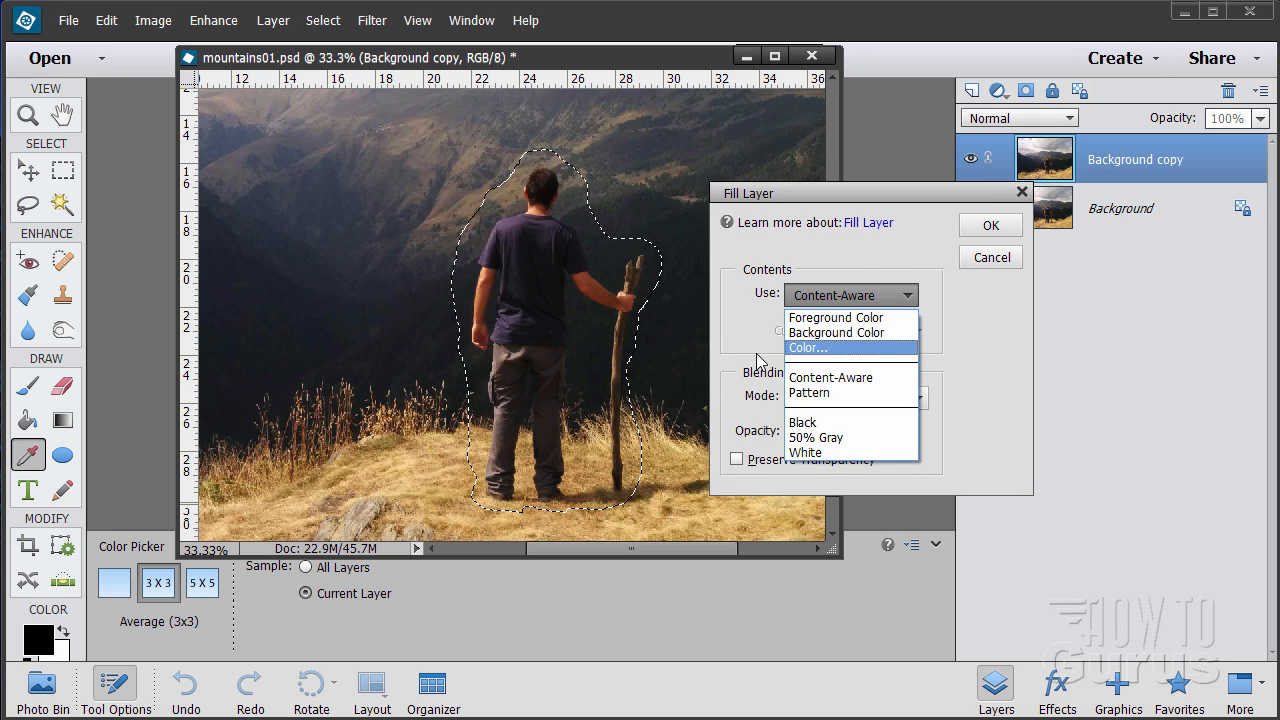
pyautogui.moveTo(65, 657)
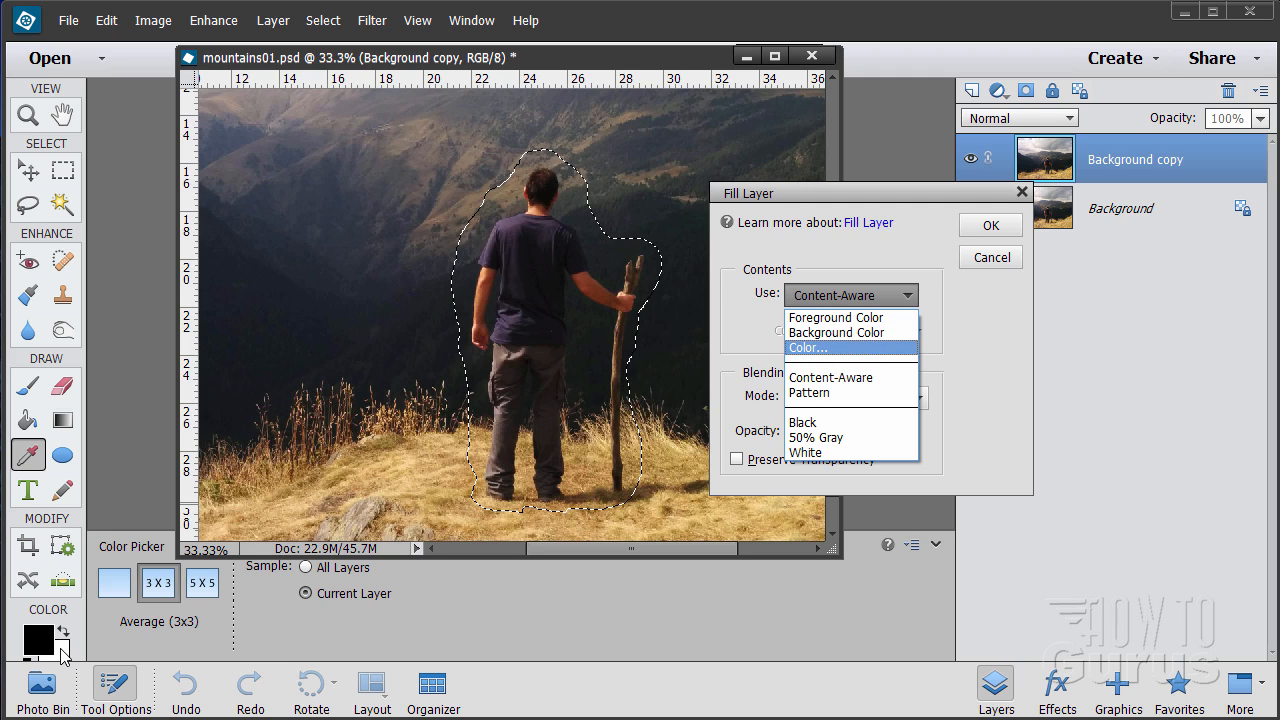
pyautogui.moveTo(831, 350)
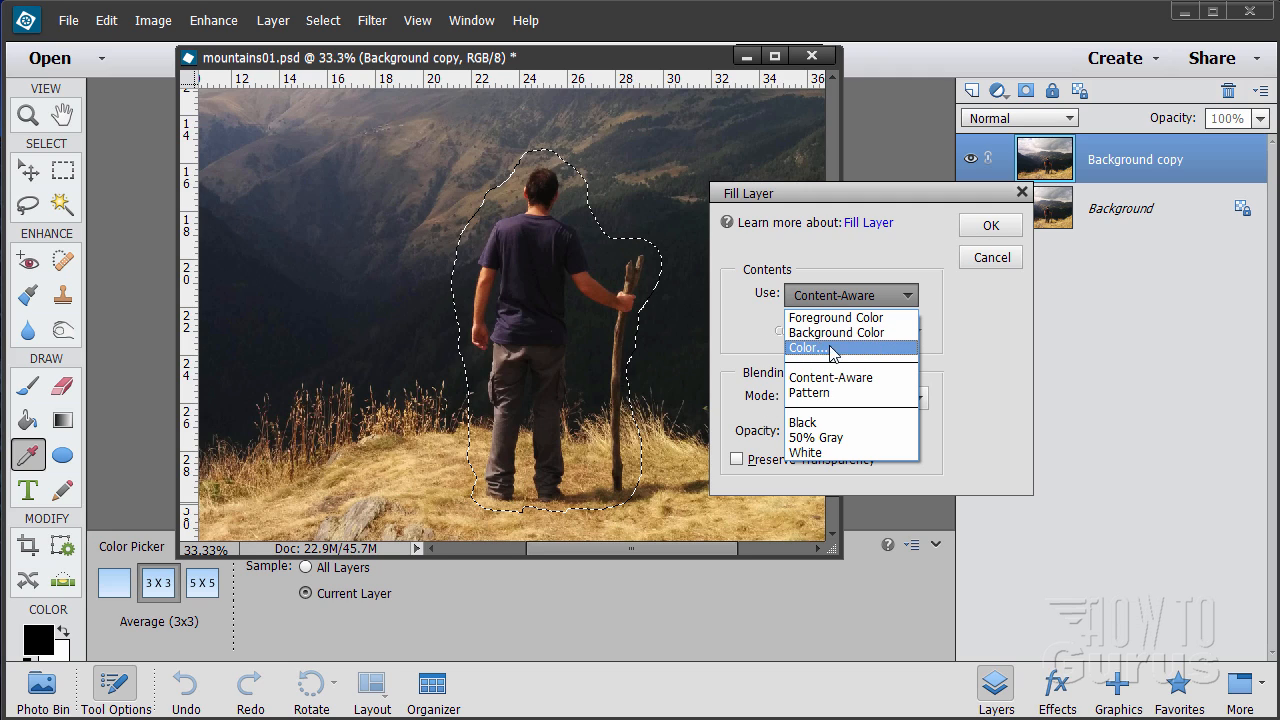
pyautogui.moveTo(805, 392)
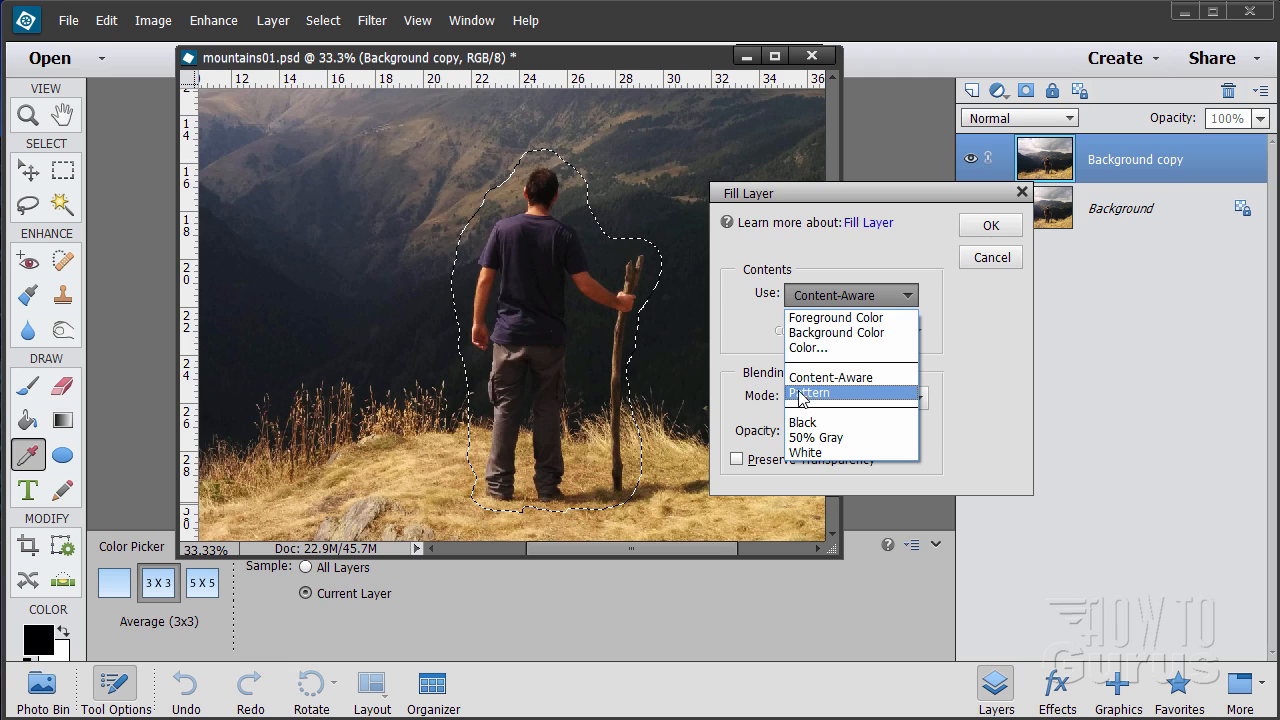
pyautogui.moveTo(851, 422)
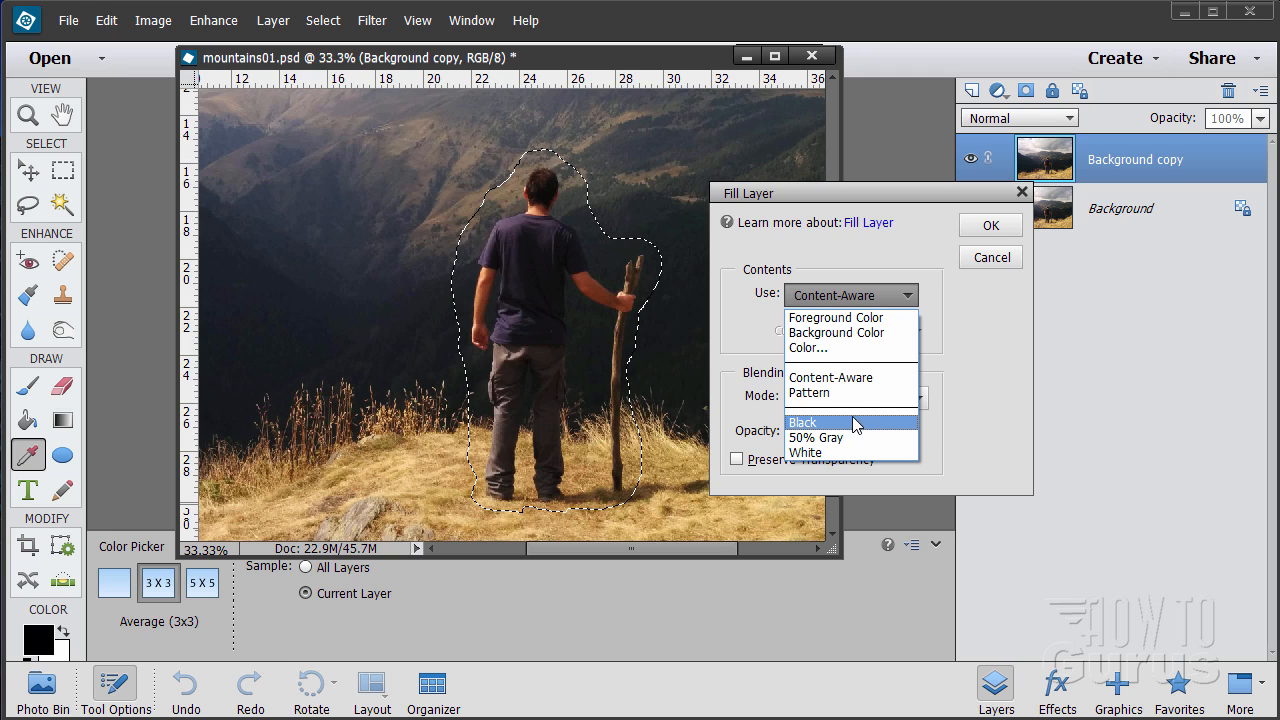
pyautogui.moveTo(820, 453)
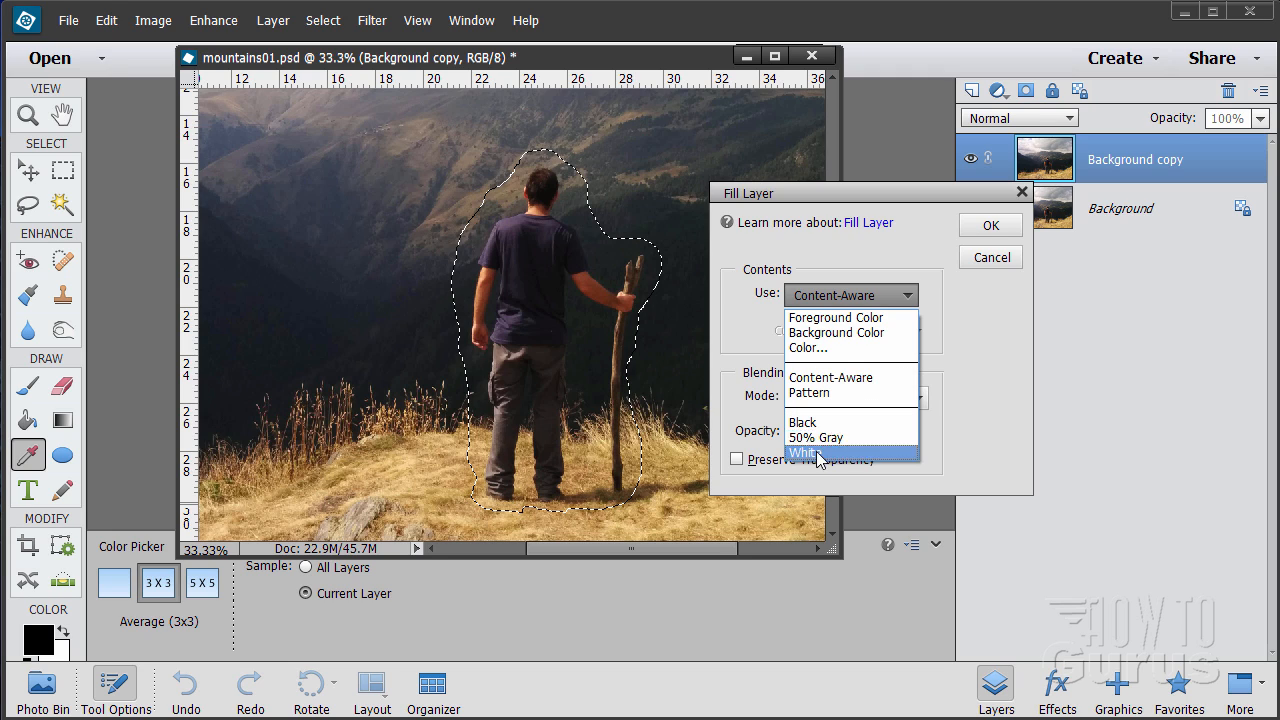
pyautogui.click(834, 377)
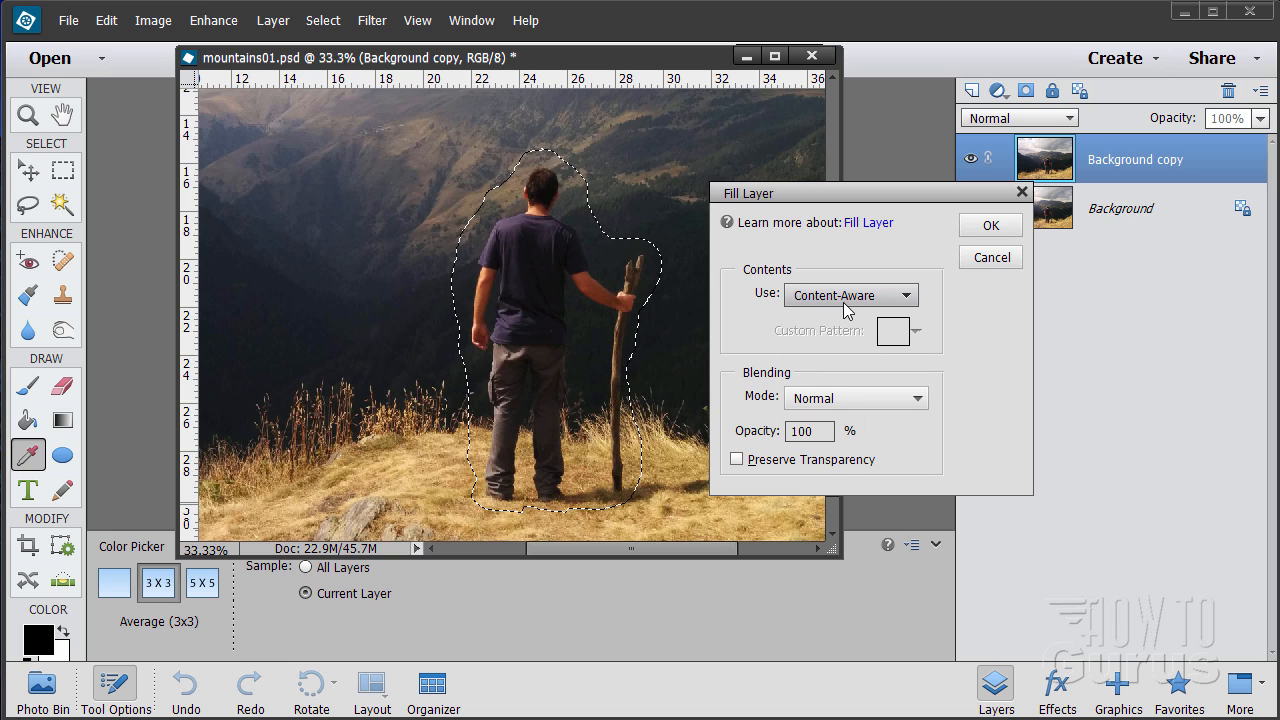
pyautogui.moveTo(508, 492)
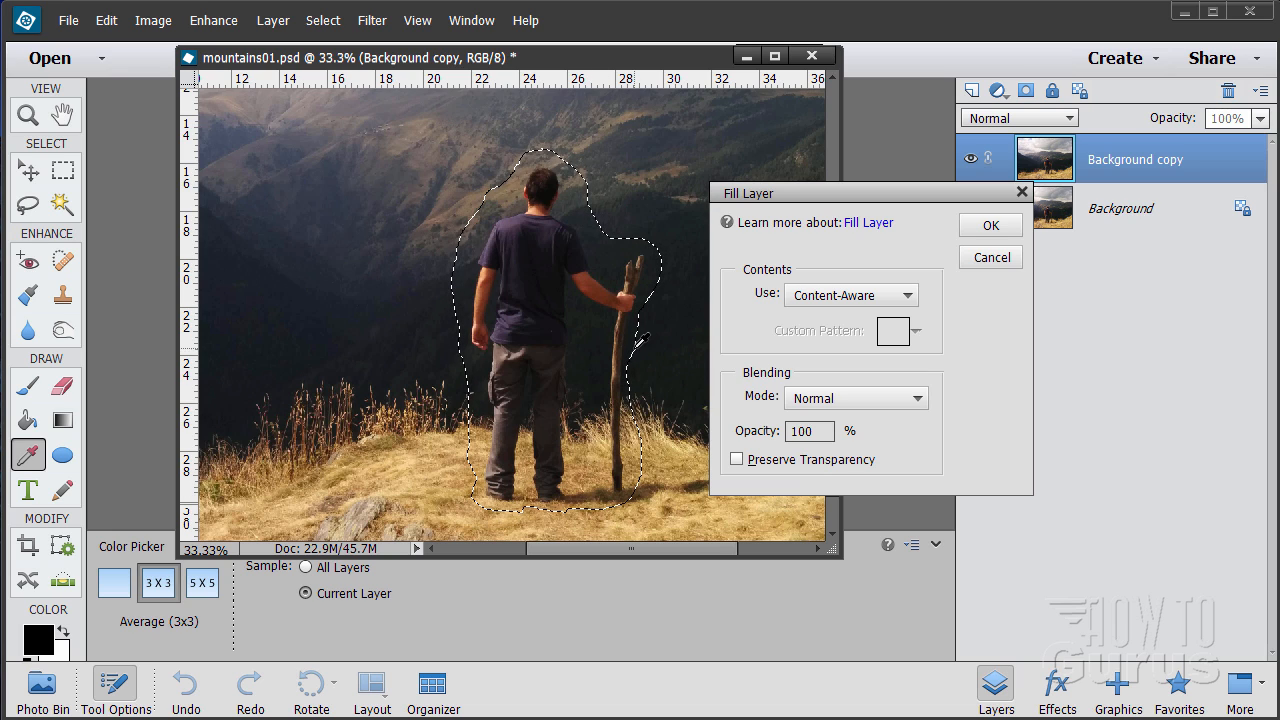
pyautogui.moveTo(375, 365)
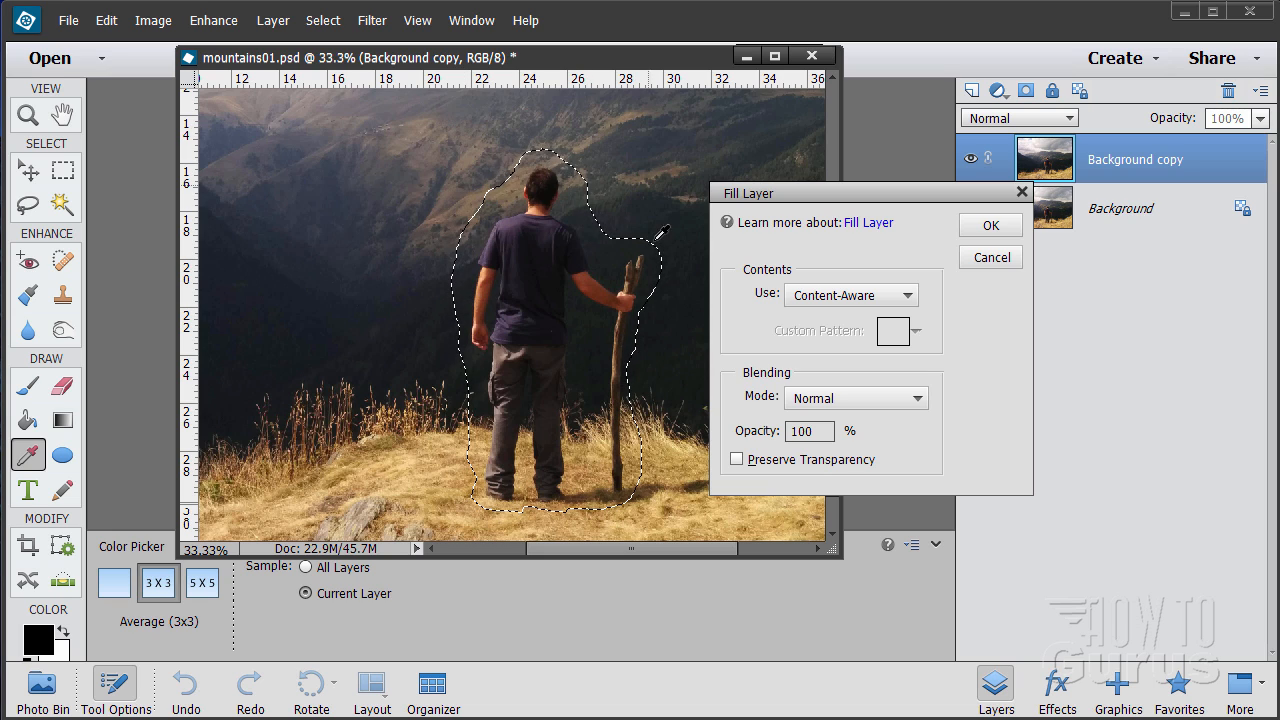
pyautogui.moveTo(935, 211)
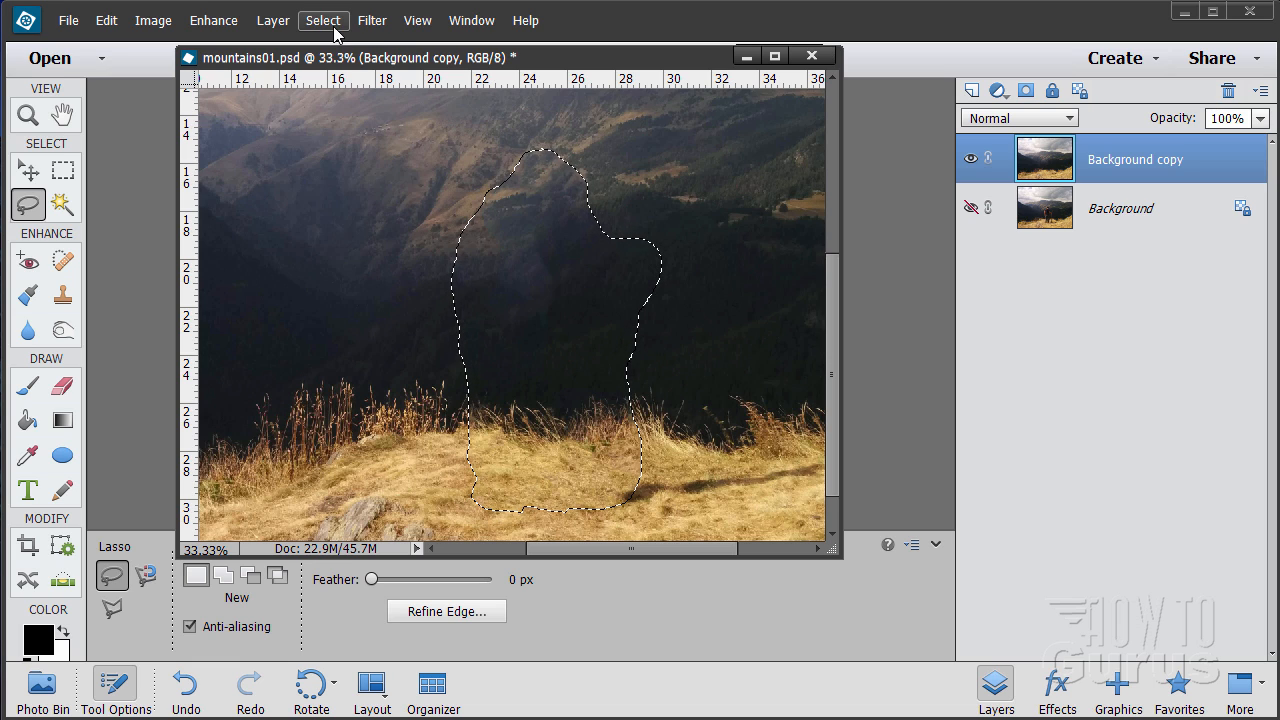
# Deselect the outline around the filled-in hiker area
pyautogui.click(322, 20)
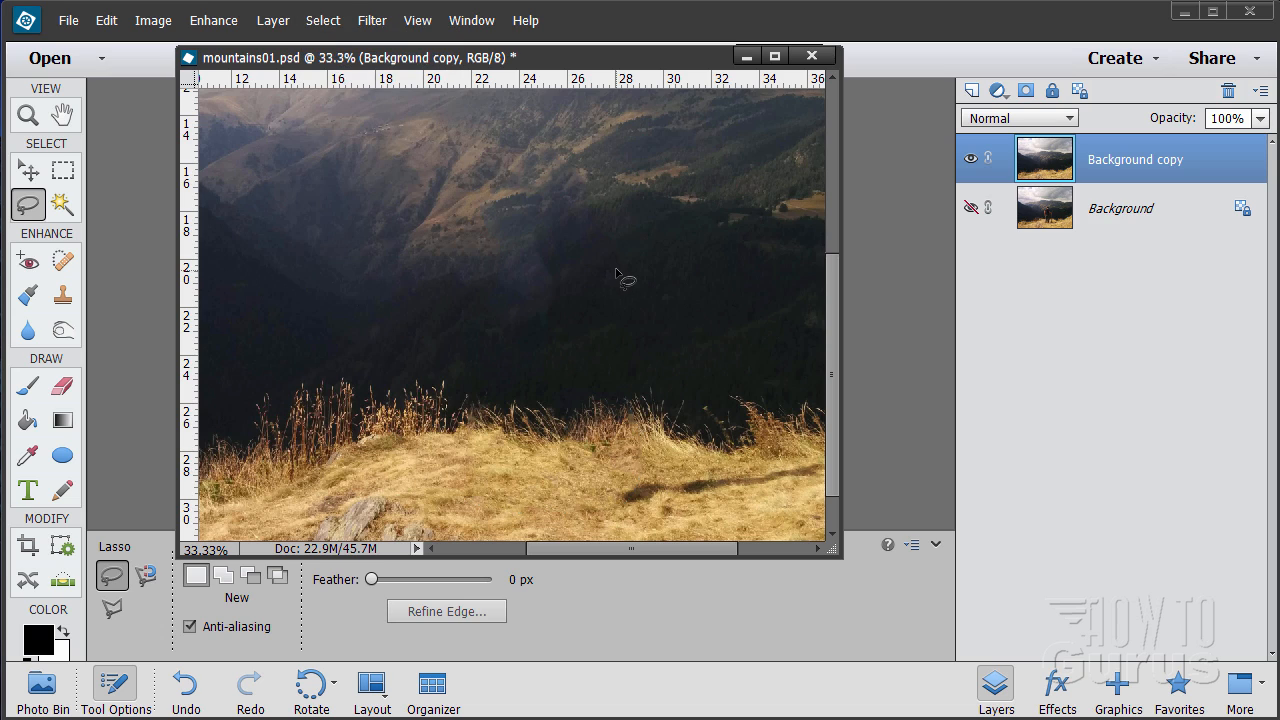
pyautogui.moveTo(680, 378)
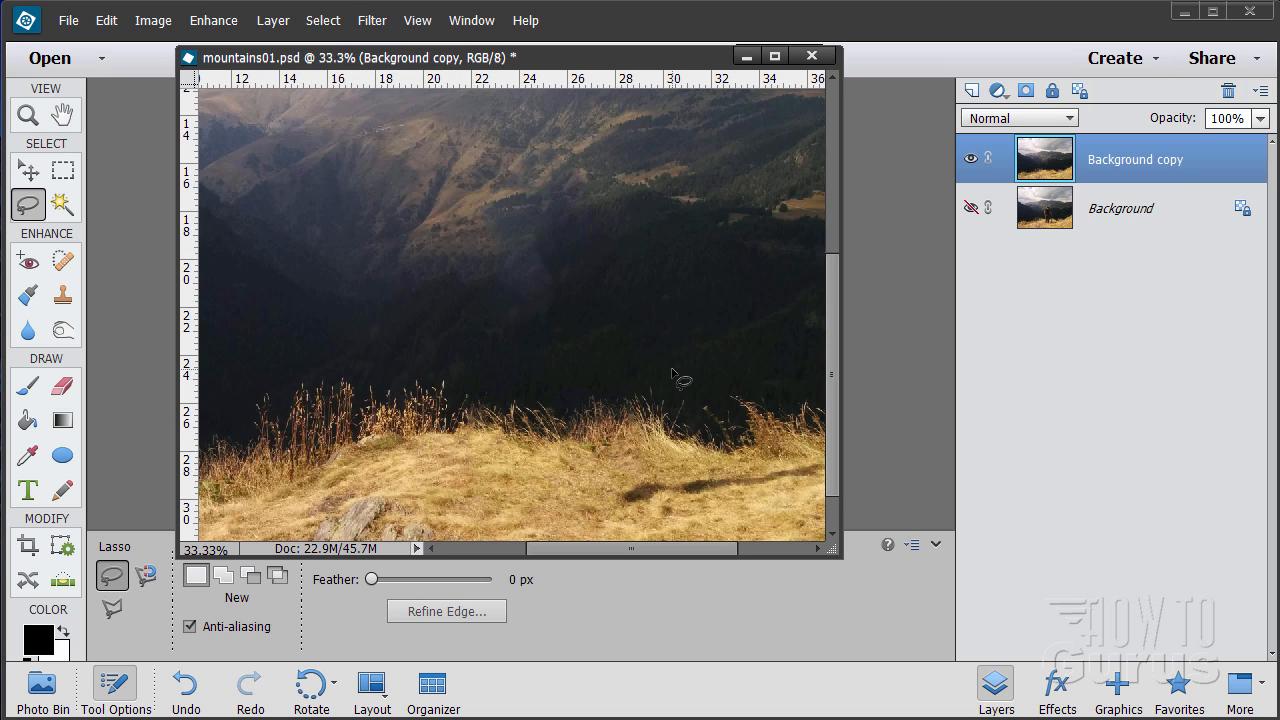
pyautogui.moveTo(545, 280)
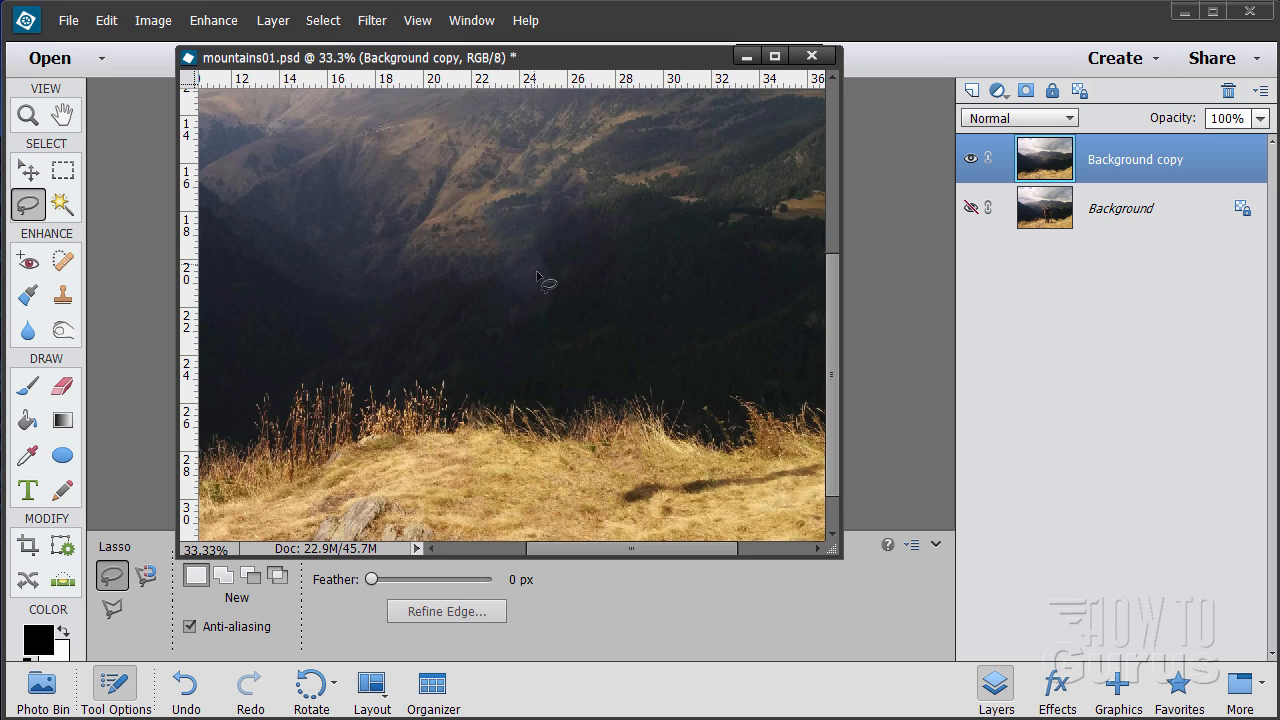
pyautogui.moveTo(525, 240)
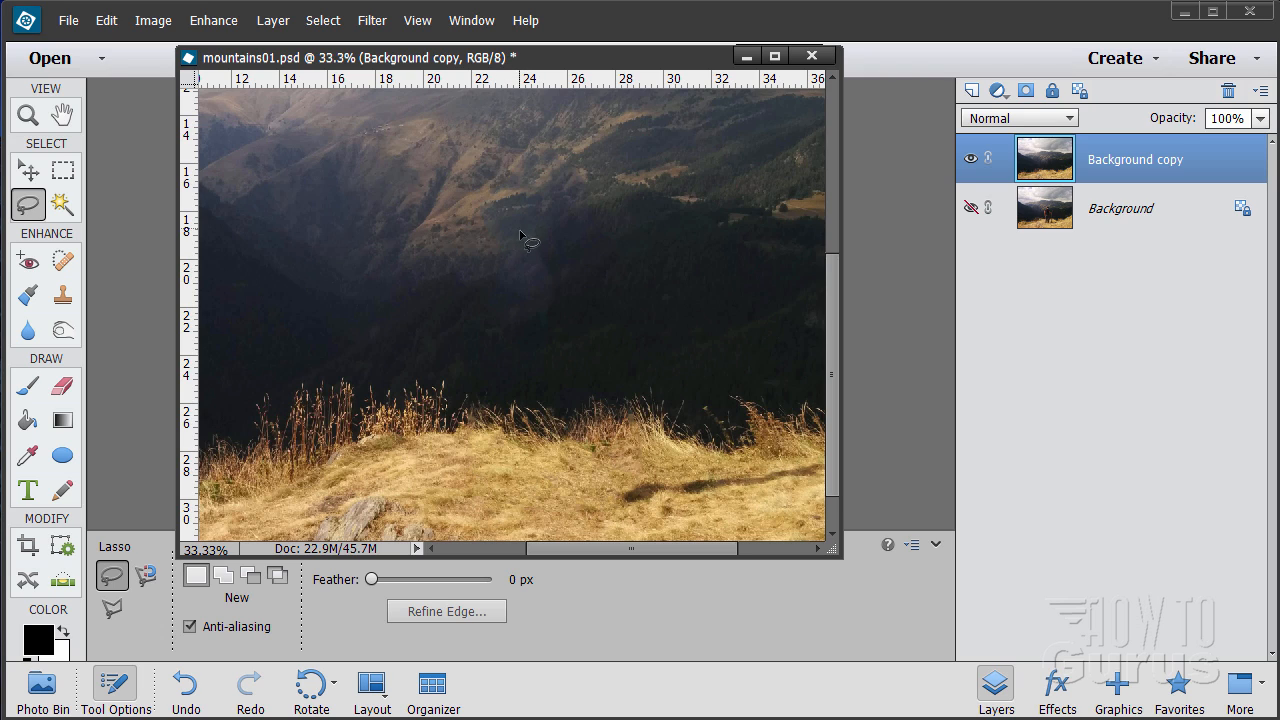
pyautogui.moveTo(525, 225)
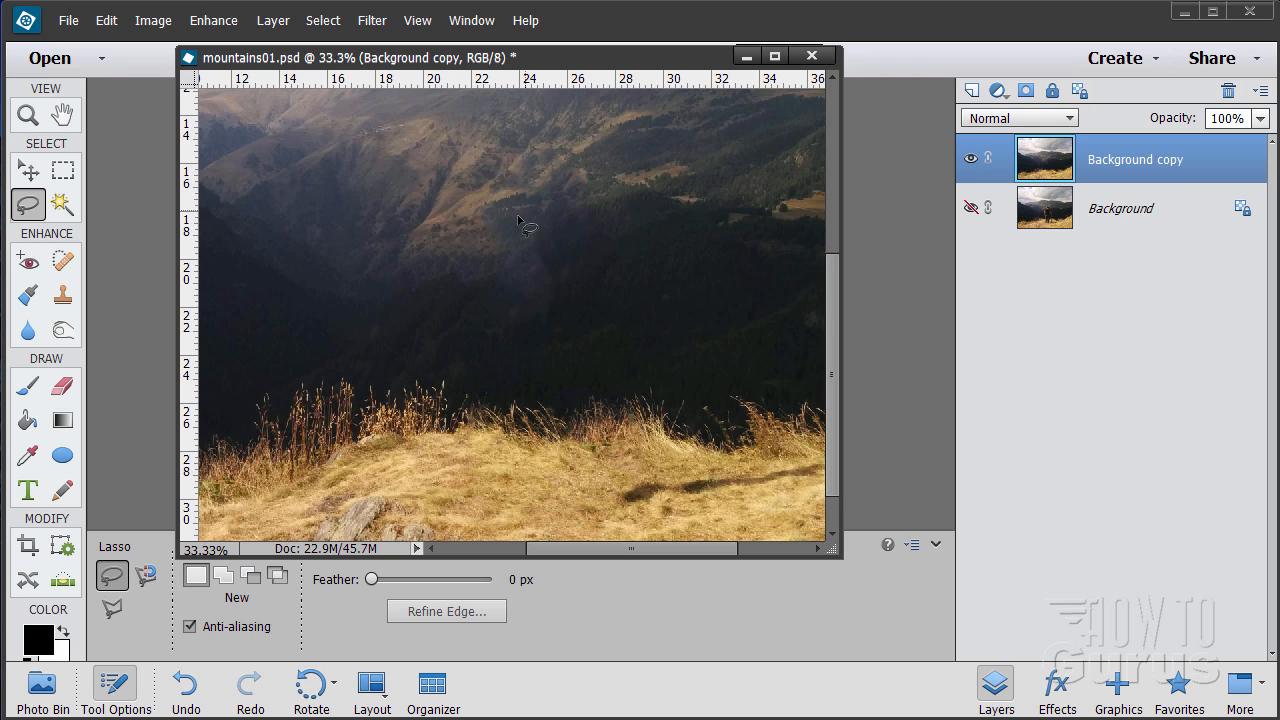
pyautogui.moveTo(515, 230)
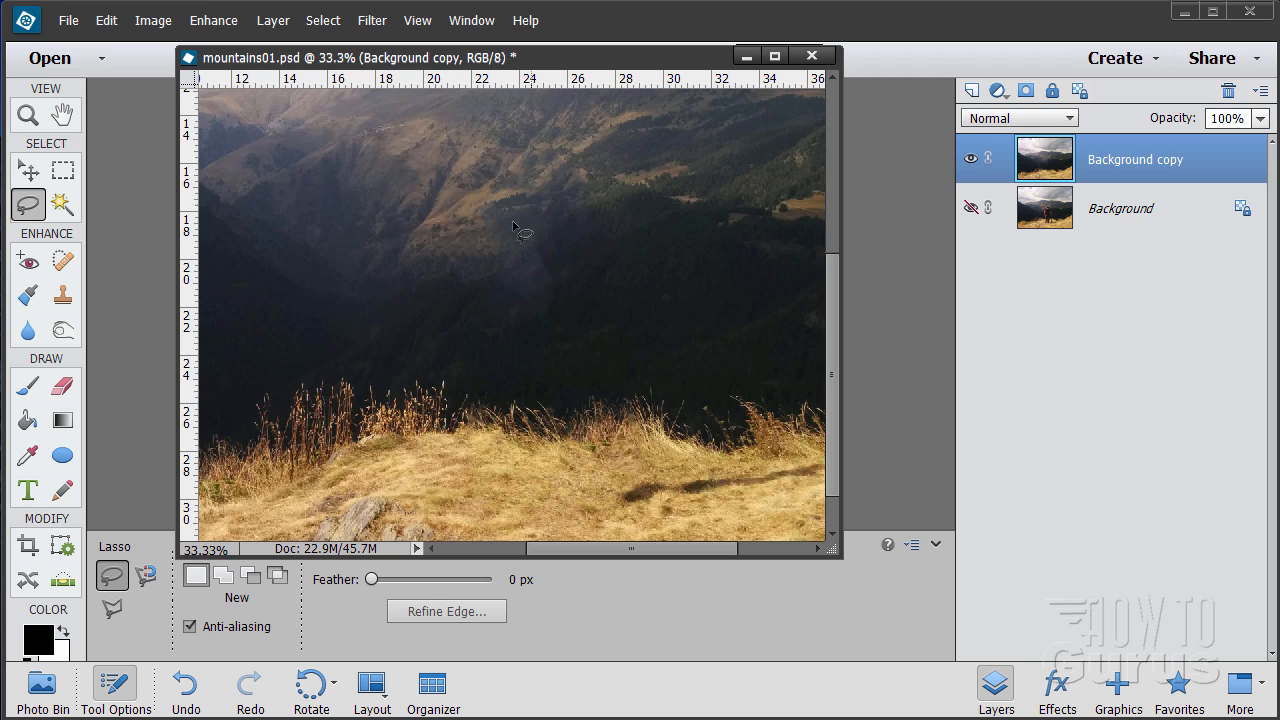
pyautogui.moveTo(540, 290)
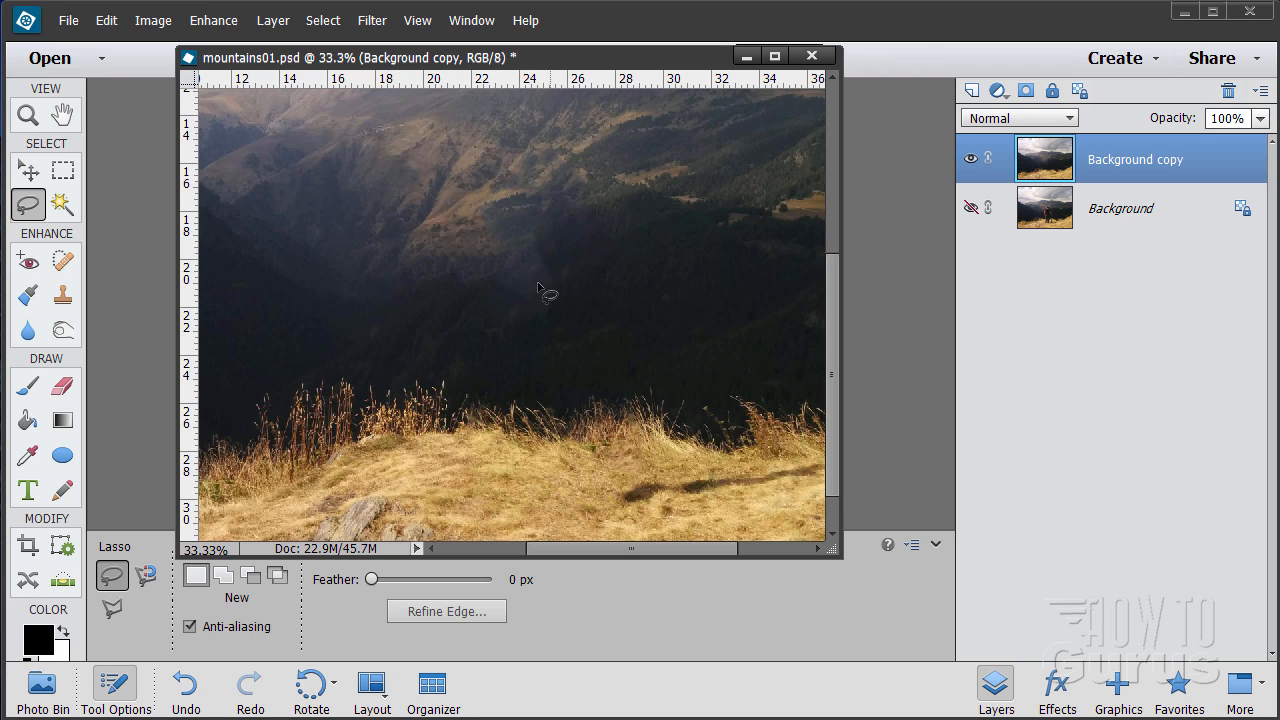
pyautogui.moveTo(176, 335)
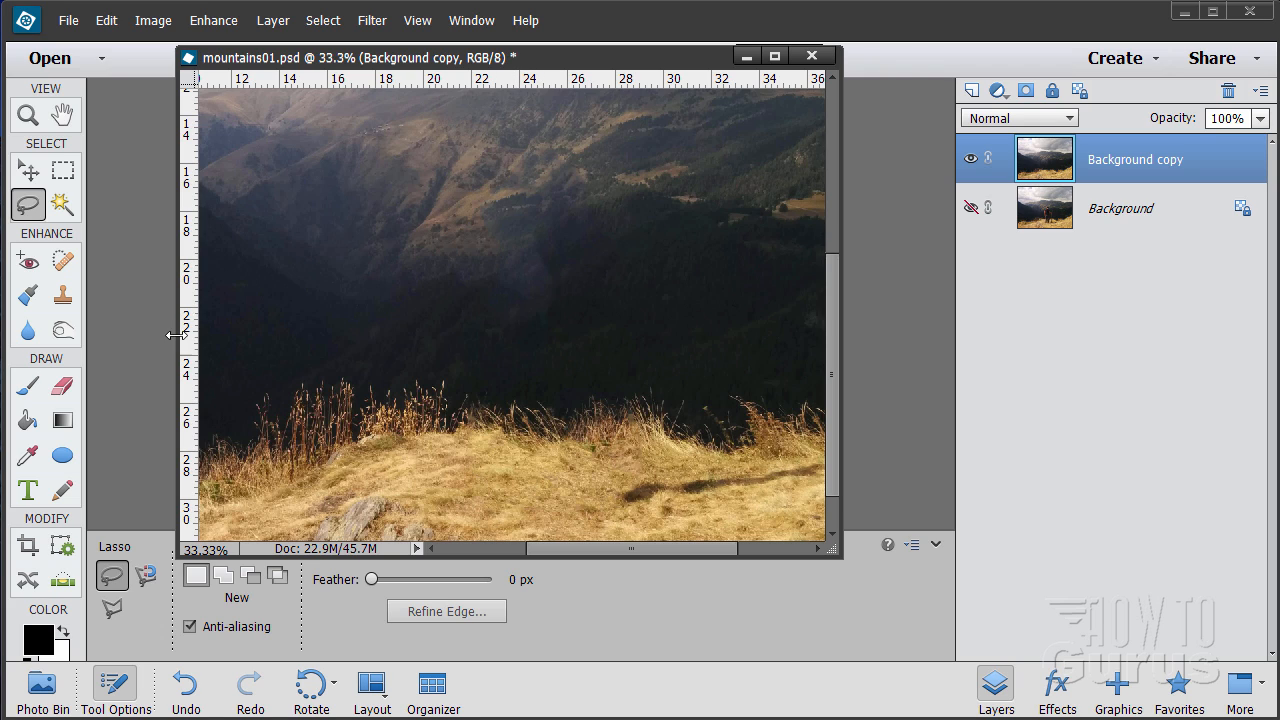
# Switch to the Burn tool for darkening the bright slope patches
pyautogui.click(63, 330)
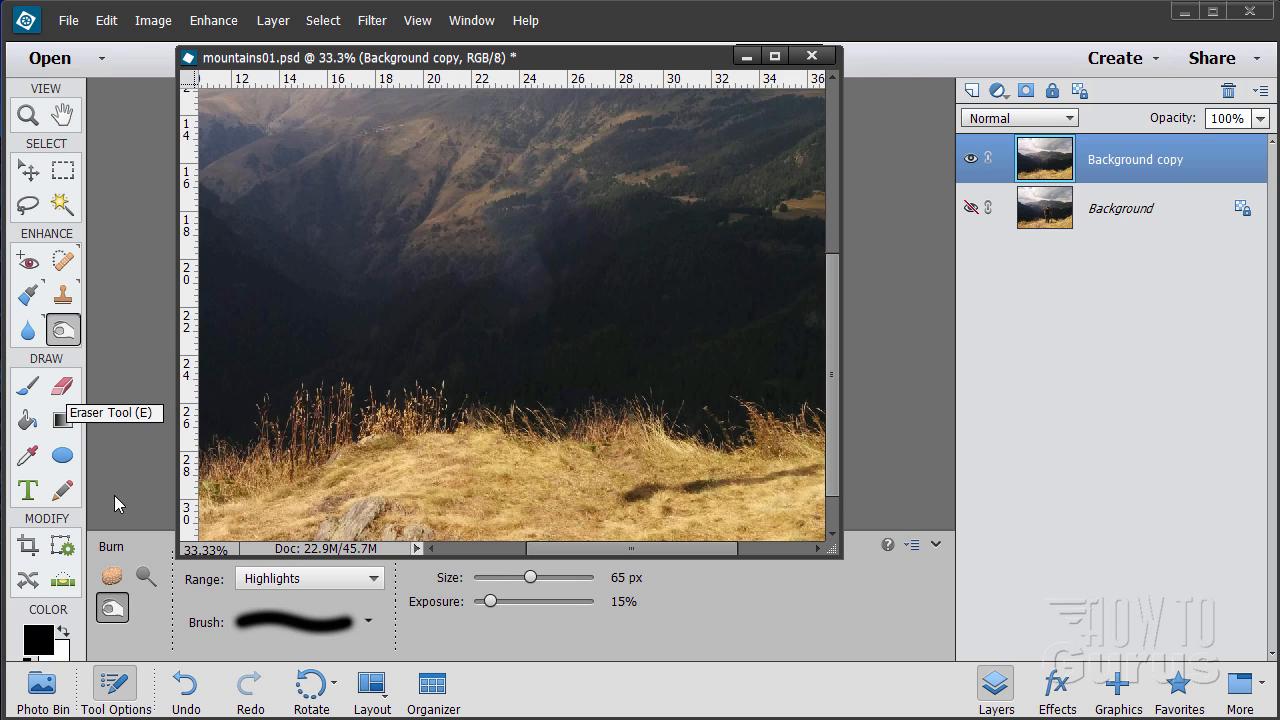
pyautogui.moveTo(112, 608)
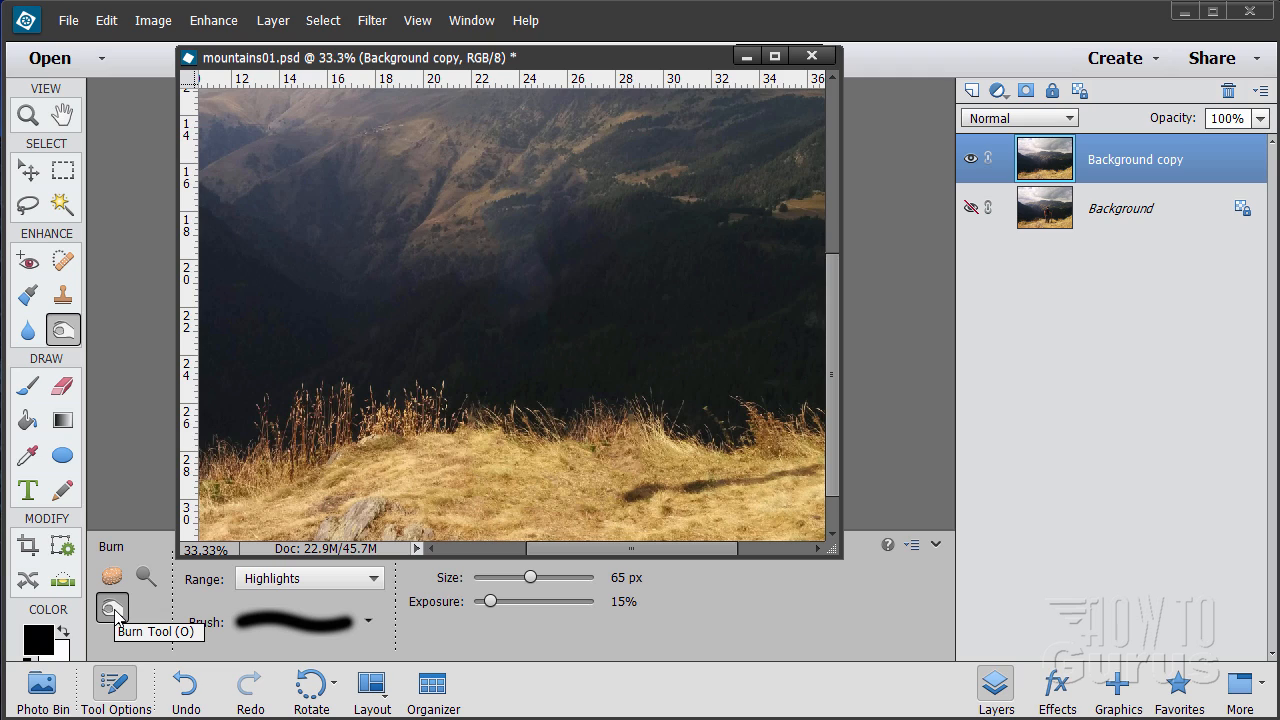
pyautogui.moveTo(526, 302)
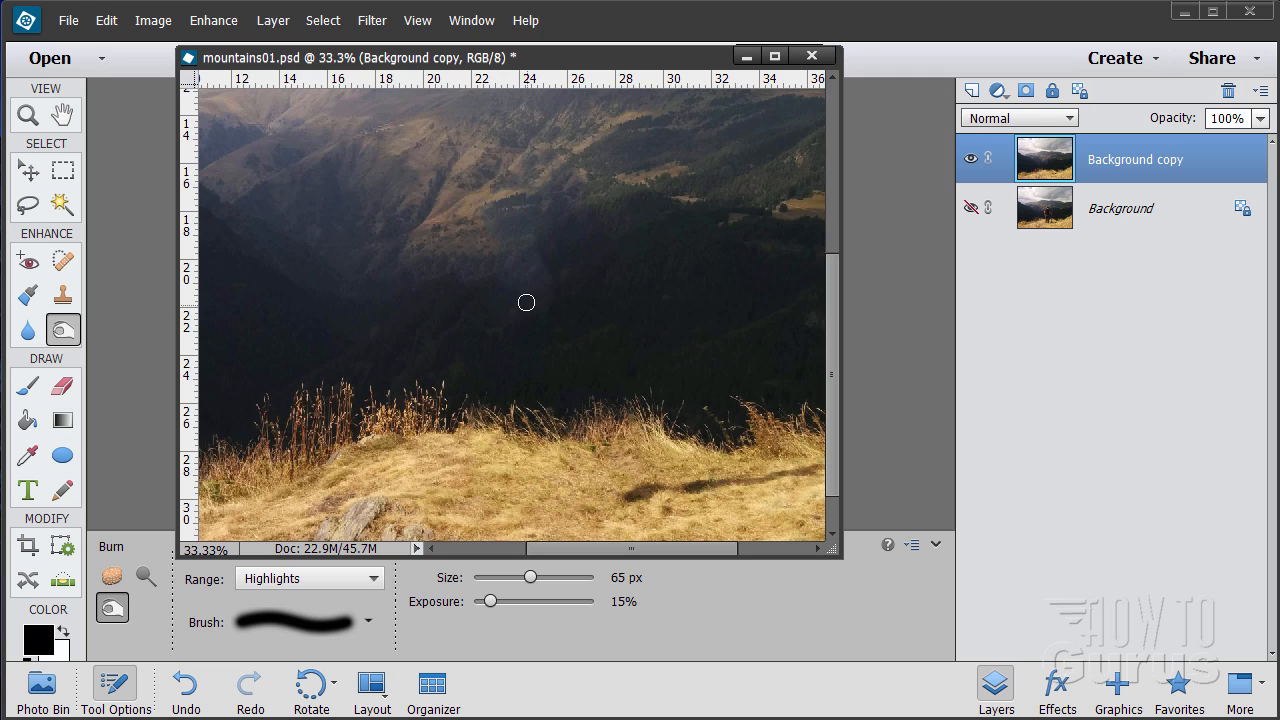
pyautogui.moveTo(526, 312)
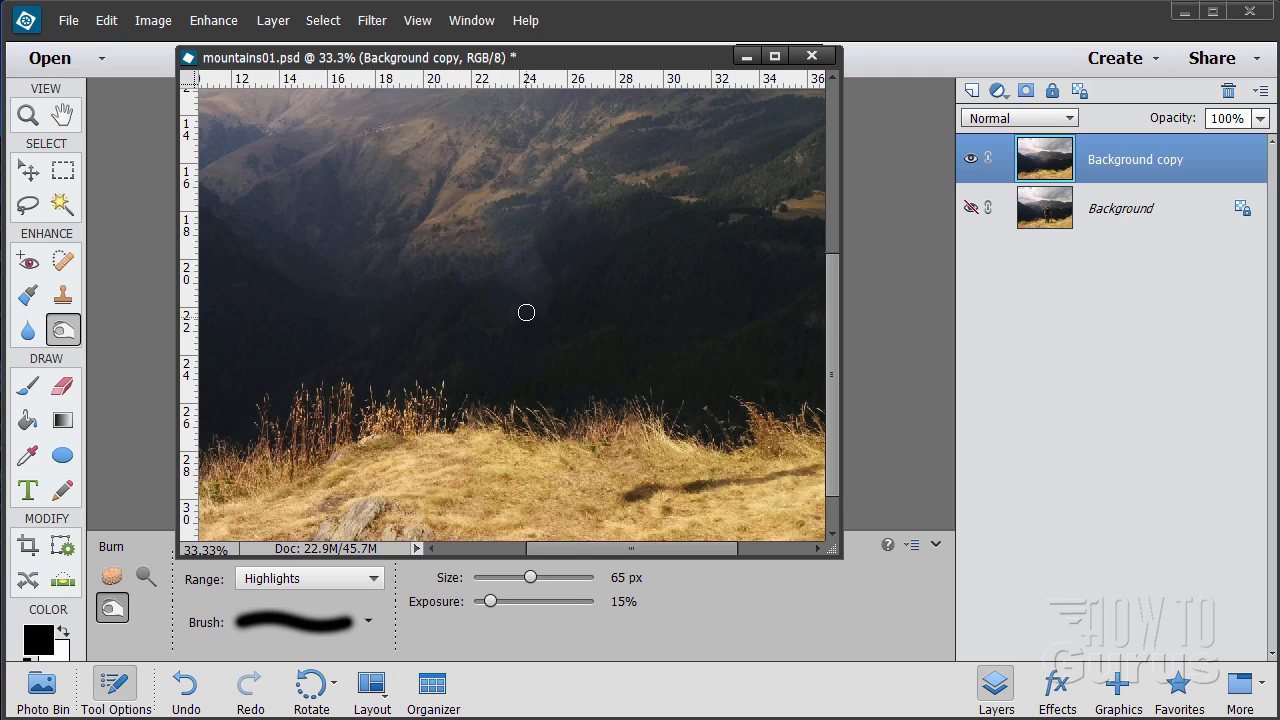
pyautogui.moveTo(526, 260)
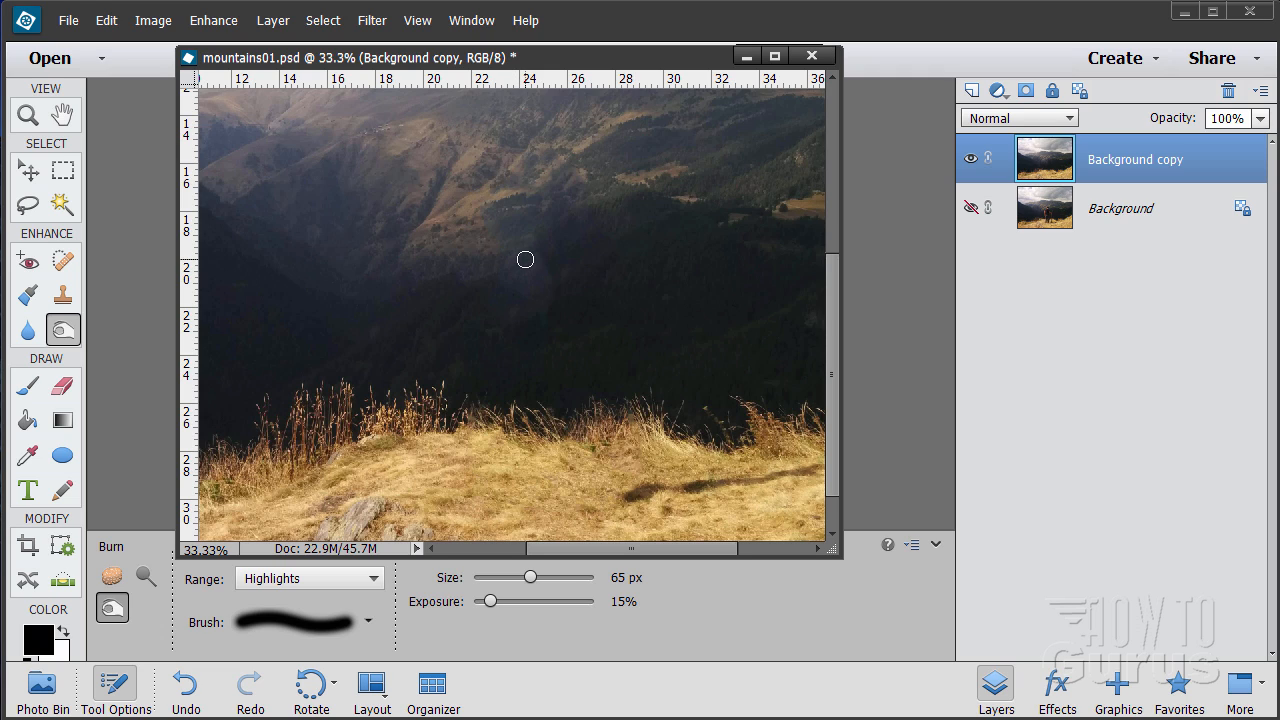
pyautogui.moveTo(538, 266)
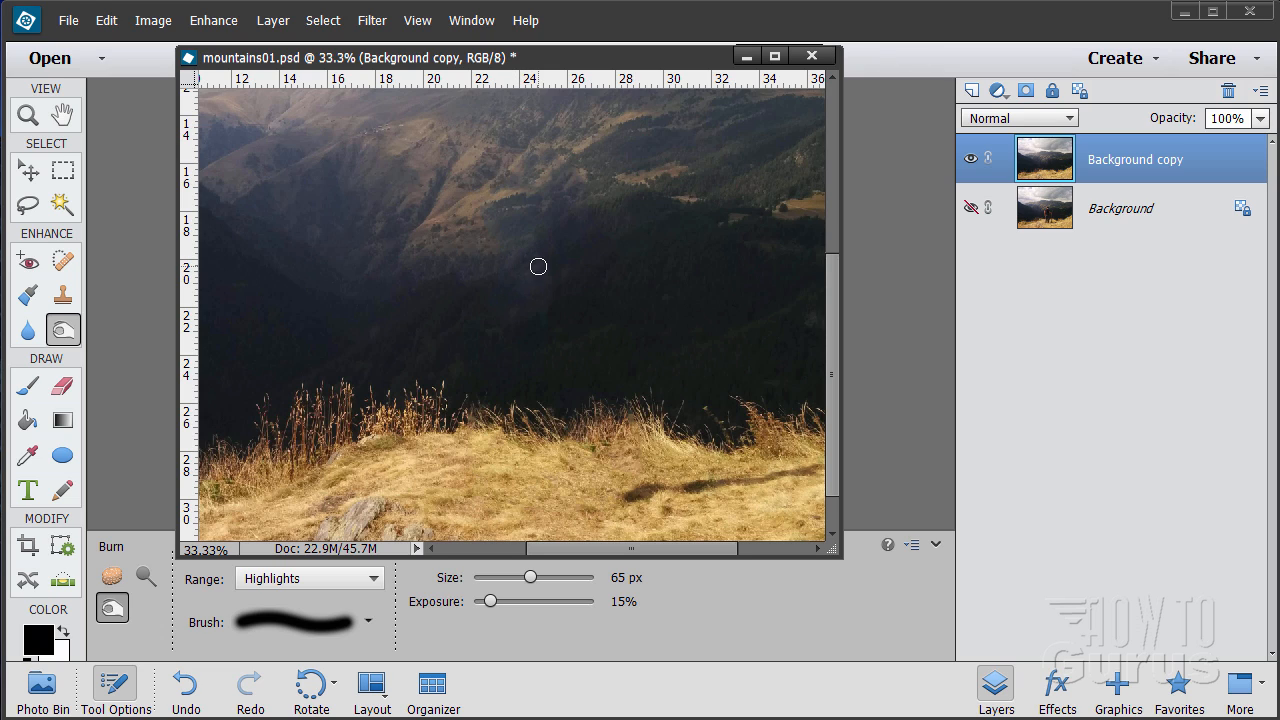
pyautogui.moveTo(546, 301)
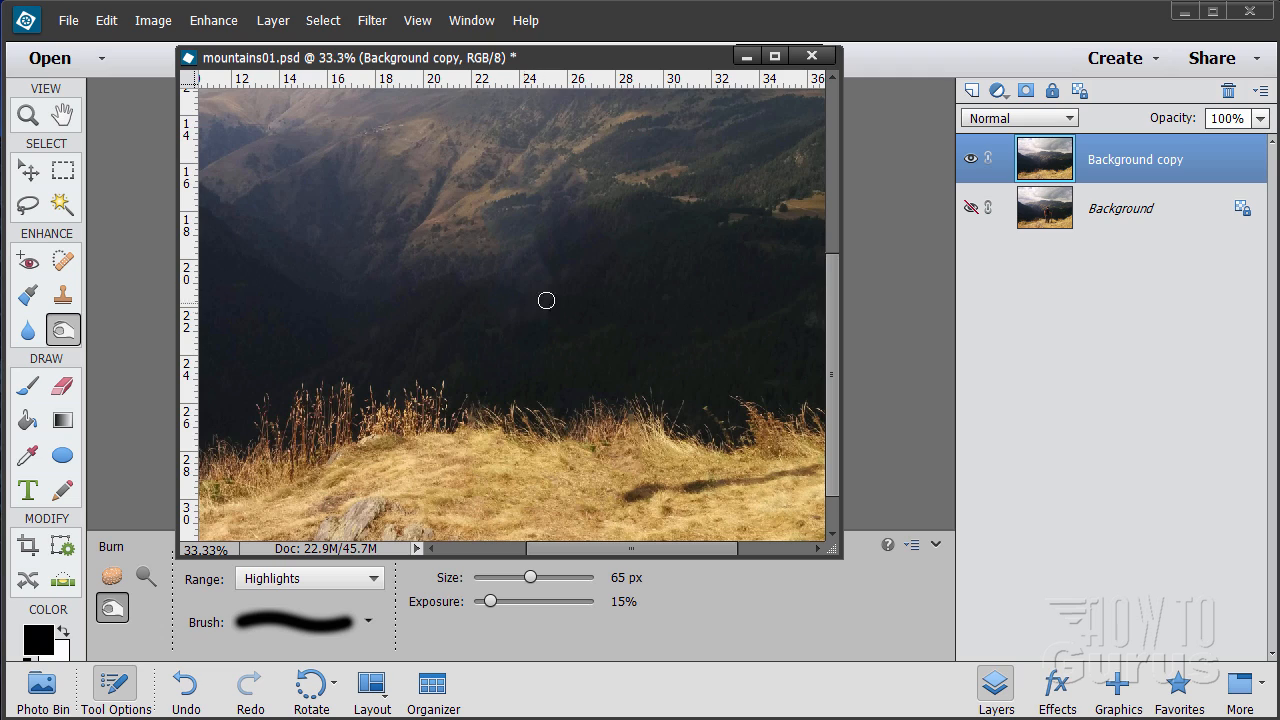
pyautogui.moveTo(535, 250)
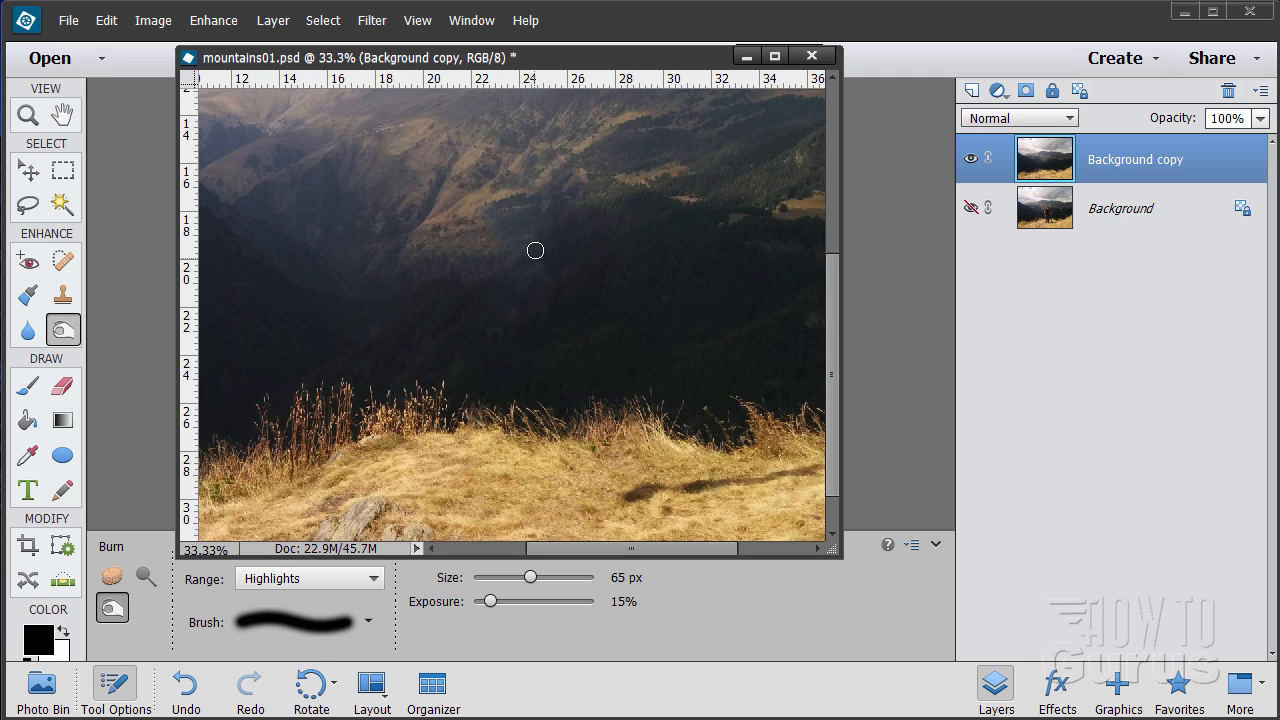
pyautogui.moveTo(539, 272)
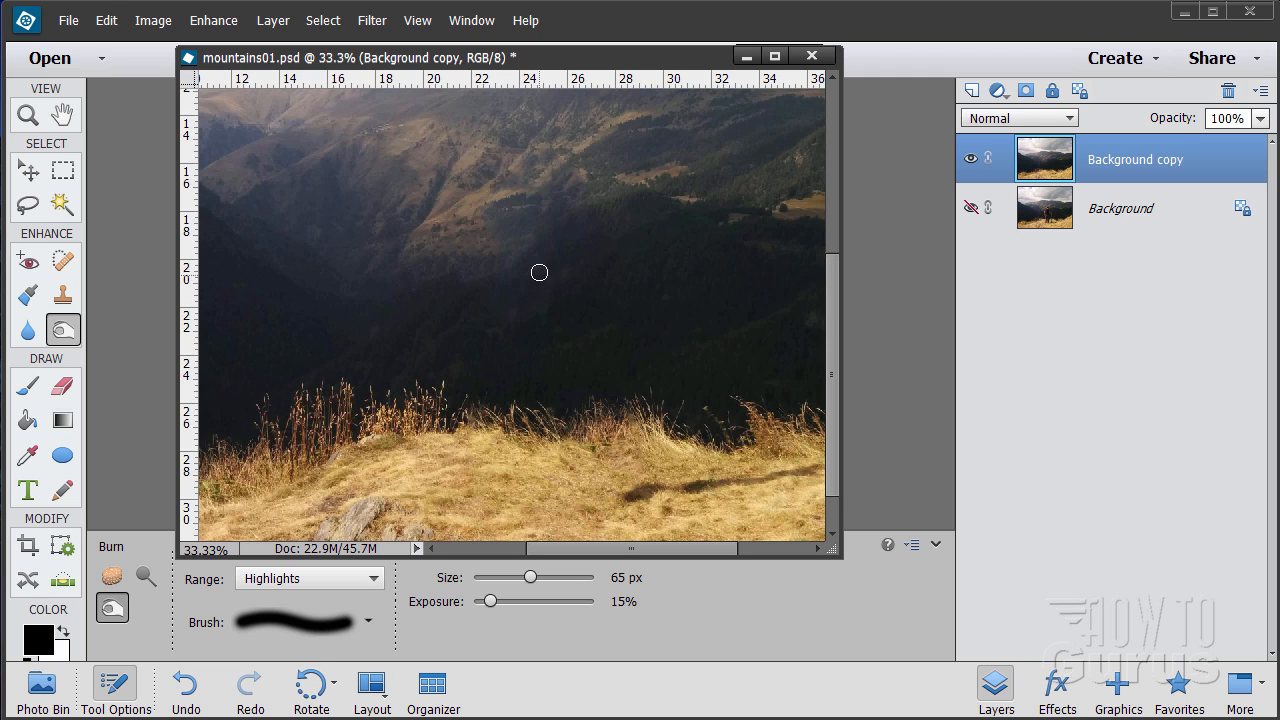
pyautogui.moveTo(547, 282)
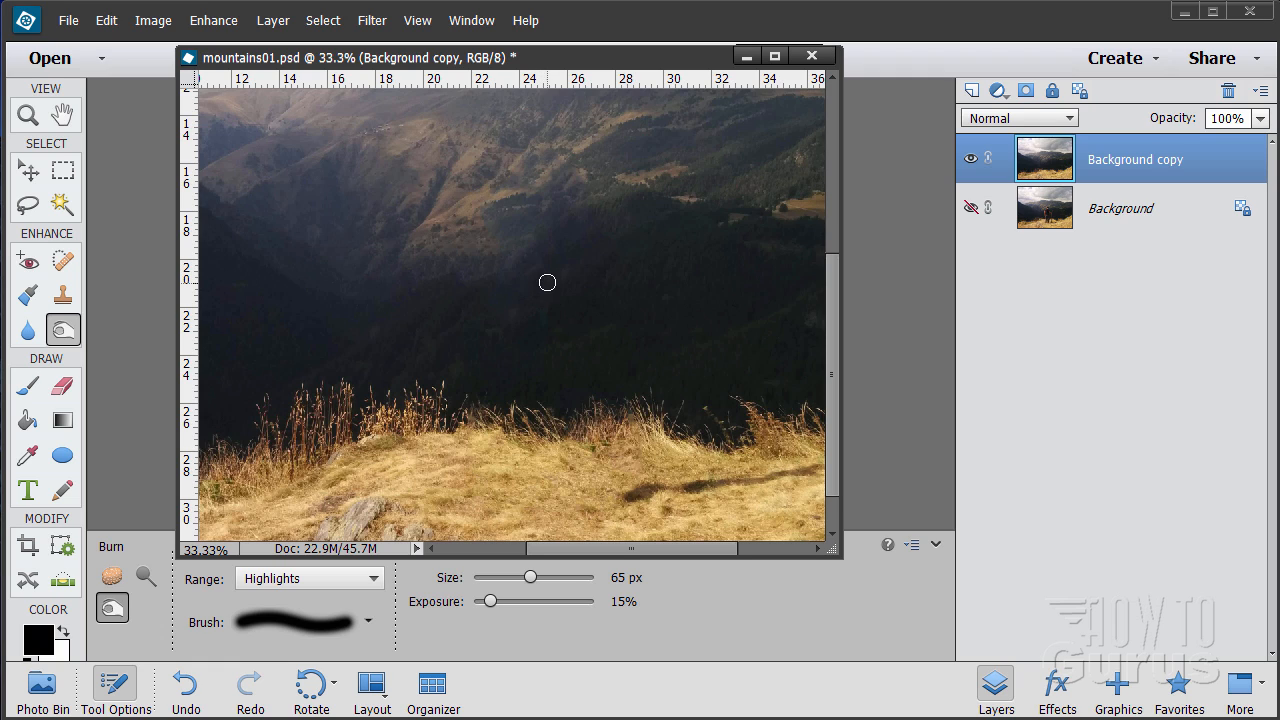
pyautogui.moveTo(571, 280)
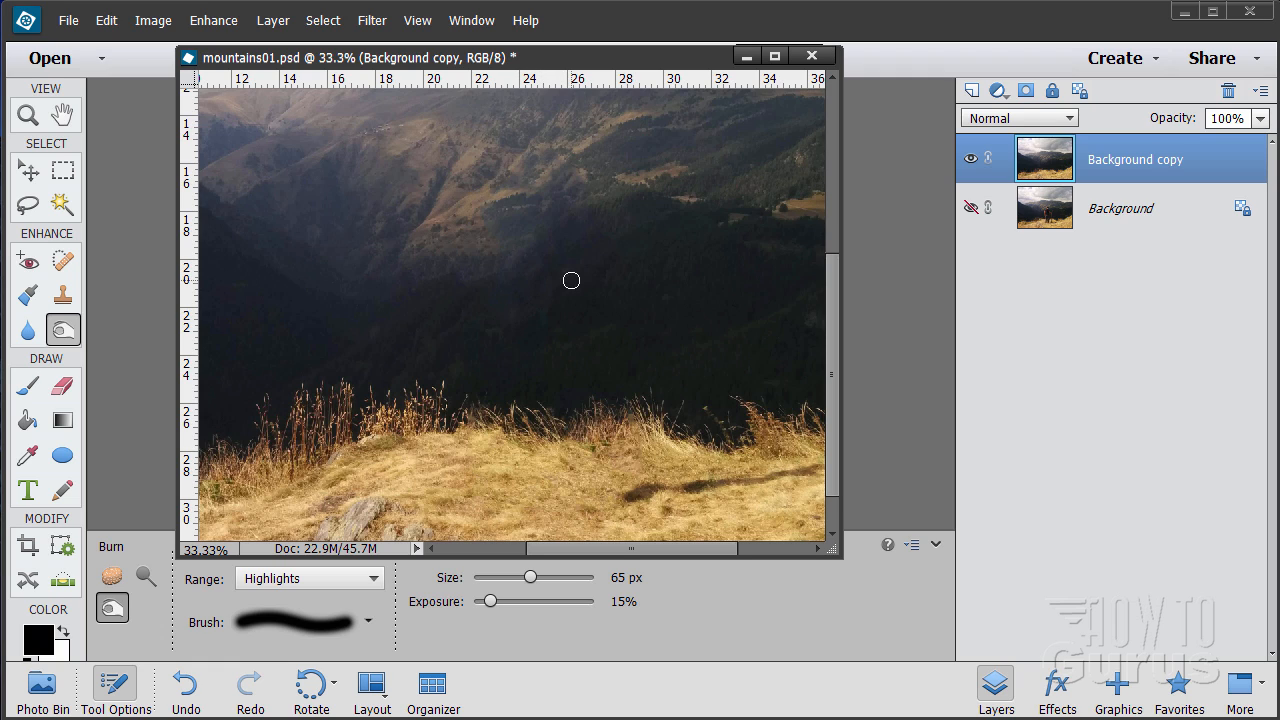
pyautogui.moveTo(502, 225)
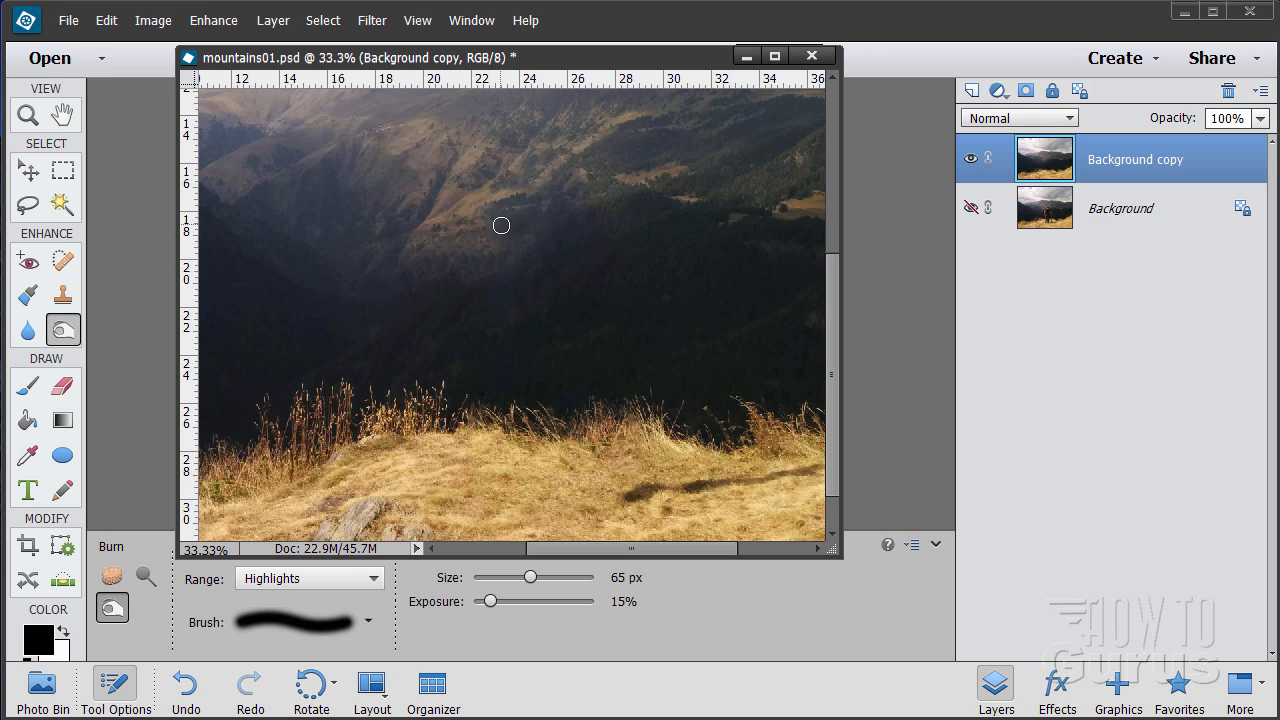
pyautogui.moveTo(570, 223)
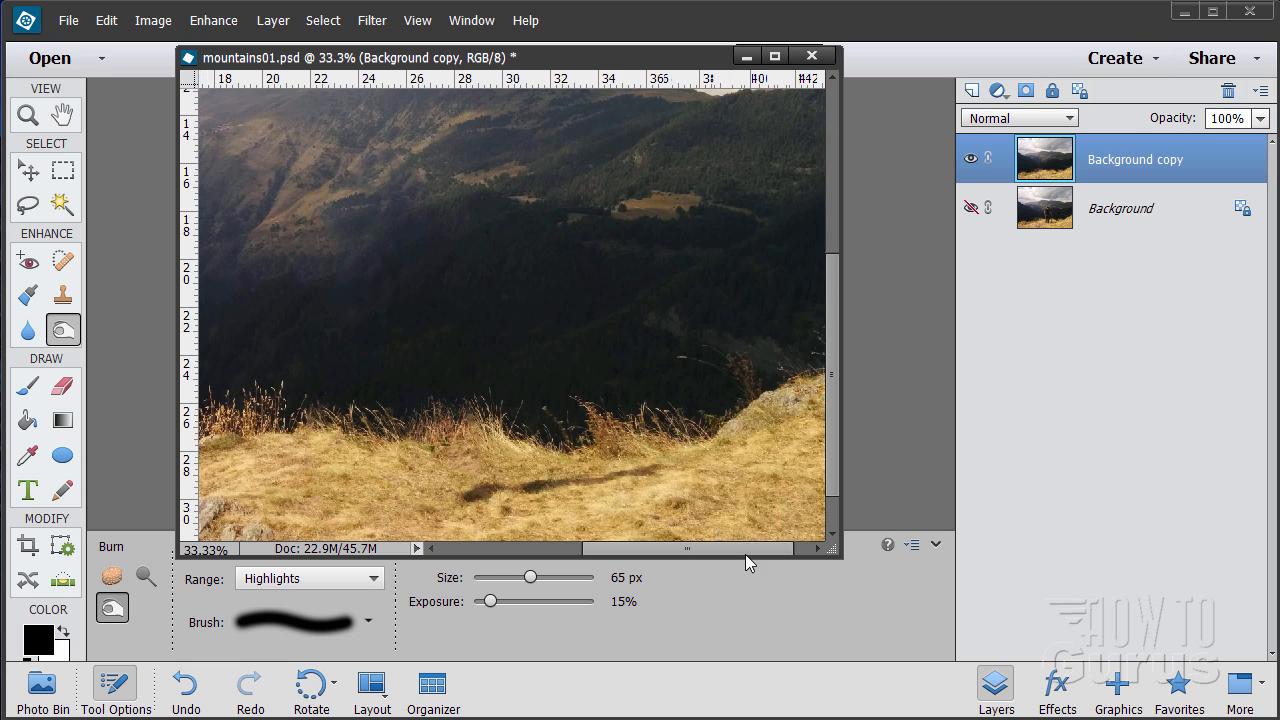
# Select the Clone Stamp tool and set its brush size to 93 px
pyautogui.scroll(-3)
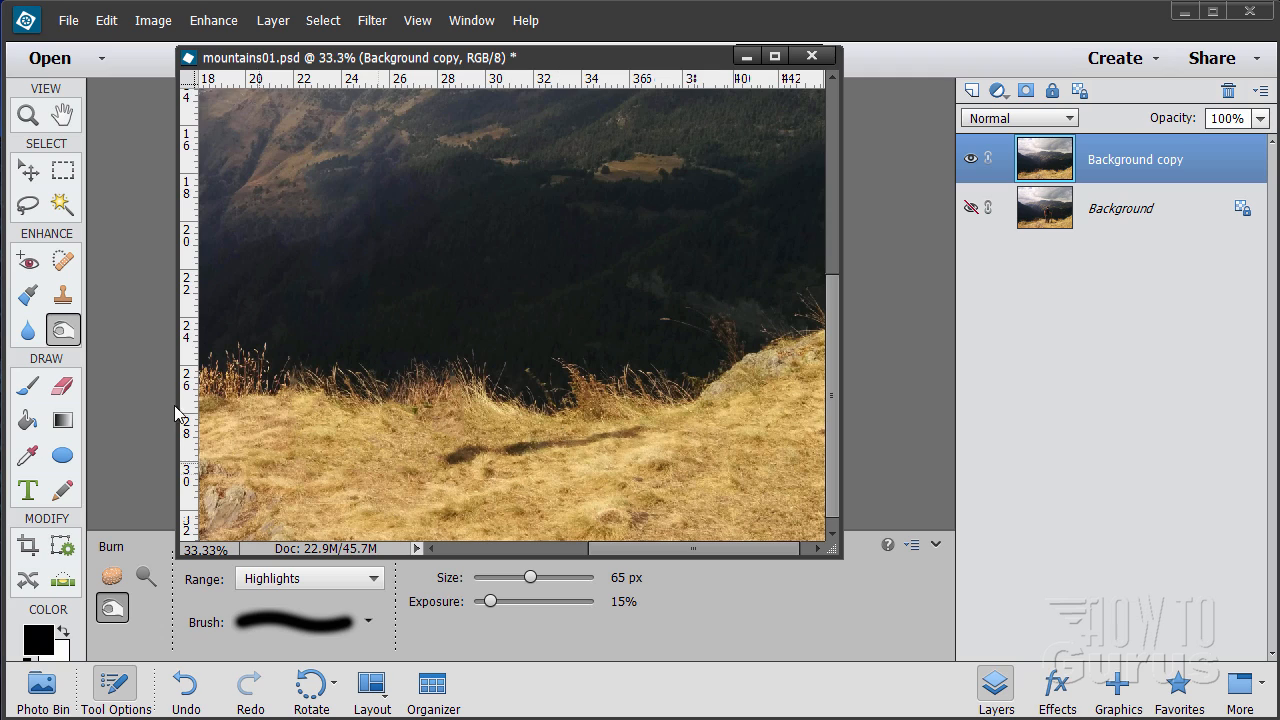
pyautogui.click(62, 293)
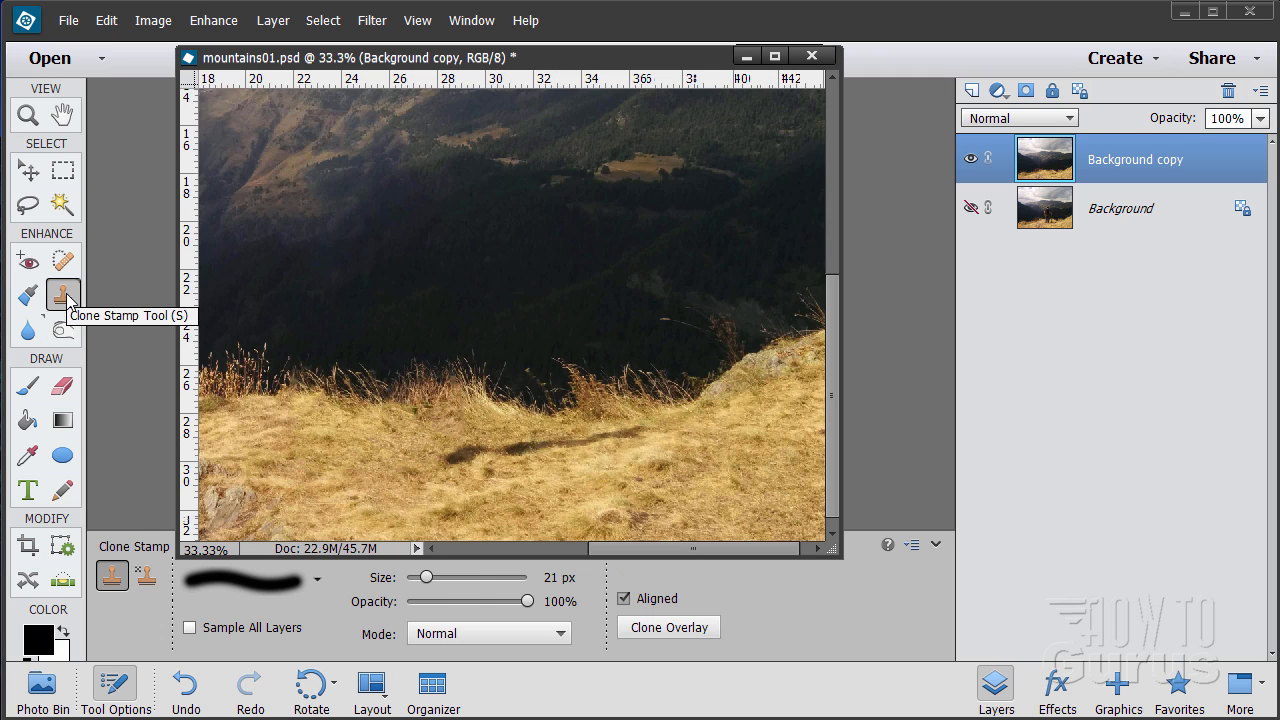
pyautogui.moveTo(475, 478)
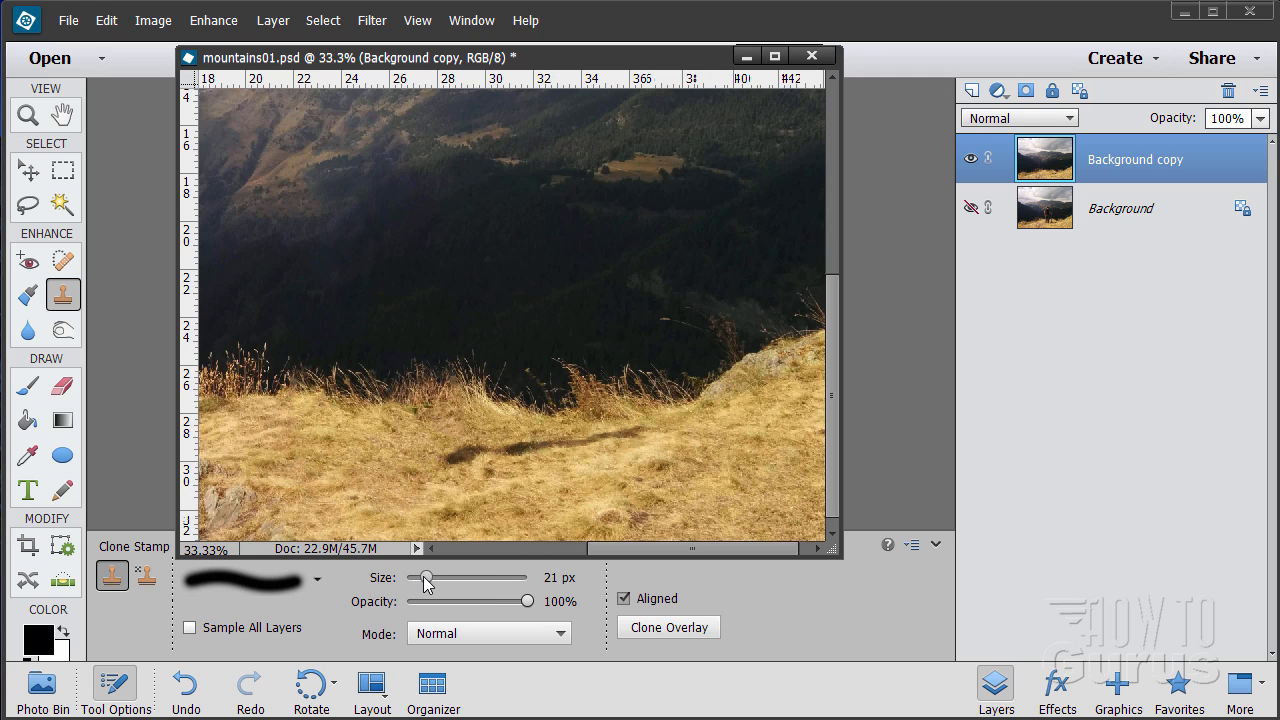
pyautogui.moveTo(424, 578); pyautogui.dragTo(462, 578)
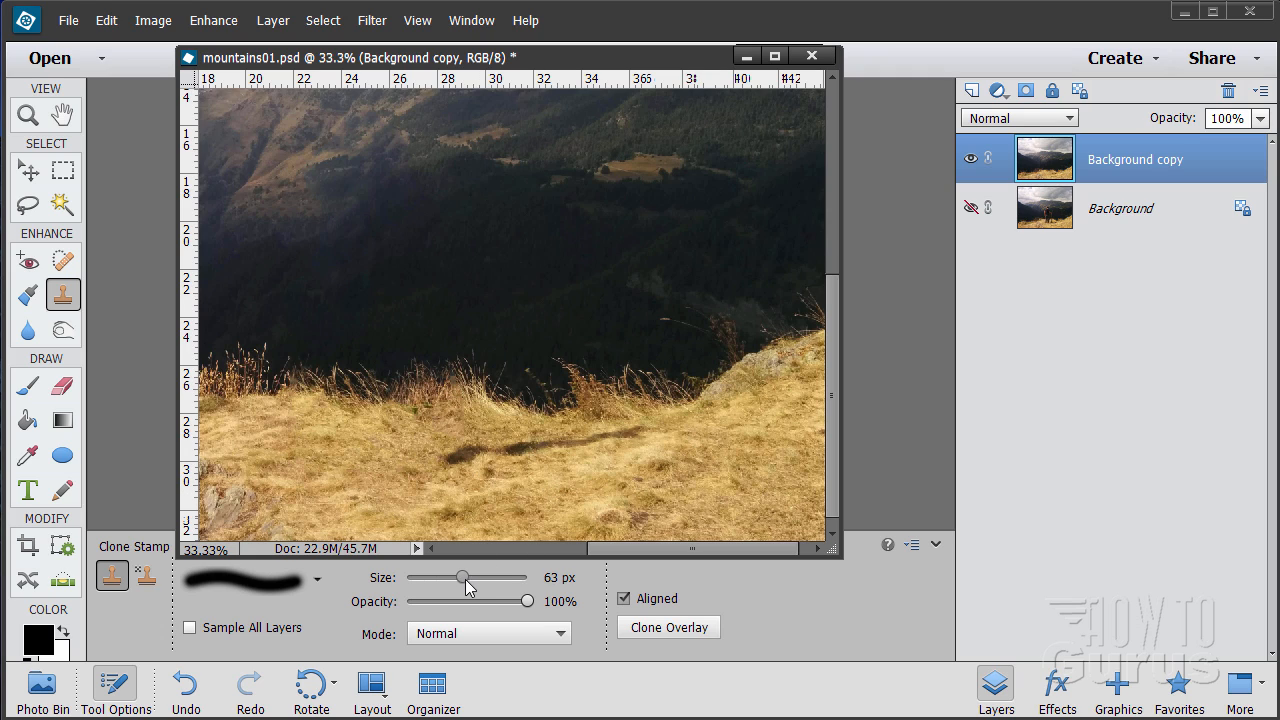
pyautogui.moveTo(460, 578); pyautogui.dragTo(487, 578)
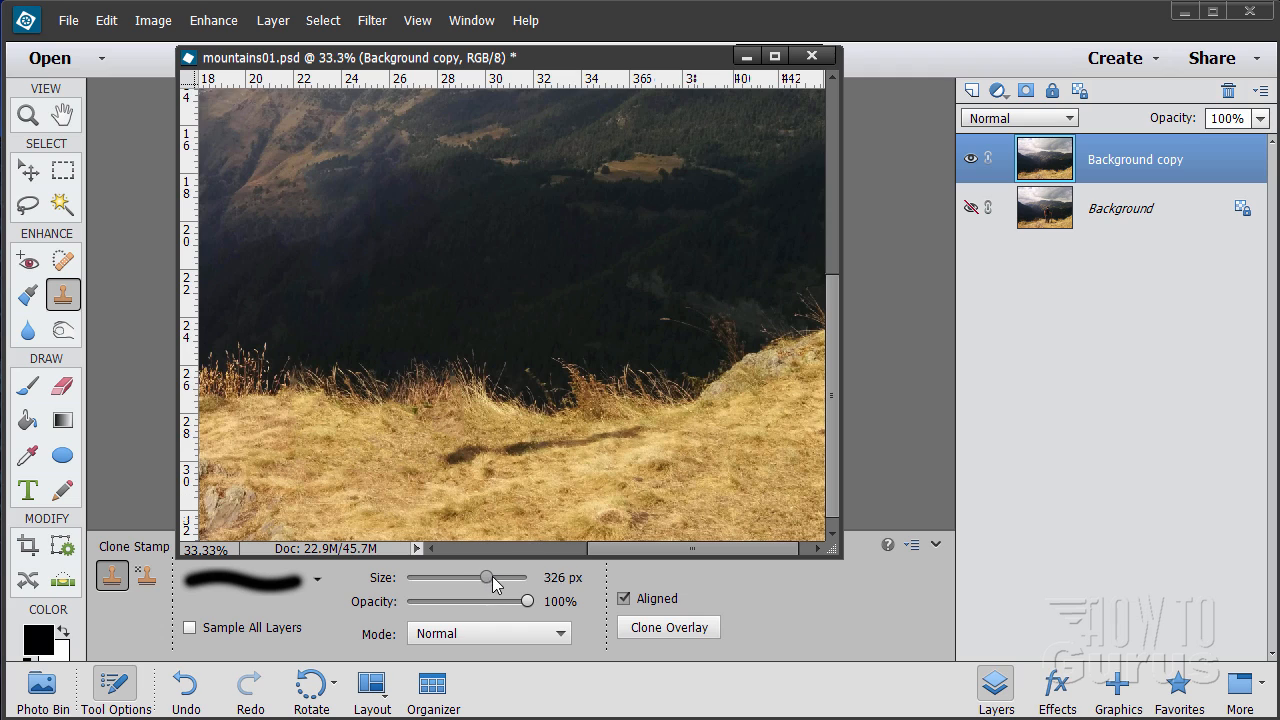
pyautogui.moveTo(488, 578); pyautogui.dragTo(483, 578)
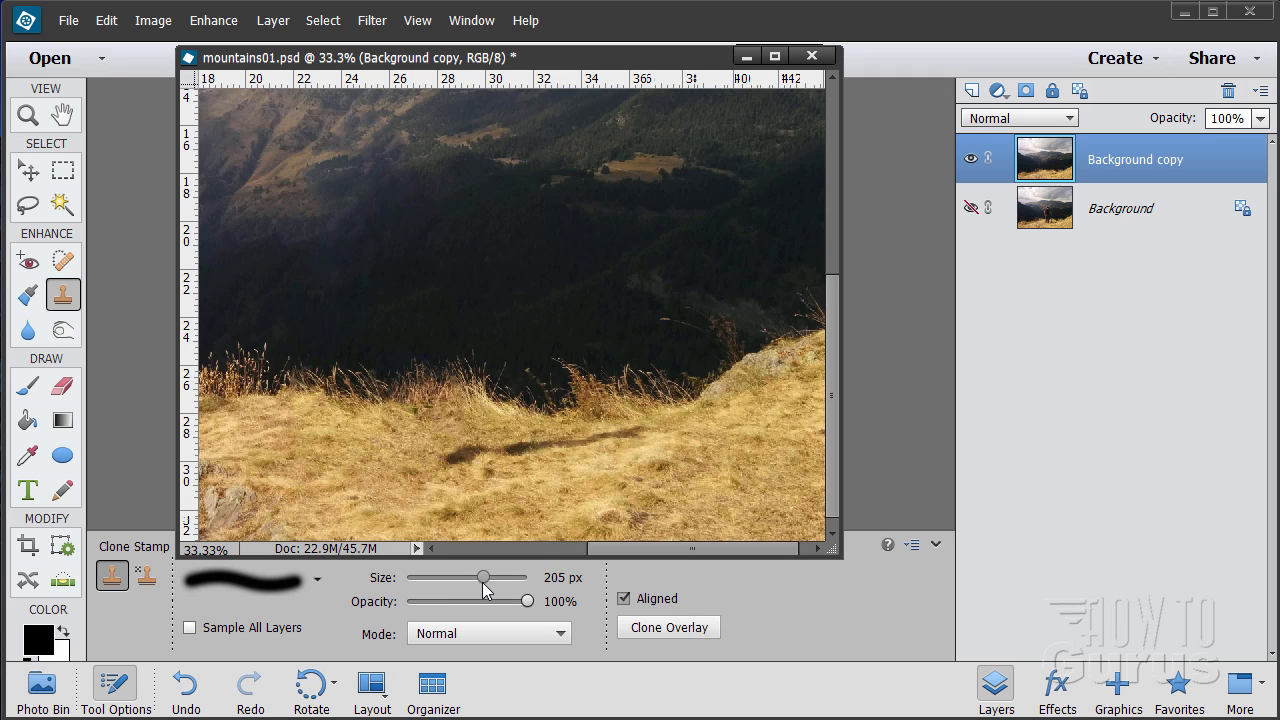
pyautogui.moveTo(483, 577); pyautogui.dragTo(477, 577)
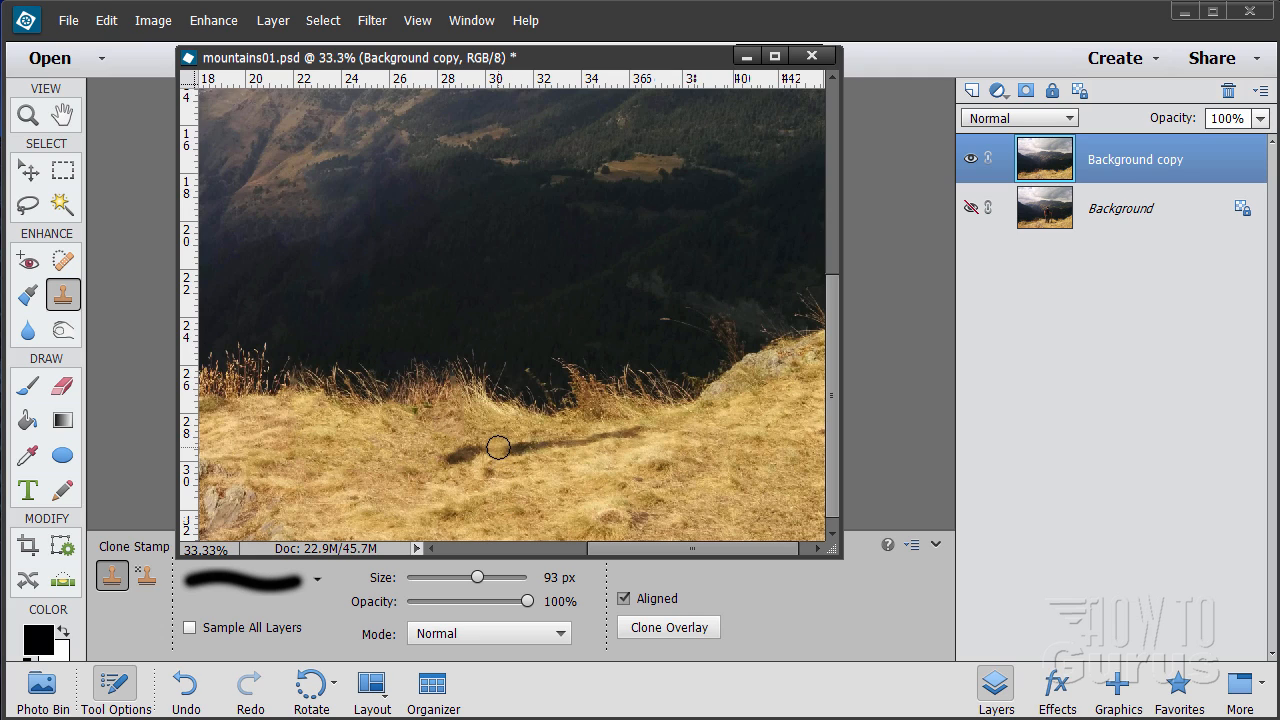
pyautogui.moveTo(481, 451)
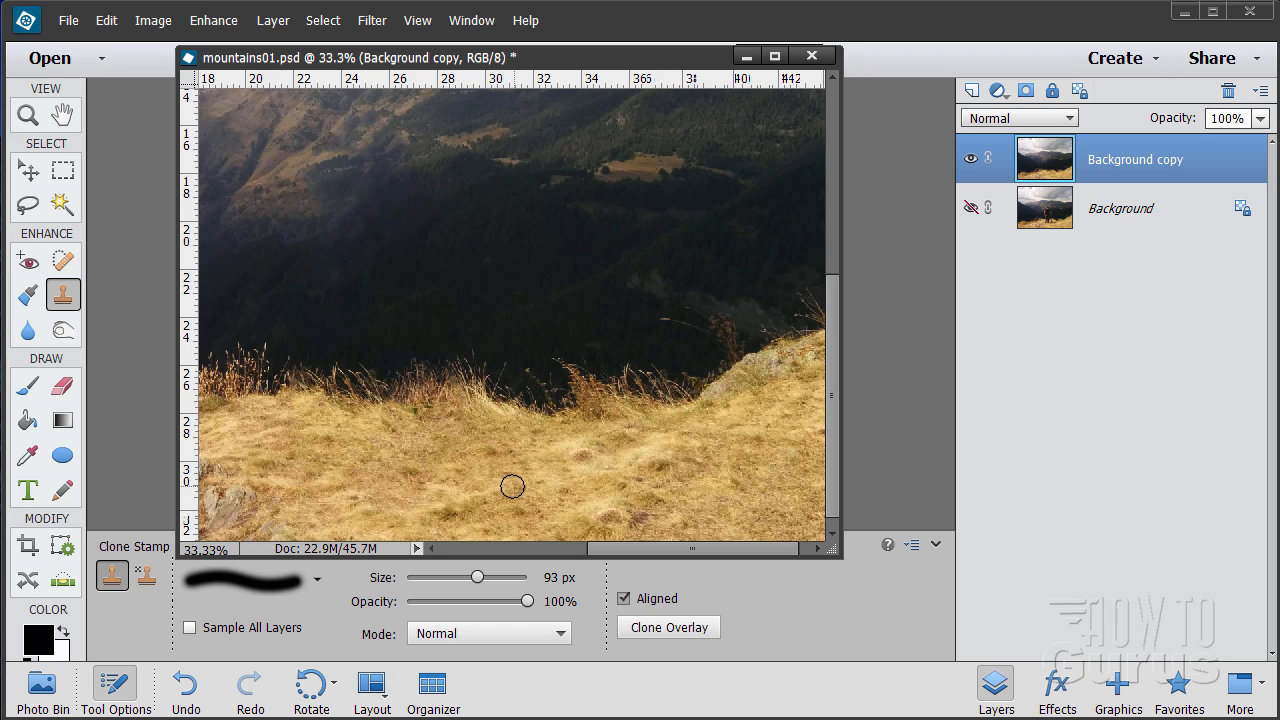
pyautogui.moveTo(493, 480)
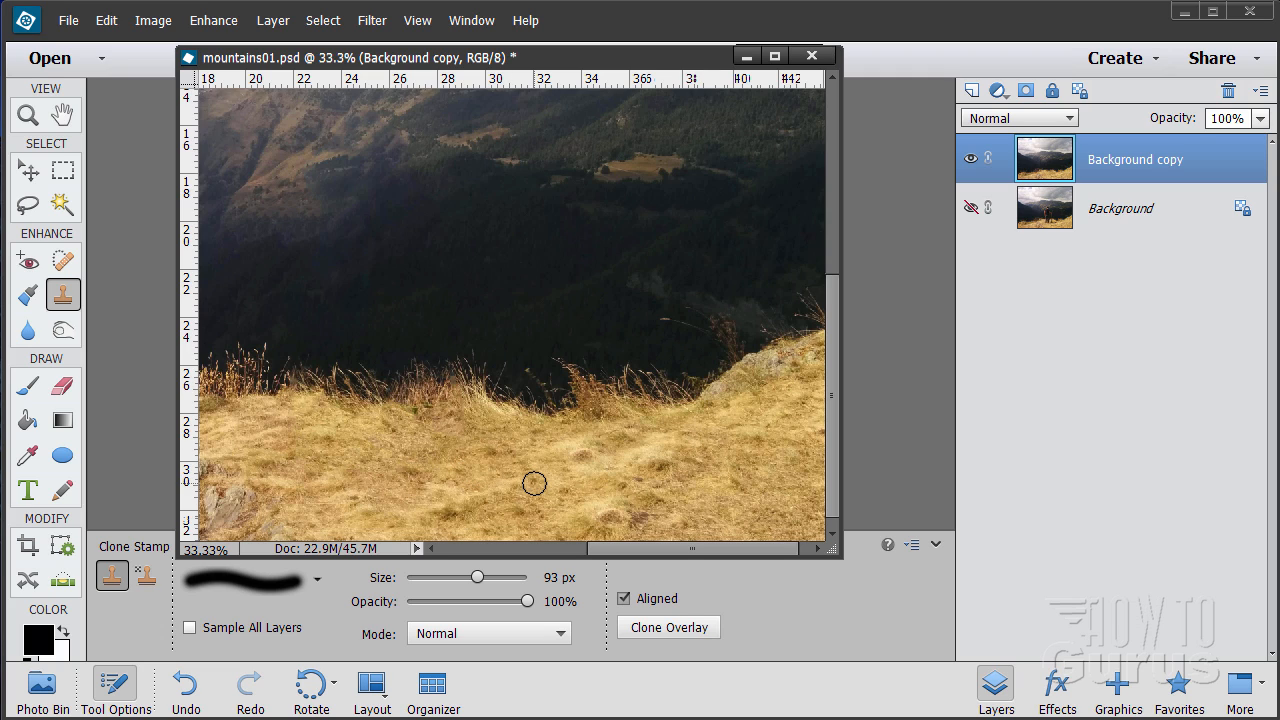
pyautogui.moveTo(597, 511)
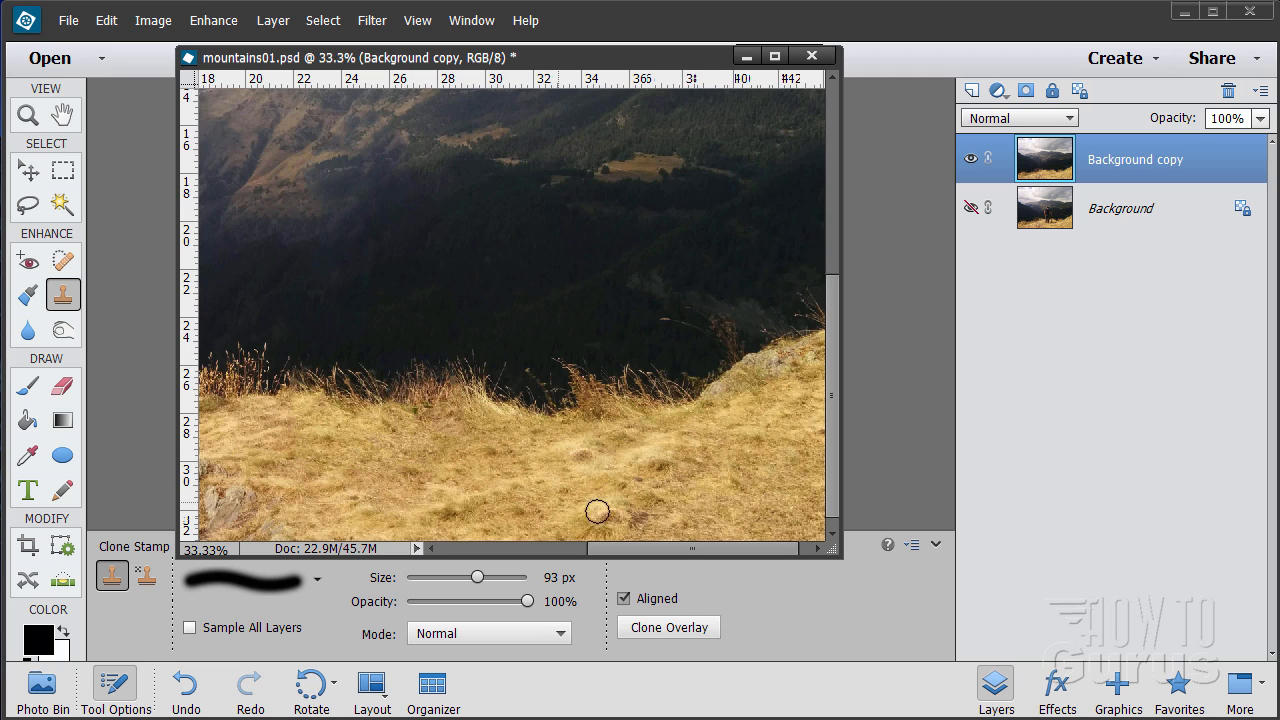
# Zoom out twice to 16.7% so the whole photo fits, then pick the Move tool
pyautogui.click(27, 114)
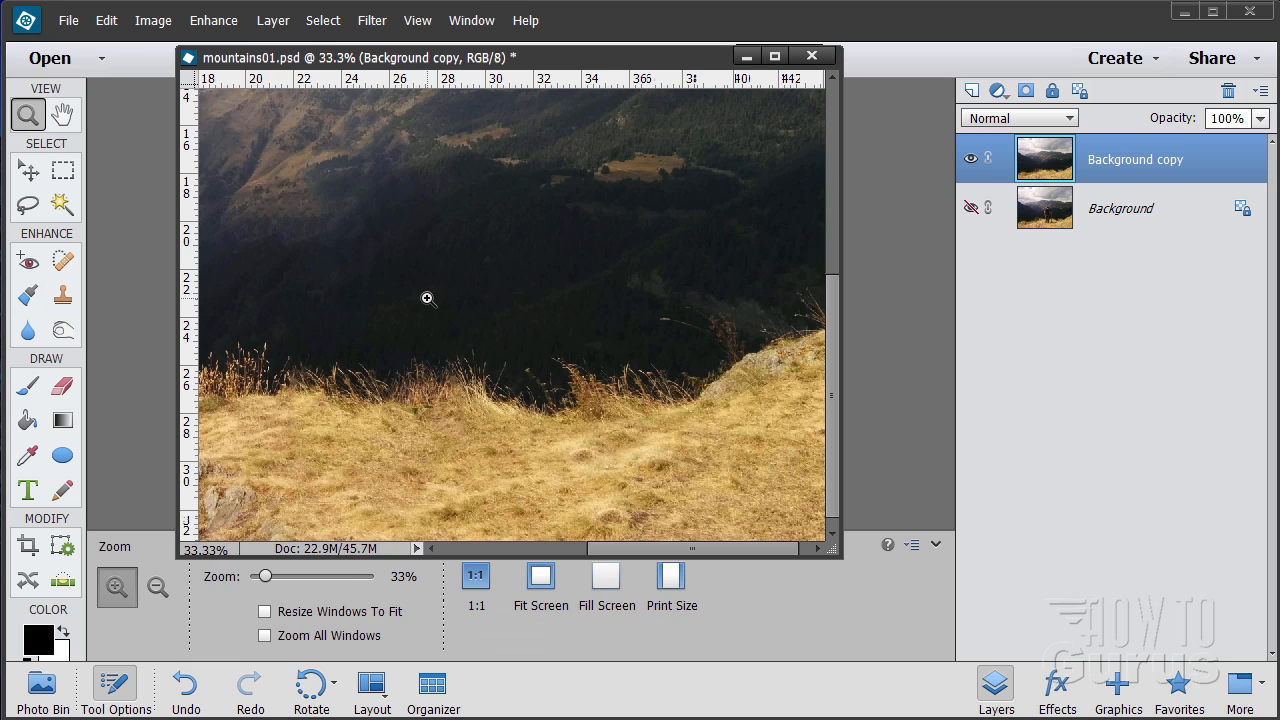
pyautogui.click(157, 587)
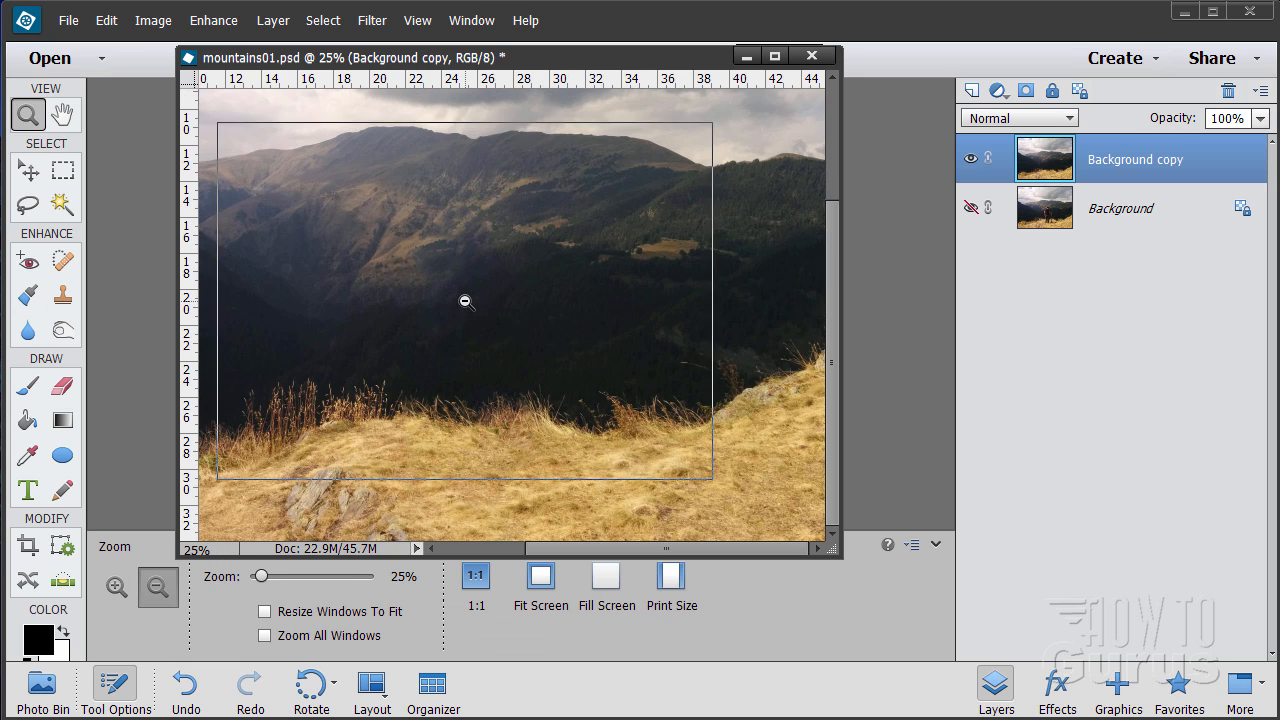
pyautogui.click(157, 587)
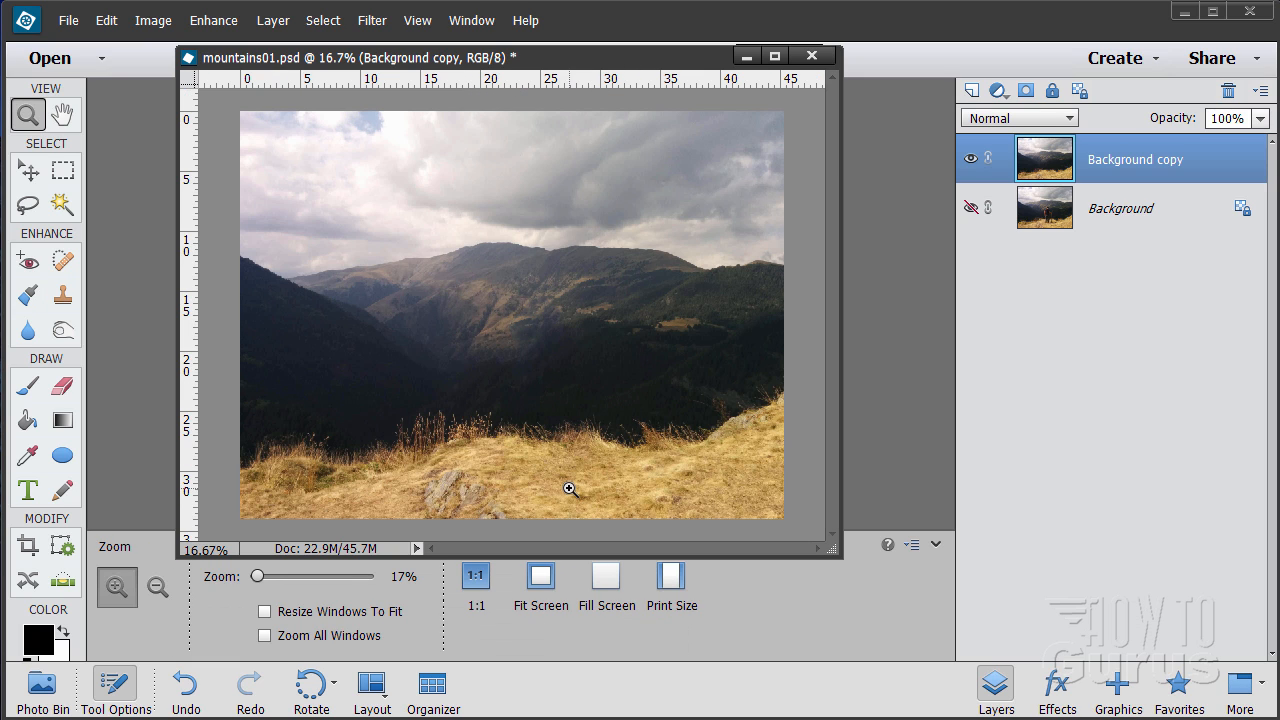
pyautogui.click(28, 169)
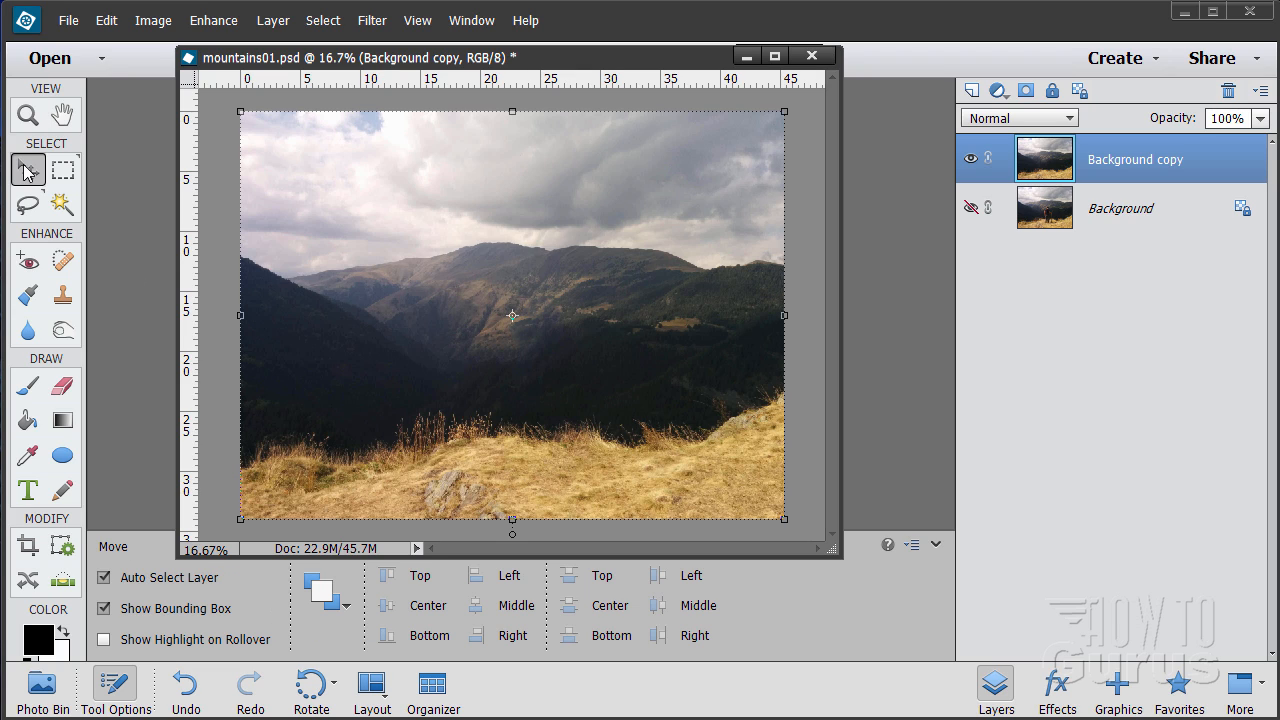
pyautogui.moveTo(547, 240)
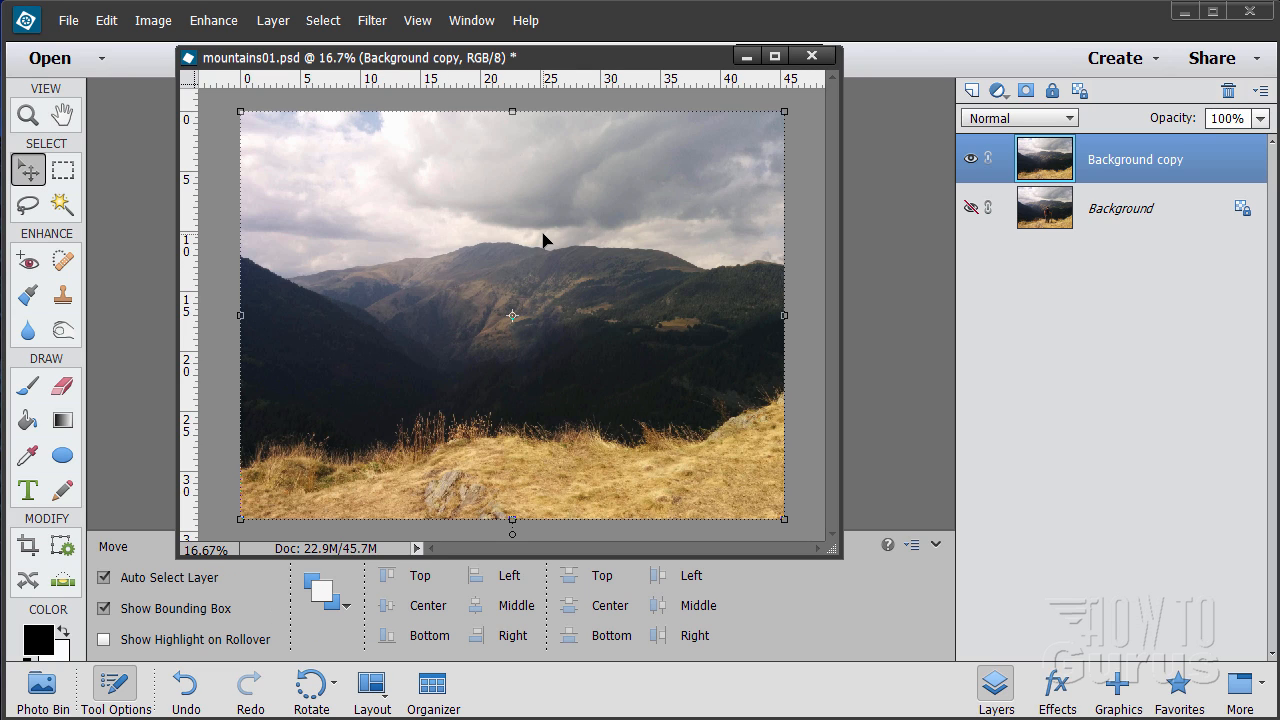
pyautogui.moveTo(397, 392)
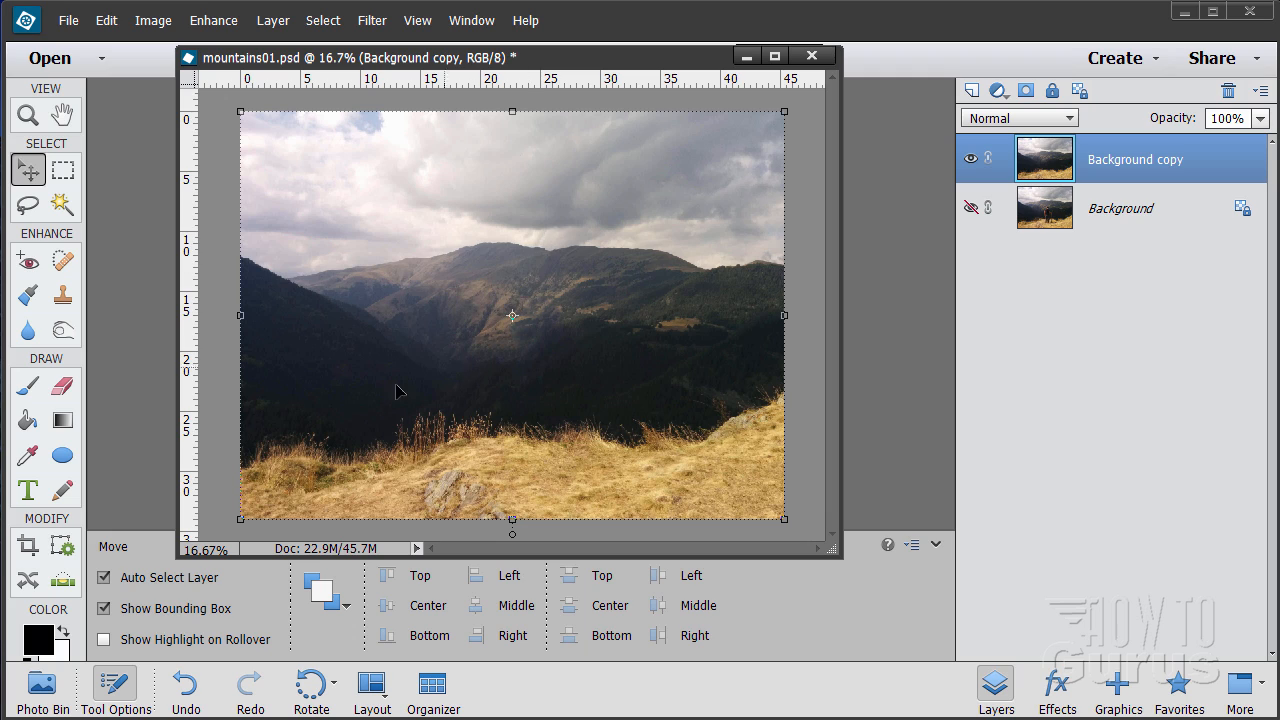
pyautogui.moveTo(768, 328)
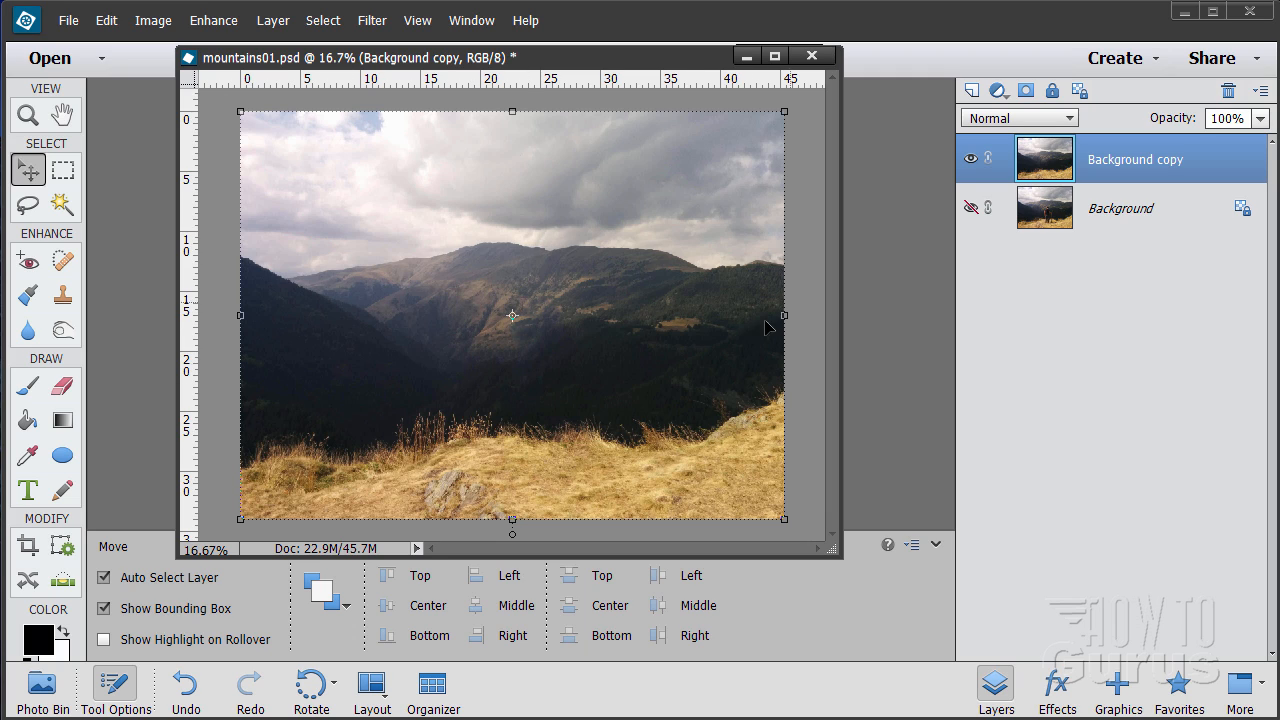
pyautogui.moveTo(358, 120)
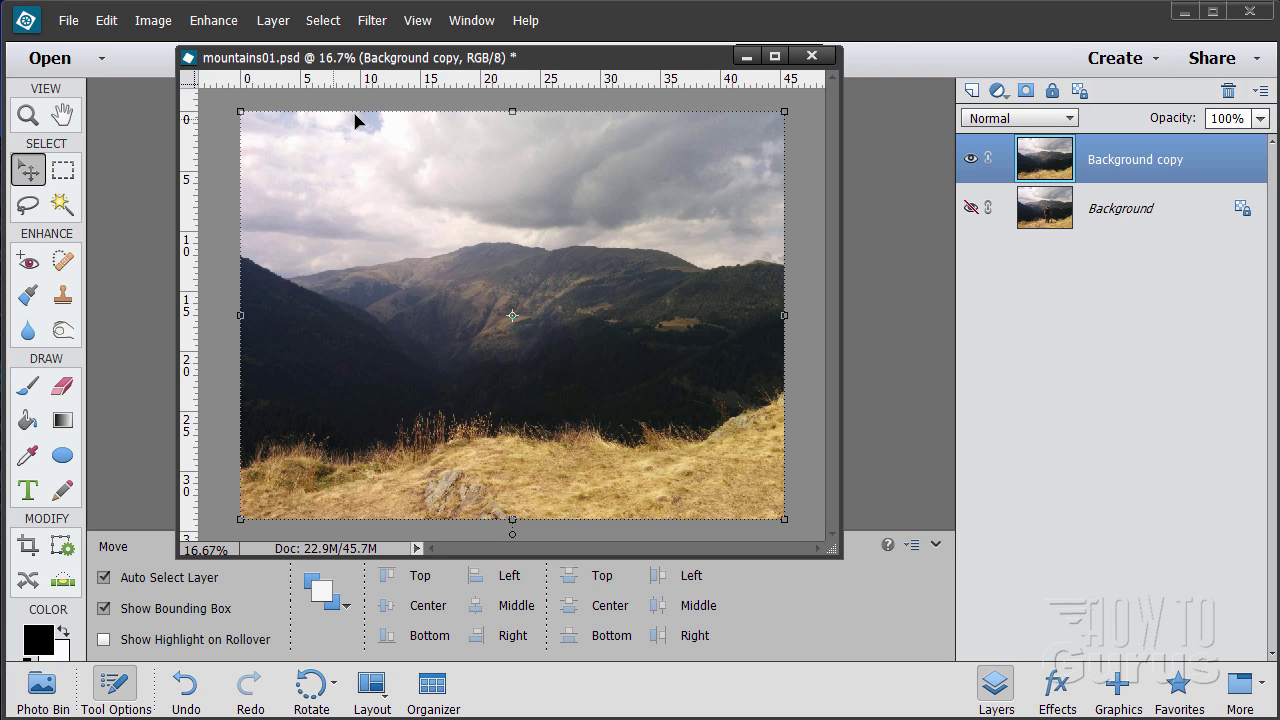
pyautogui.moveTo(382, 181)
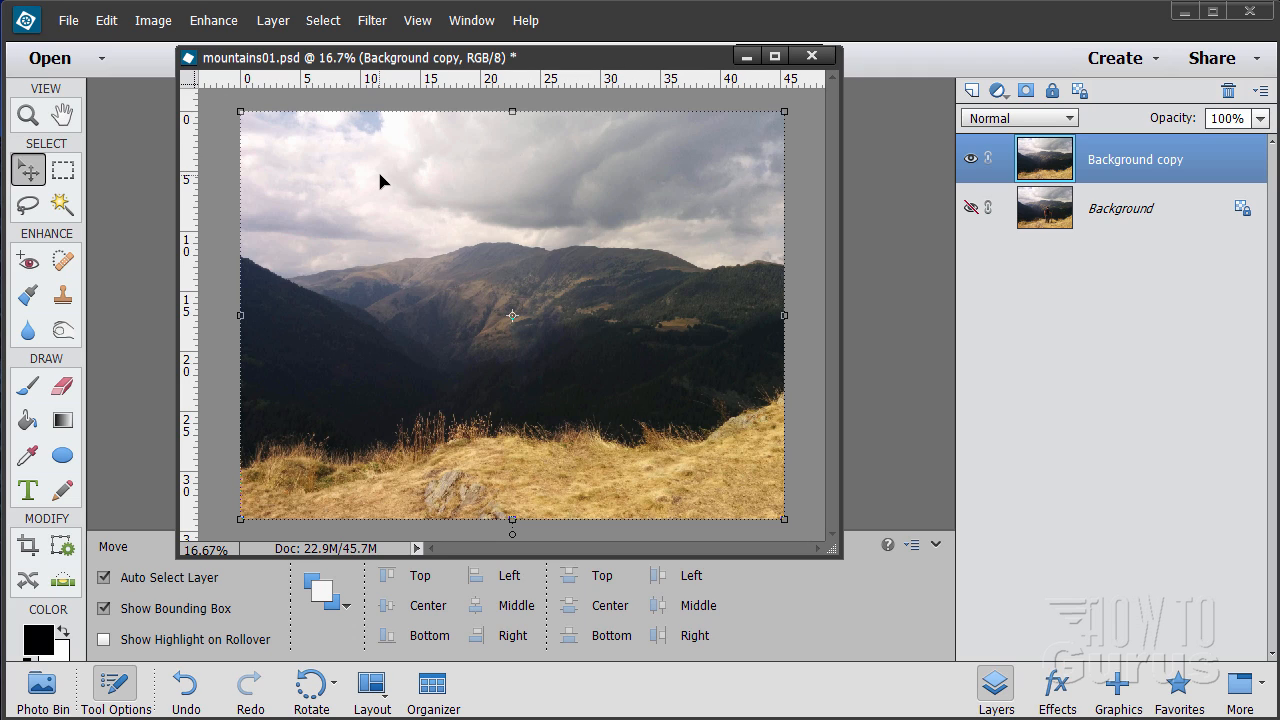
pyautogui.moveTo(588, 291)
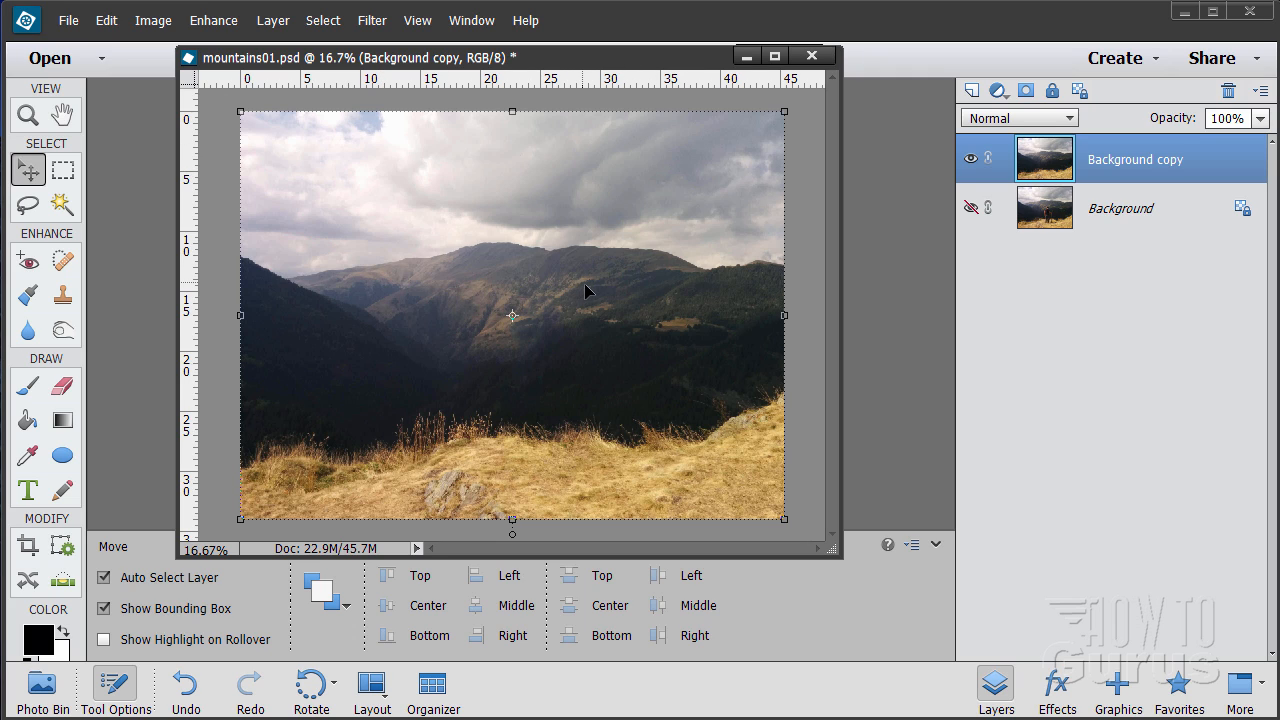
pyautogui.moveTo(353, 499)
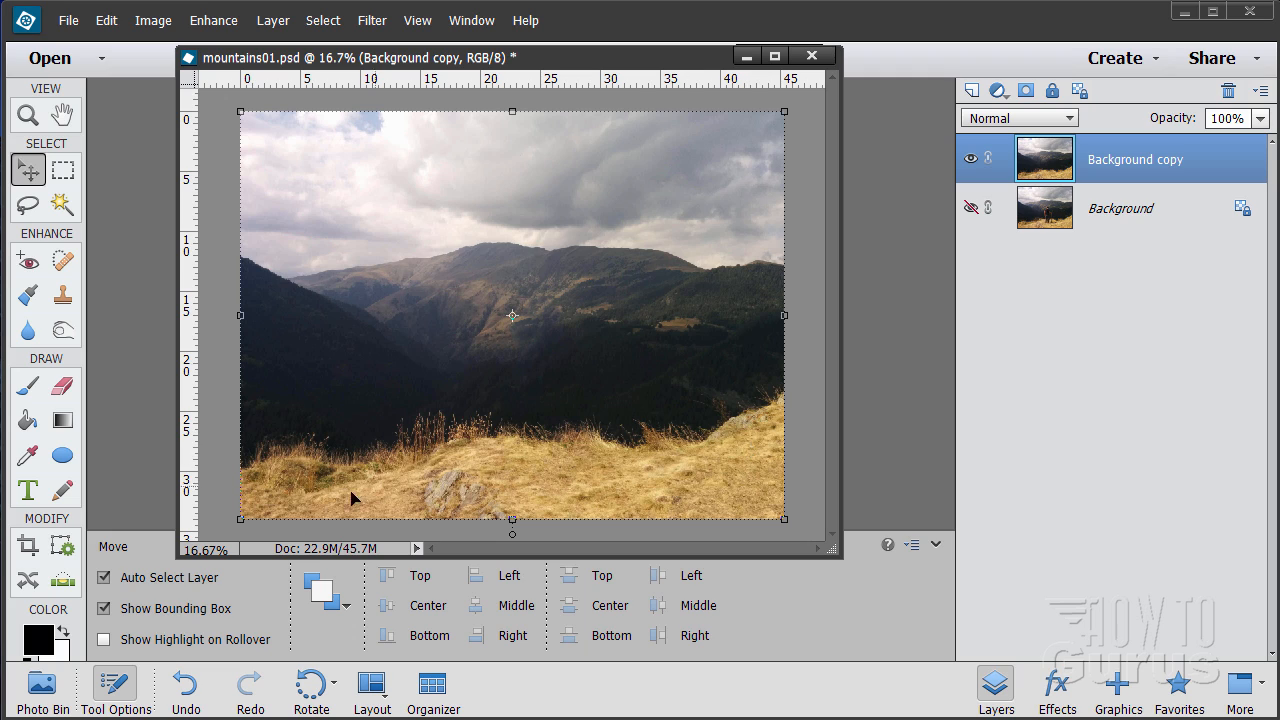
pyautogui.moveTo(585, 261)
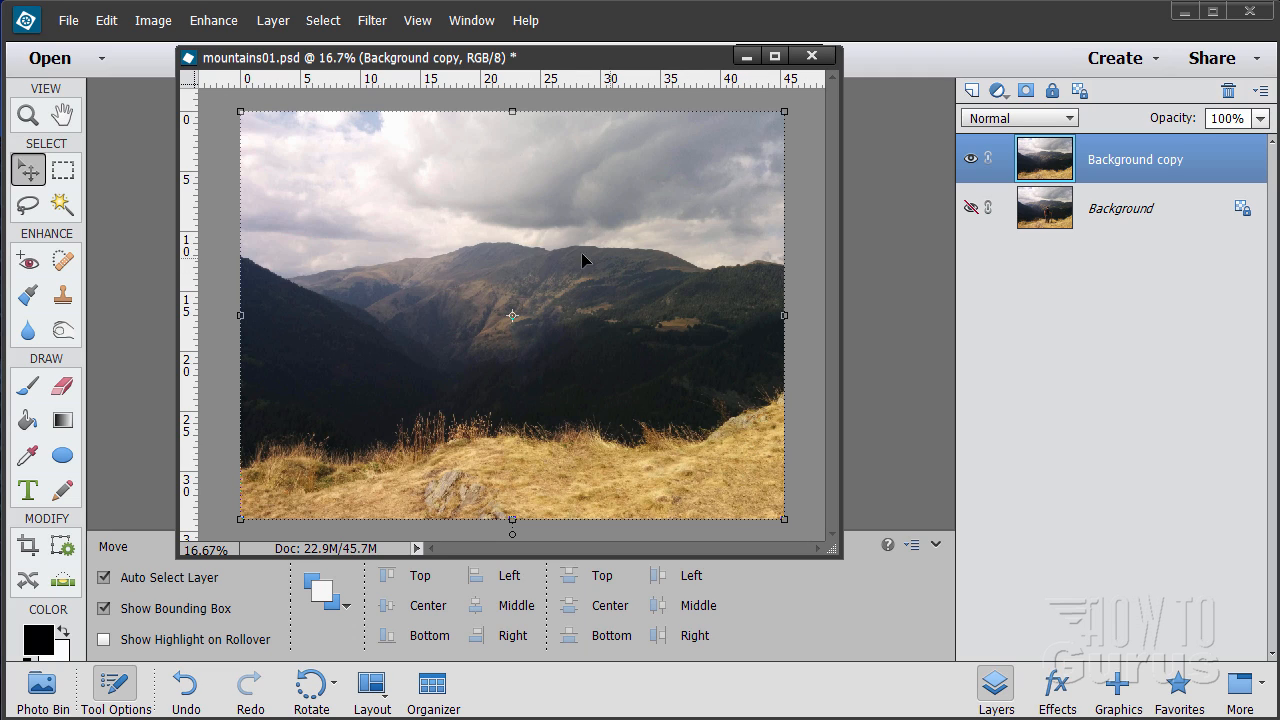
pyautogui.moveTo(627, 397)
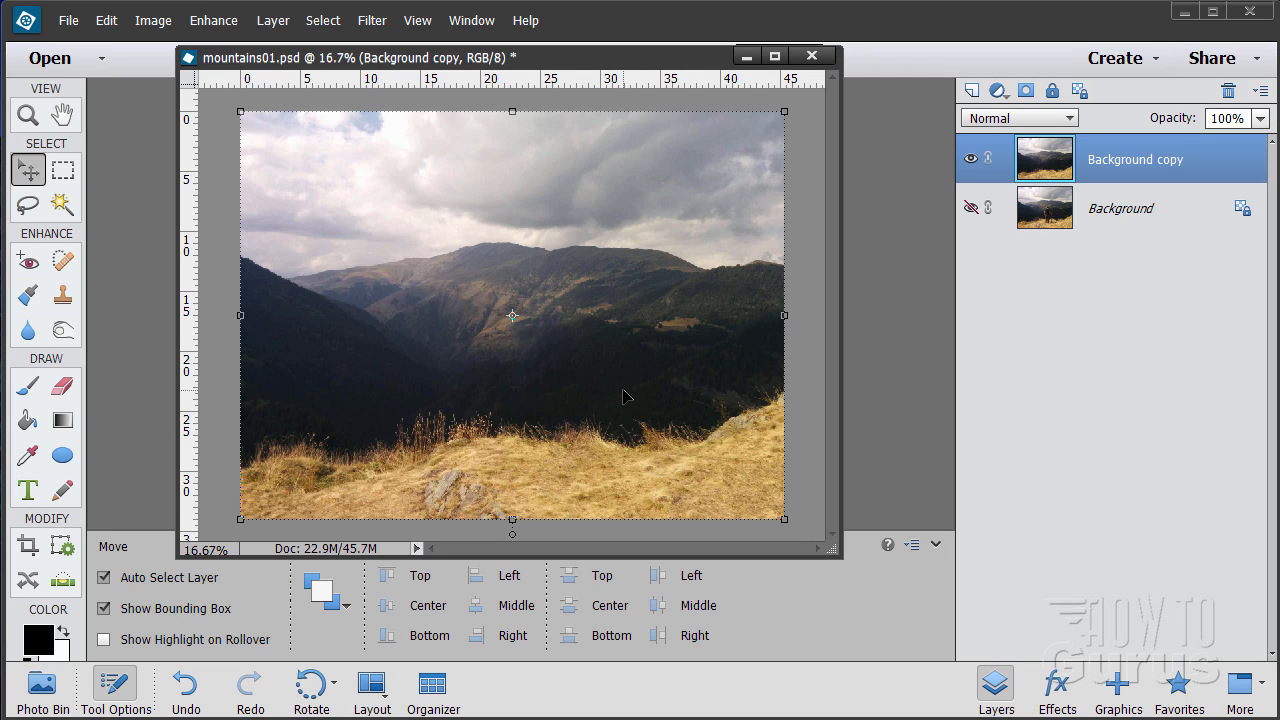
pyautogui.moveTo(742, 224)
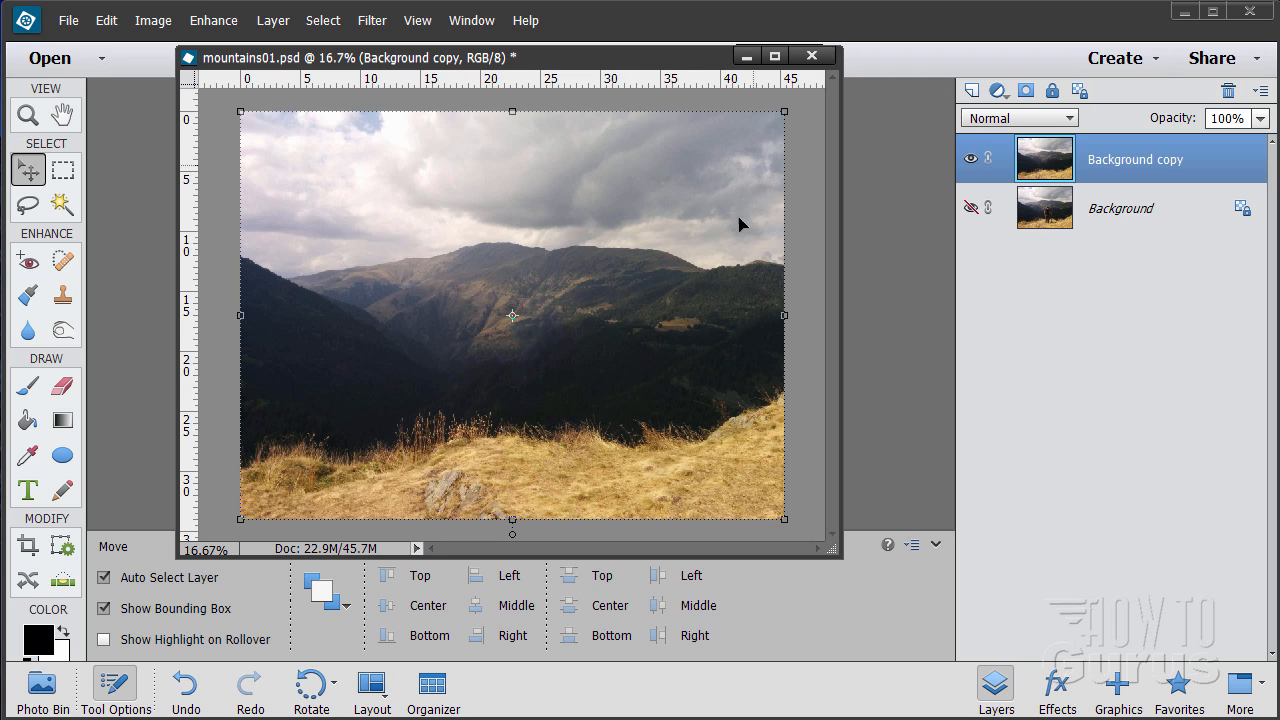
pyautogui.moveTo(596, 190)
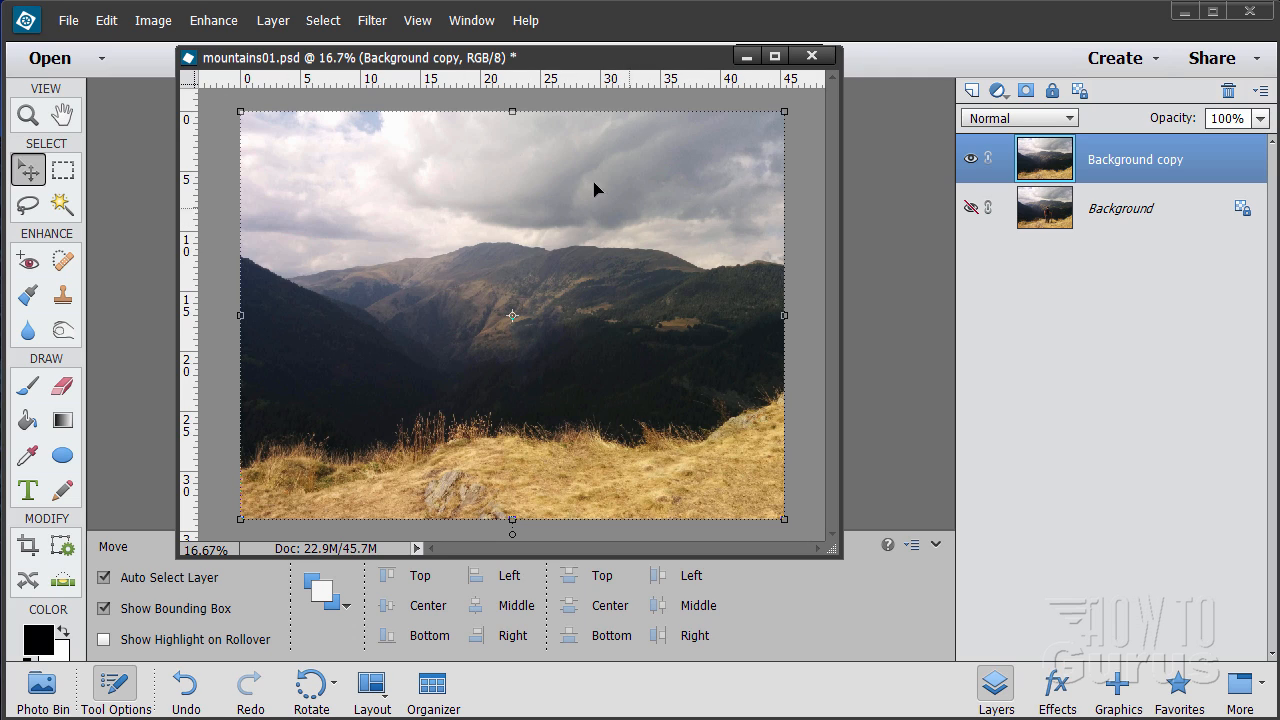
pyautogui.moveTo(1050, 165)
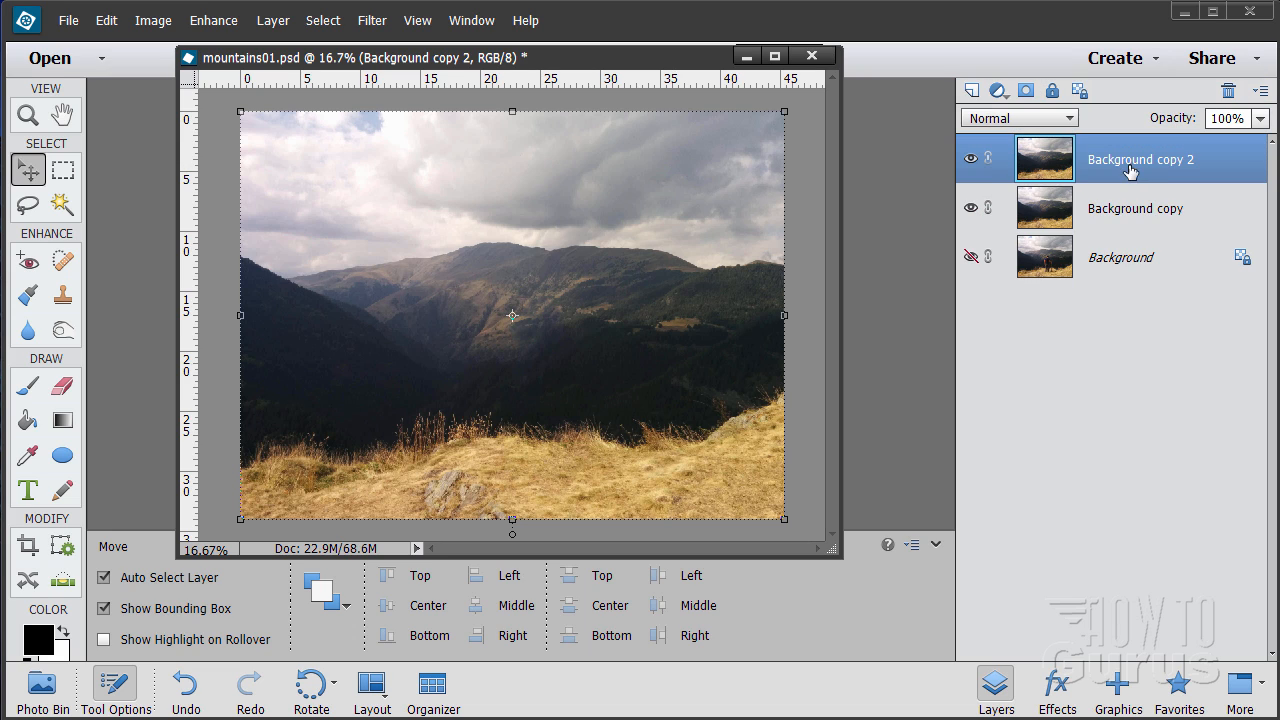
# Rename the middle copied layer to 'phase 1'
pyautogui.click(1135, 208)
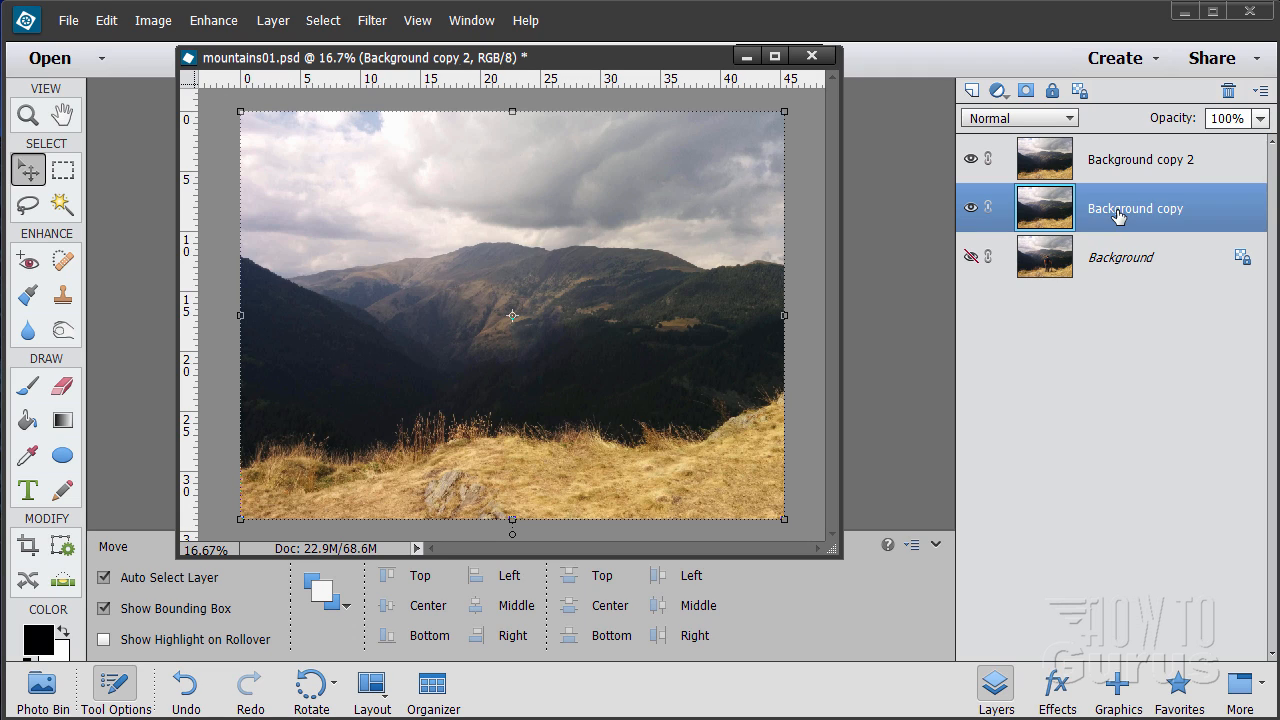
pyautogui.doubleClick(1135, 208)
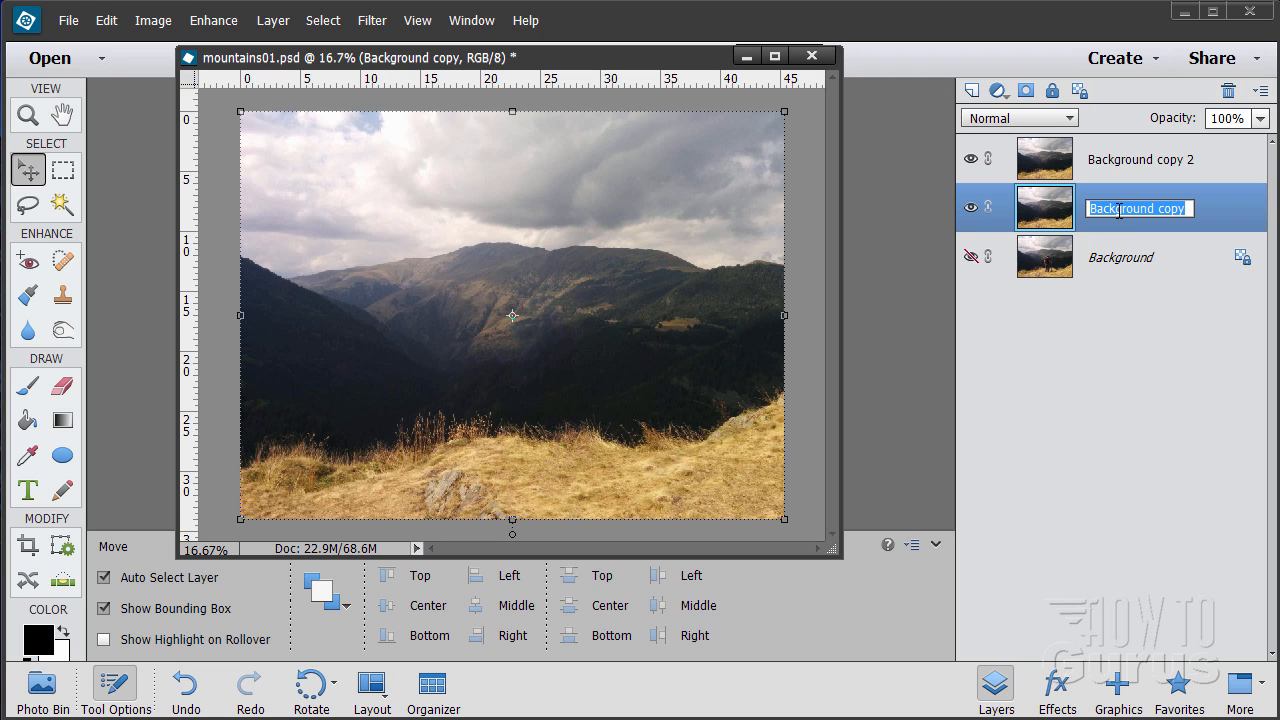
pyautogui.write('phase')
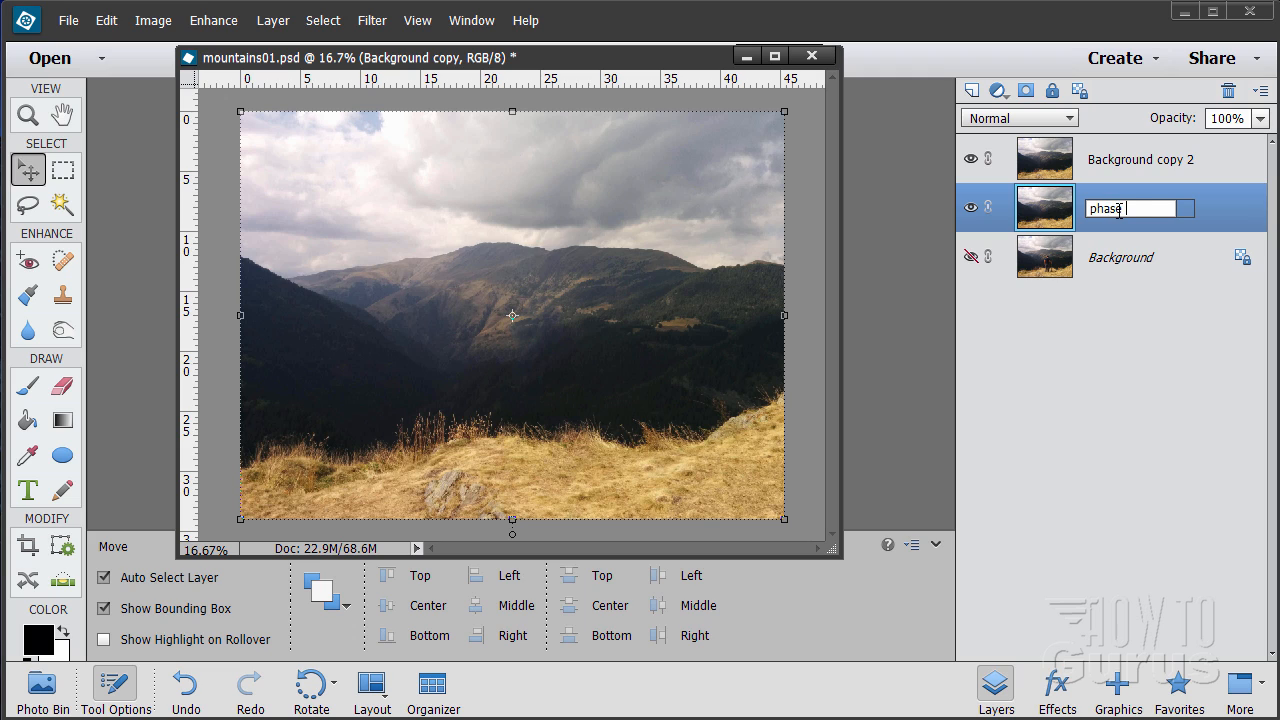
pyautogui.click(1140, 159)
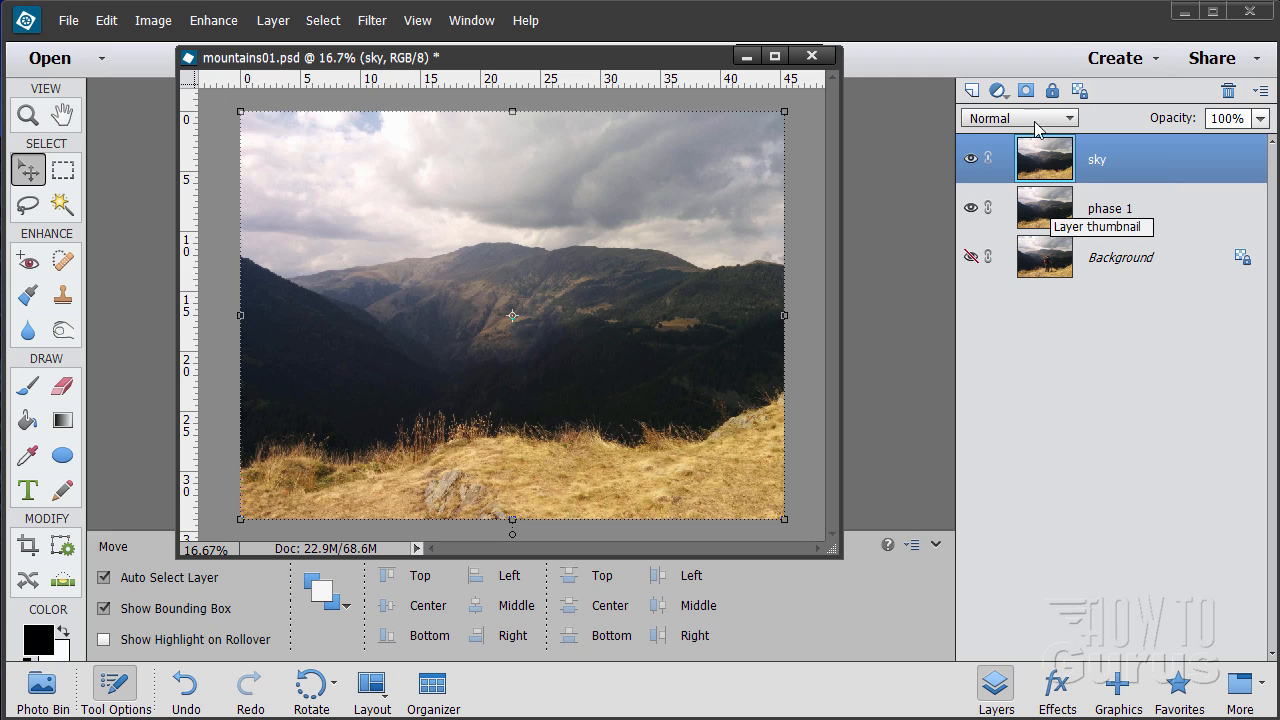
pyautogui.moveTo(355, 201)
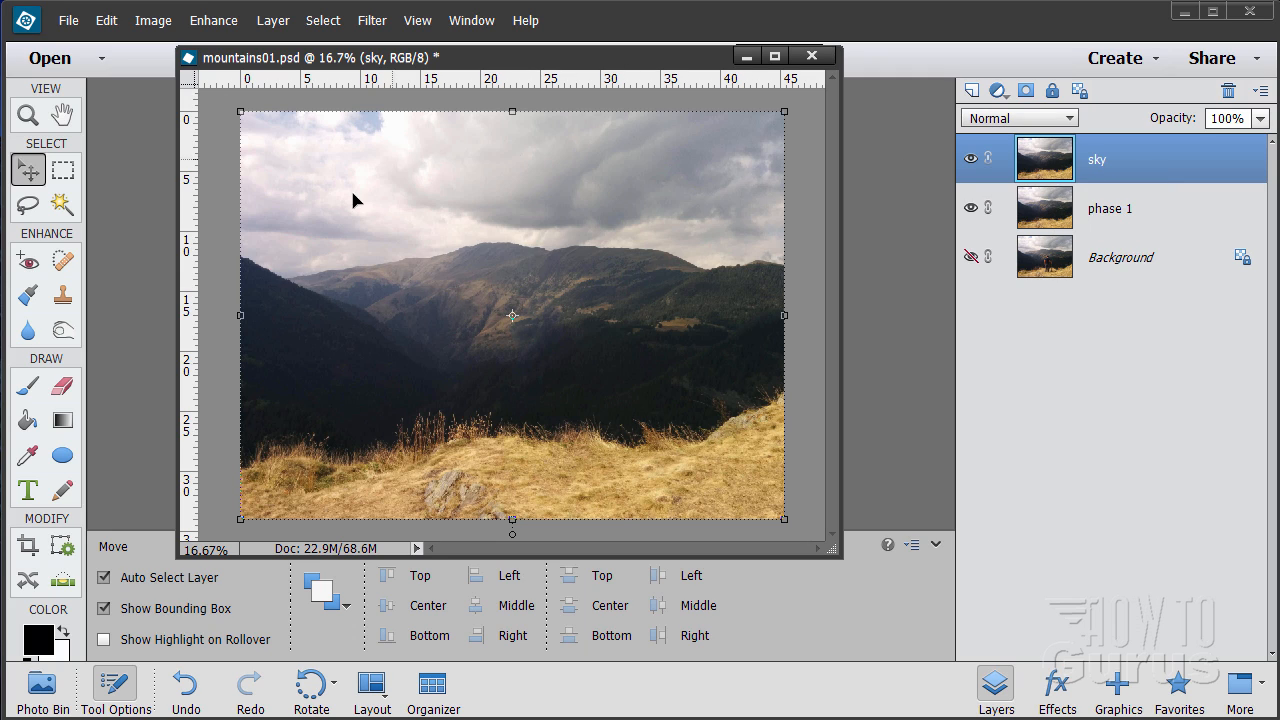
pyautogui.moveTo(800, 247)
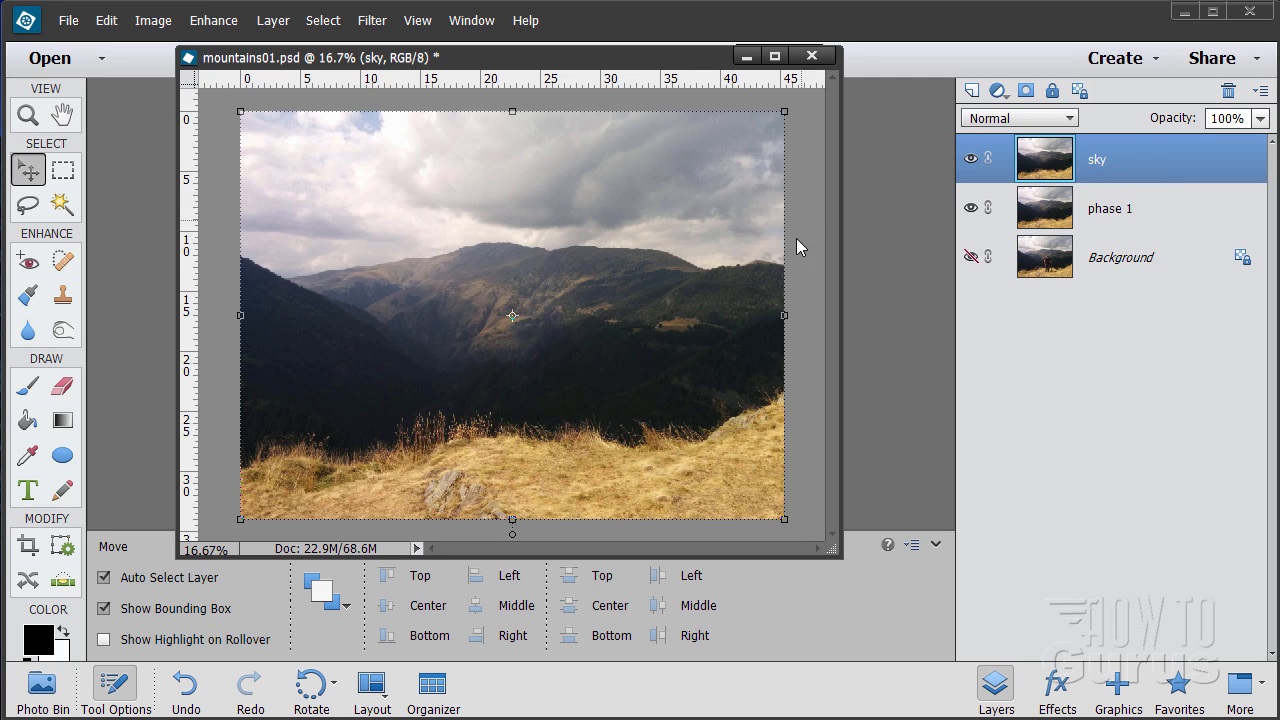
pyautogui.moveTo(745, 264)
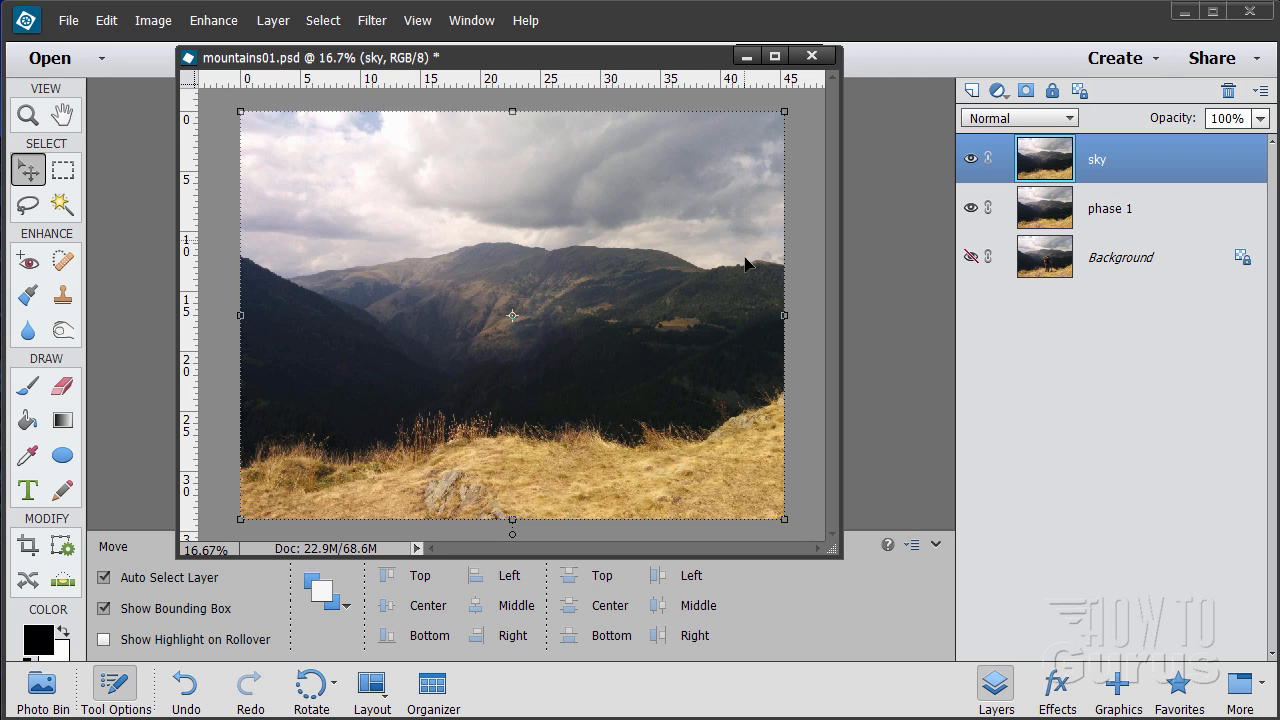
pyautogui.moveTo(1048, 162)
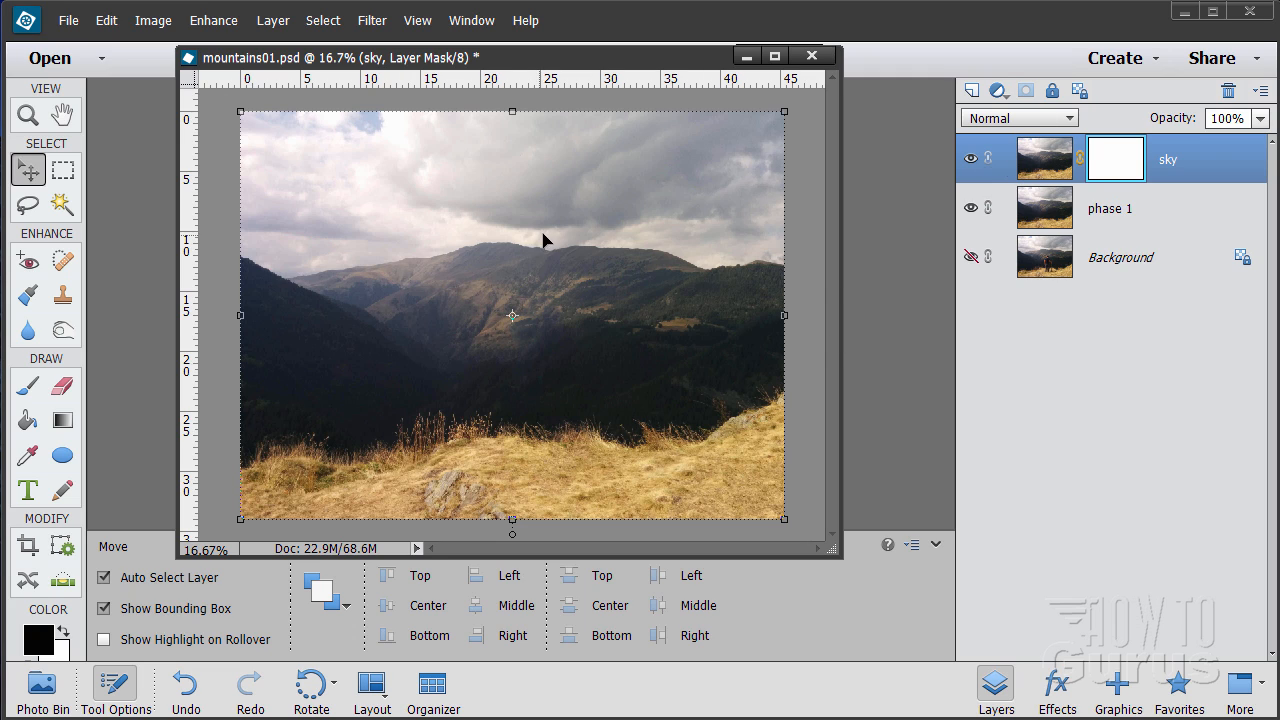
pyautogui.moveTo(1115, 158)
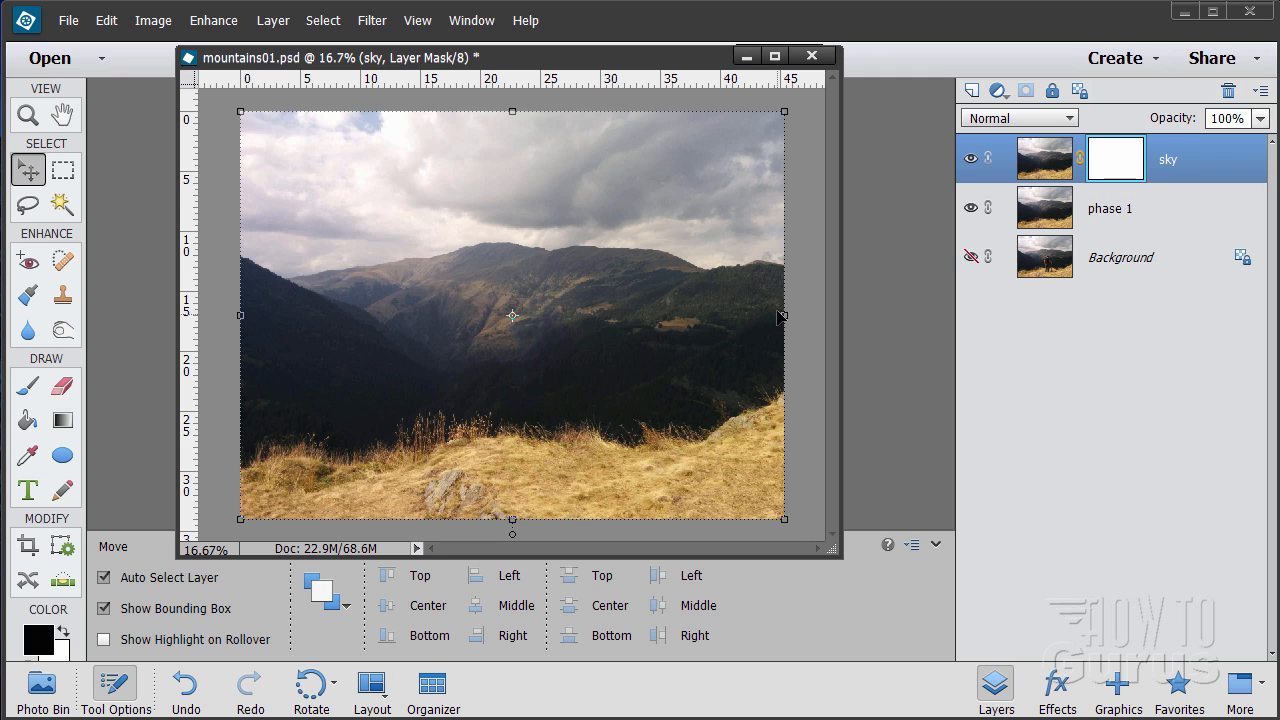
pyautogui.moveTo(490, 253)
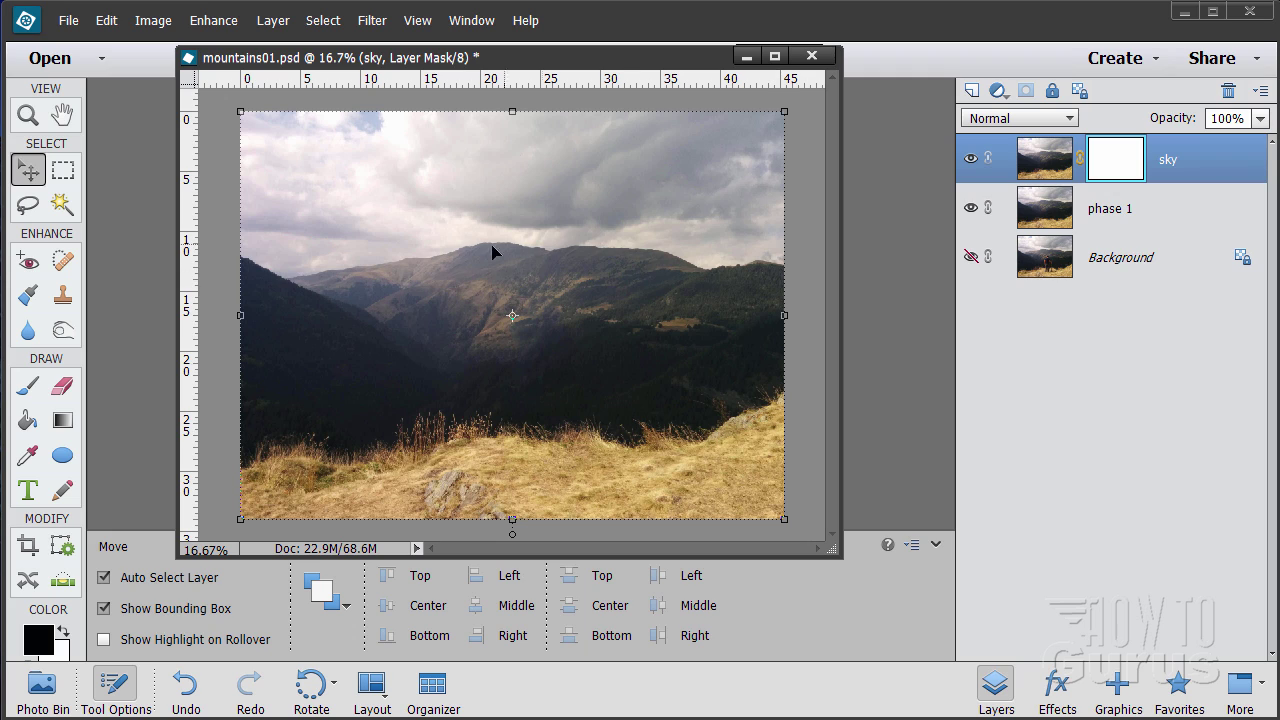
pyautogui.moveTo(258, 348)
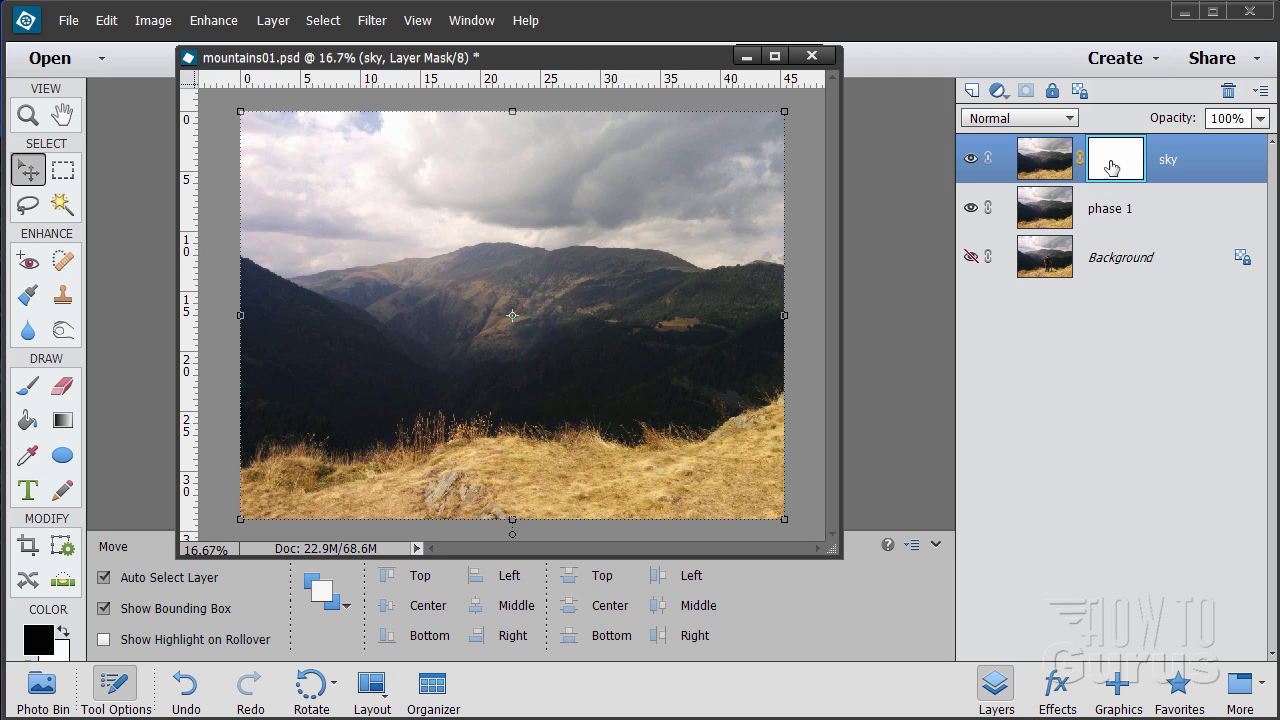
pyautogui.moveTo(1097, 148)
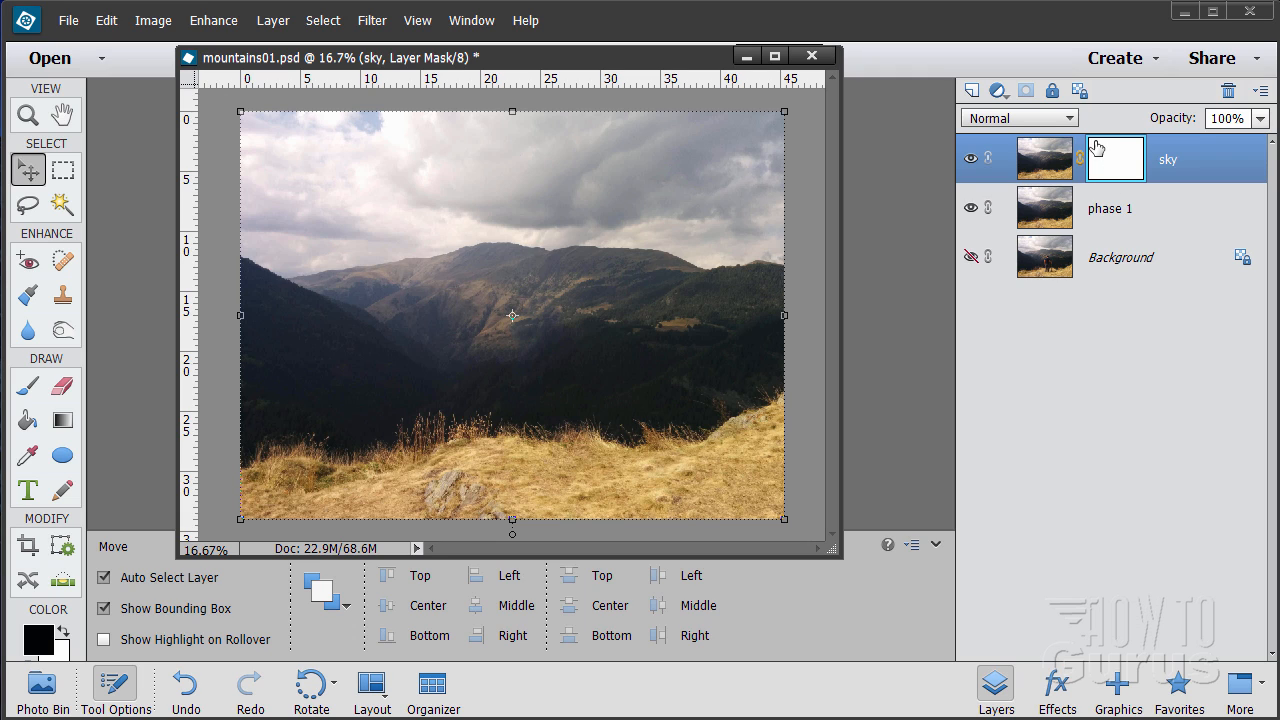
pyautogui.moveTo(1117, 160)
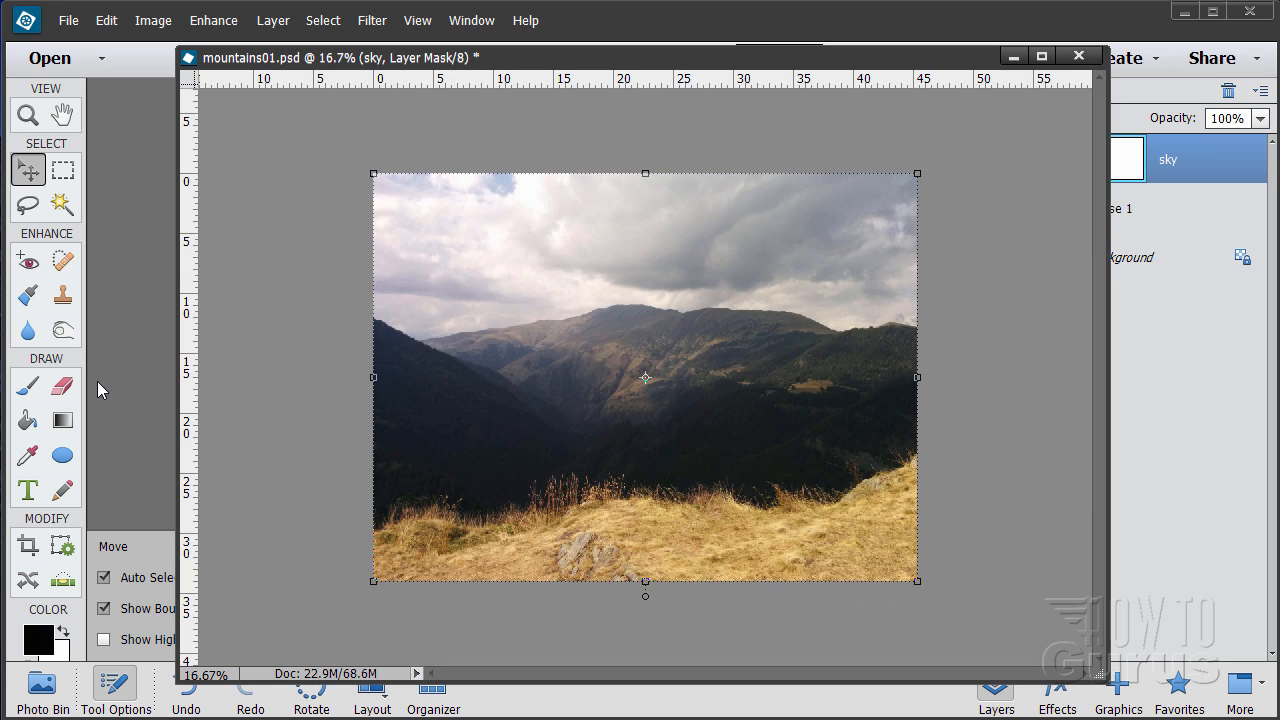
pyautogui.moveTo(82, 362)
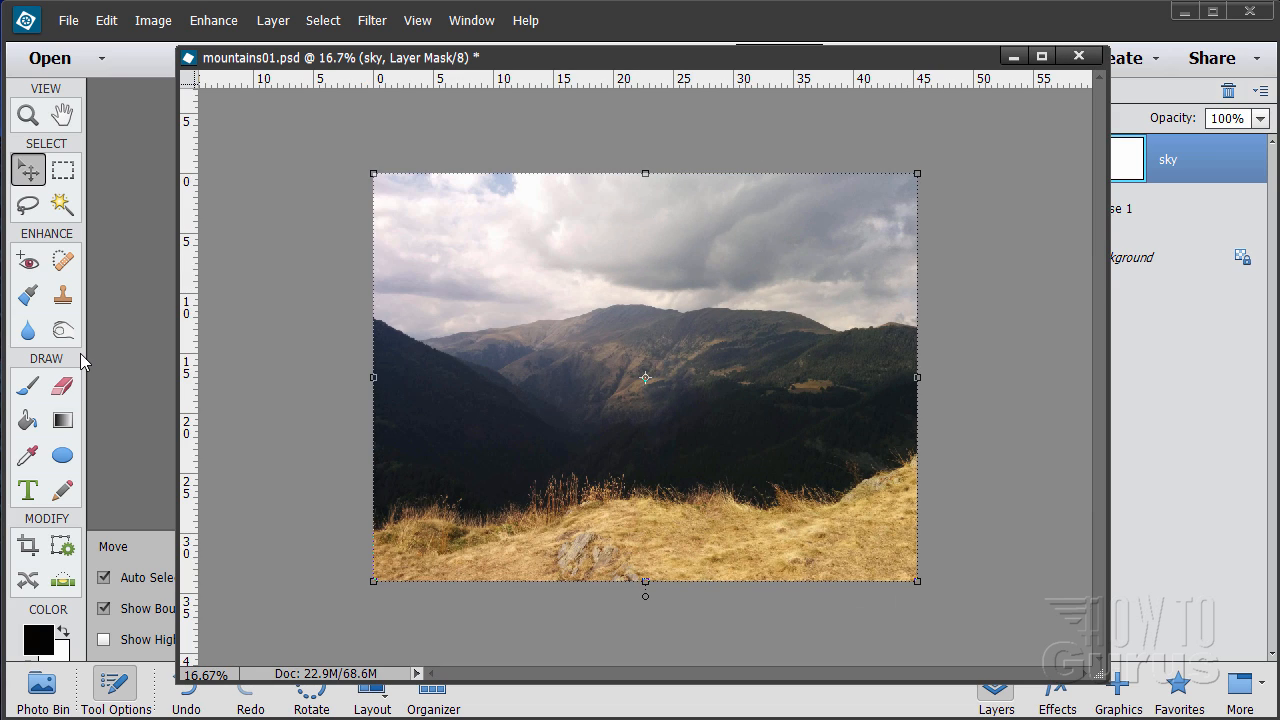
pyautogui.moveTo(28, 115)
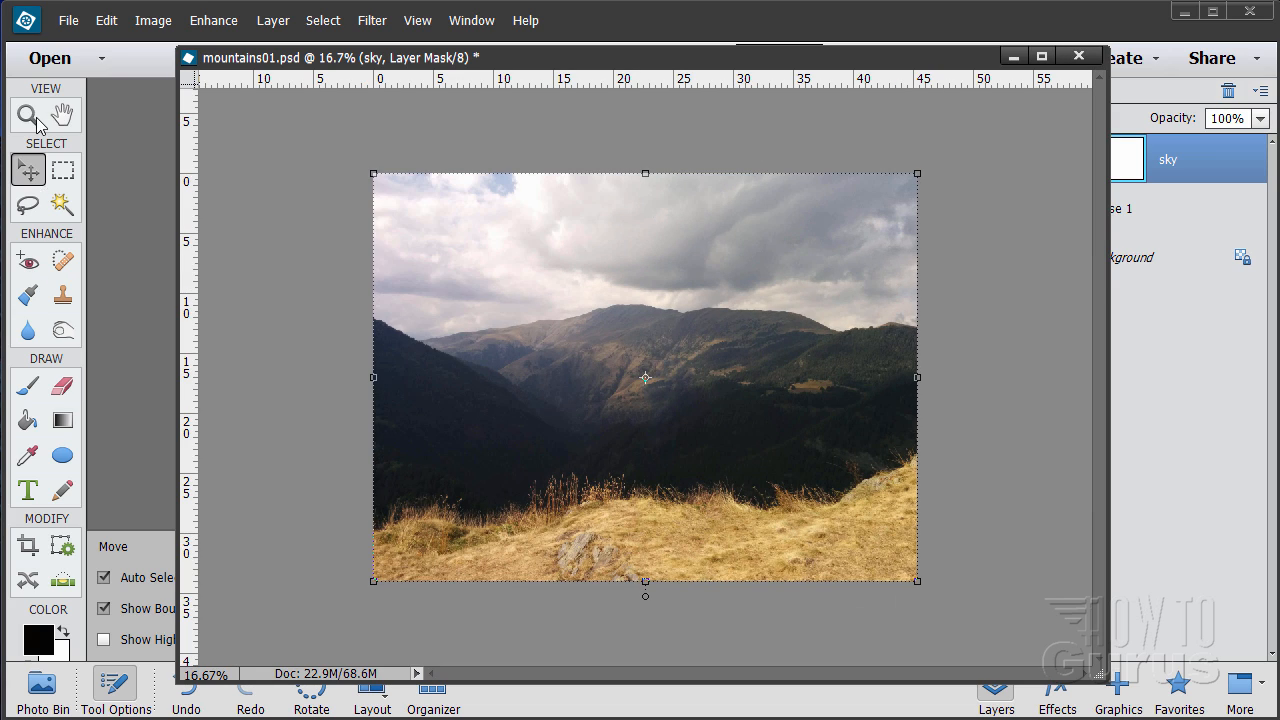
# Zoom the mountains01 photo to 25% with the Zoom tool
pyautogui.click(28, 115)
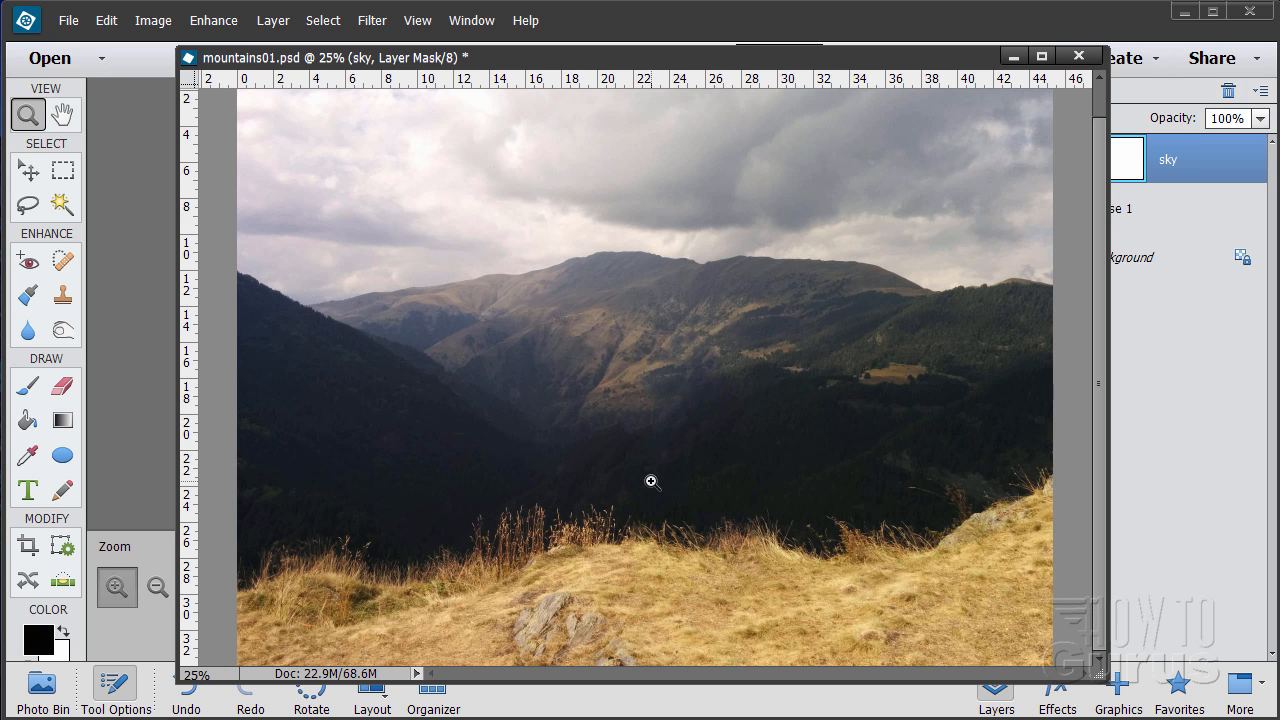
pyautogui.moveTo(918, 298)
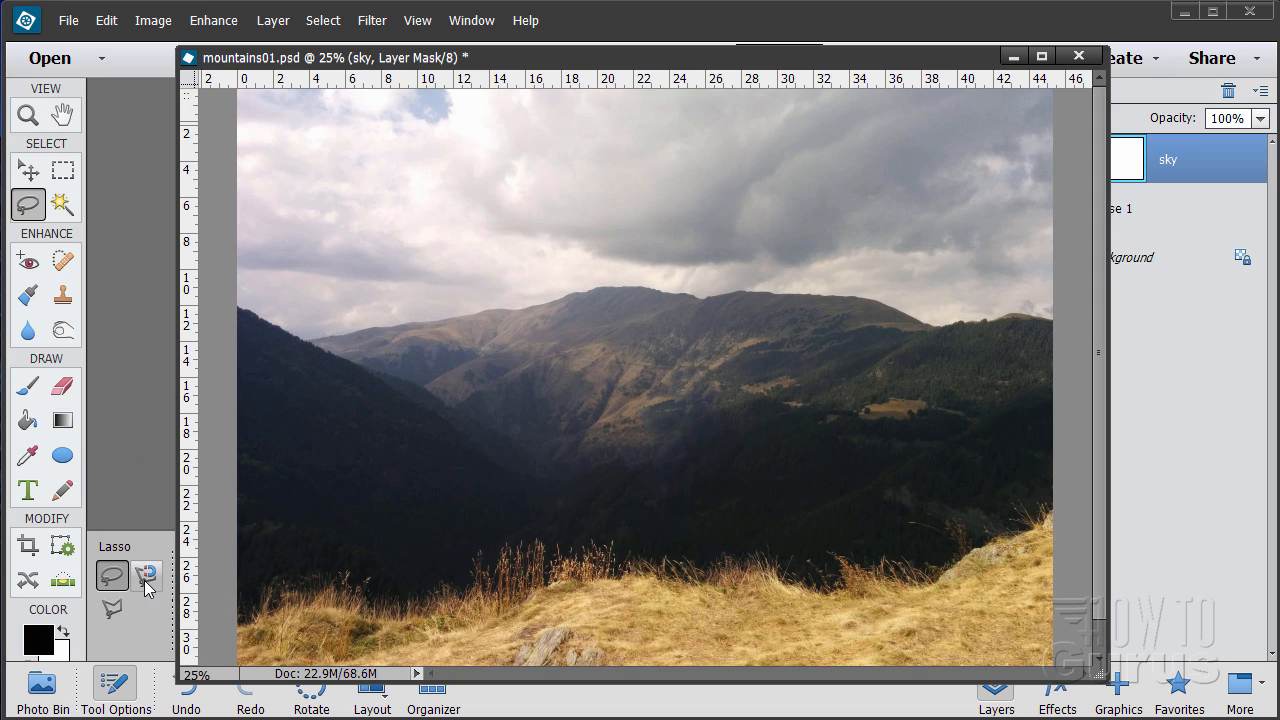
# Trace the mountain ridge and grass line with the Magnetic Lasso tool
pyautogui.click(146, 576)
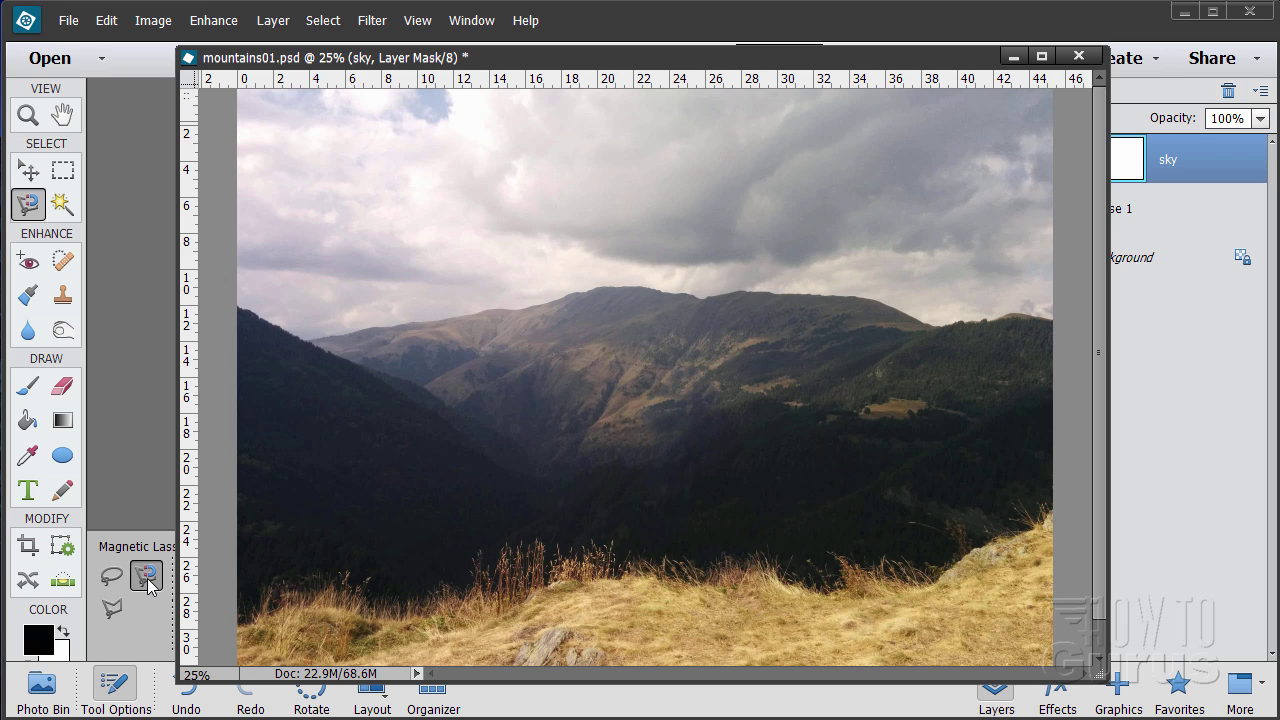
pyautogui.moveTo(268, 350)
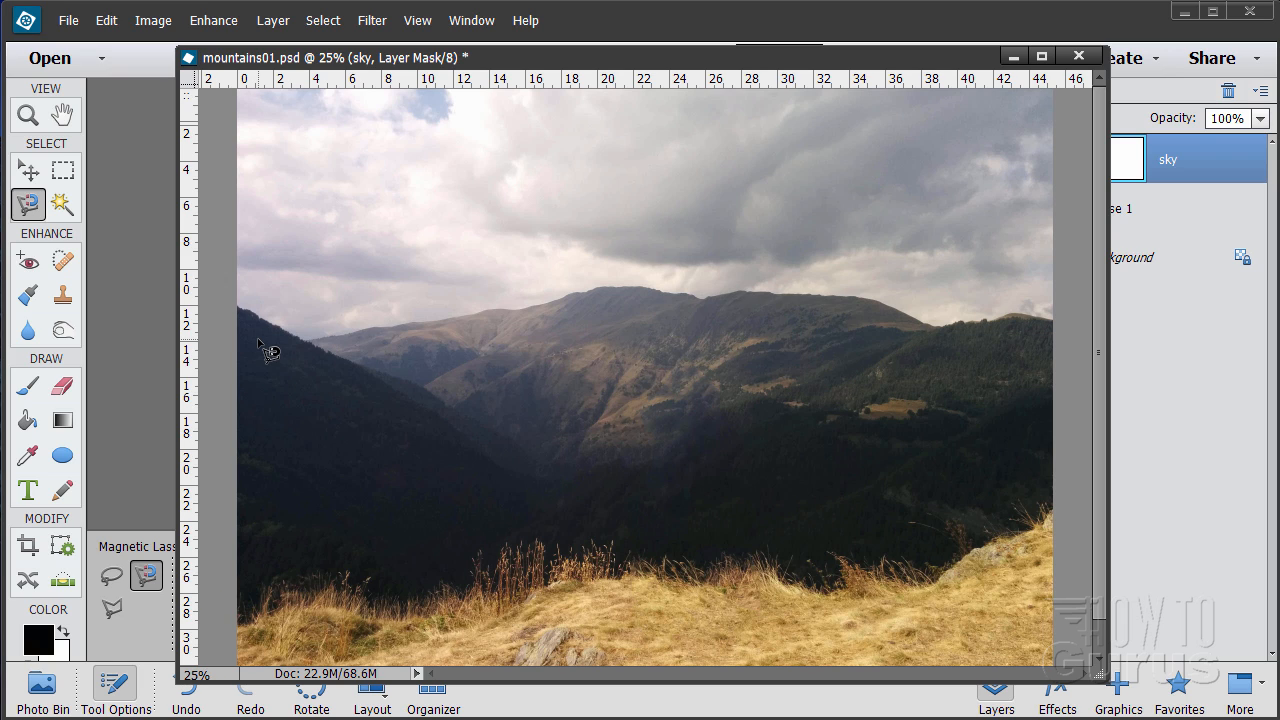
pyautogui.moveTo(248, 320)
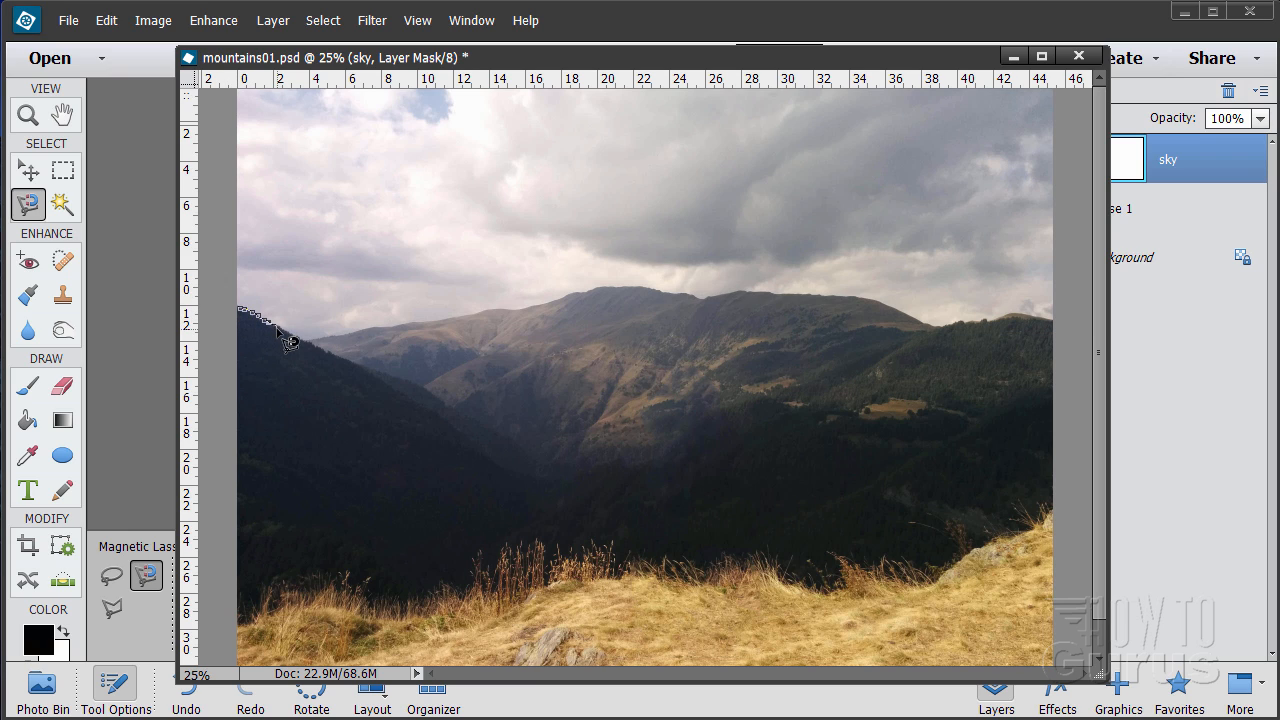
pyautogui.moveTo(335, 348)
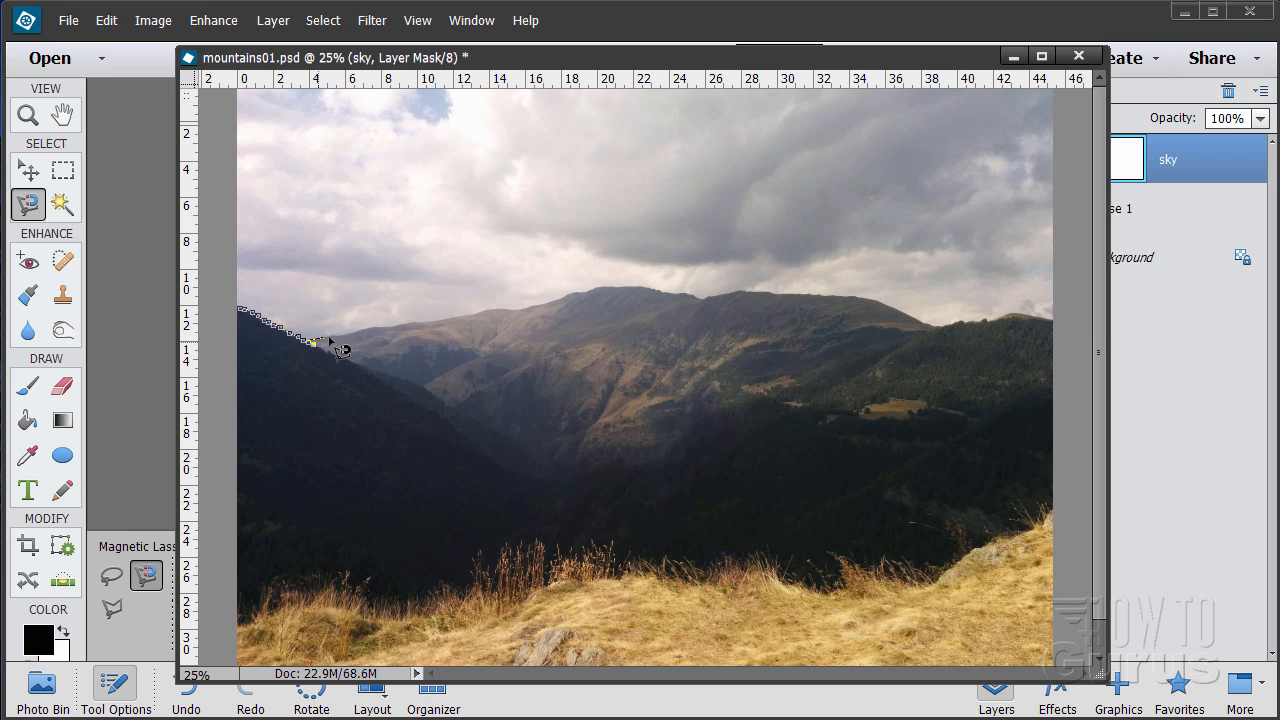
pyautogui.moveTo(393, 340)
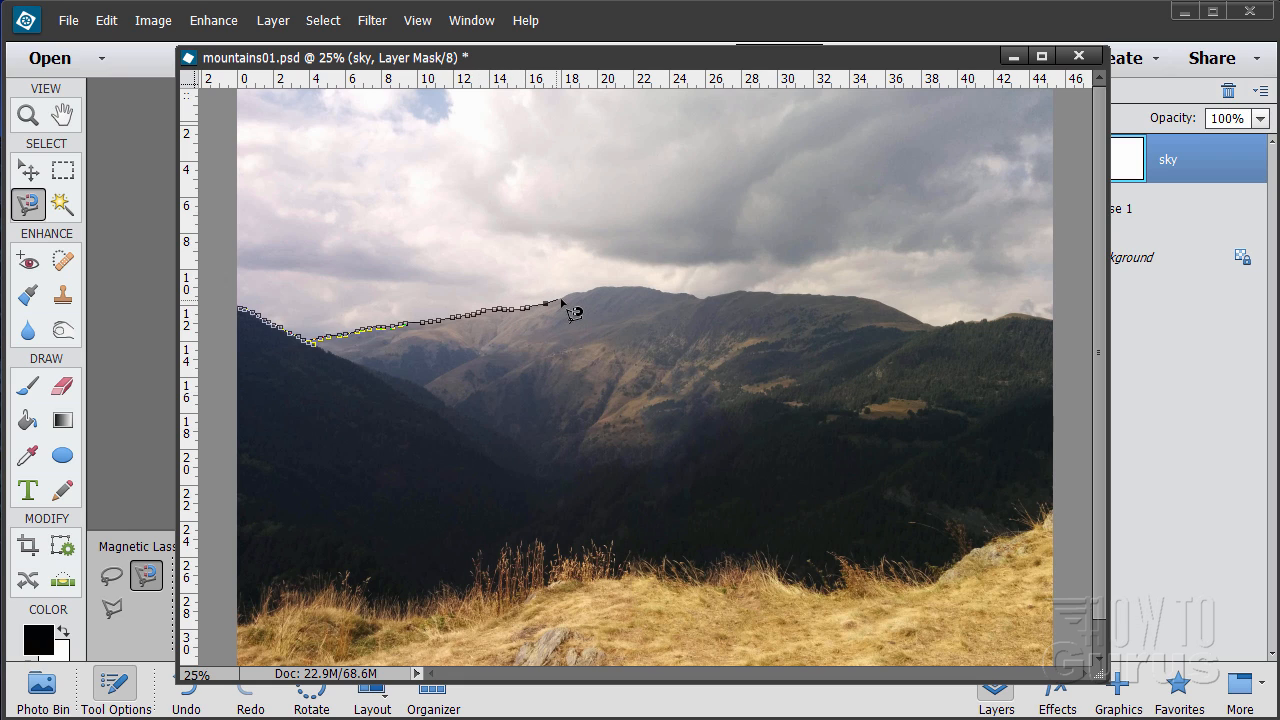
pyautogui.moveTo(588, 303)
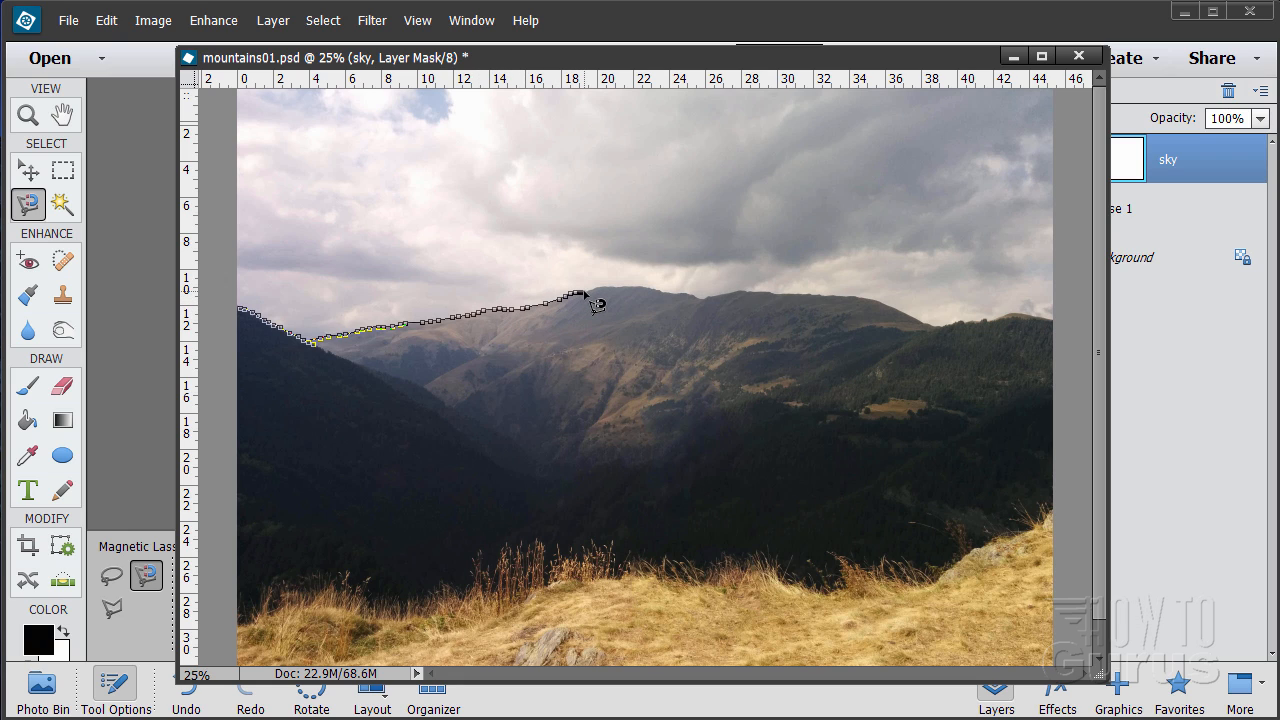
pyautogui.moveTo(645, 300)
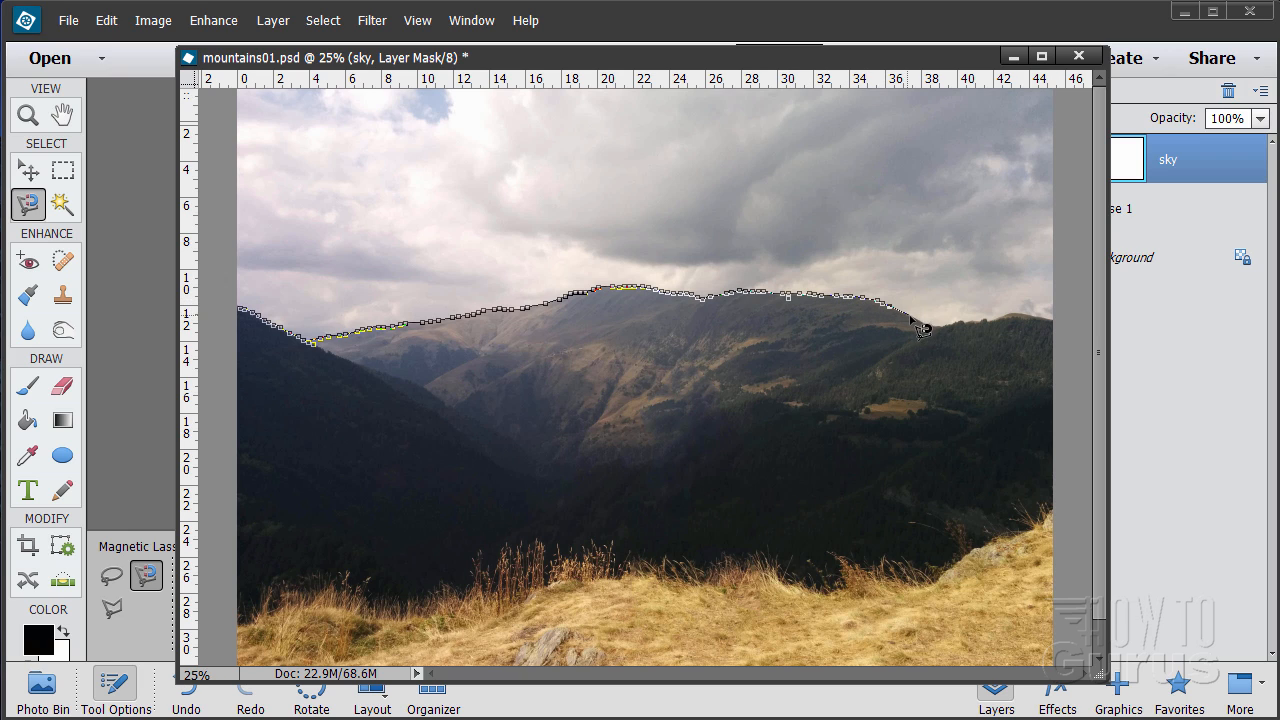
pyautogui.moveTo(960, 335)
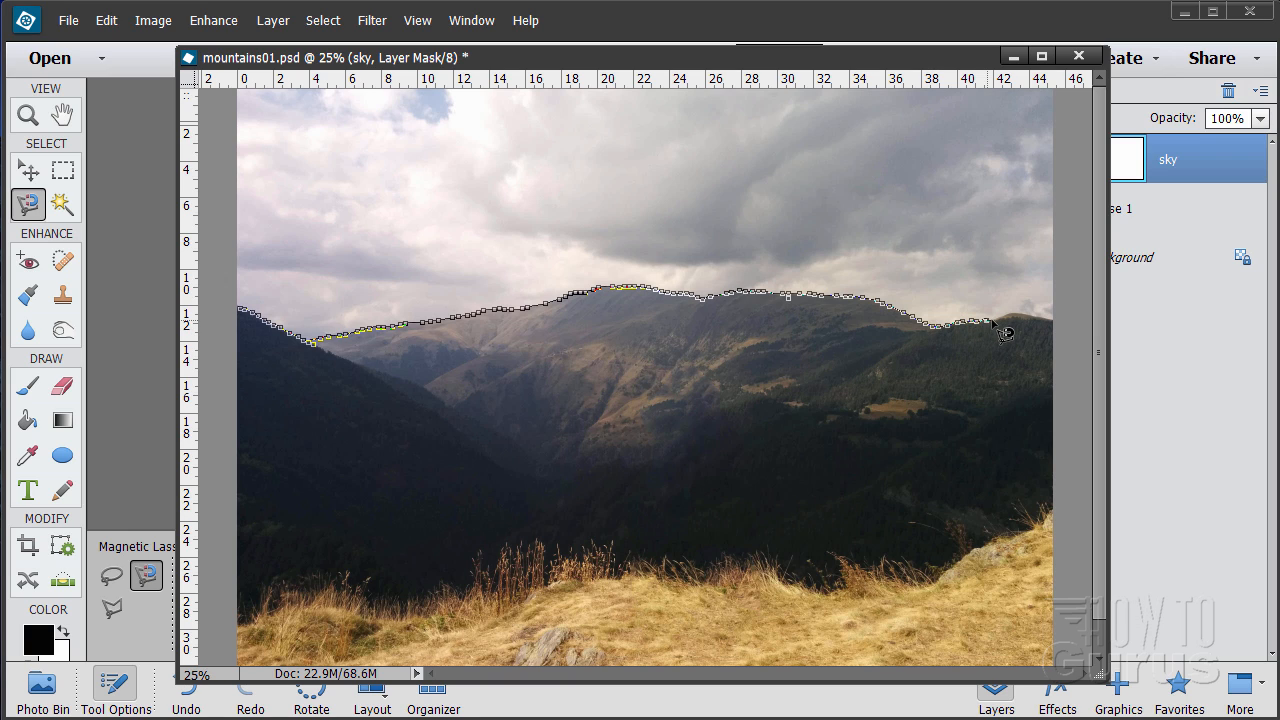
pyautogui.moveTo(1050, 332)
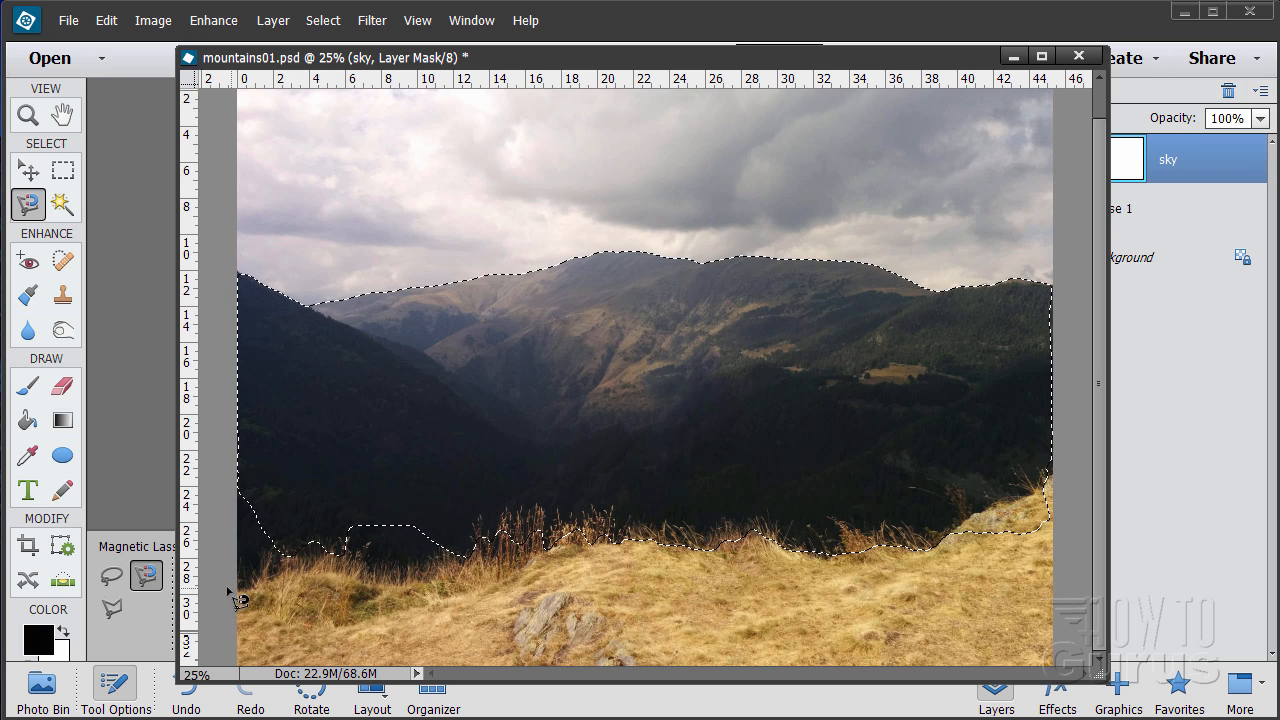
# Add the grassy foreground to the selection using the Lasso tool
pyautogui.click(112, 575)
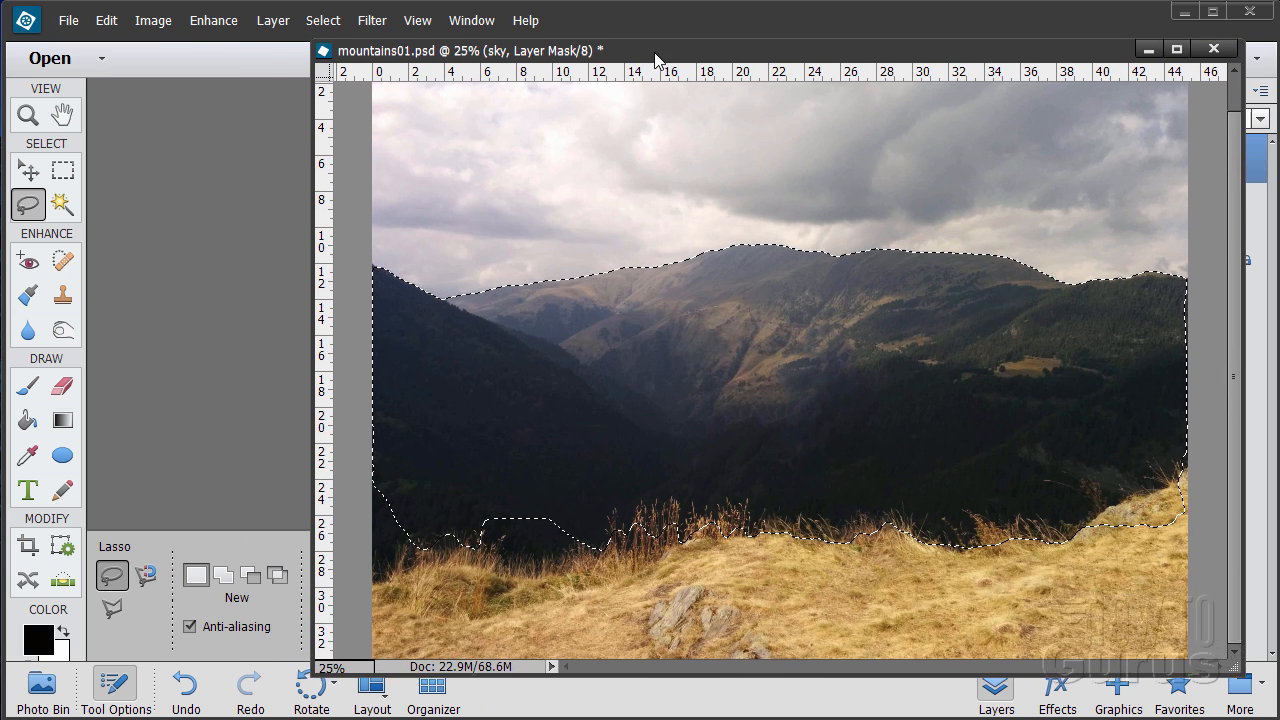
pyautogui.click(224, 575)
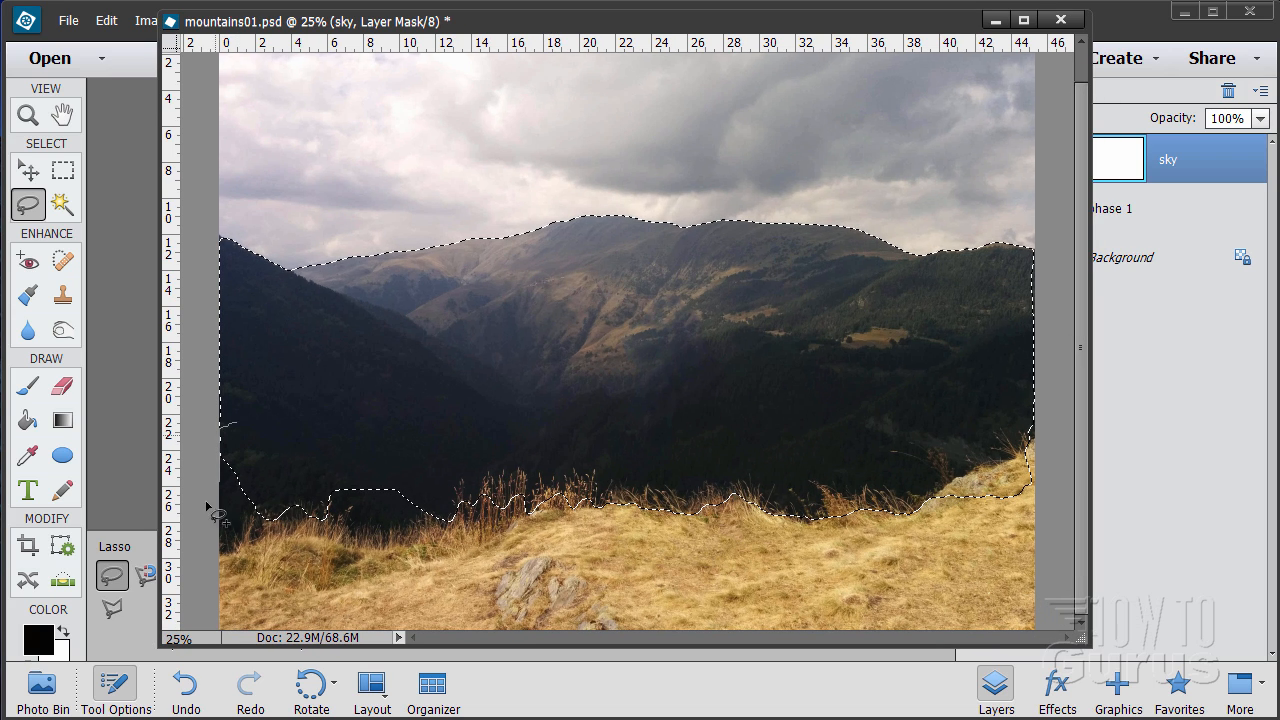
pyautogui.moveTo(950, 660)
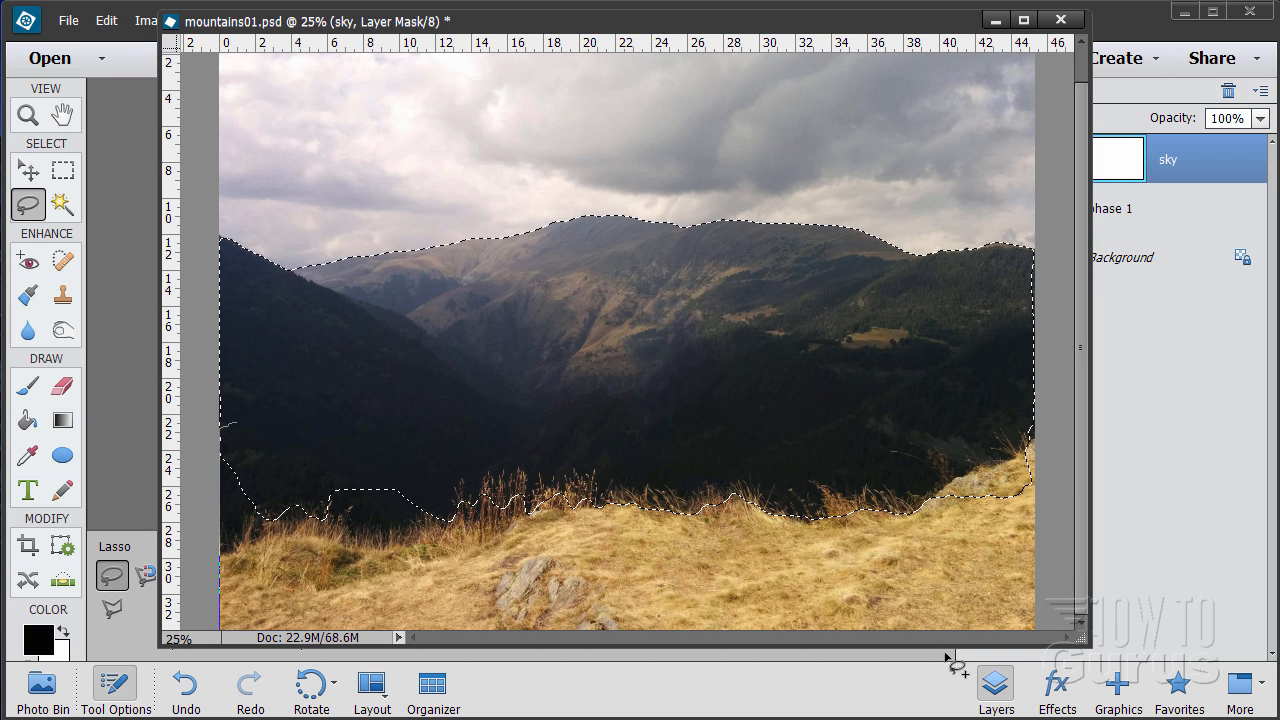
pyautogui.moveTo(1062, 275)
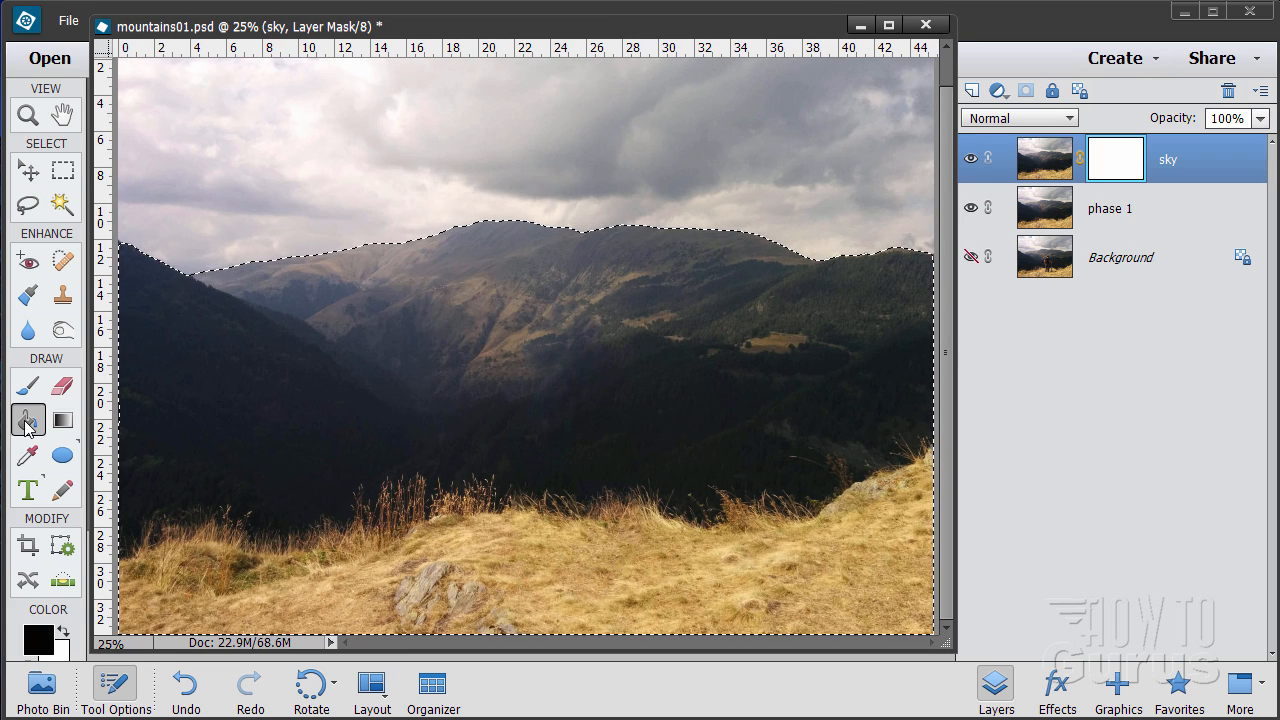
# Fill the selected land with black on the sky layer's mask using the Paint Bucket
pyautogui.click(463, 438)
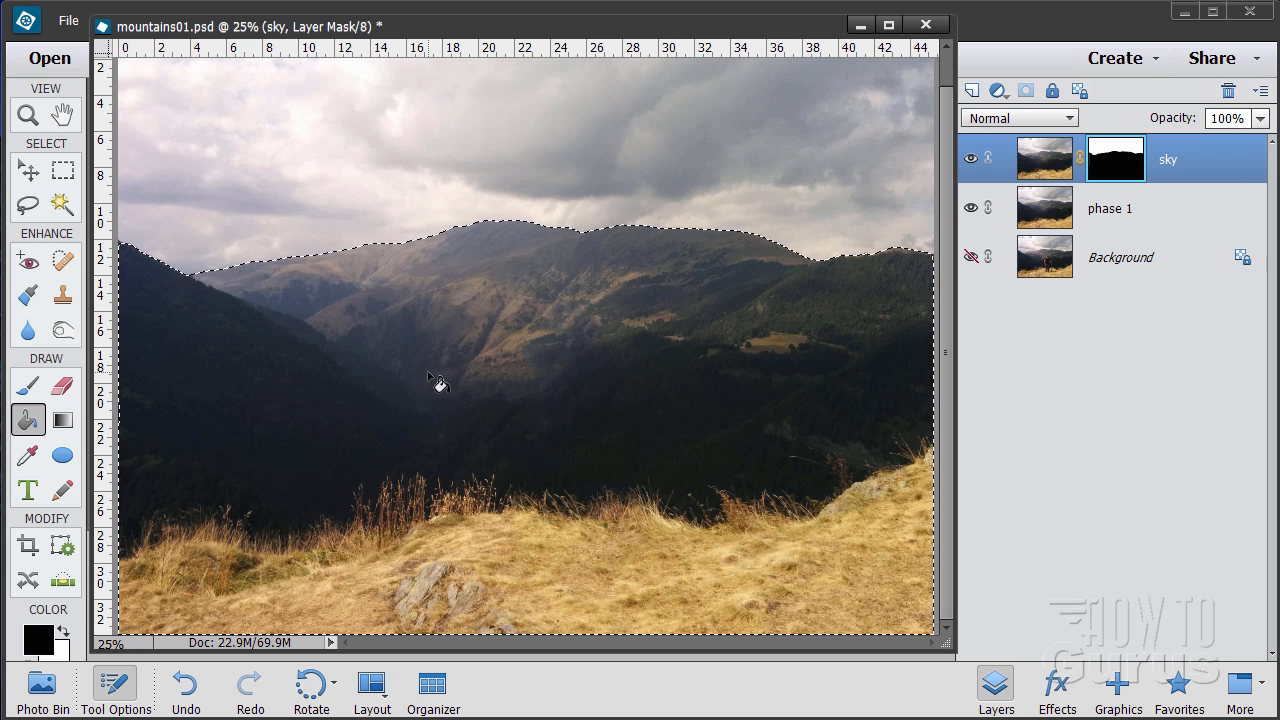
# Hide phase 1 to inspect the masked sky, show it again, then target the sky image
pyautogui.click(968, 207)
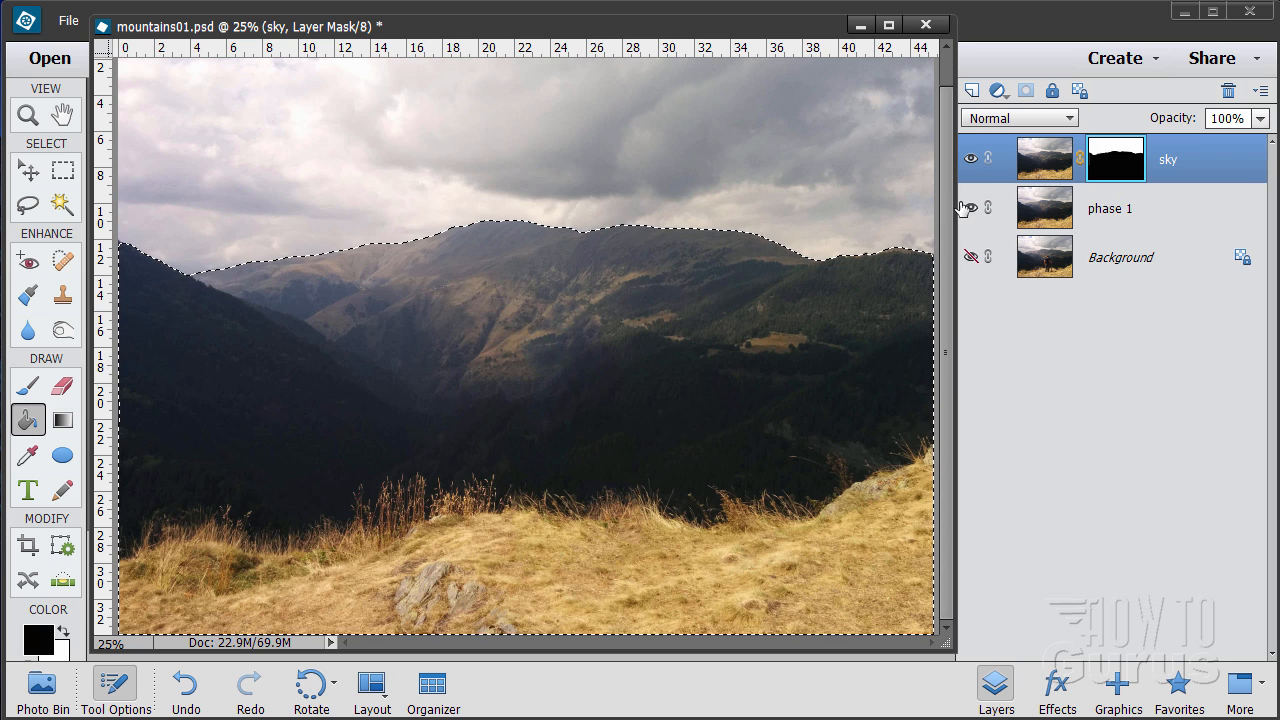
pyautogui.click(969, 208)
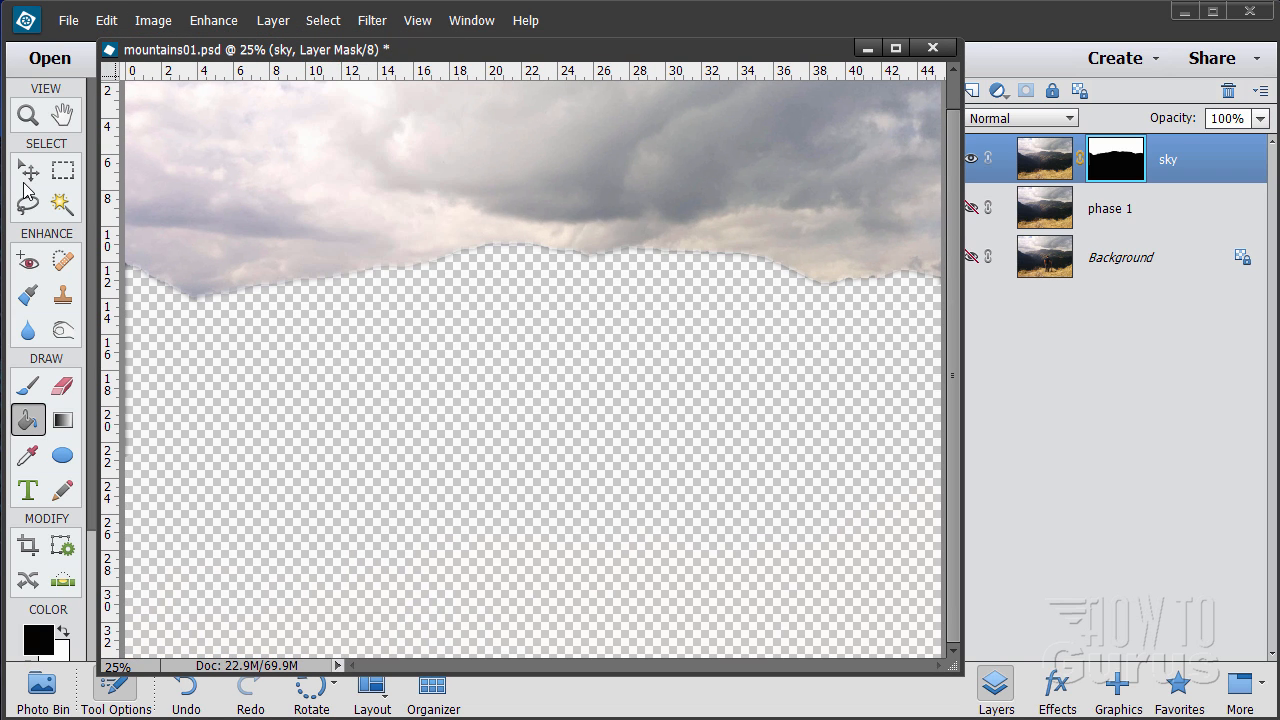
pyautogui.click(28, 170)
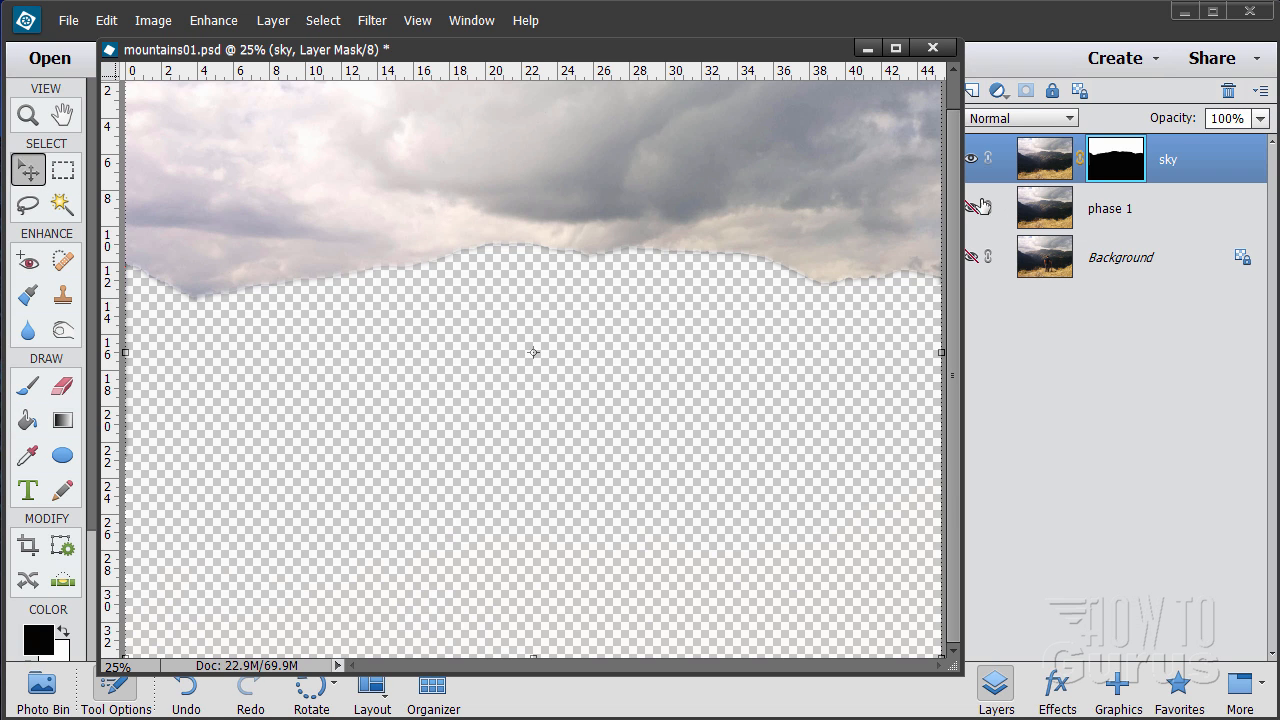
pyautogui.click(970, 207)
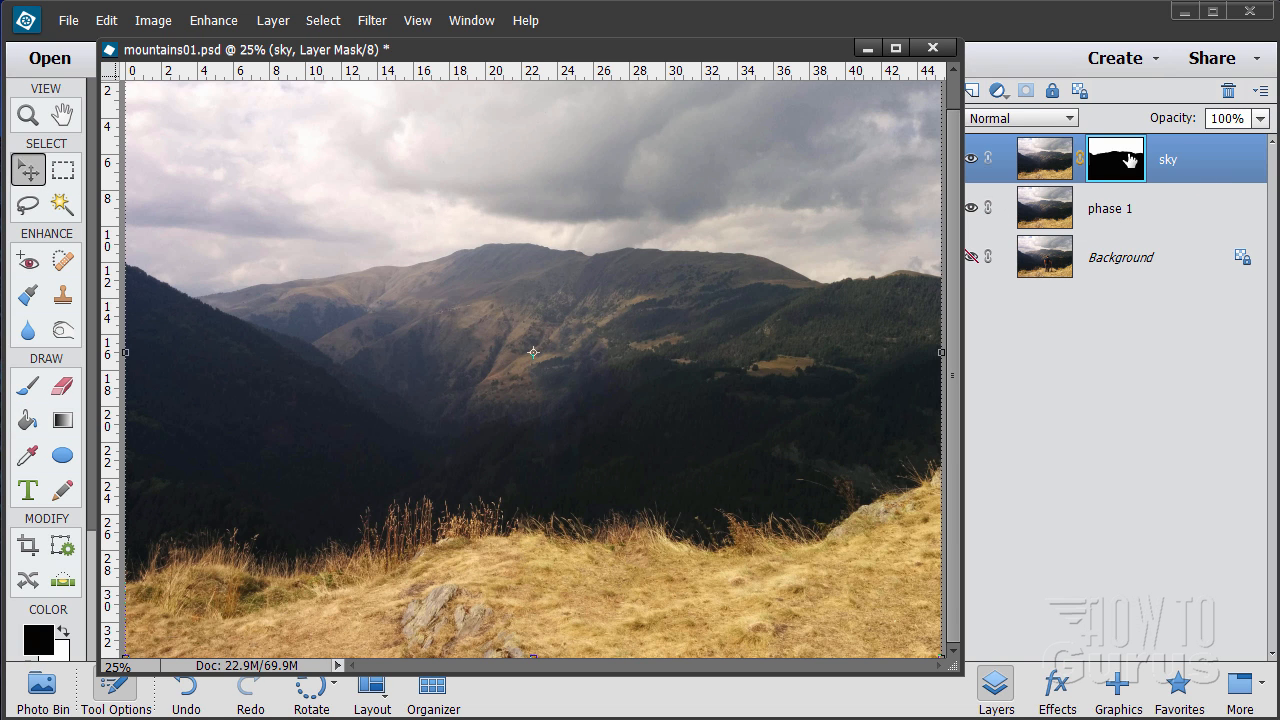
pyautogui.click(1044, 158)
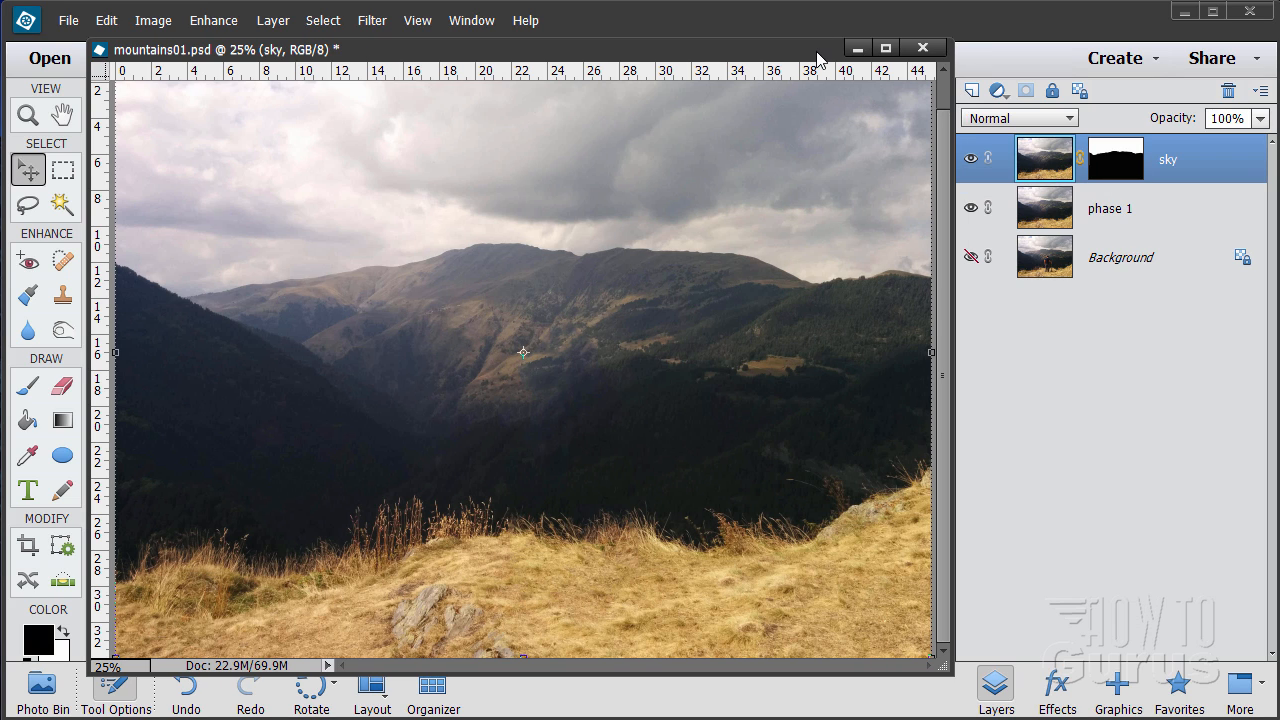
pyautogui.moveTo(1115, 158)
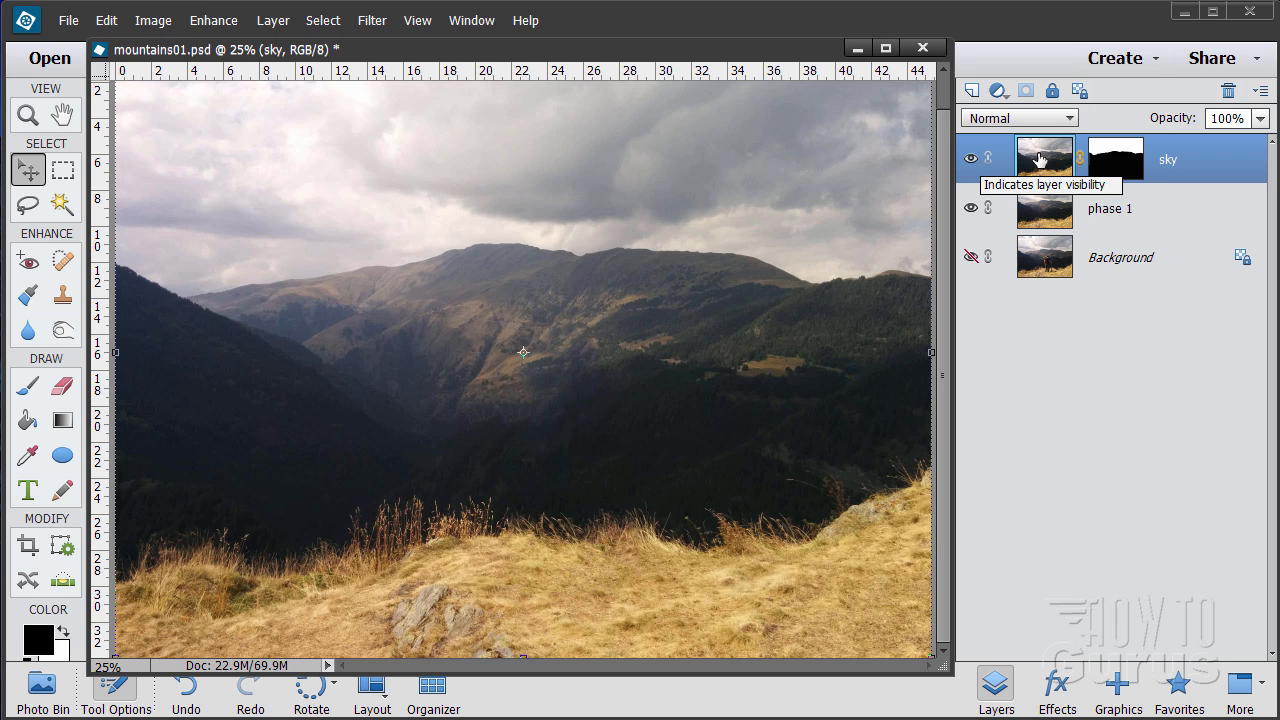
# Try Color Burn, Lighter Color and Soft Light, then set the sky layer to Multiply
pyautogui.click(1018, 118)
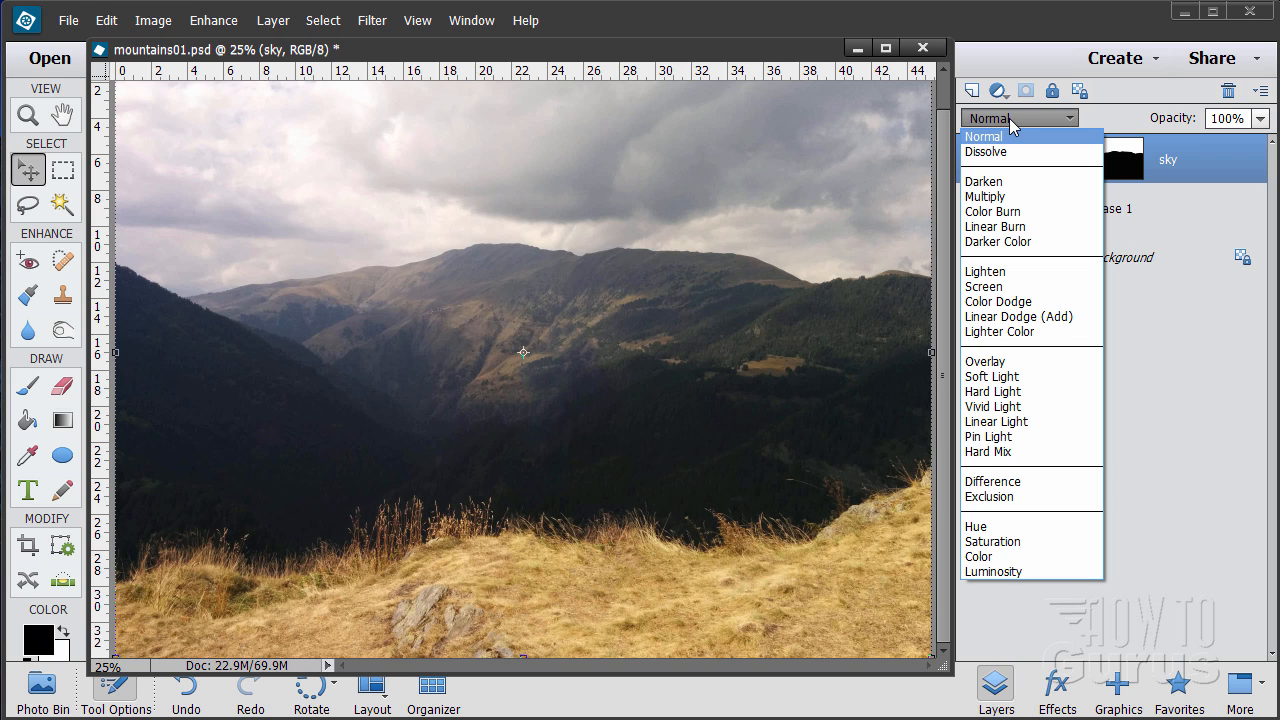
pyautogui.click(992, 211)
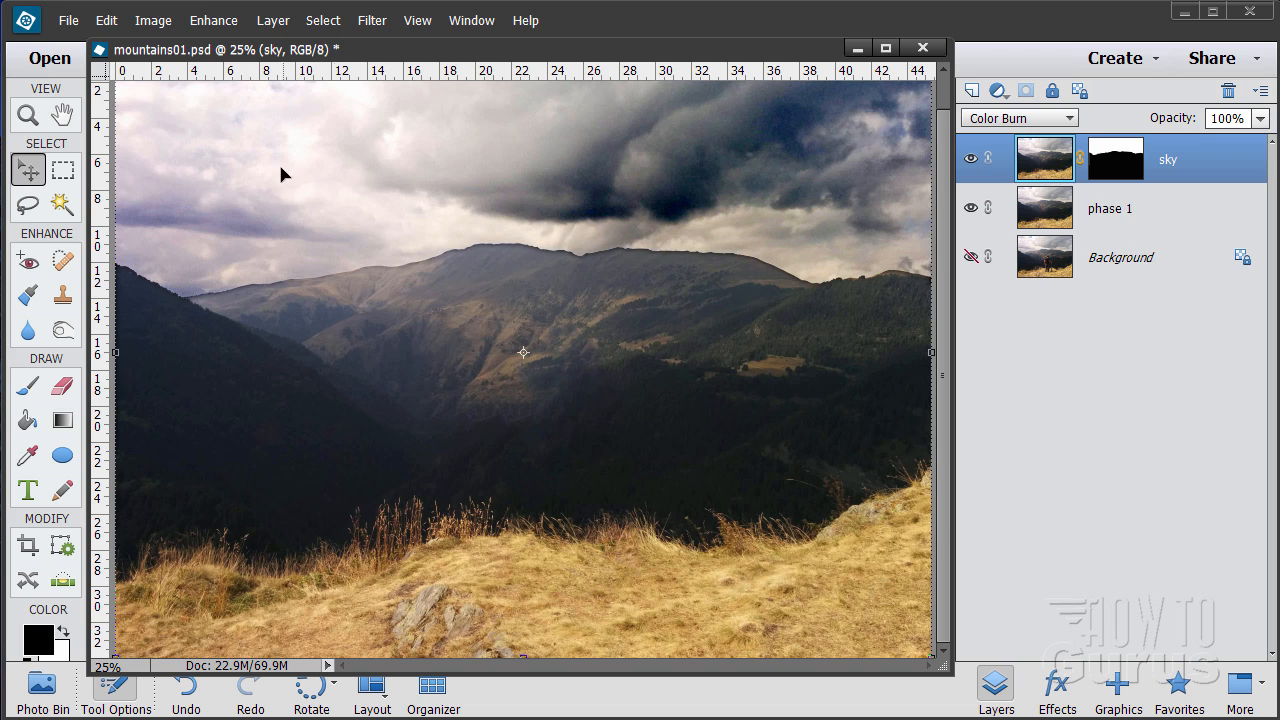
pyautogui.click(1018, 117)
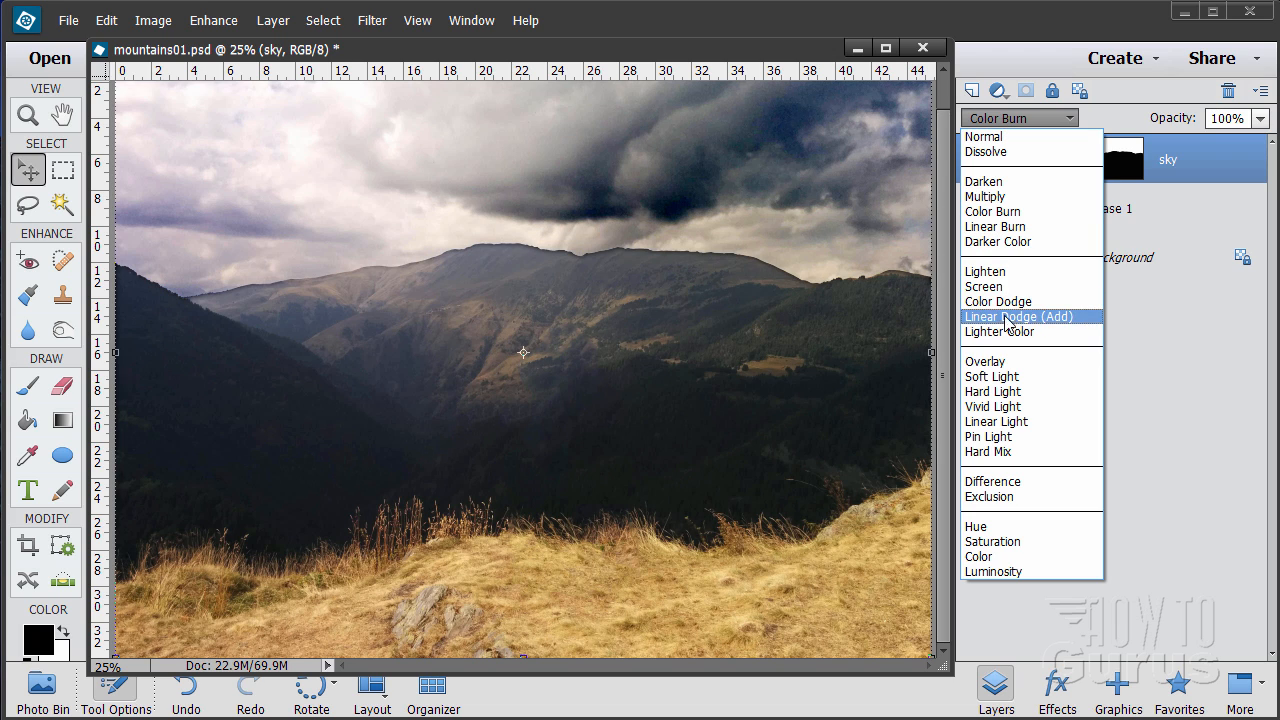
pyautogui.click(998, 331)
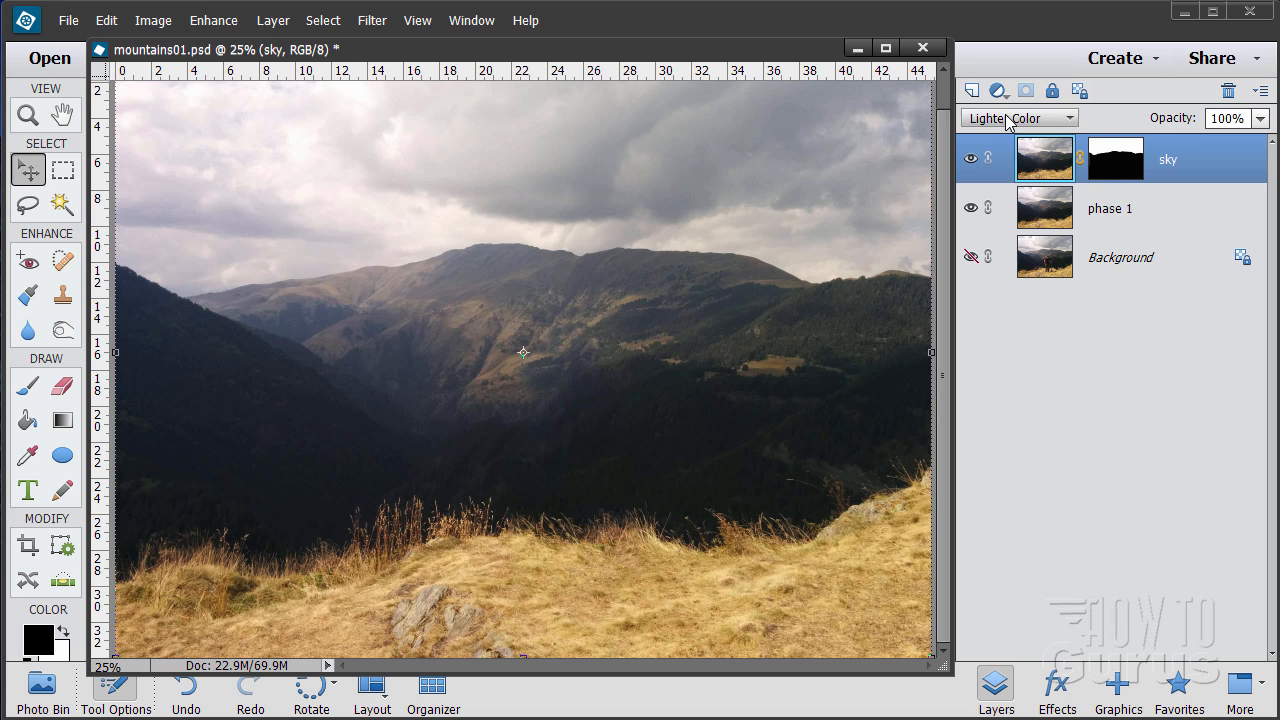
pyautogui.click(1018, 117)
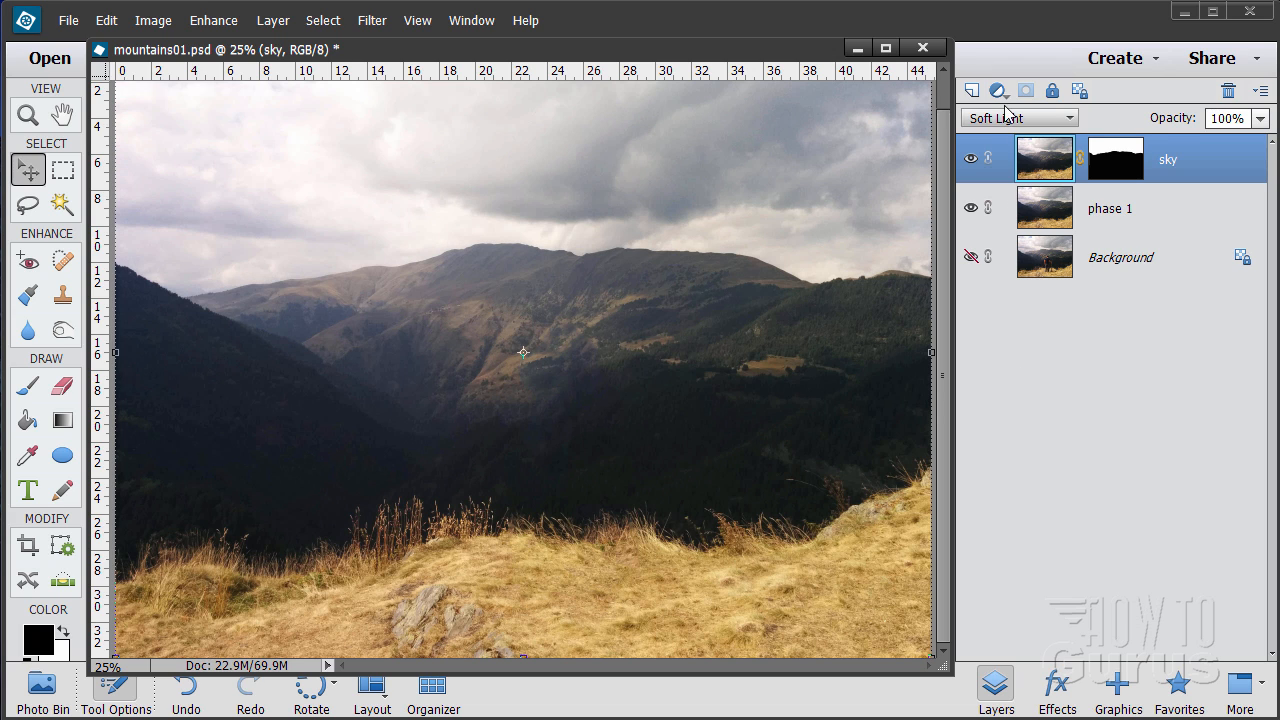
pyautogui.click(1017, 117)
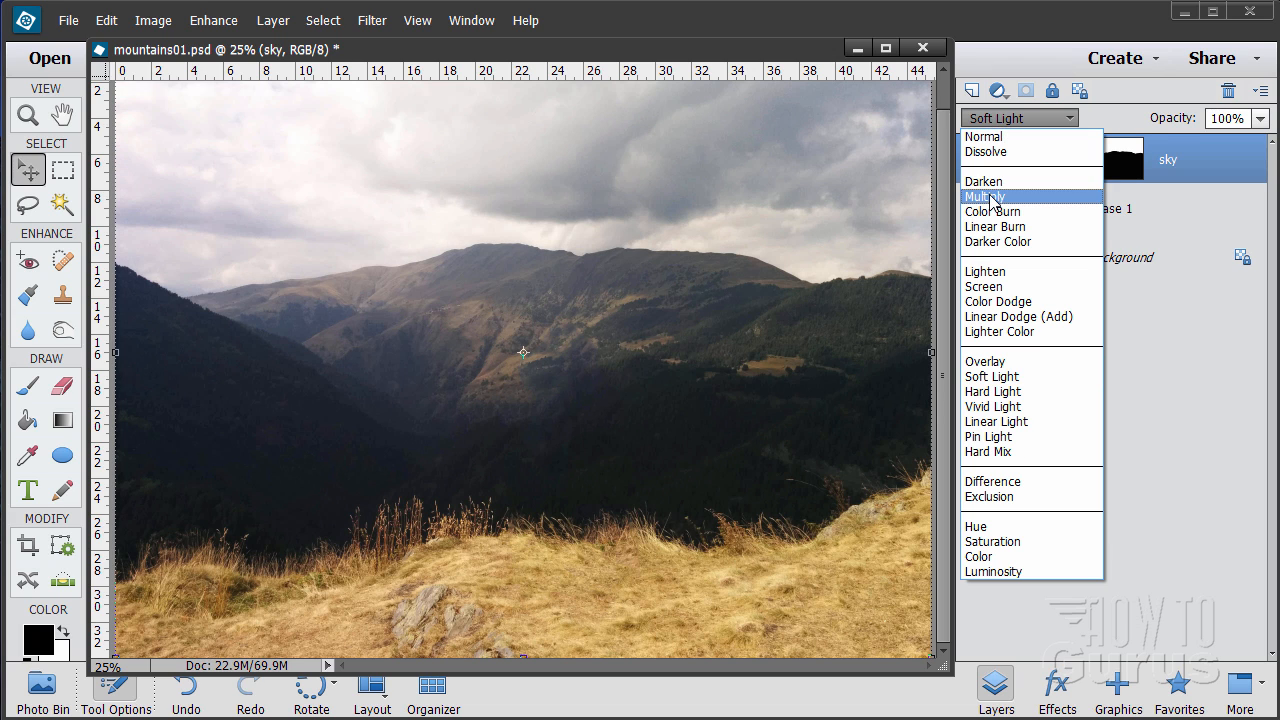
pyautogui.click(986, 196)
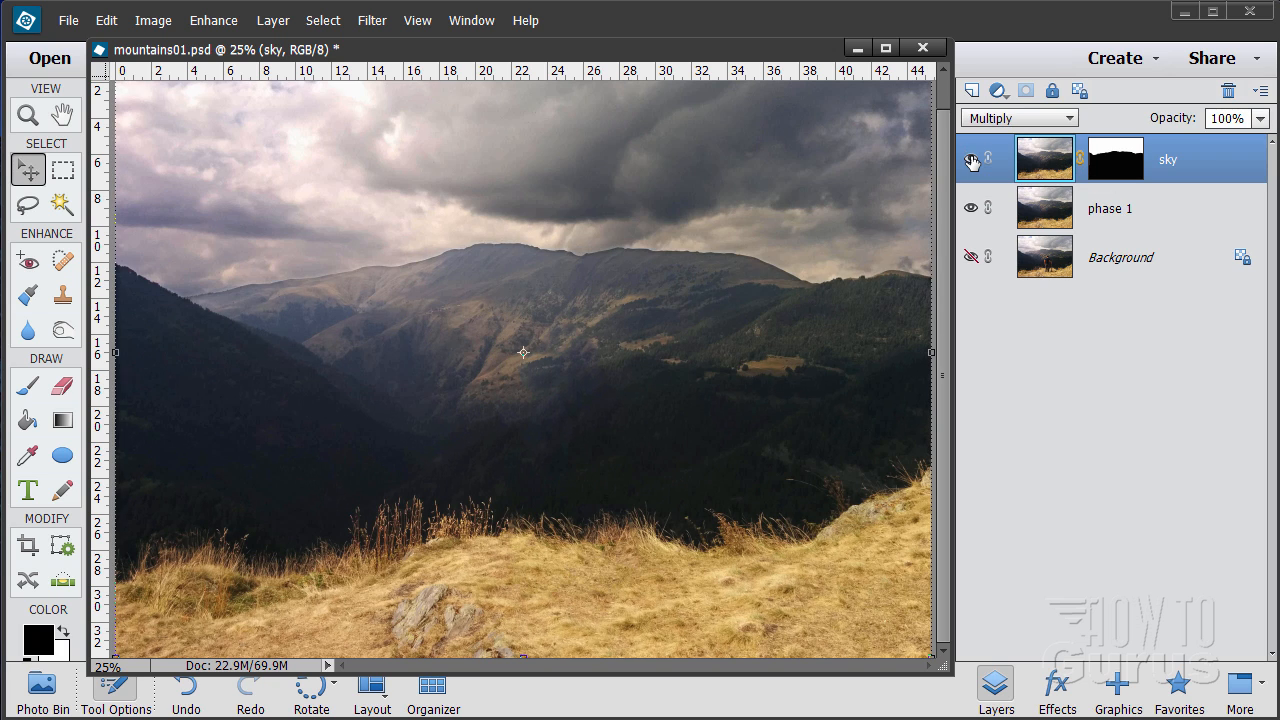
pyautogui.click(970, 160)
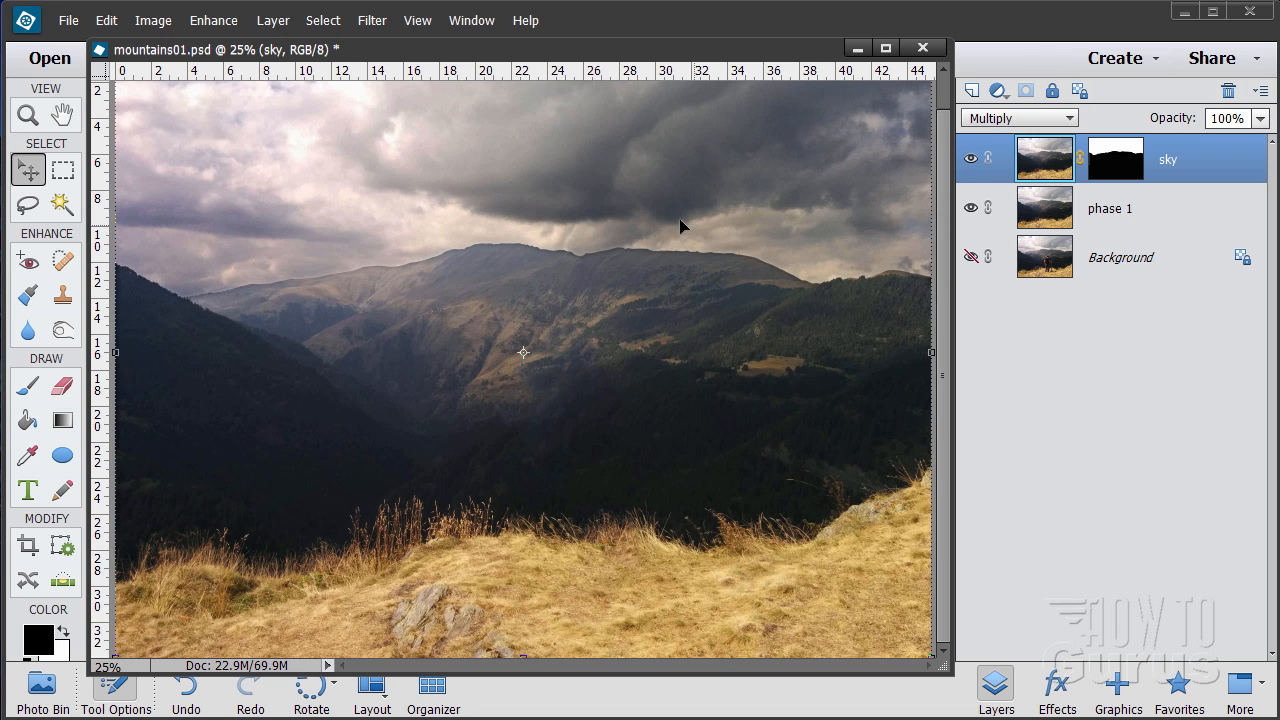
pyautogui.moveTo(572, 258)
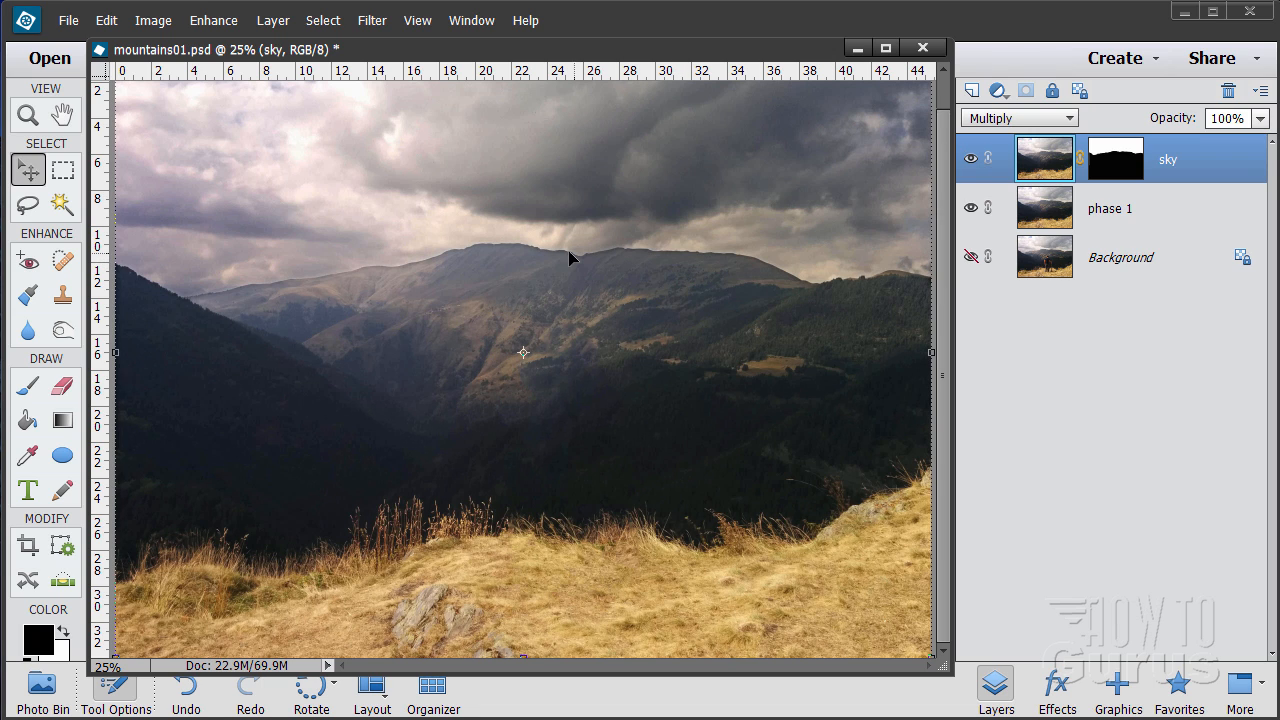
pyautogui.moveTo(315, 281)
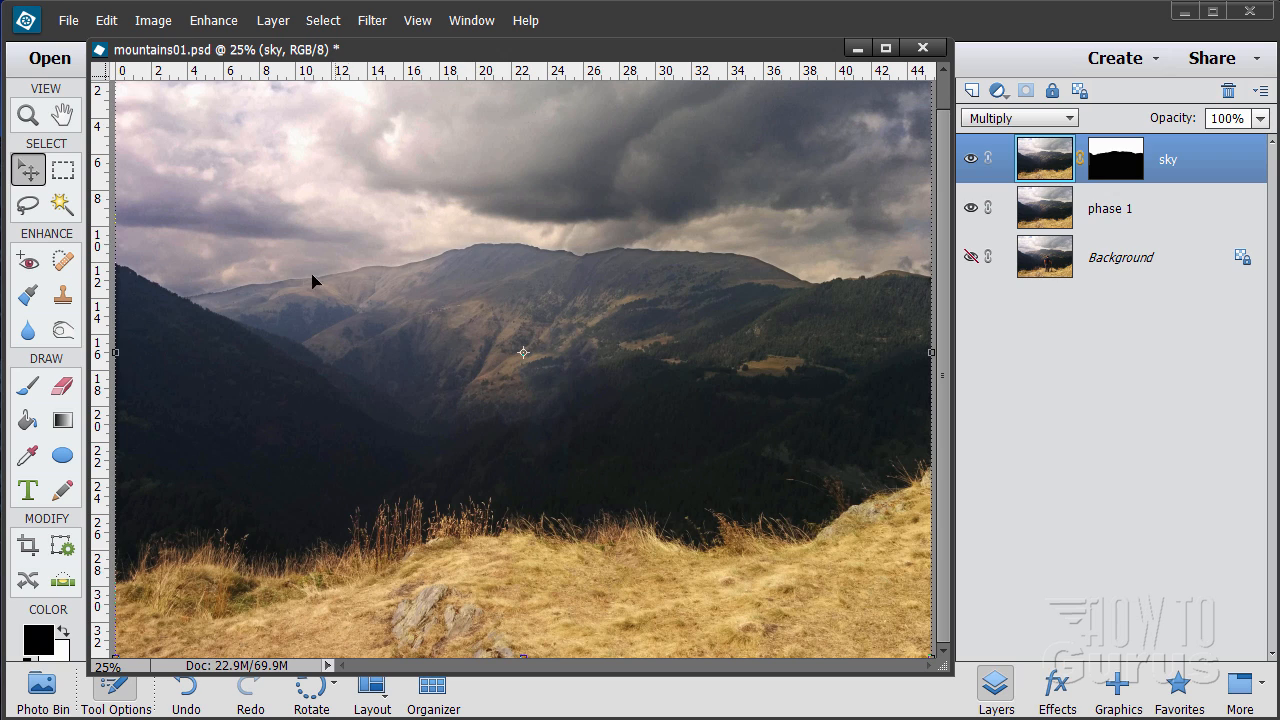
pyautogui.moveTo(875, 225)
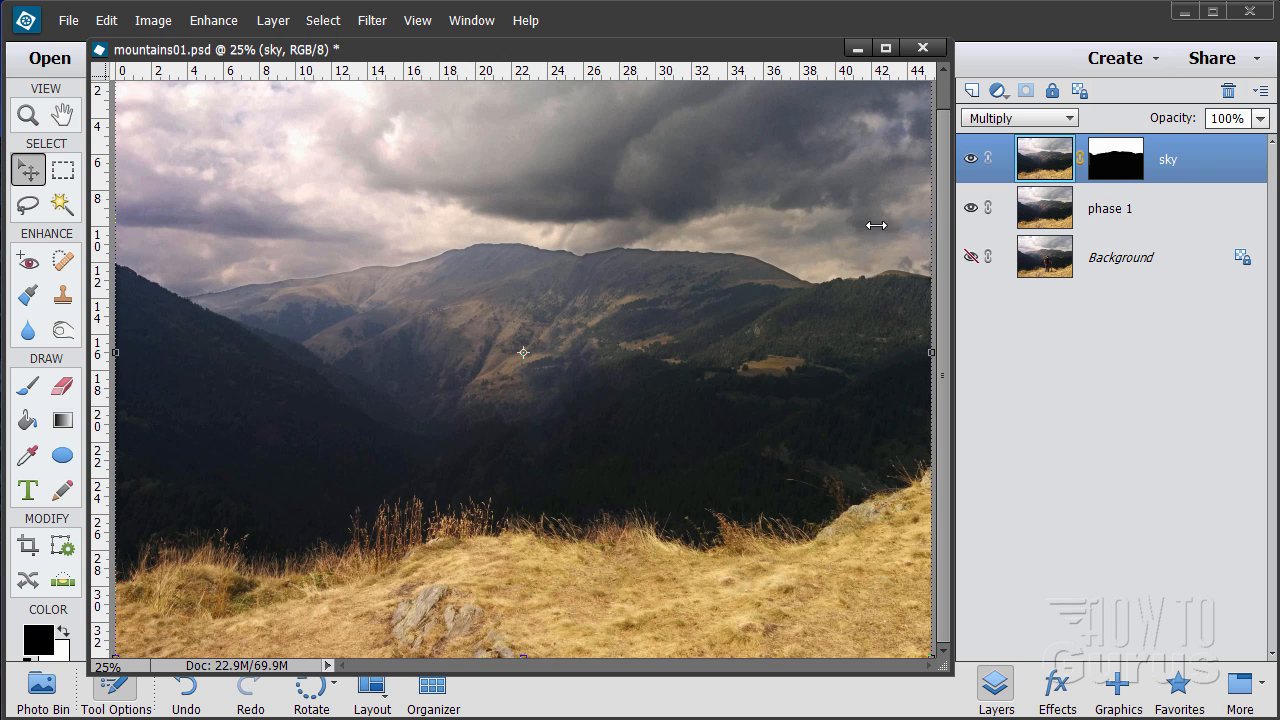
pyautogui.moveTo(697, 265)
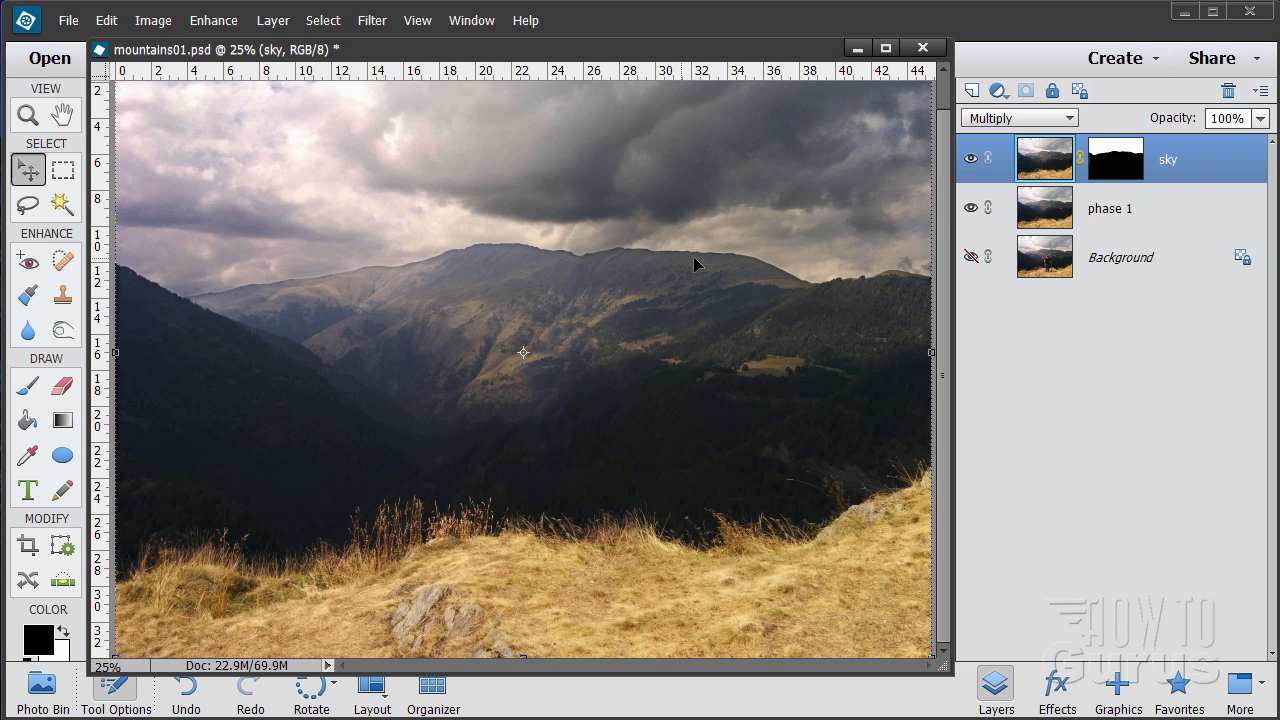
pyautogui.moveTo(382, 302)
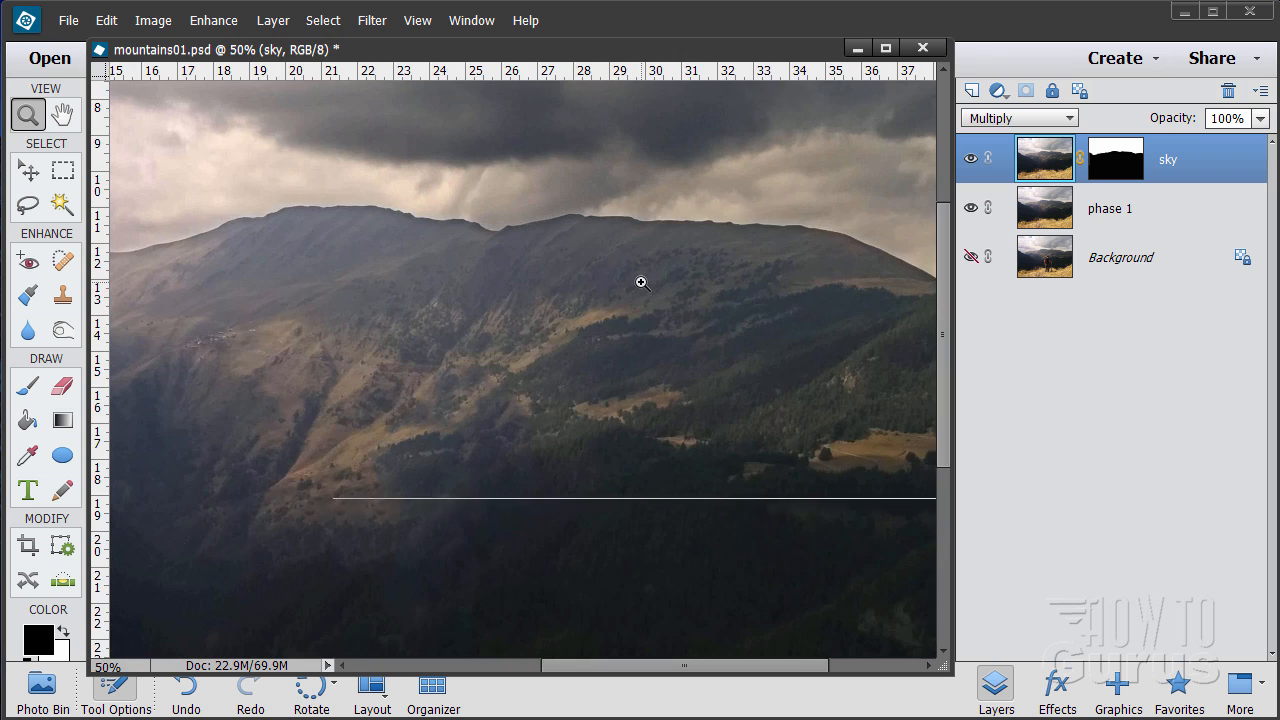
# Zoom the ridge to 200%, pick the Smart Brush, and deselect the leftover selection
pyautogui.click(641, 283)
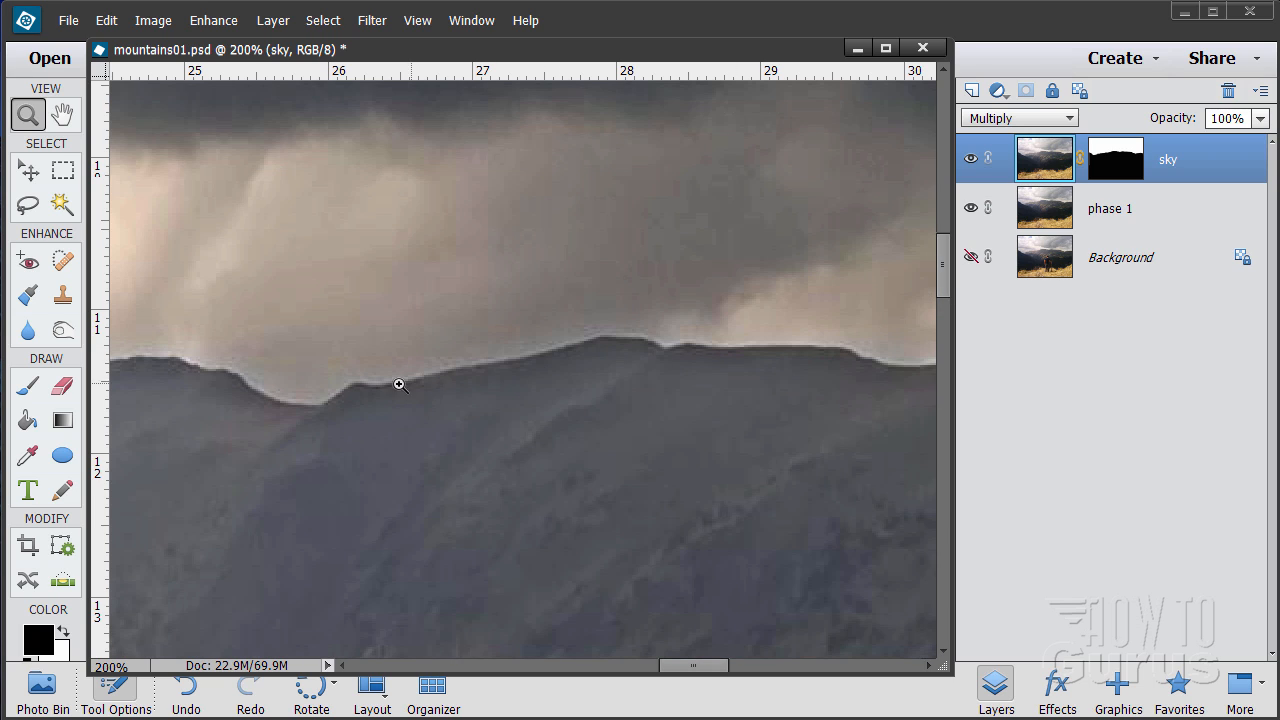
pyautogui.moveTo(459, 118)
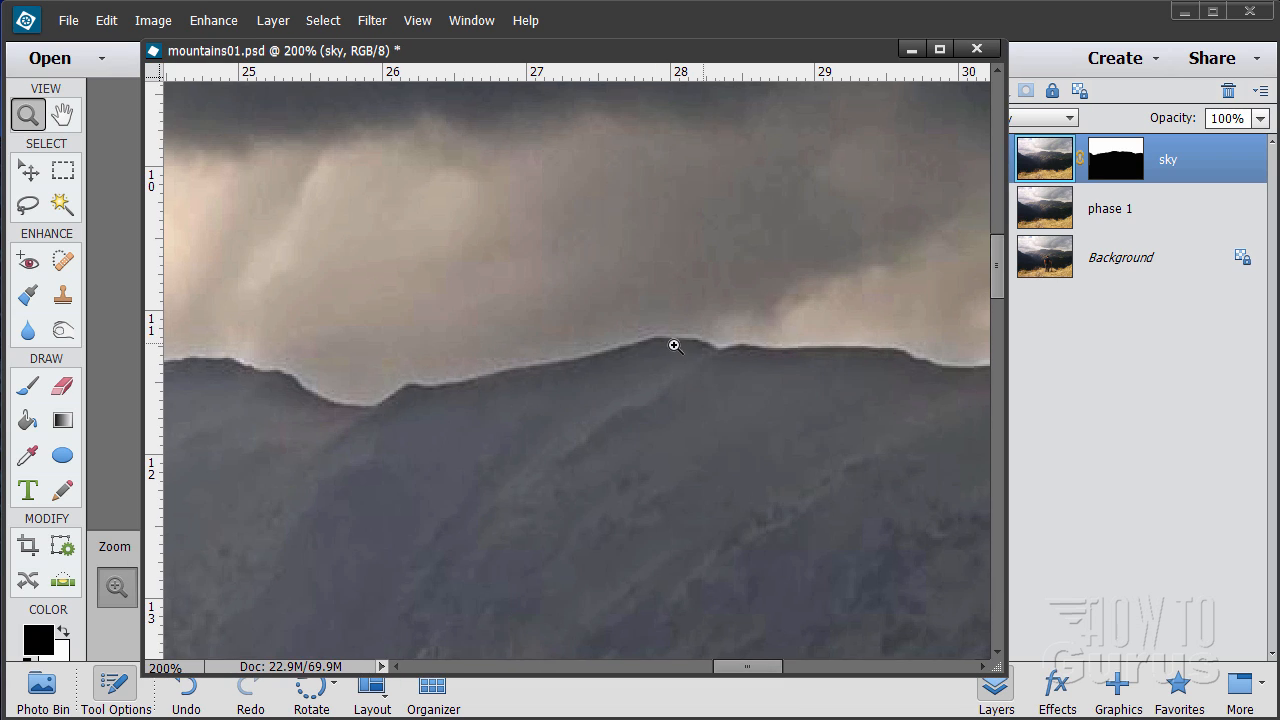
pyautogui.moveTo(690, 353)
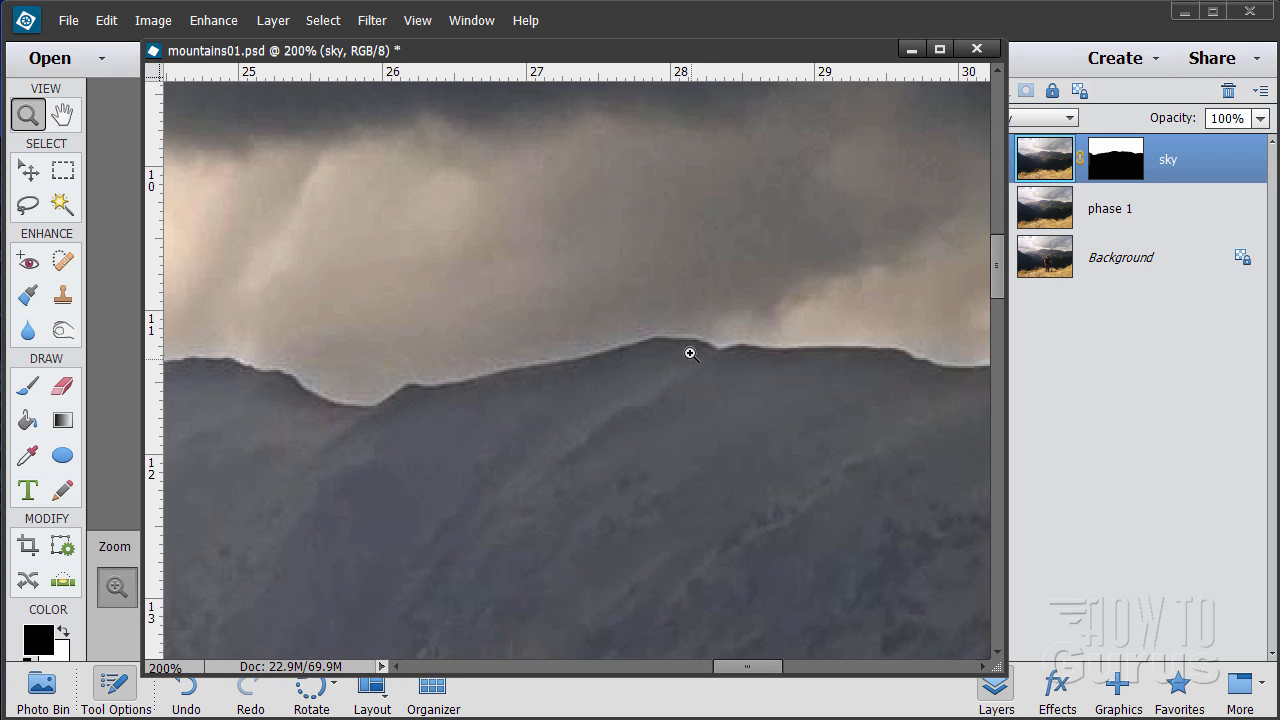
pyautogui.moveTo(107, 382)
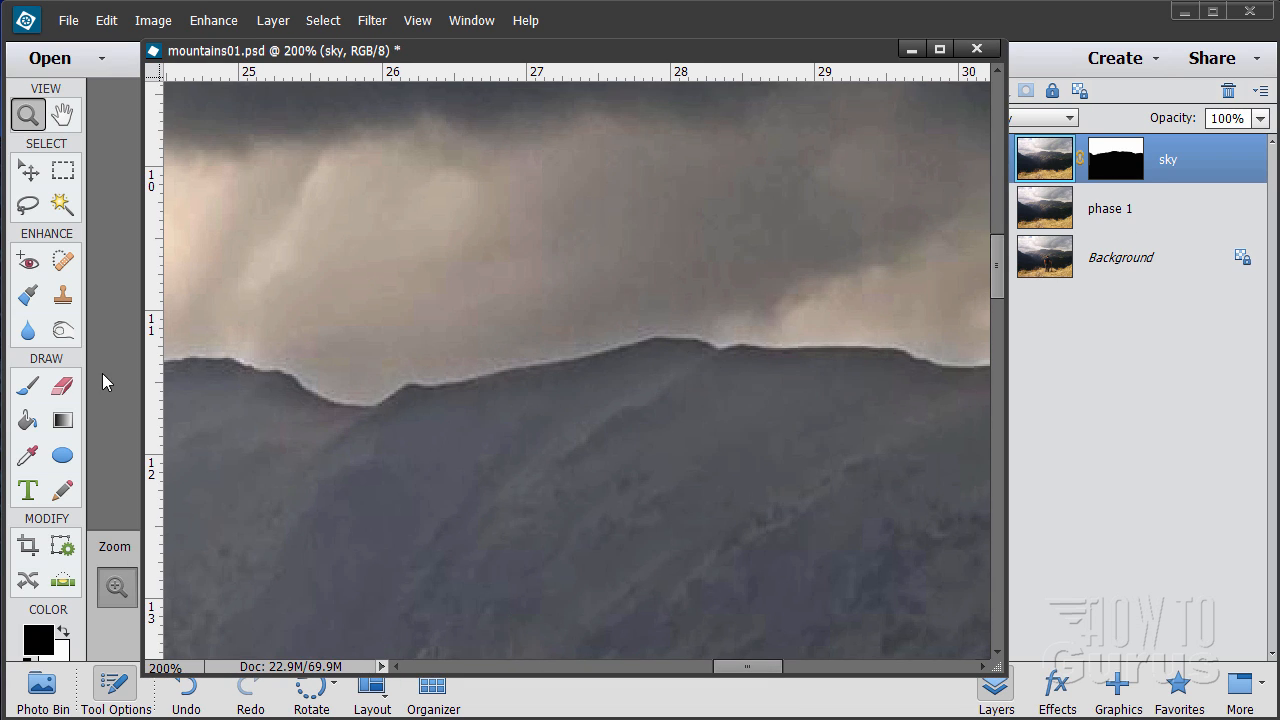
pyautogui.click(28, 294)
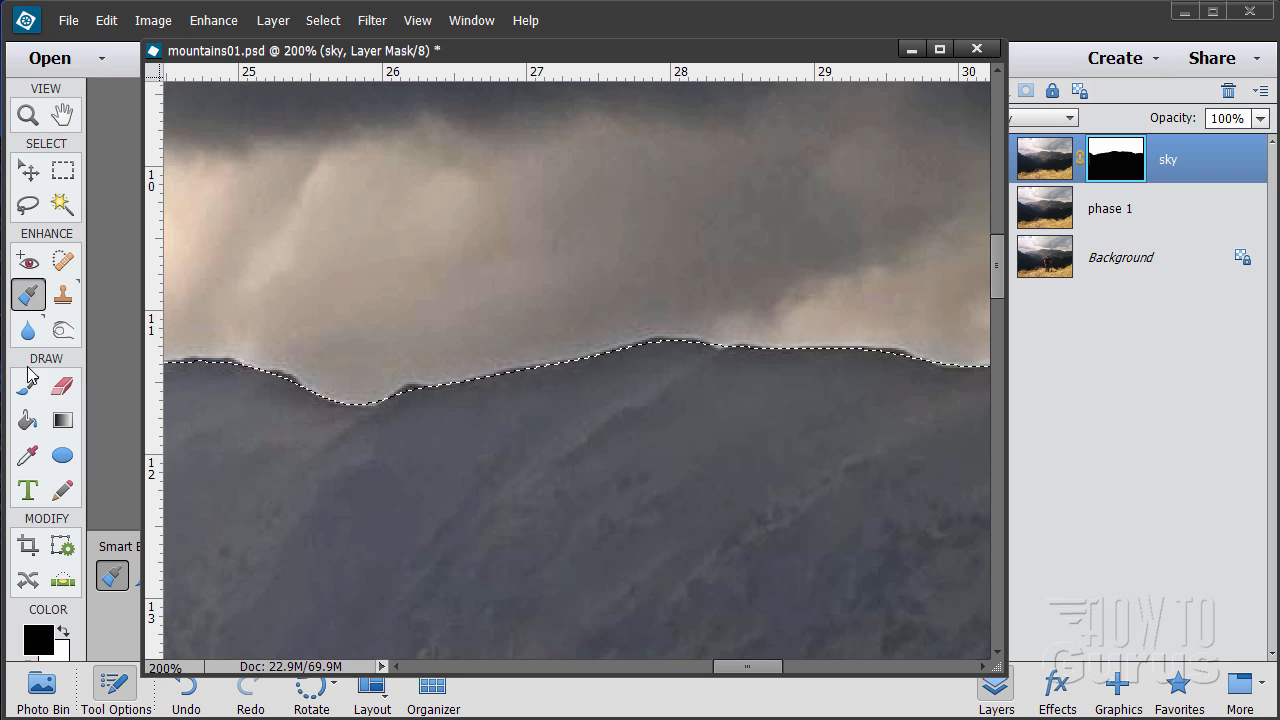
pyautogui.click(322, 20)
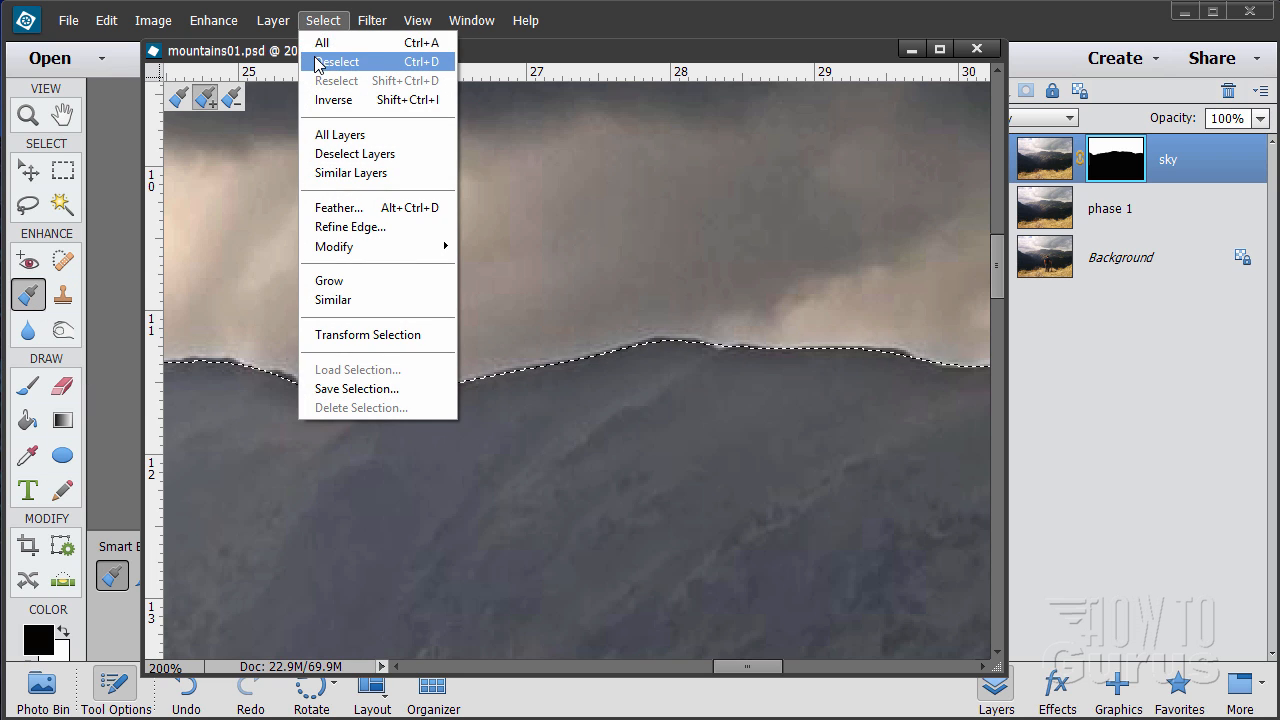
pyautogui.click(337, 61)
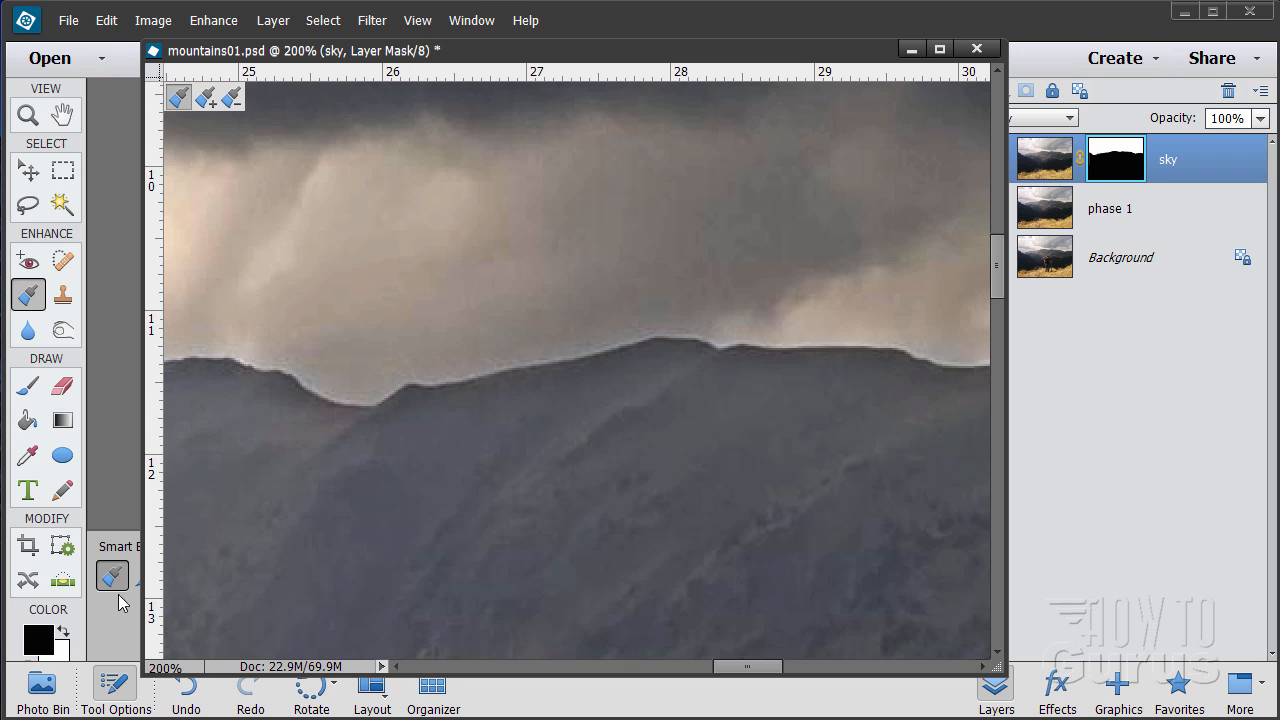
# Select the Brush tool and shrink its size to 15 px
pyautogui.click(27, 385)
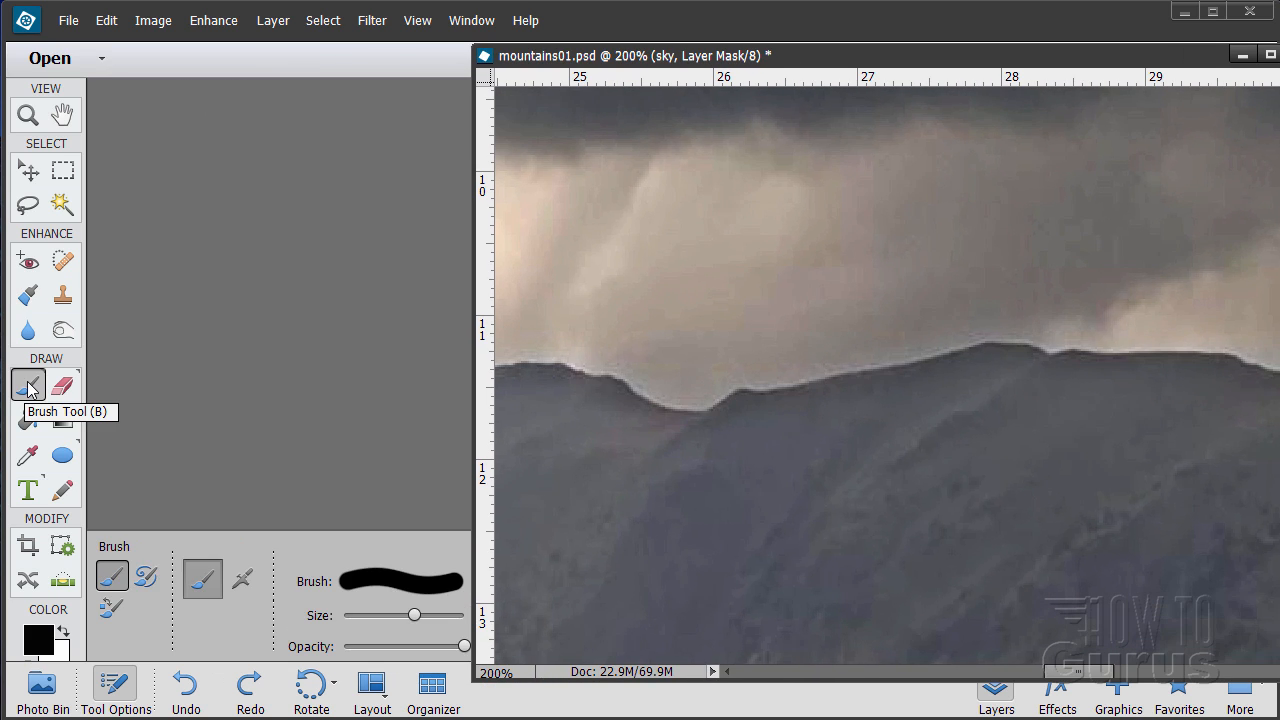
pyautogui.moveTo(245, 573)
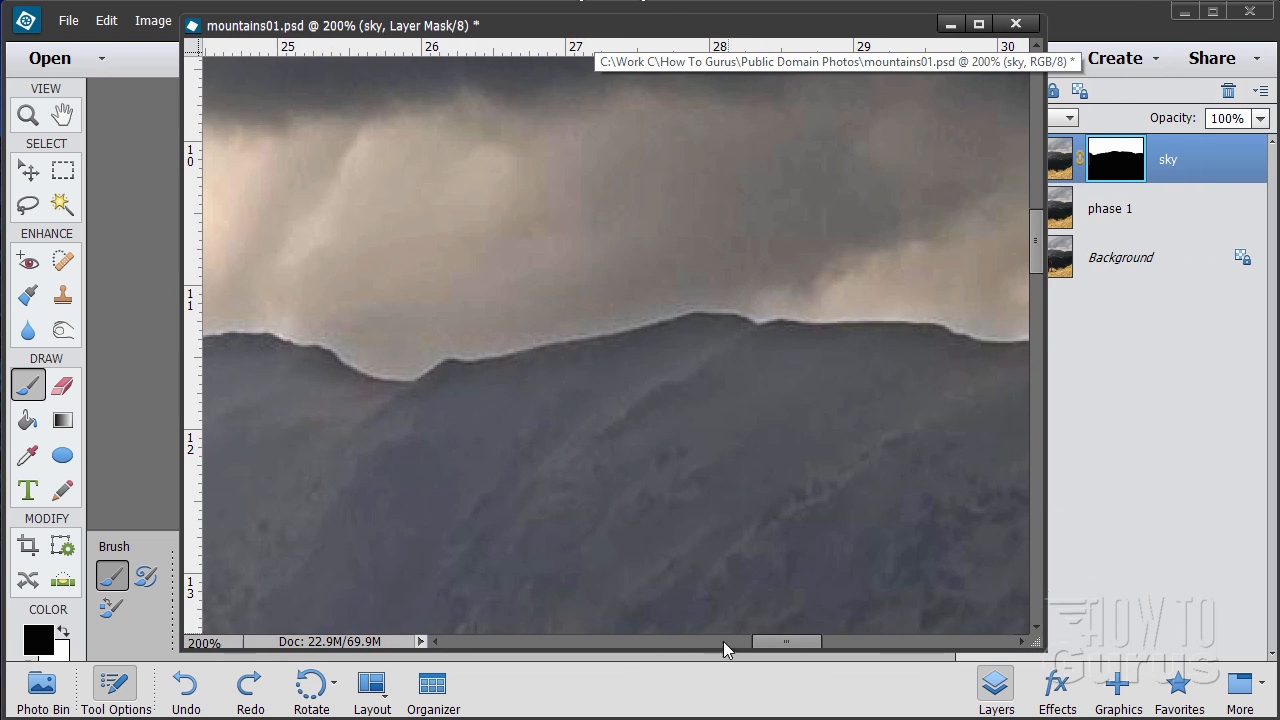
pyautogui.click(116, 685)
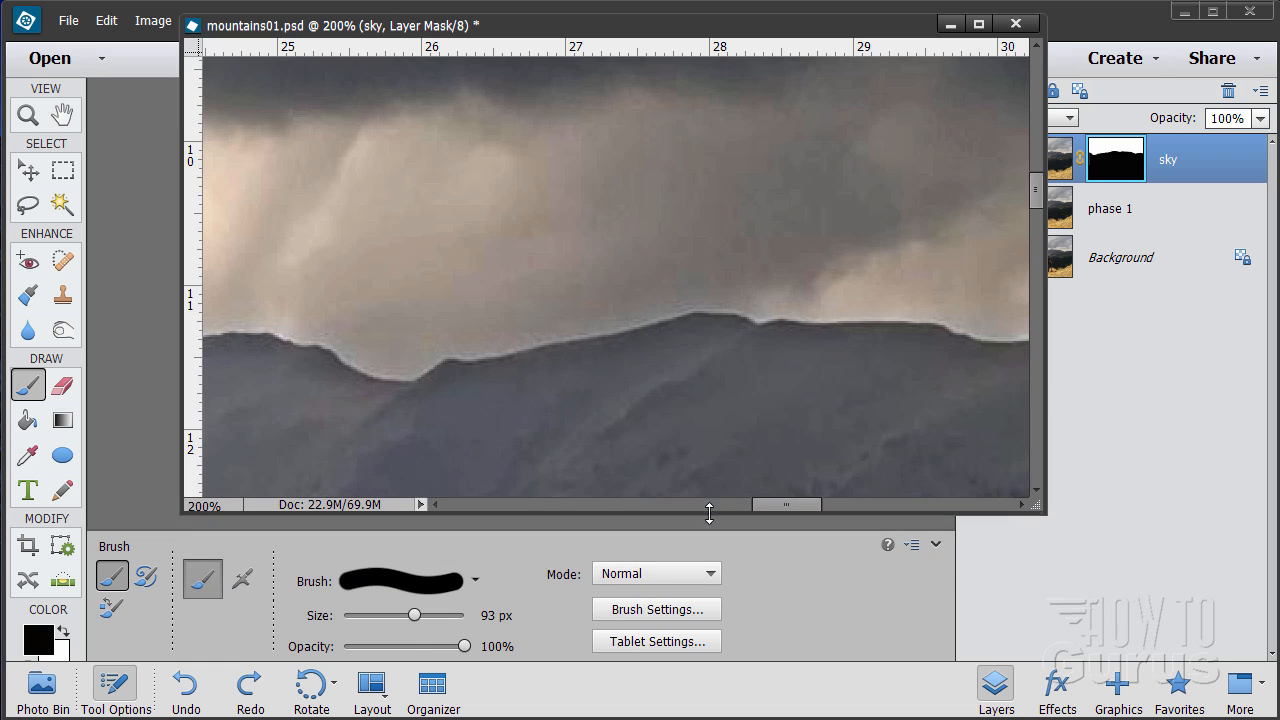
pyautogui.moveTo(413, 615); pyautogui.dragTo(392, 615)
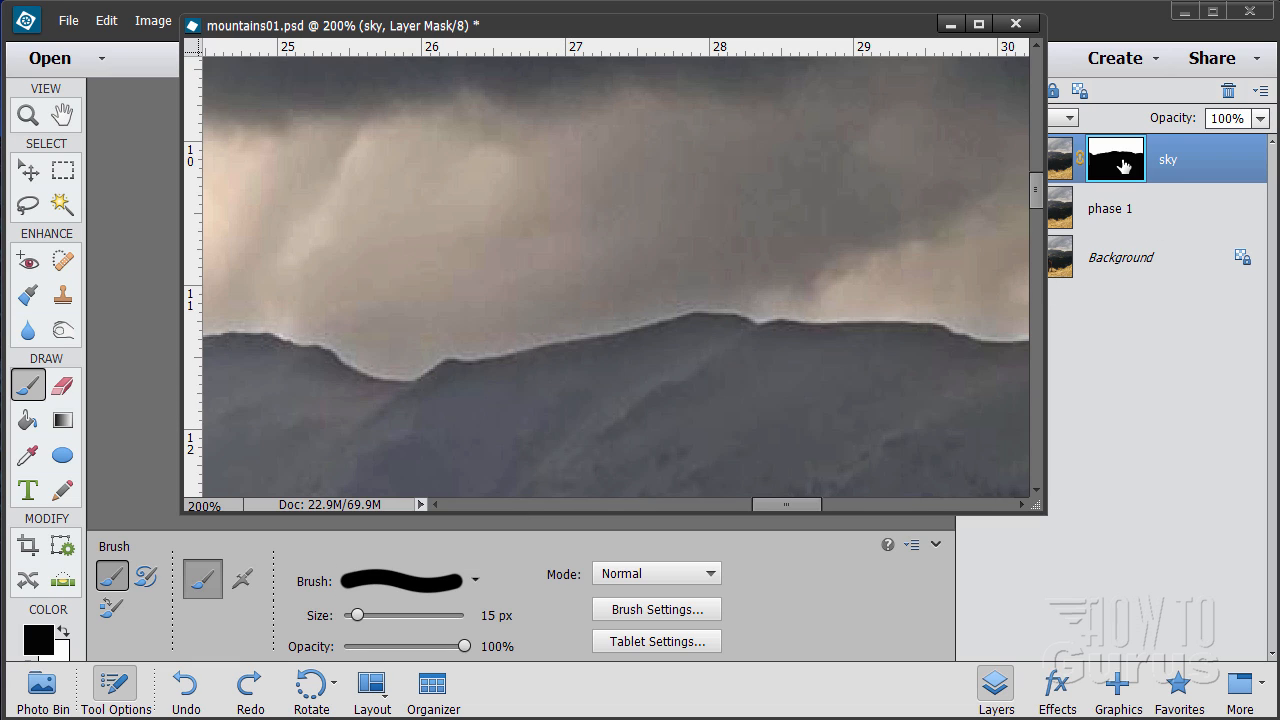
pyautogui.moveTo(571, 378)
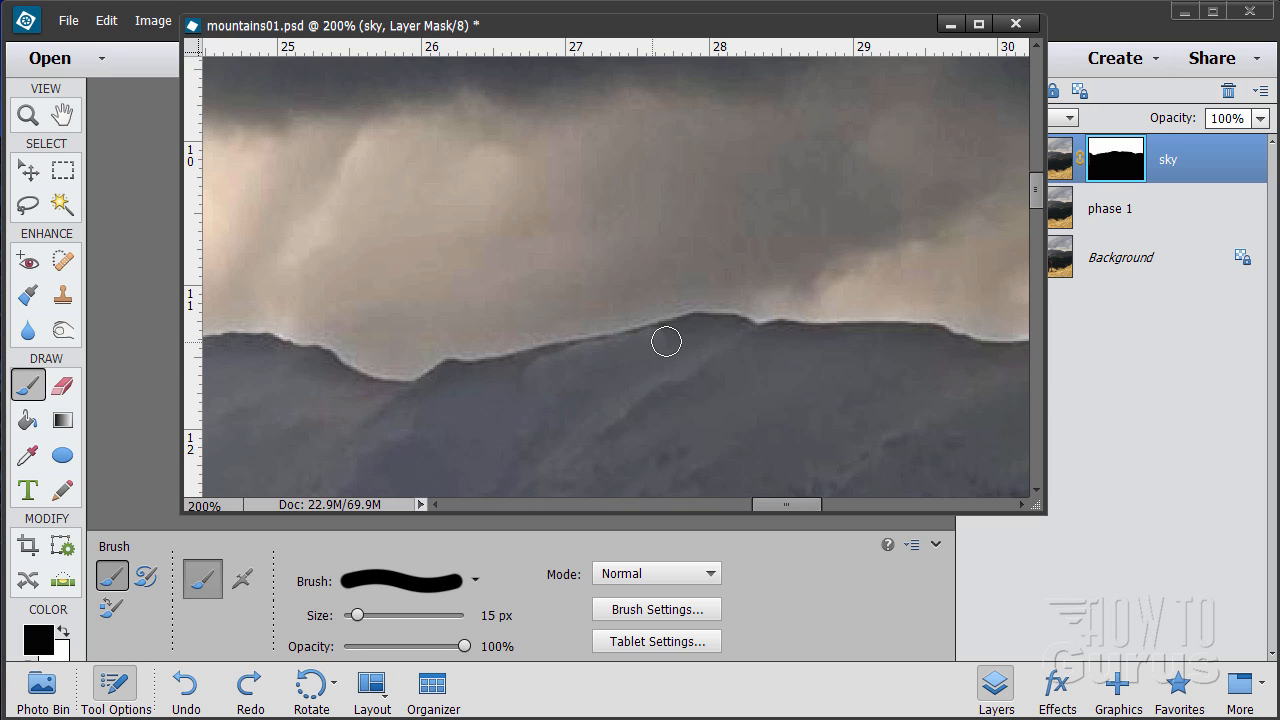
pyautogui.moveTo(663, 338)
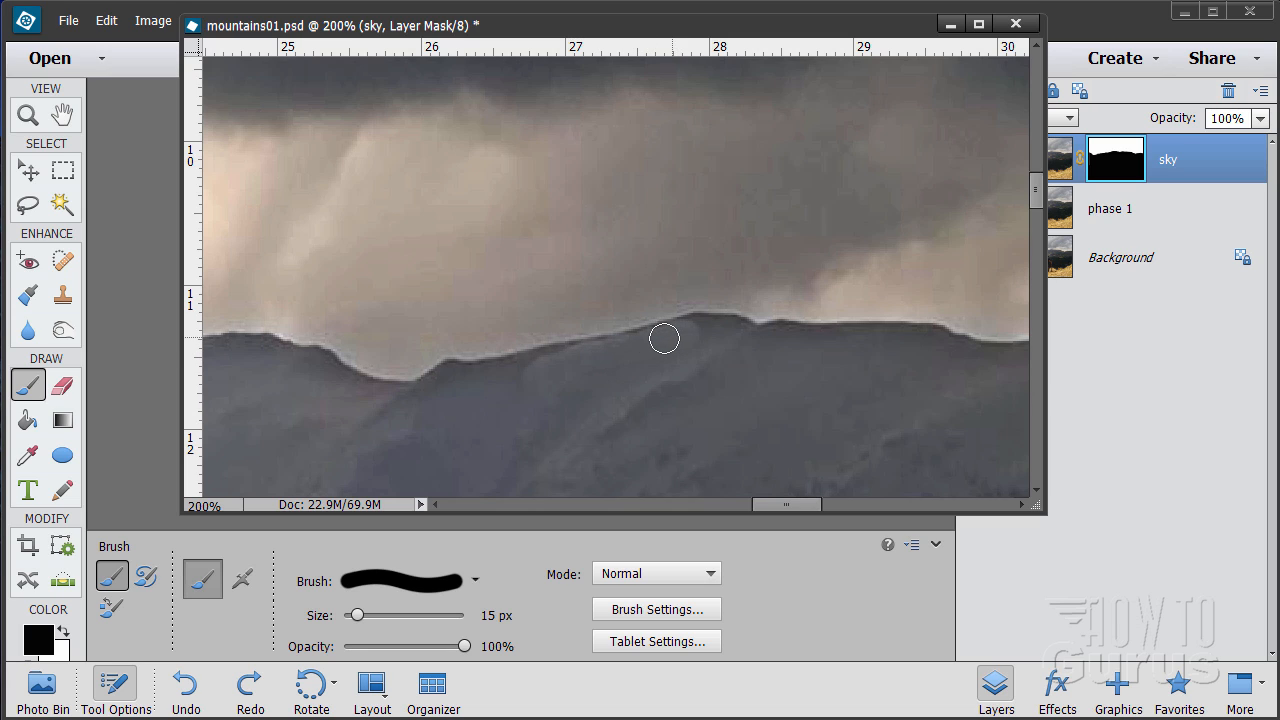
pyautogui.moveTo(690, 329)
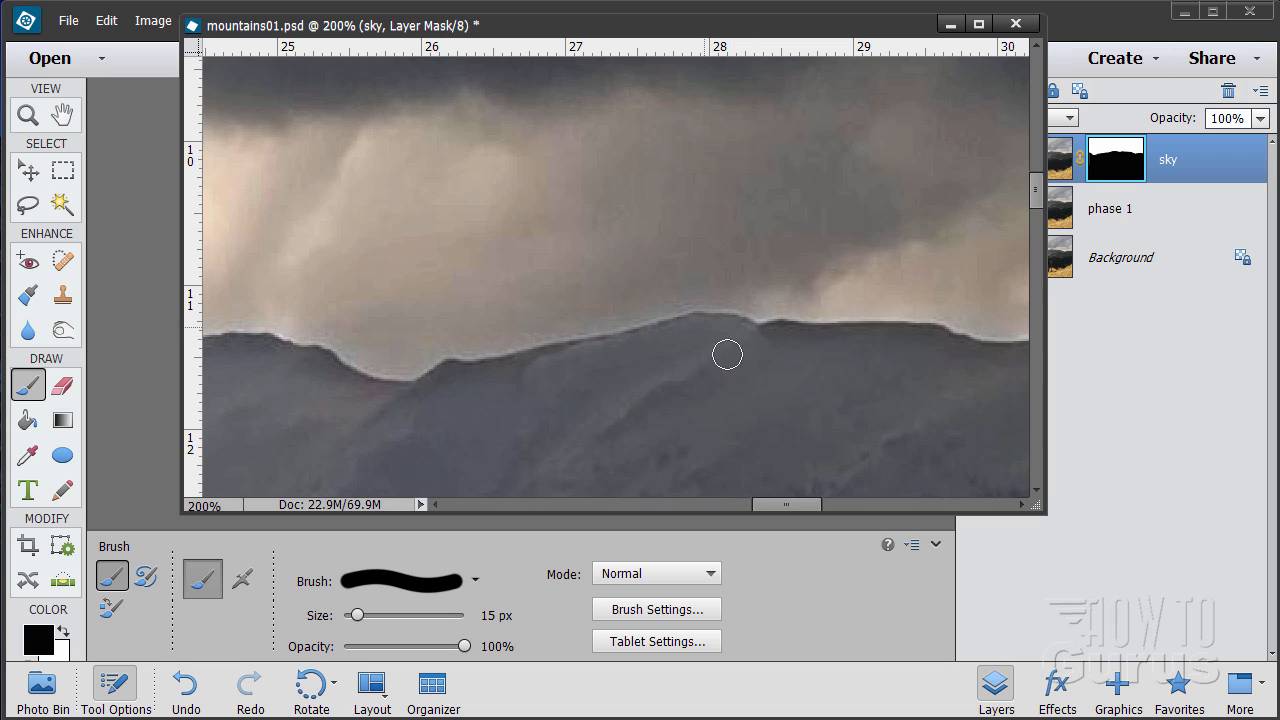
pyautogui.moveTo(595, 351)
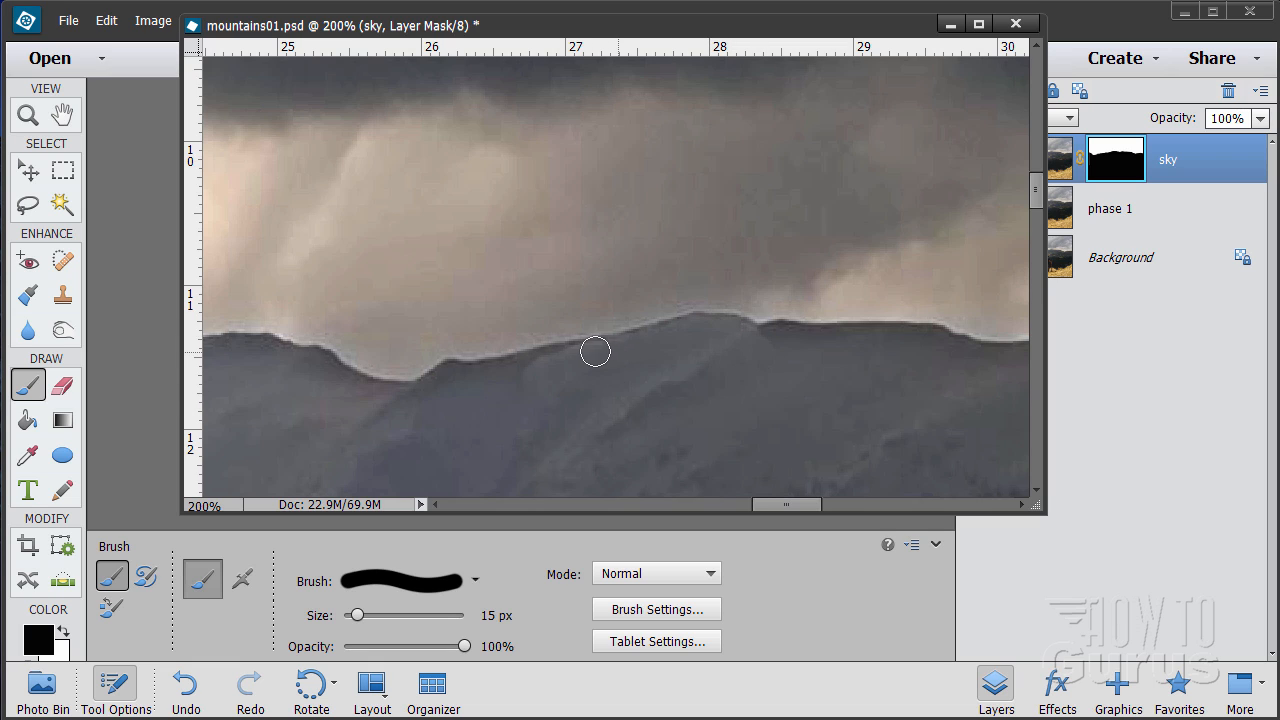
pyautogui.moveTo(531, 363)
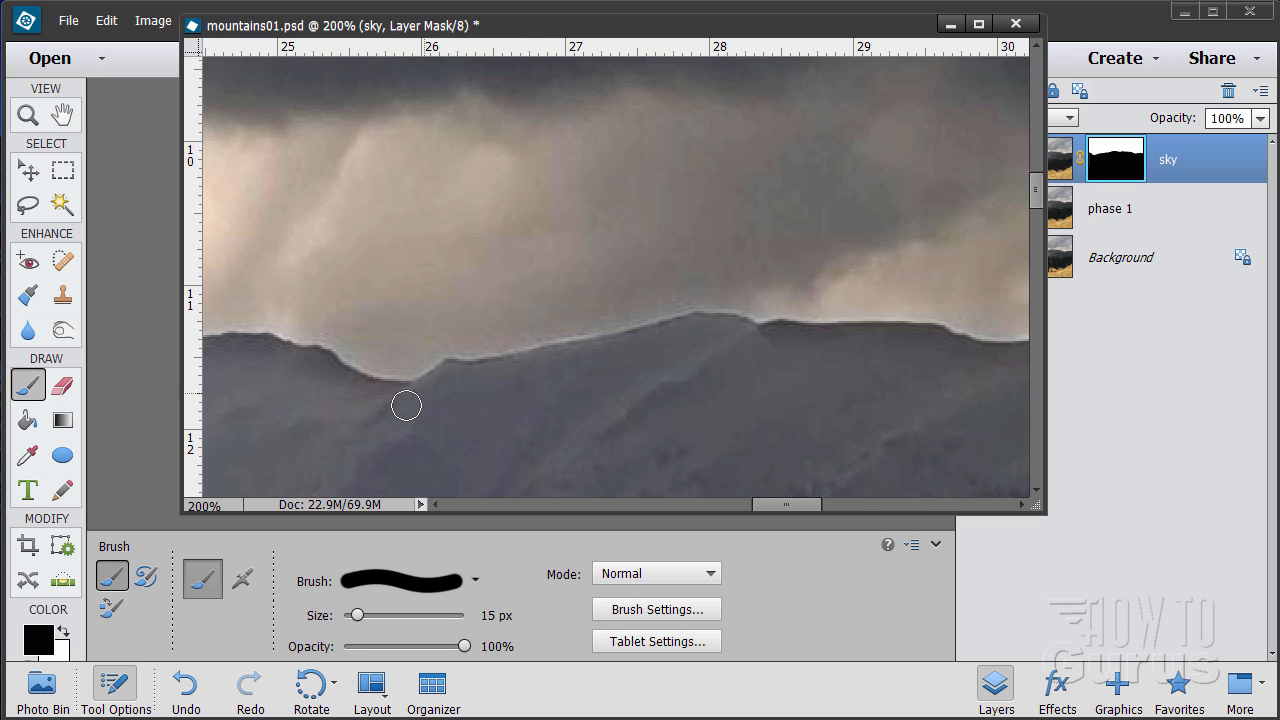
pyautogui.moveTo(769, 339)
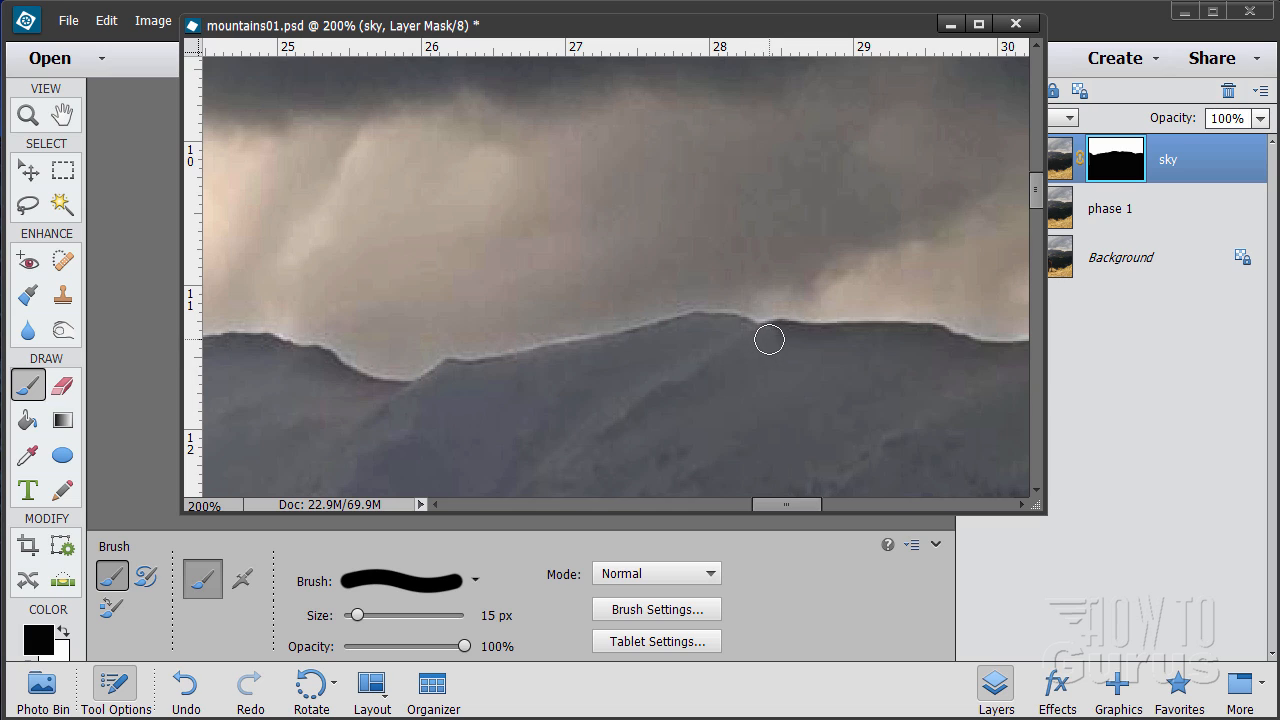
pyautogui.moveTo(828, 340)
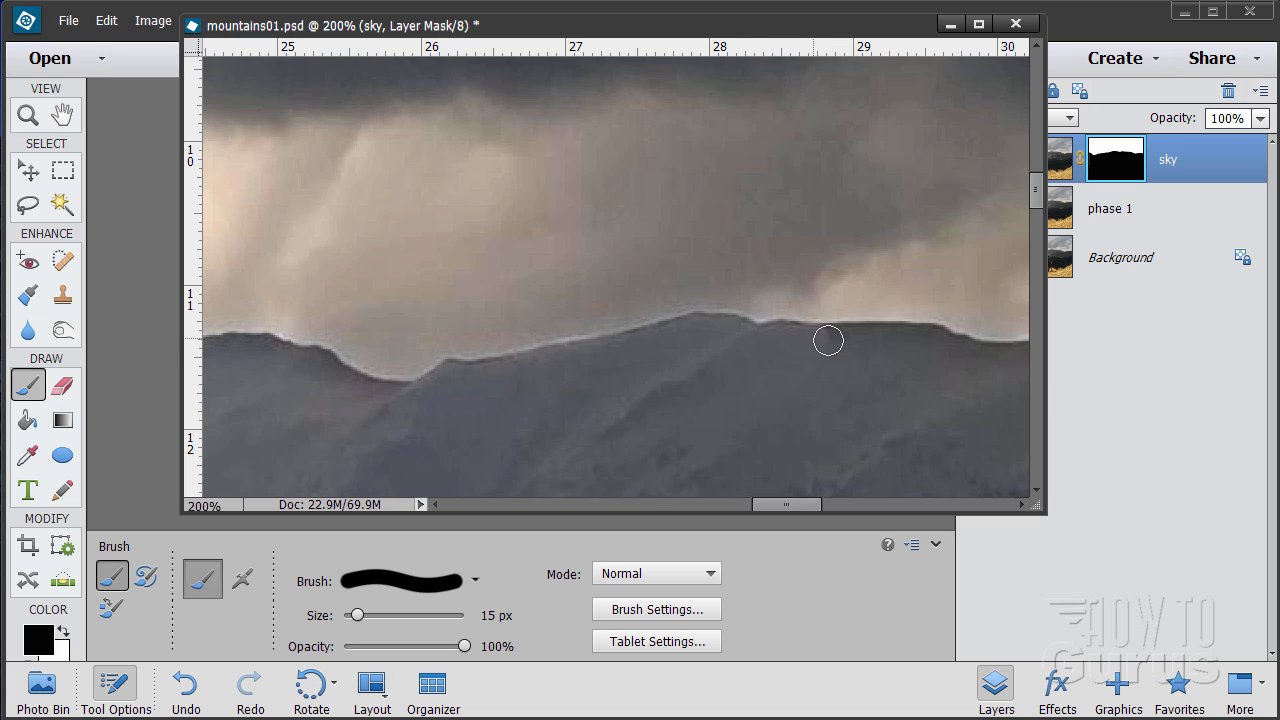
pyautogui.moveTo(884, 339)
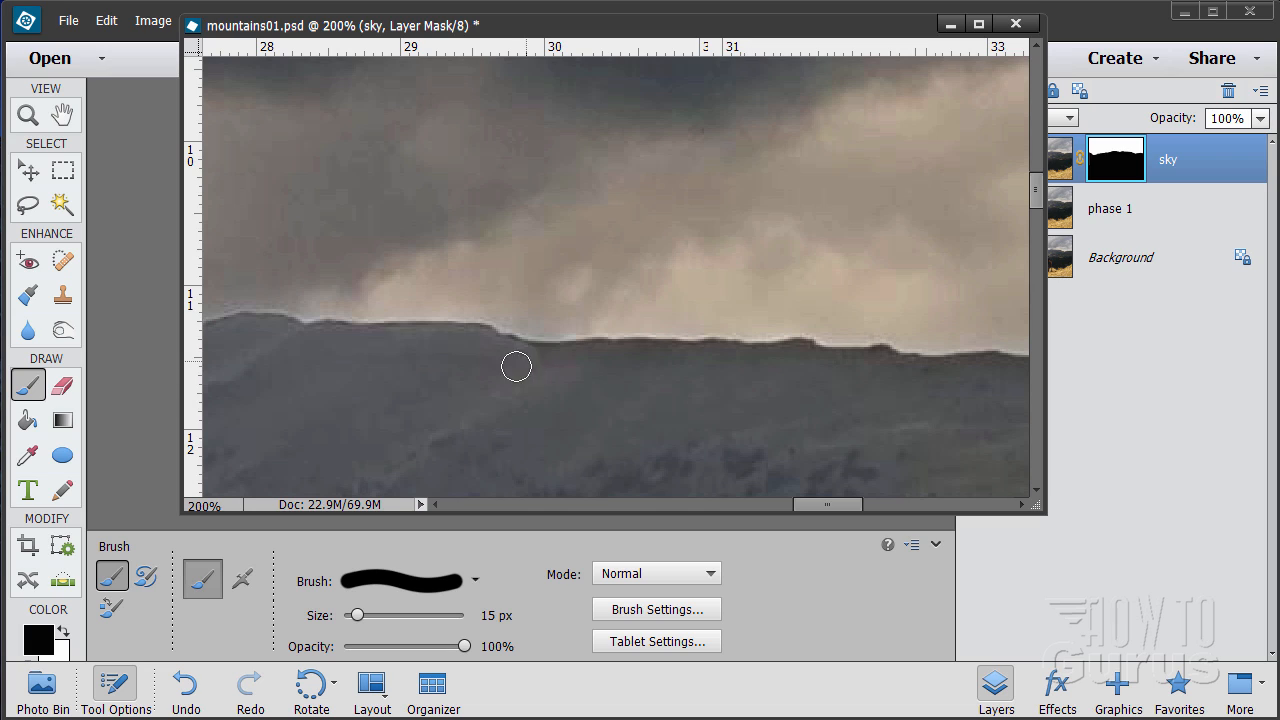
pyautogui.moveTo(561, 358)
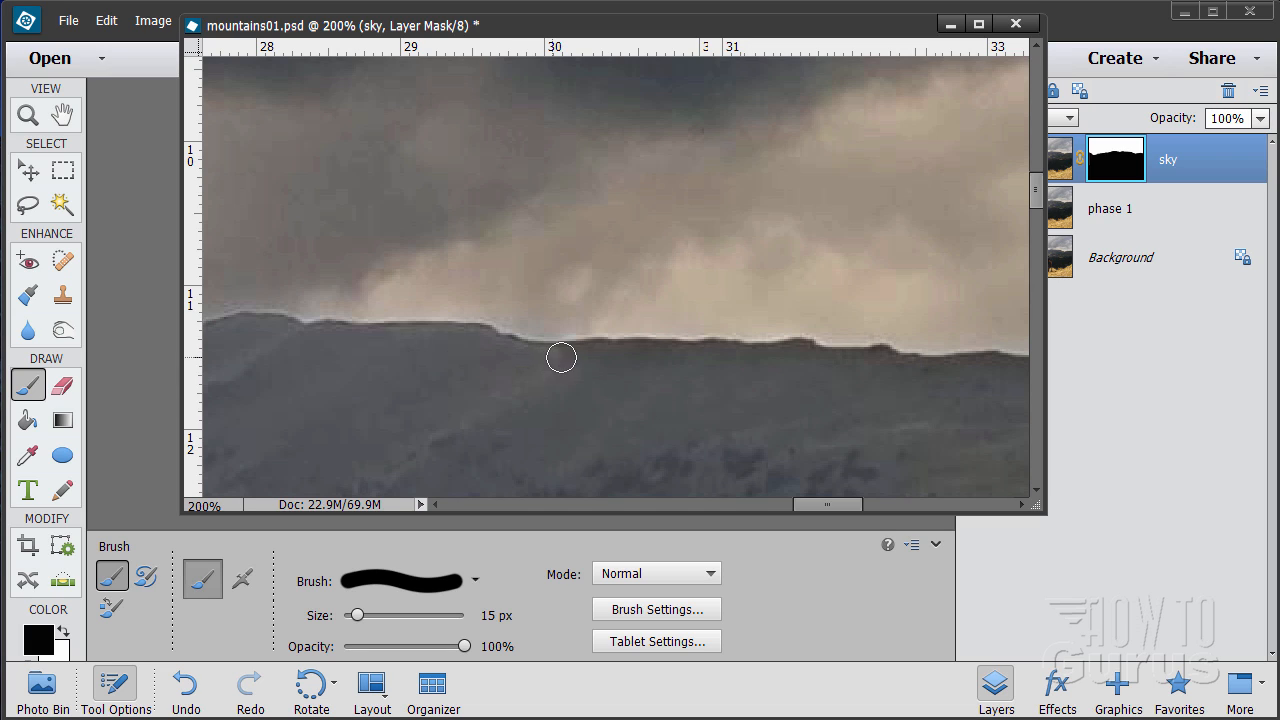
pyautogui.moveTo(615, 355)
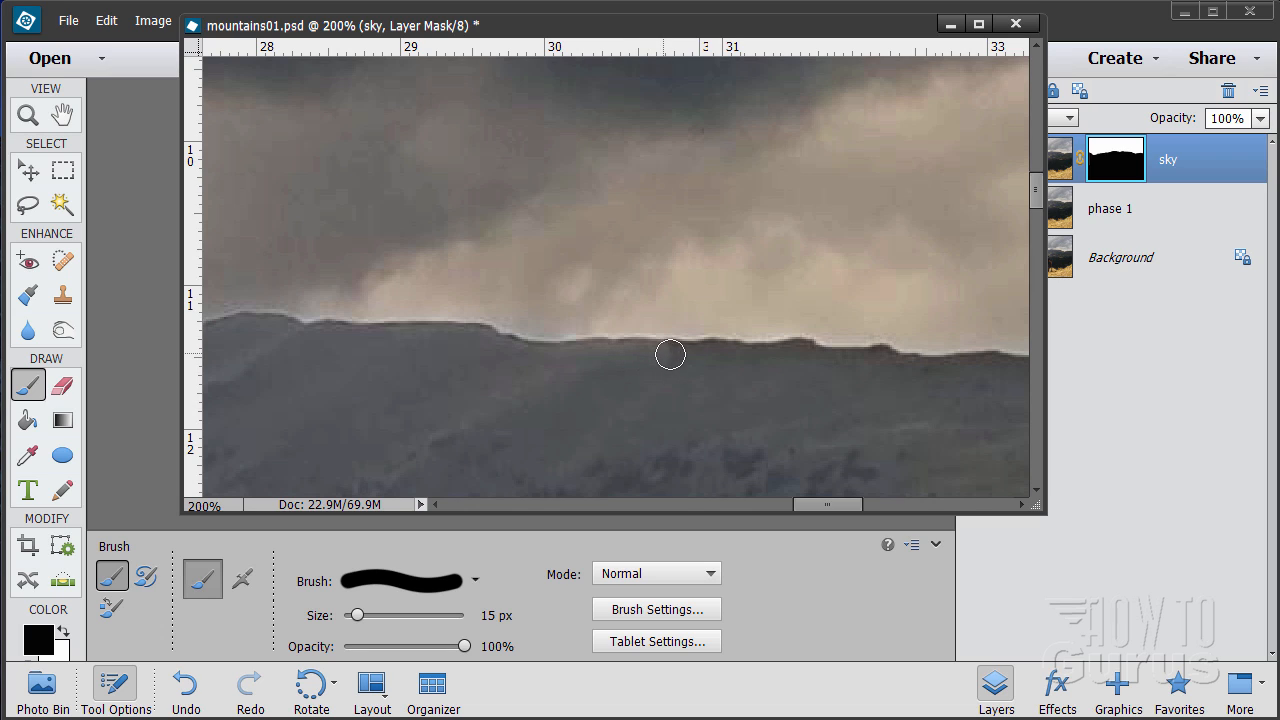
pyautogui.moveTo(710, 354)
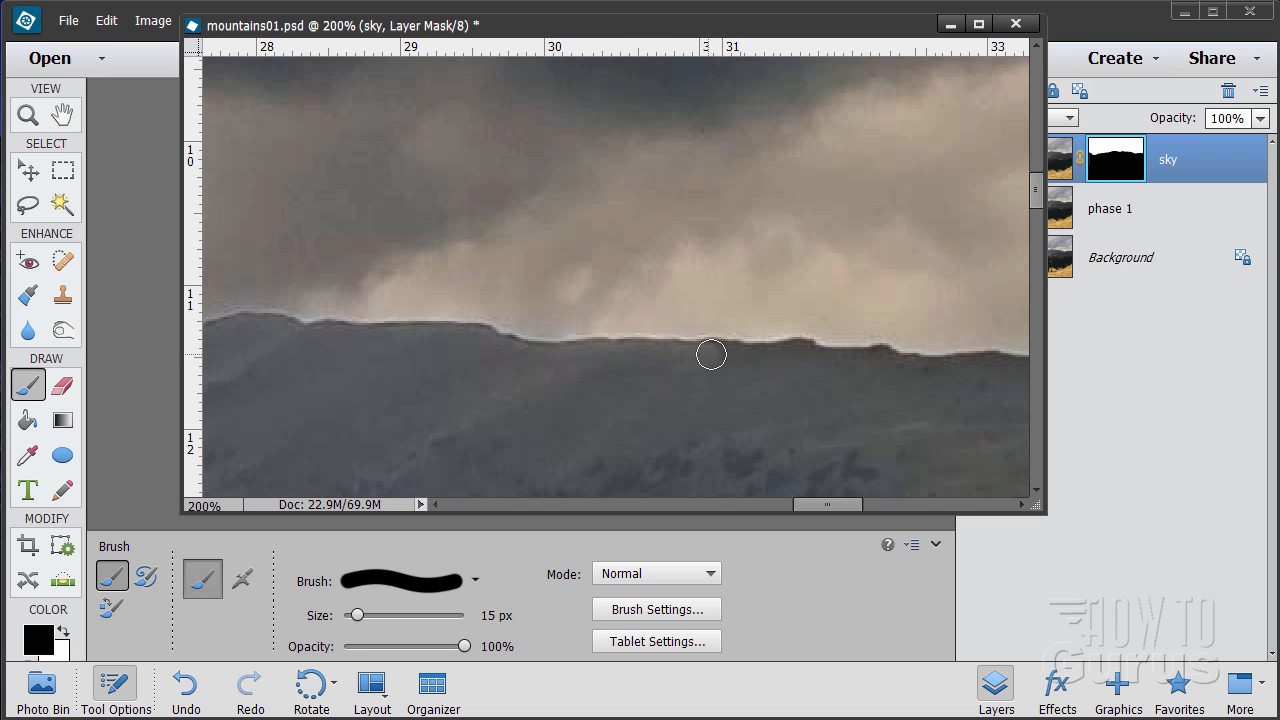
pyautogui.moveTo(755, 358)
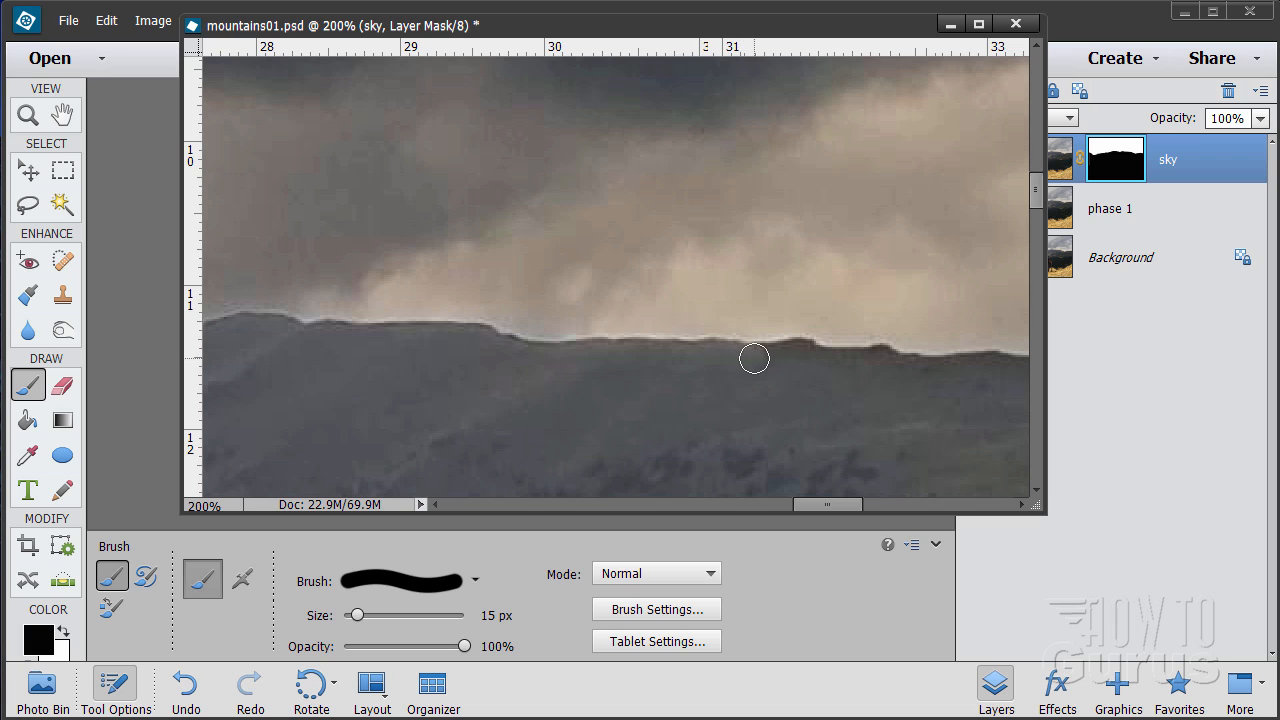
pyautogui.moveTo(808, 363)
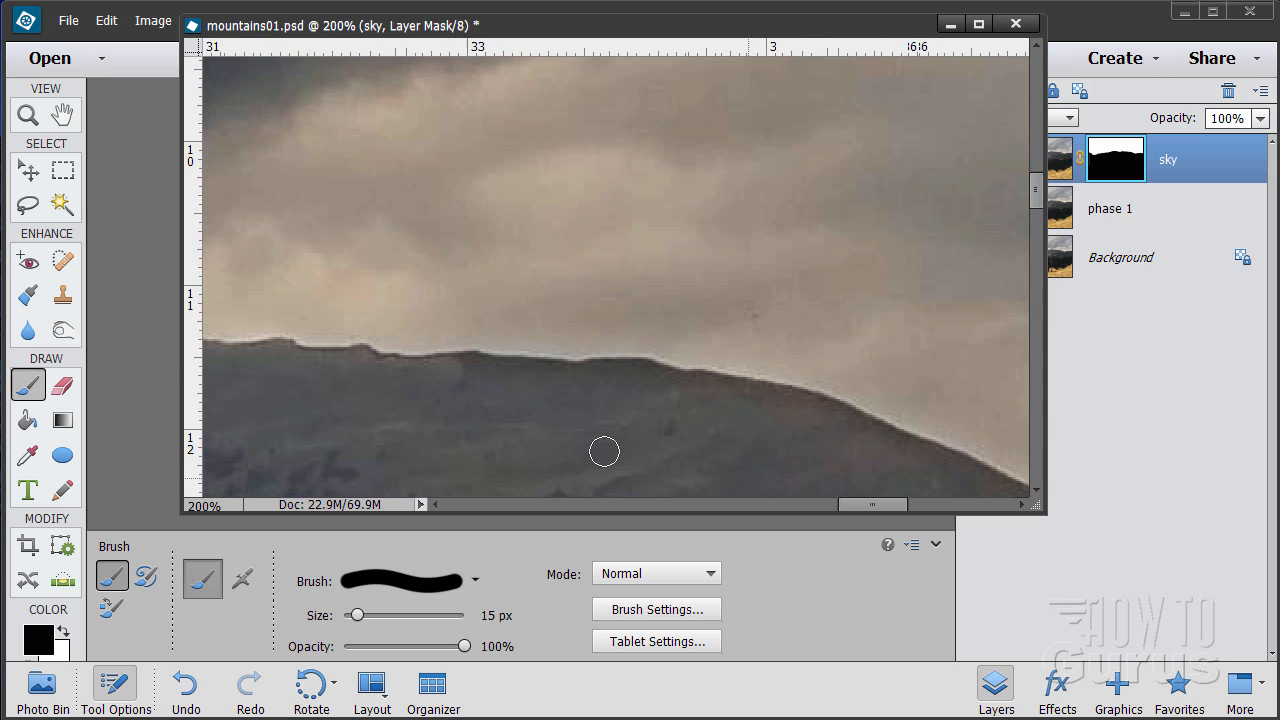
pyautogui.moveTo(468, 369)
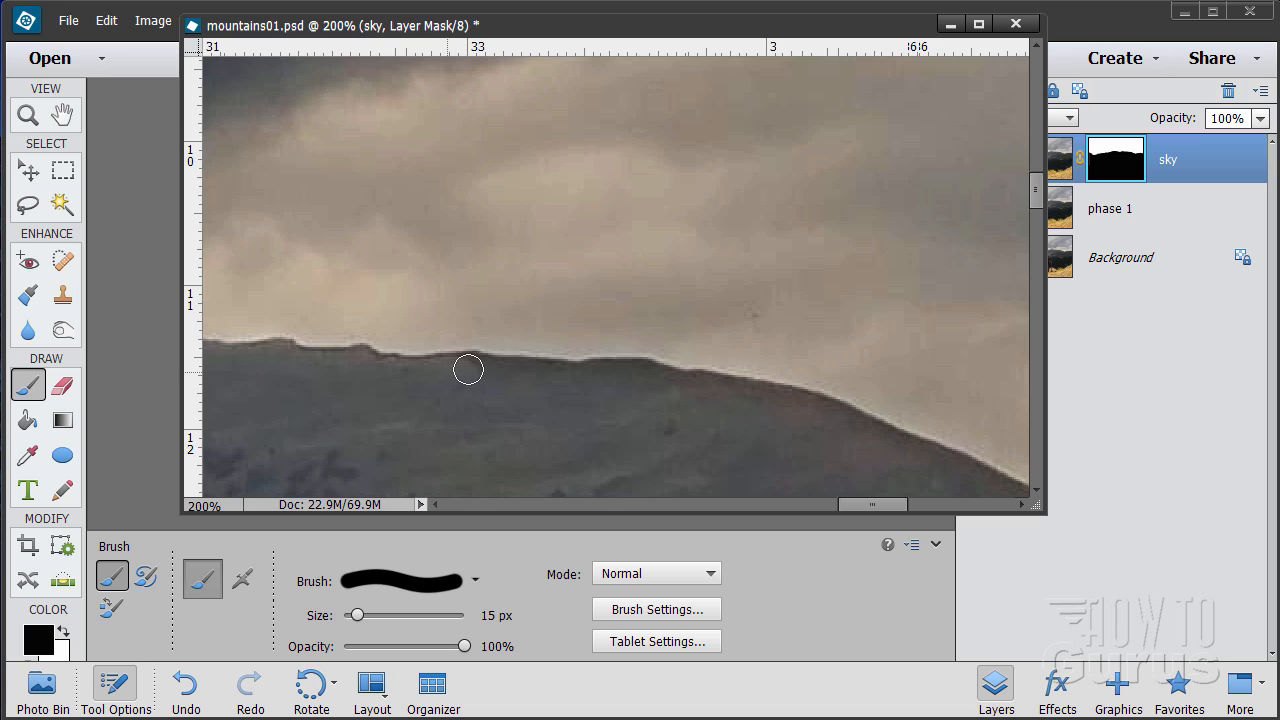
pyautogui.moveTo(548, 377)
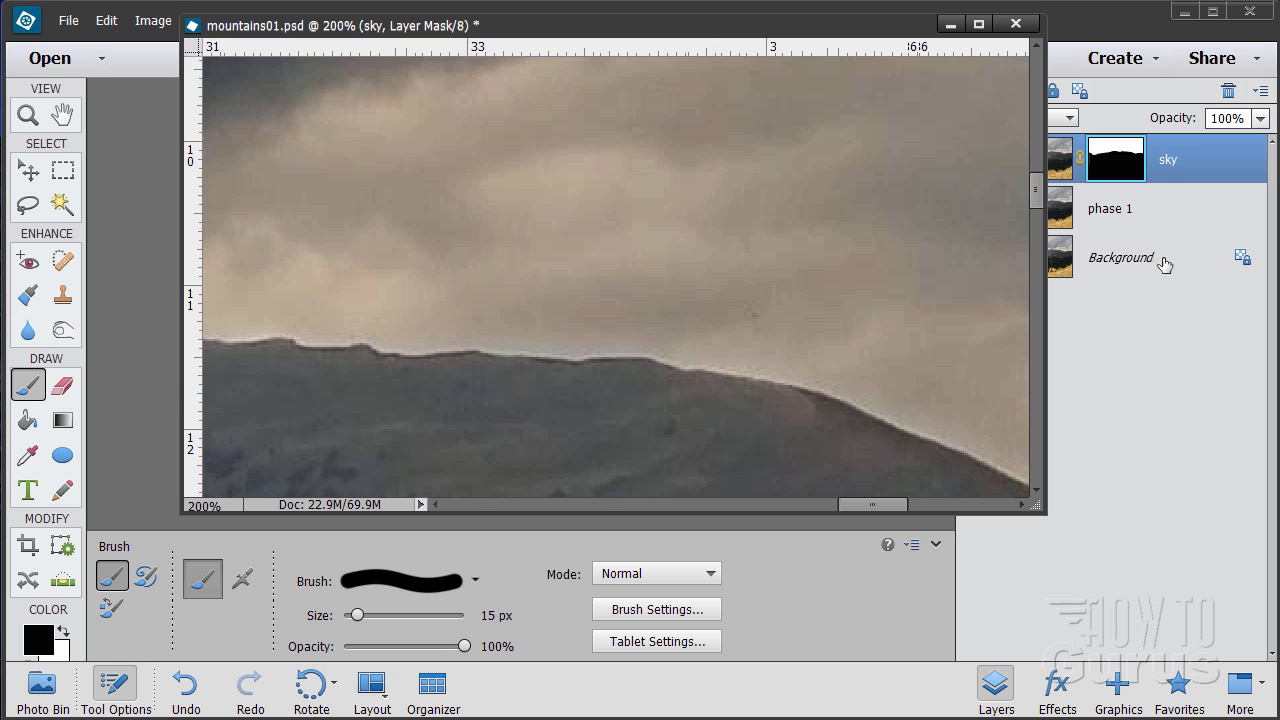
pyautogui.moveTo(805, 407)
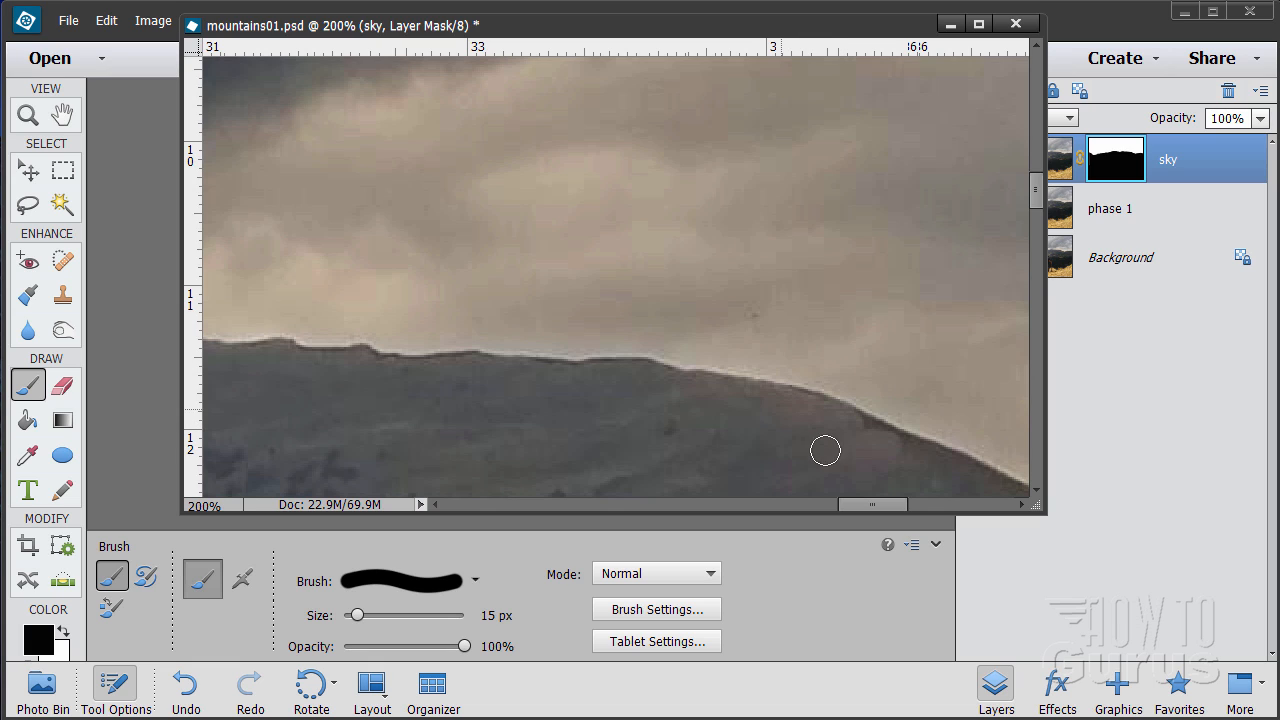
pyautogui.moveTo(890, 445)
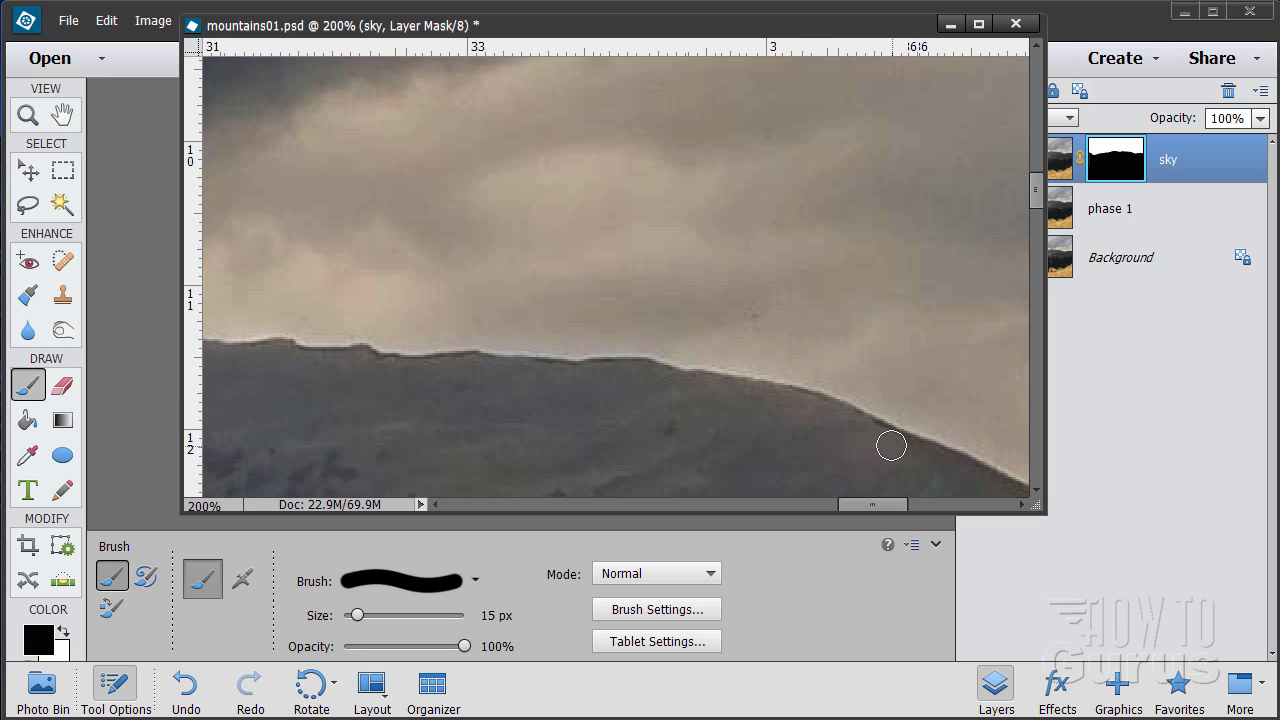
pyautogui.moveTo(98, 405)
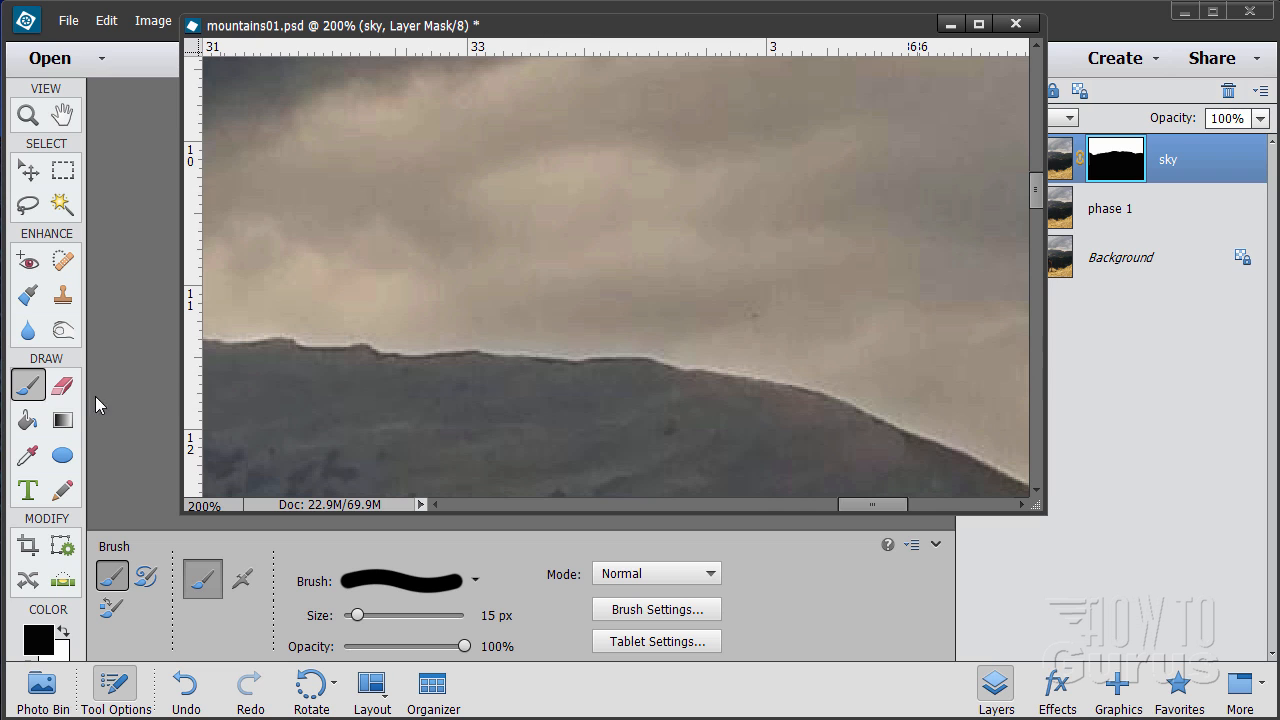
# Zoom out from 200% to about 16.7% so the whole mountains01 photo fits
pyautogui.click(27, 114)
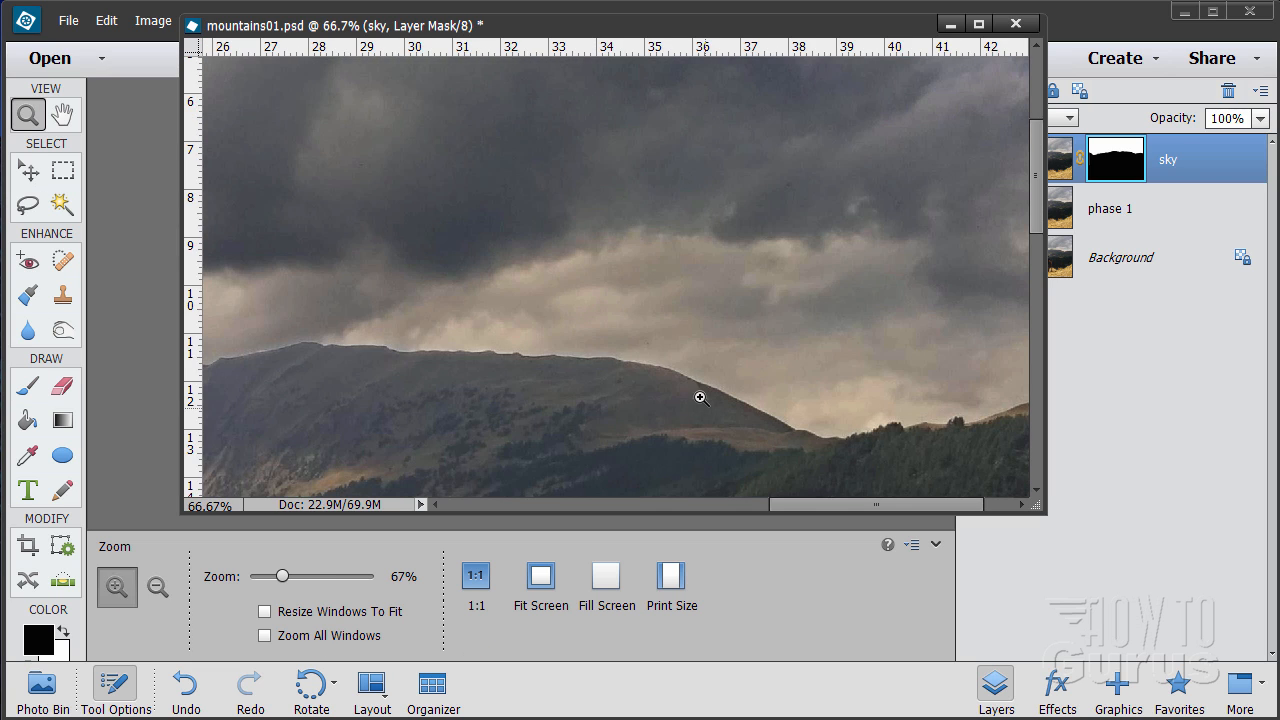
pyautogui.moveTo(523, 344)
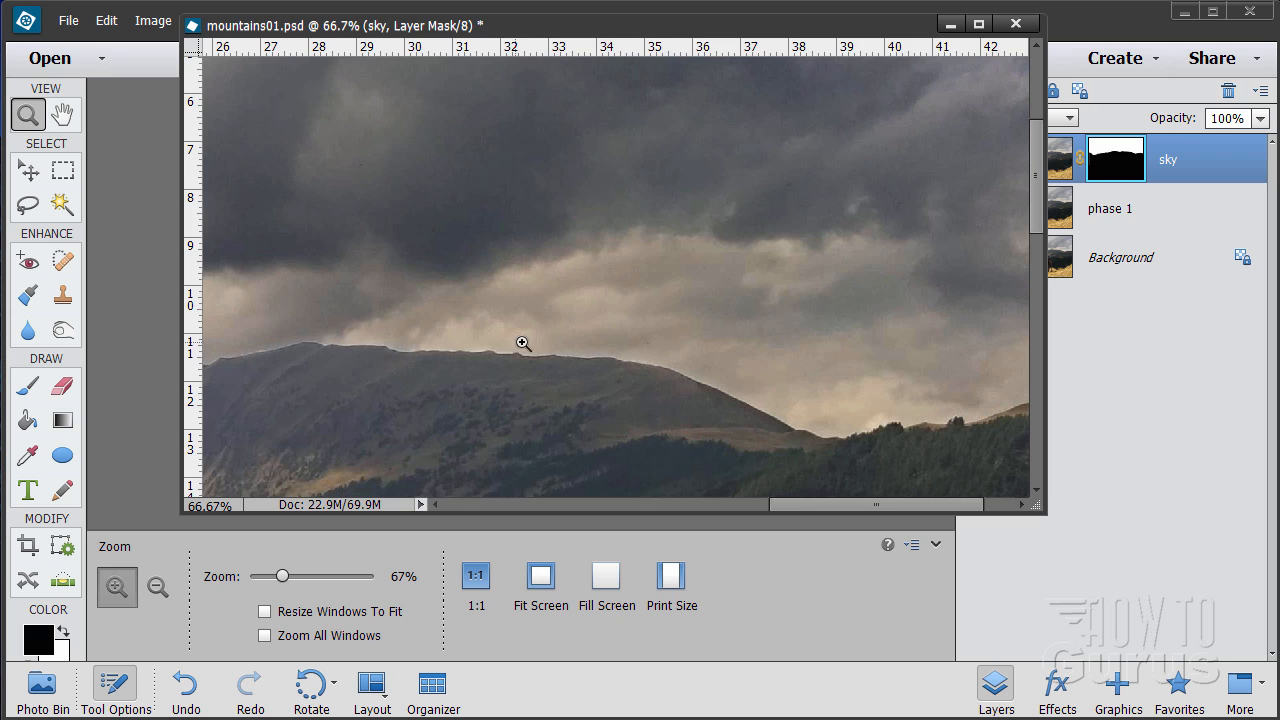
pyautogui.moveTo(1120, 148)
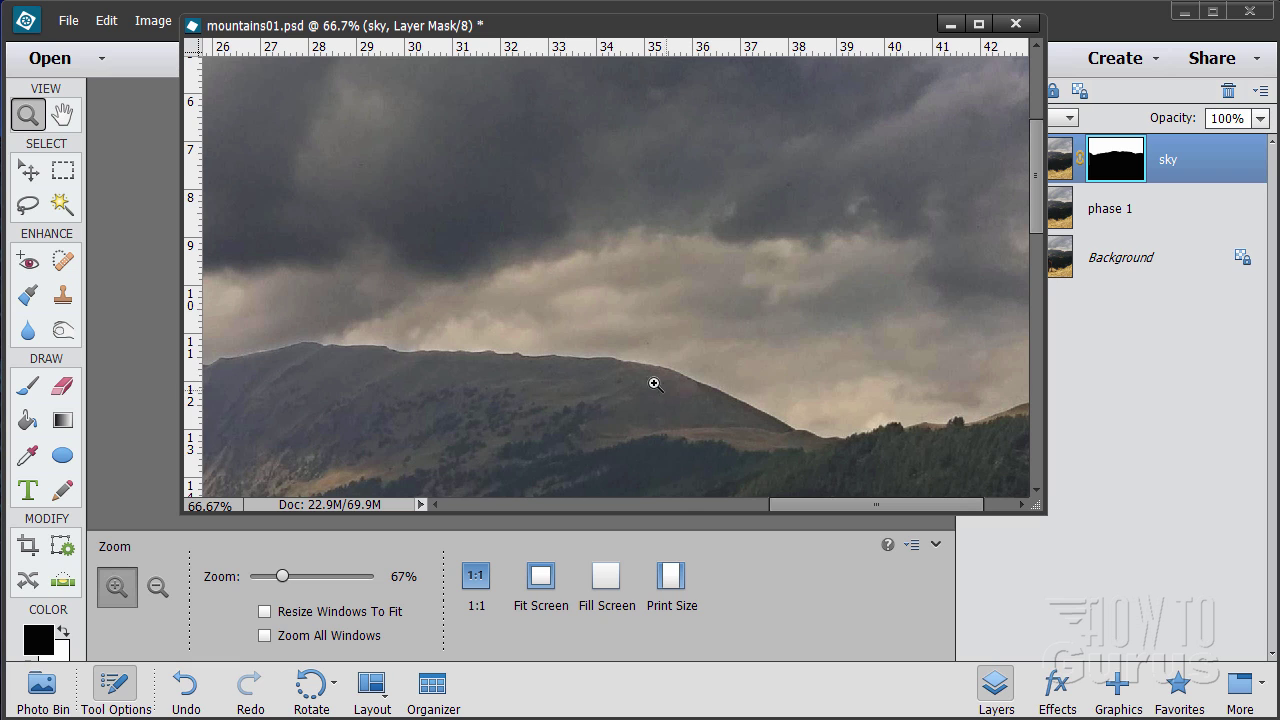
pyautogui.moveTo(518, 385)
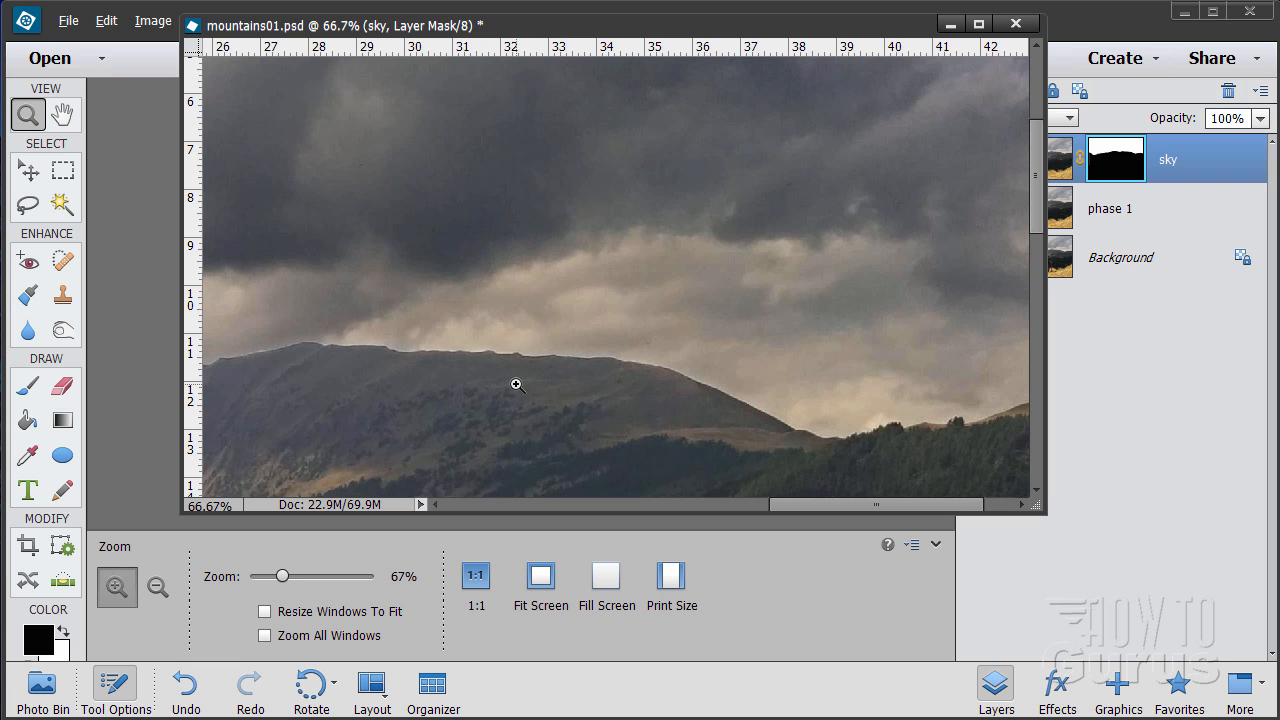
pyautogui.click(157, 587)
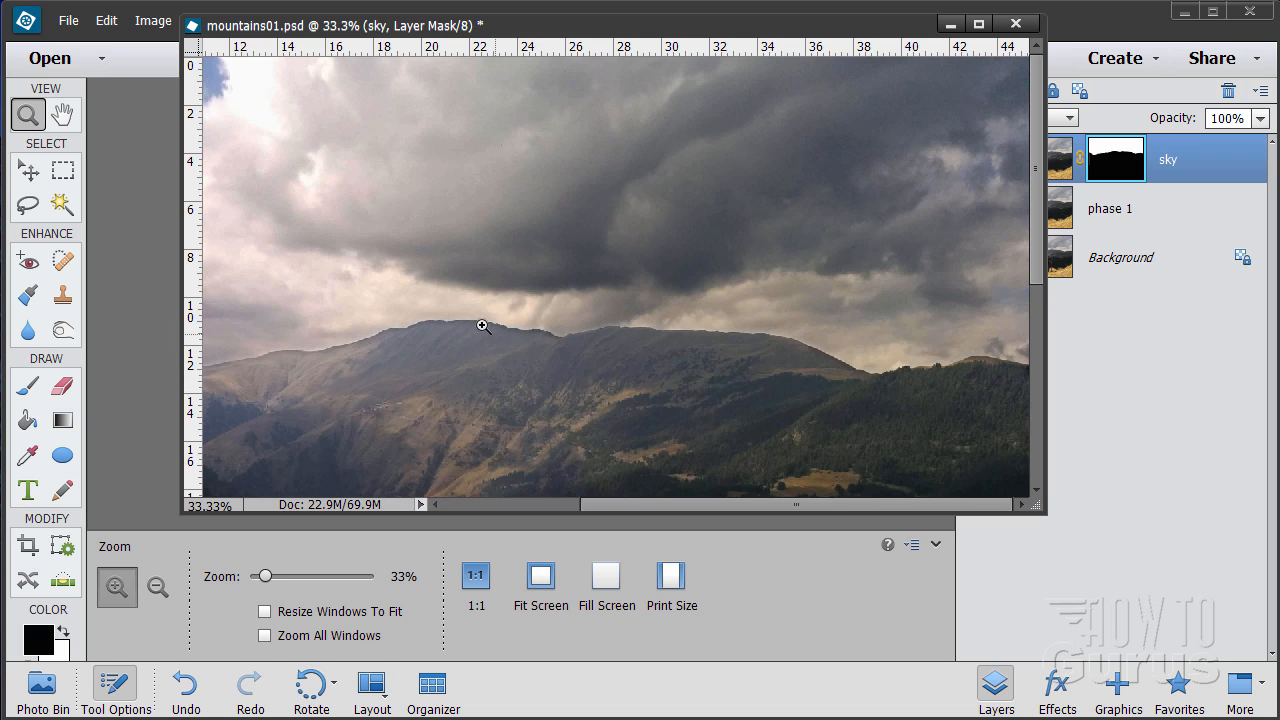
pyautogui.moveTo(543, 340)
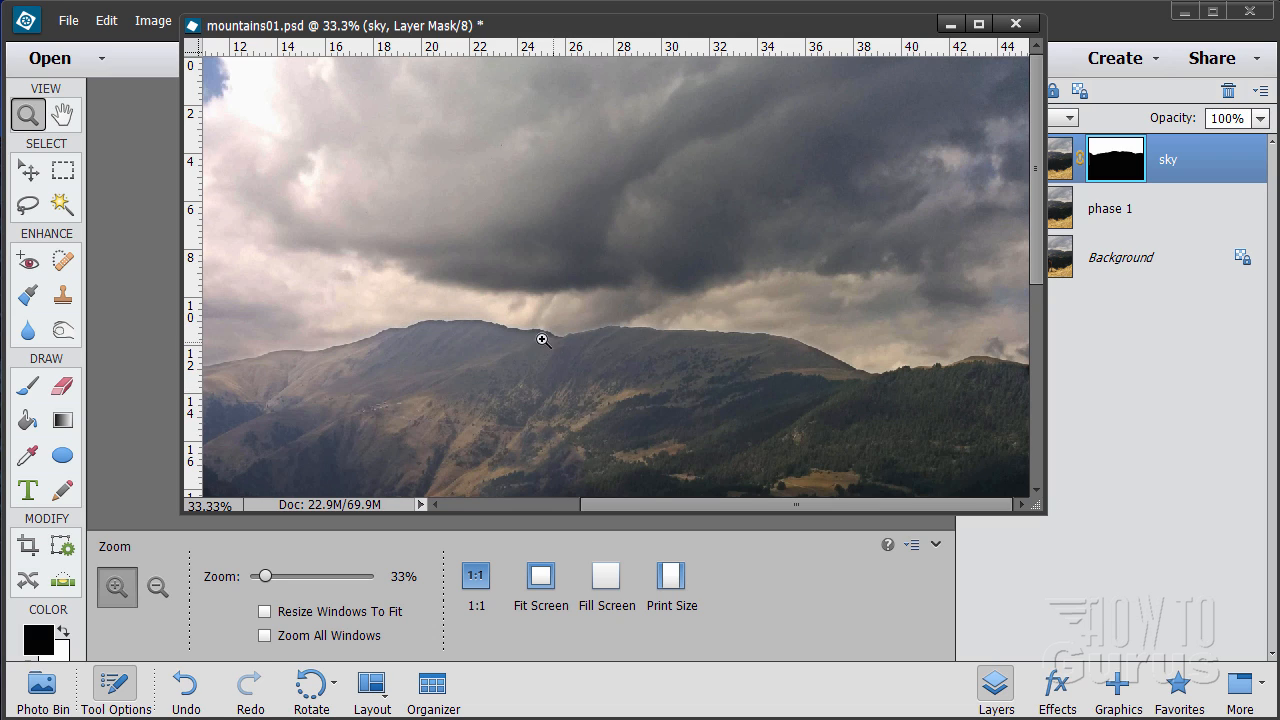
pyautogui.moveTo(463, 335)
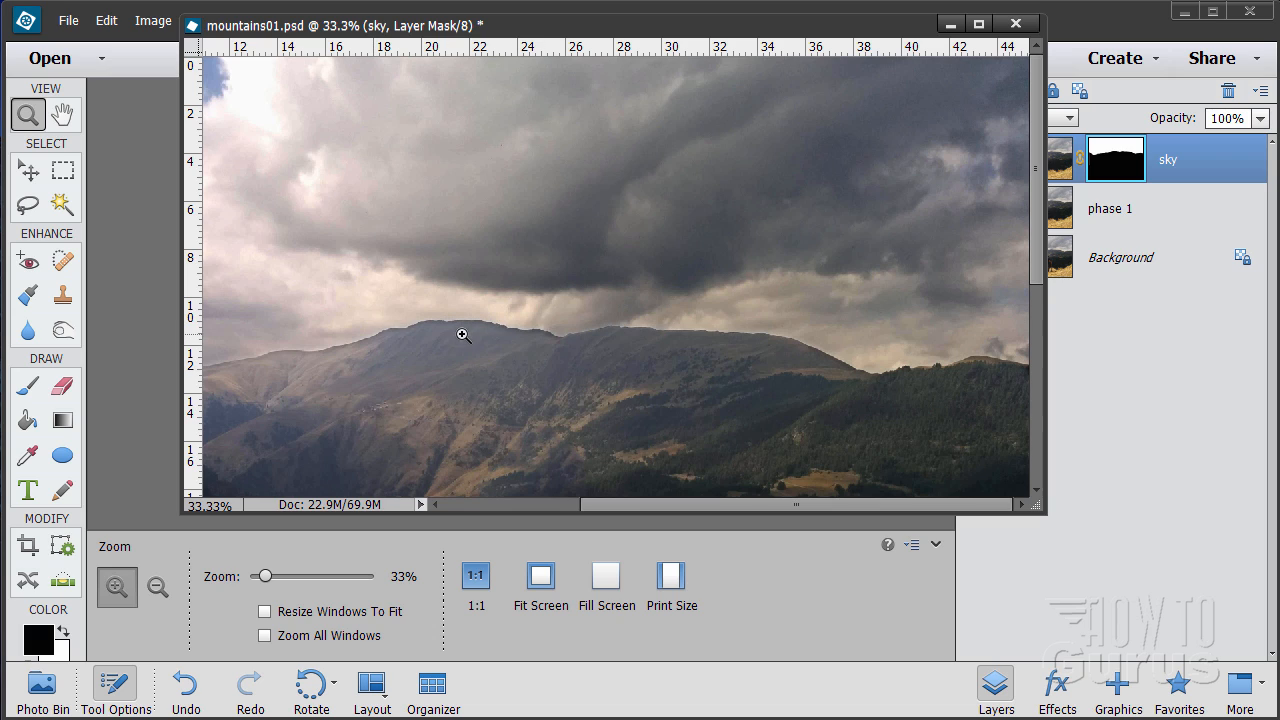
pyautogui.moveTo(485, 345)
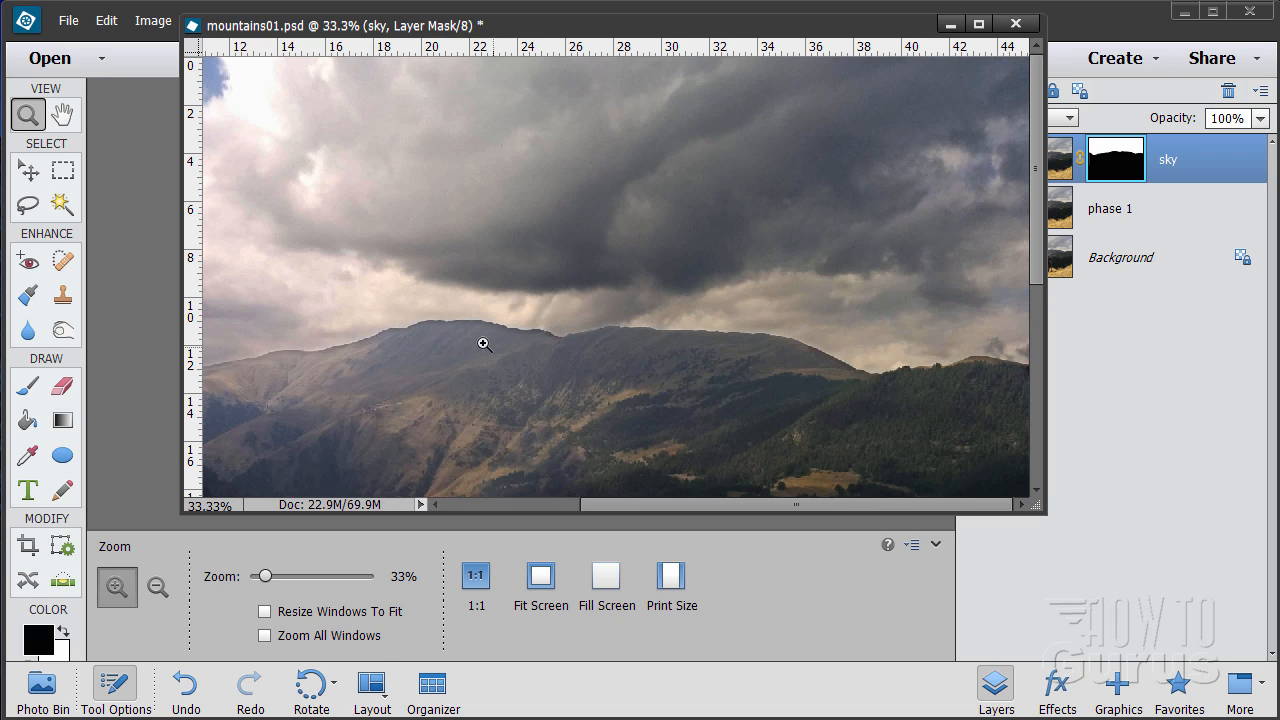
pyautogui.moveTo(545, 312)
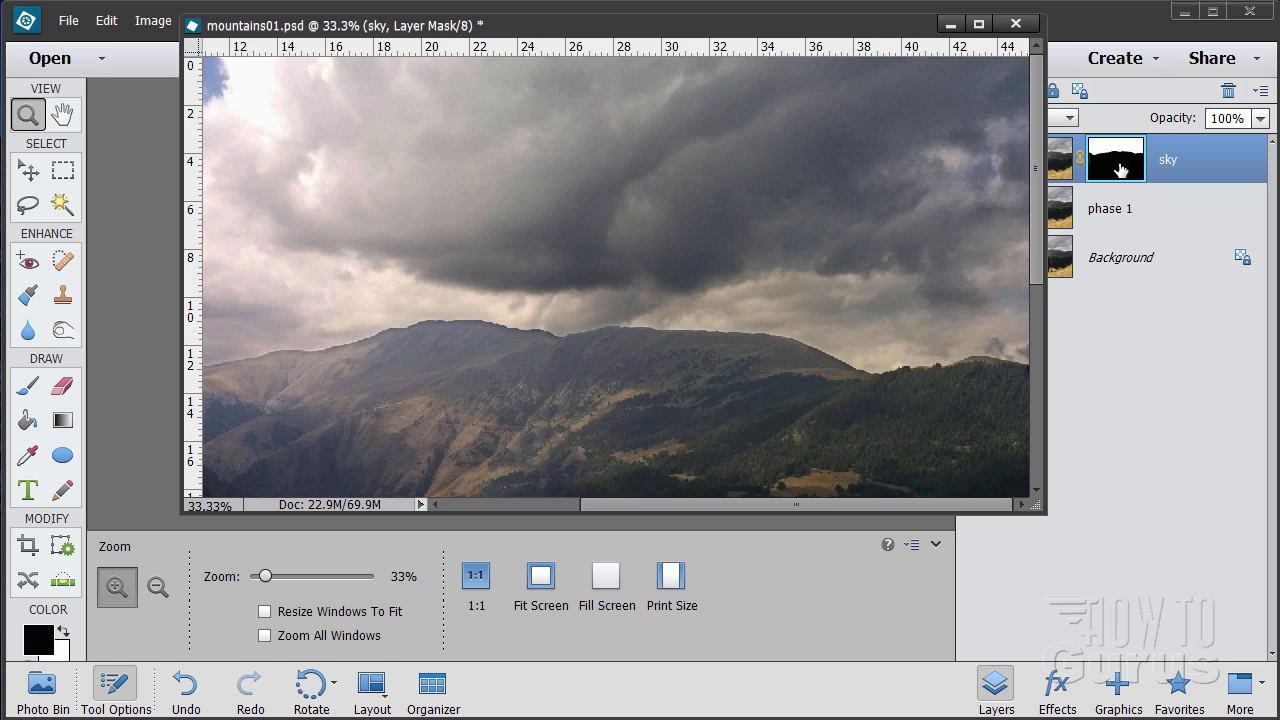
pyautogui.moveTo(498, 336)
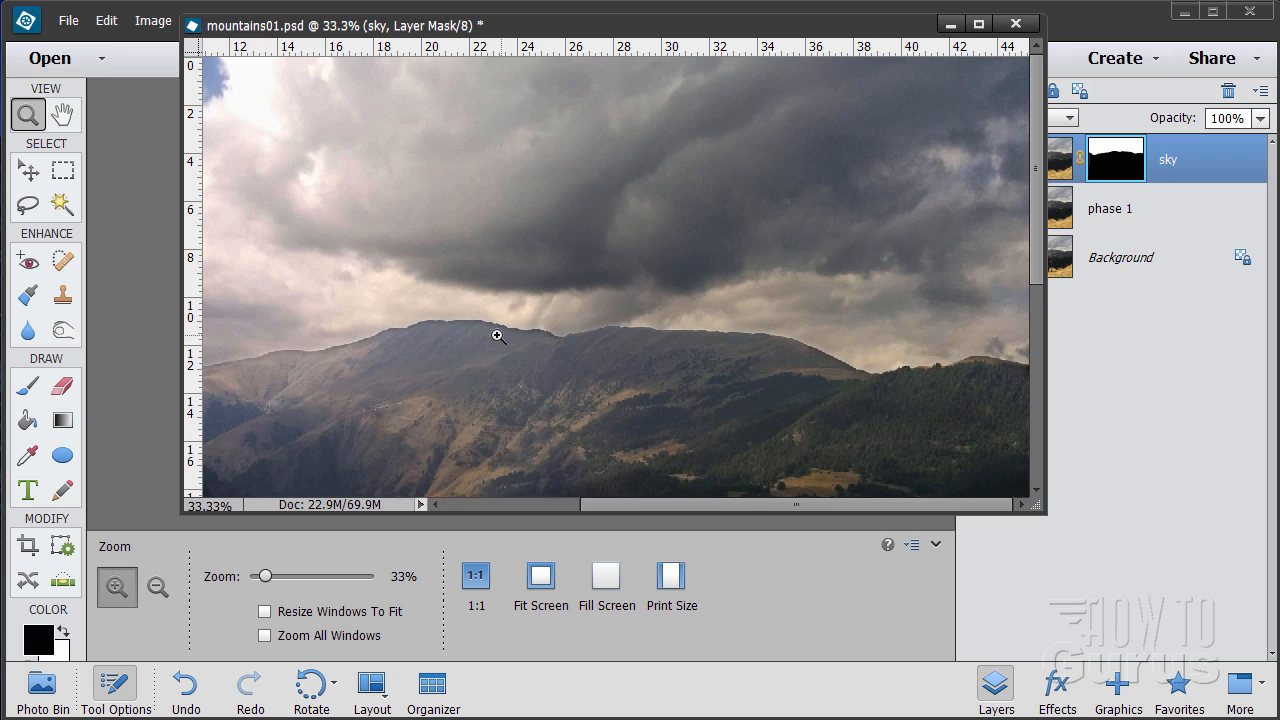
pyautogui.moveTo(404, 333)
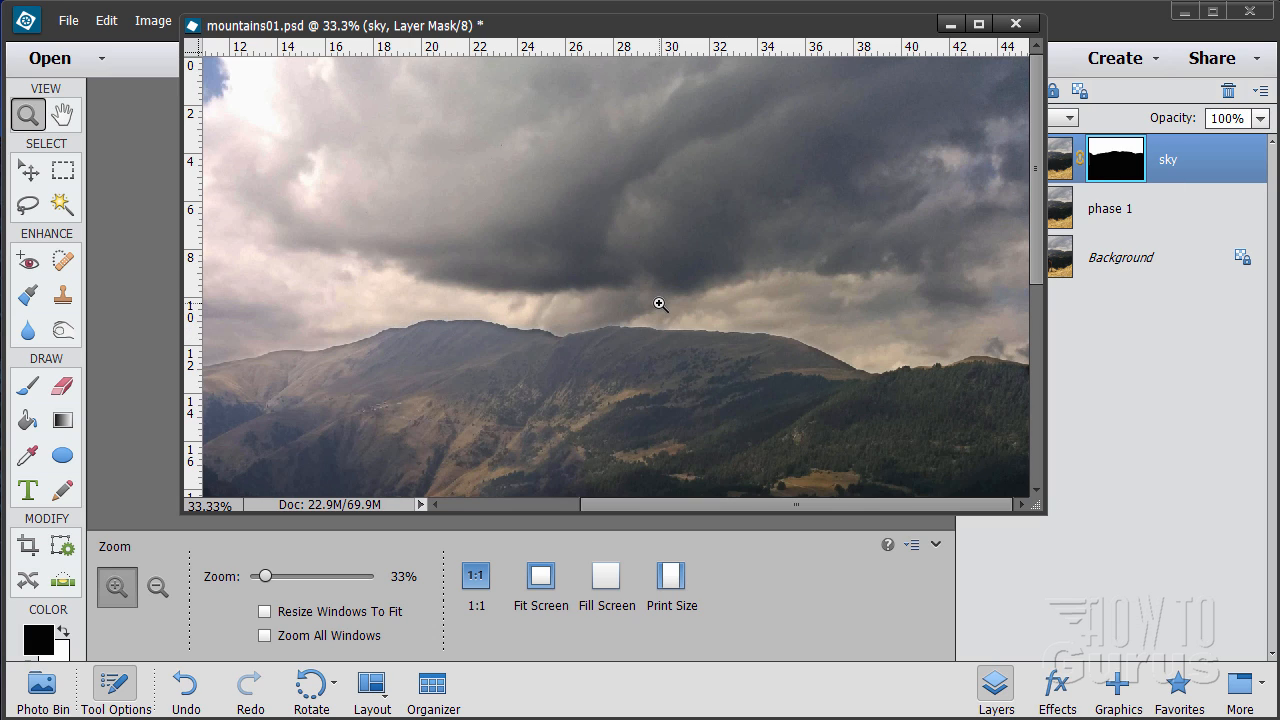
pyautogui.click(157, 587)
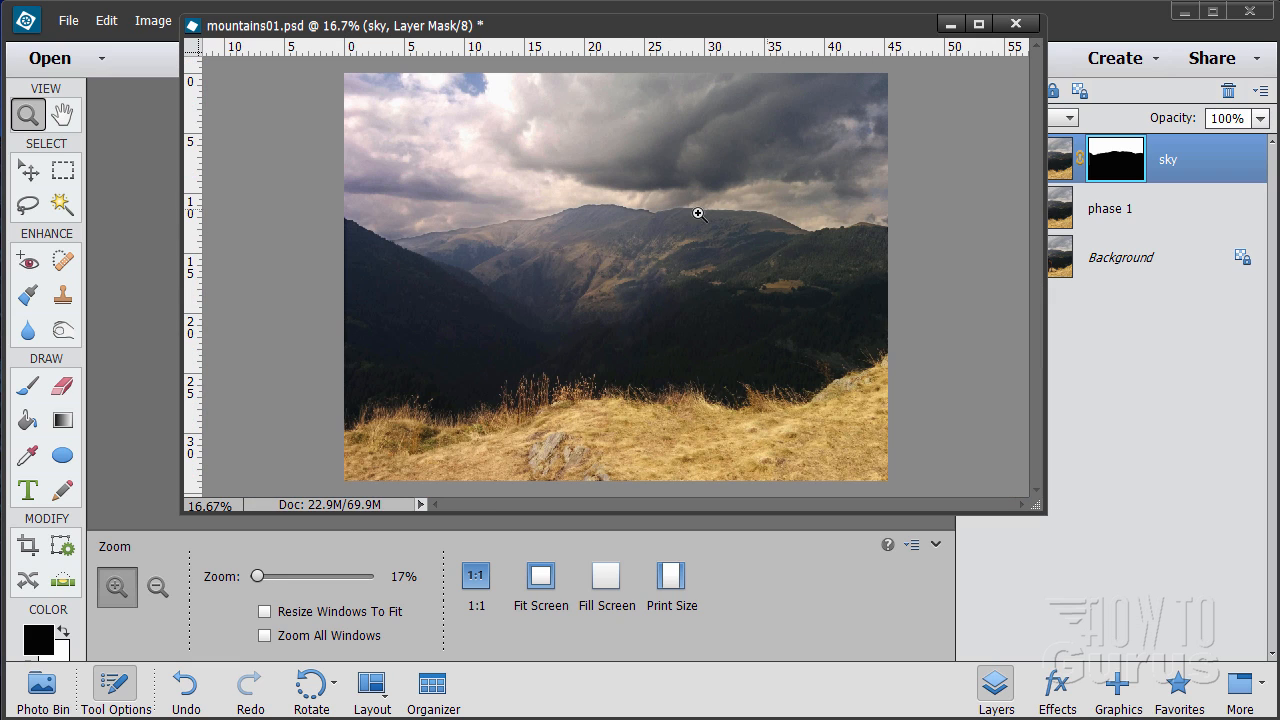
pyautogui.moveTo(767, 370)
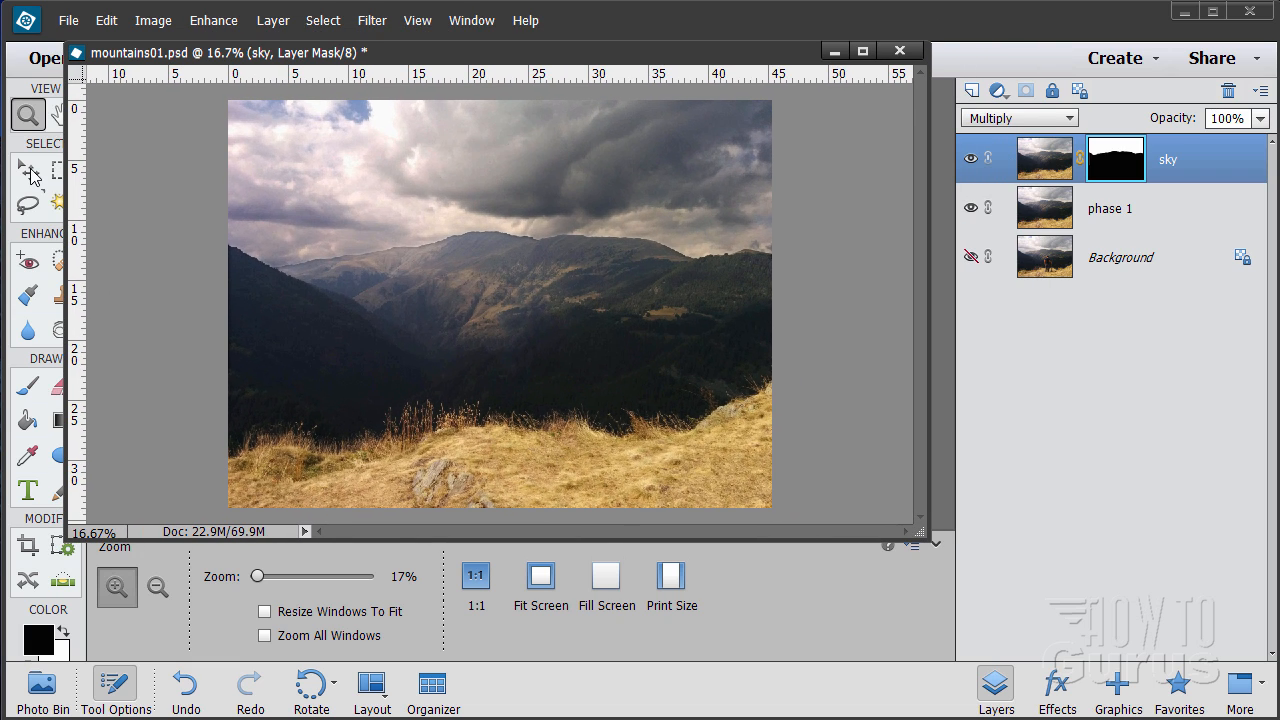
# Hide the Background layer and target the phase 1 layer with the Move tool
pyautogui.click(969, 159)
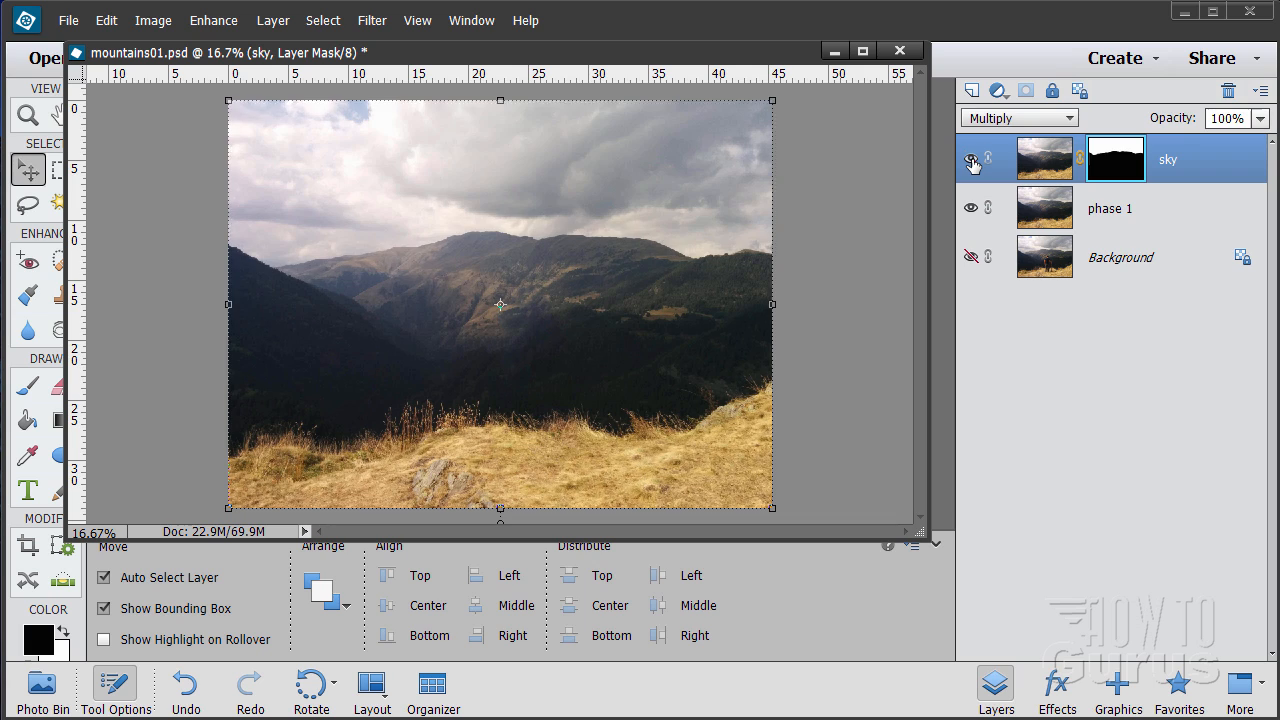
pyautogui.click(1120, 257)
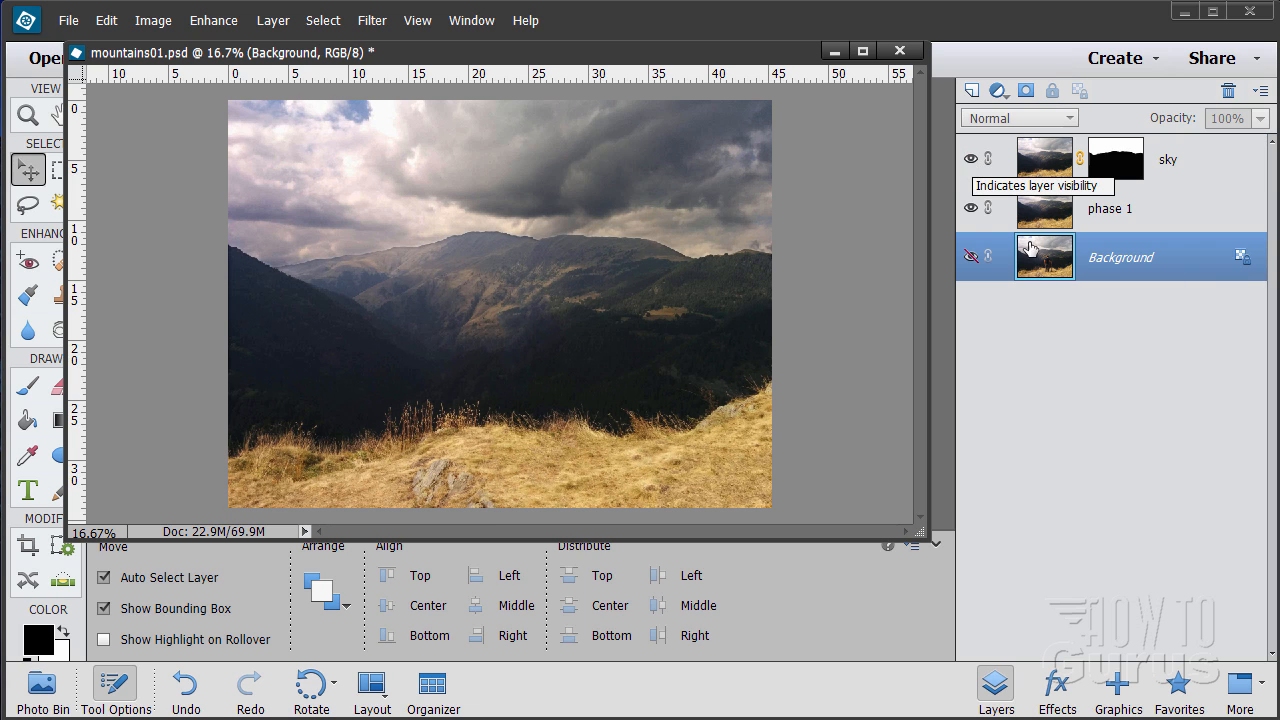
pyautogui.click(1110, 208)
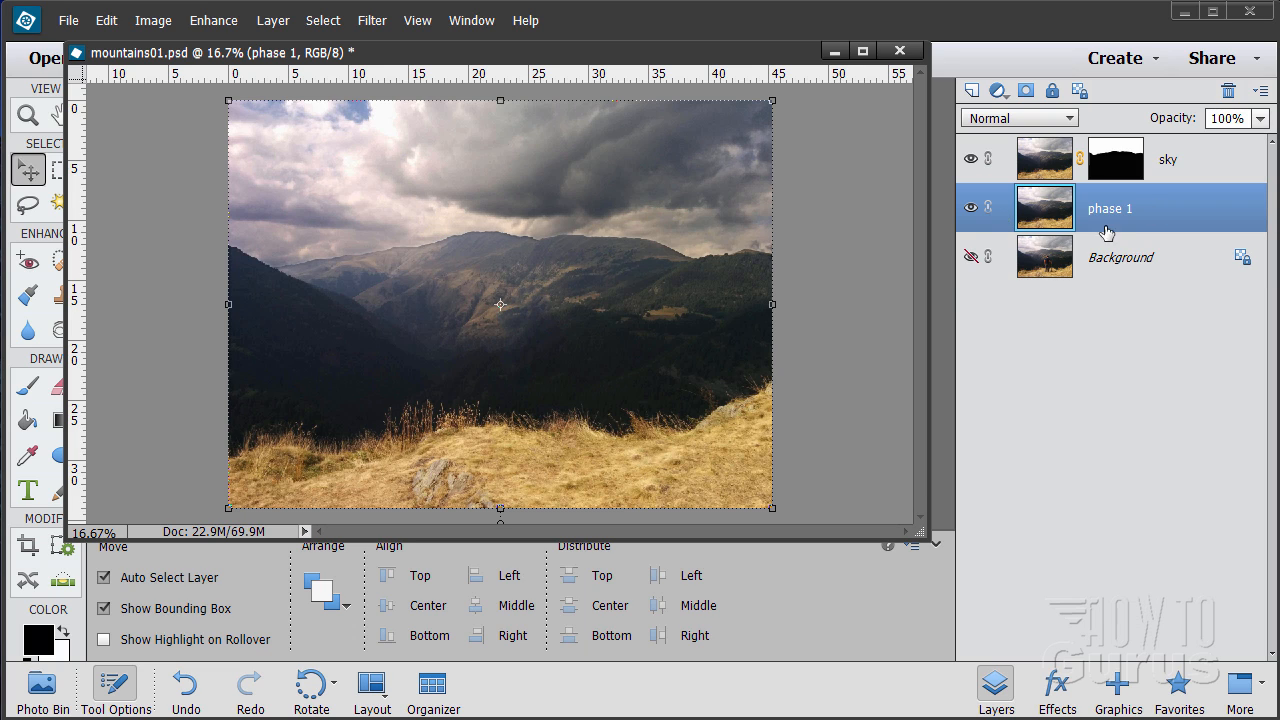
pyautogui.moveTo(1022, 217)
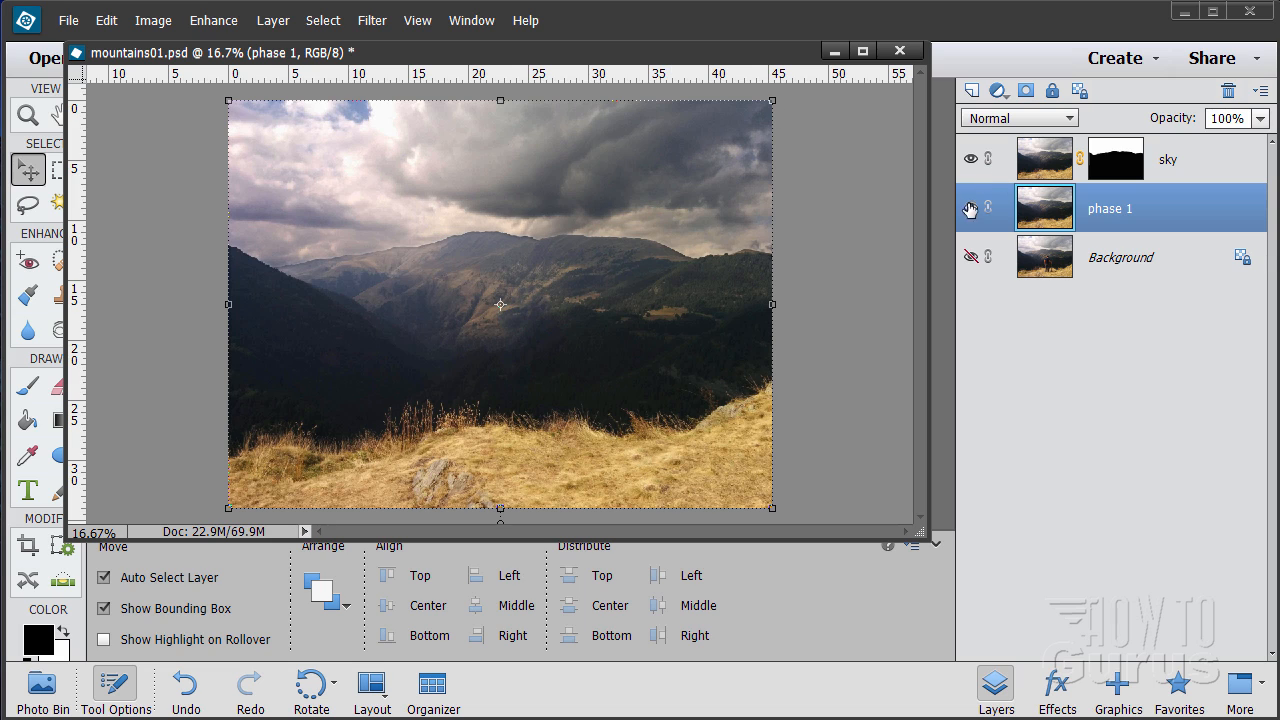
# Add a Levels adjustment layer named Levels 1 above the phase 1 layer
pyautogui.click(272, 20)
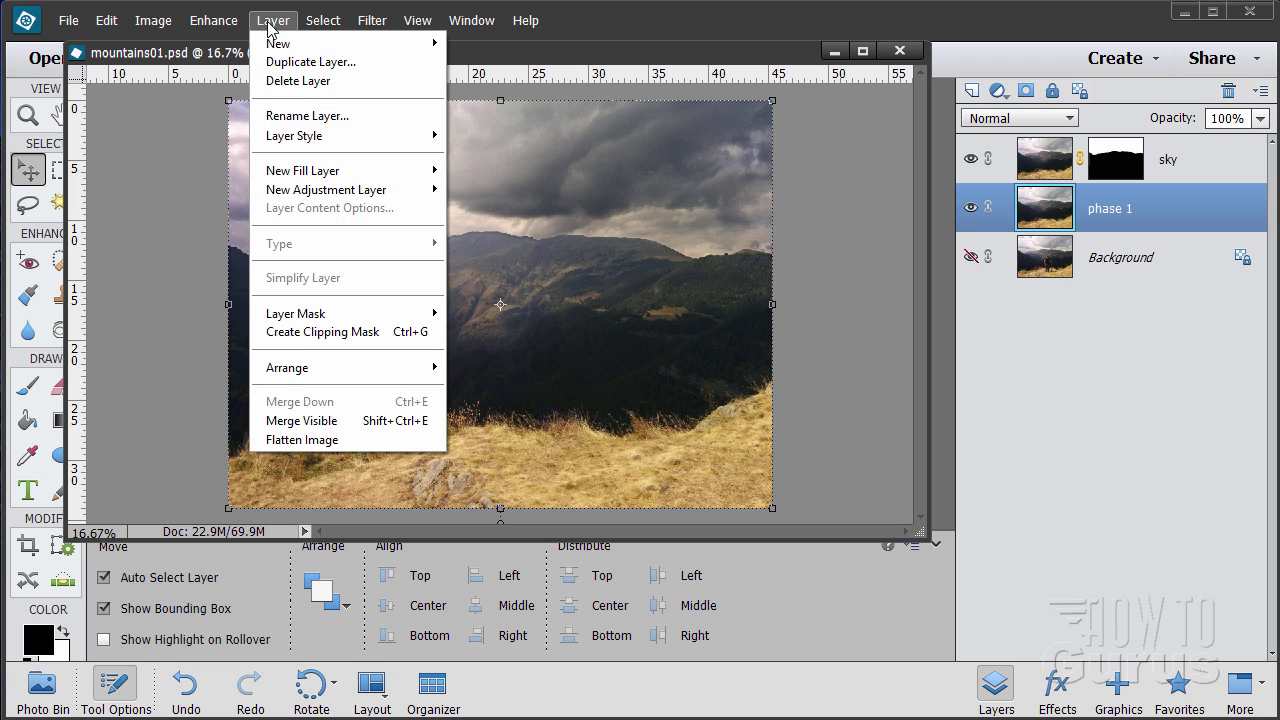
pyautogui.moveTo(325, 190)
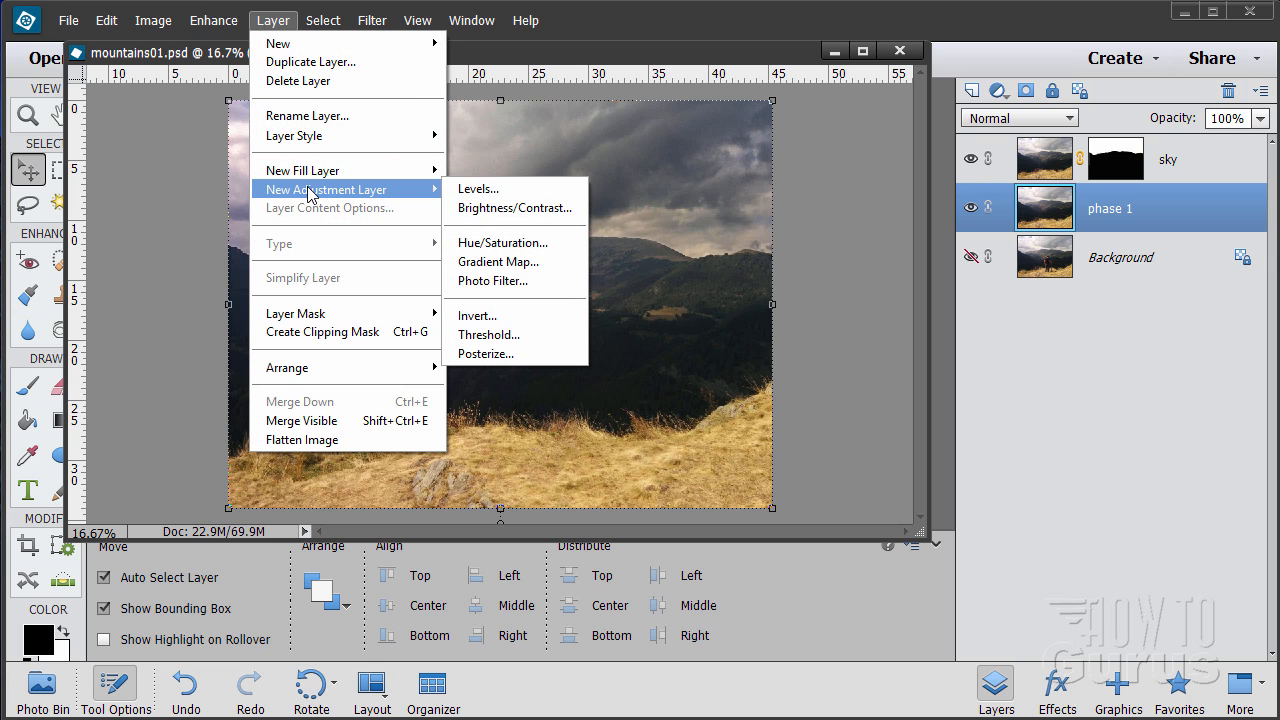
pyautogui.click(477, 188)
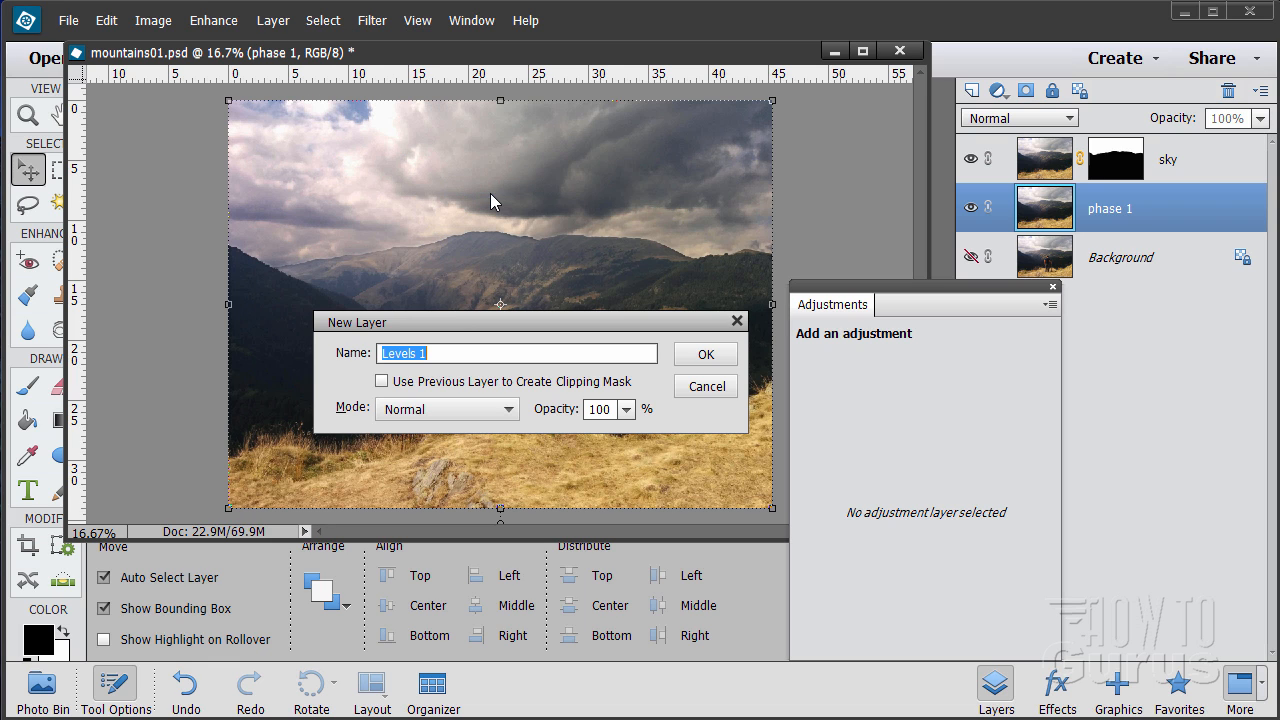
pyautogui.click(705, 353)
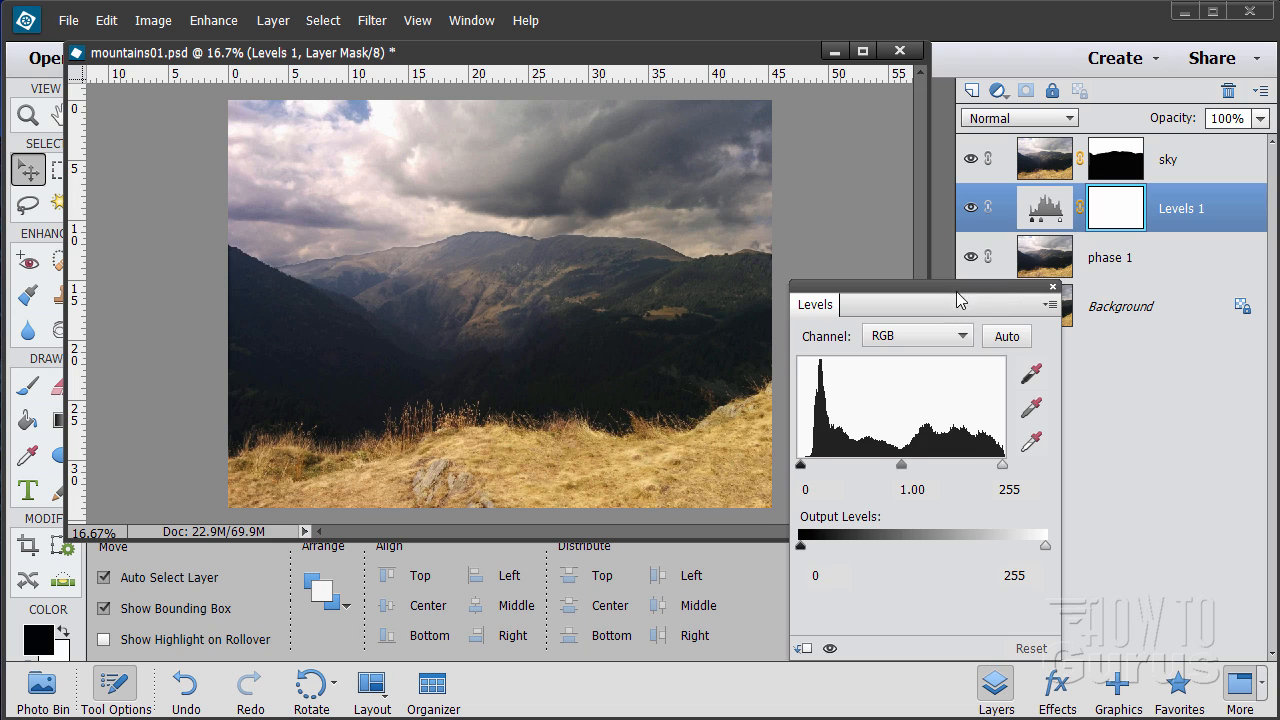
# Drag the Levels settings panel off the photo, beside the image
pyautogui.moveTo(957, 302); pyautogui.dragTo(800, 320)
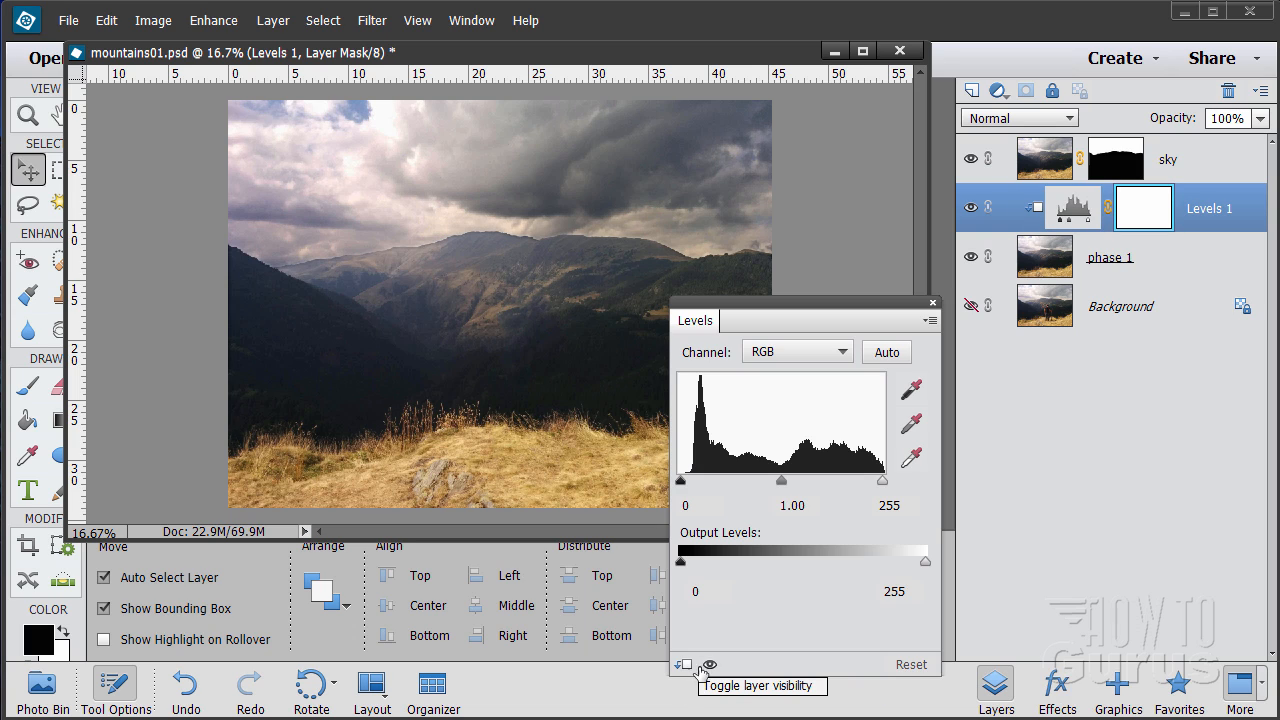
pyautogui.moveTo(1035, 254)
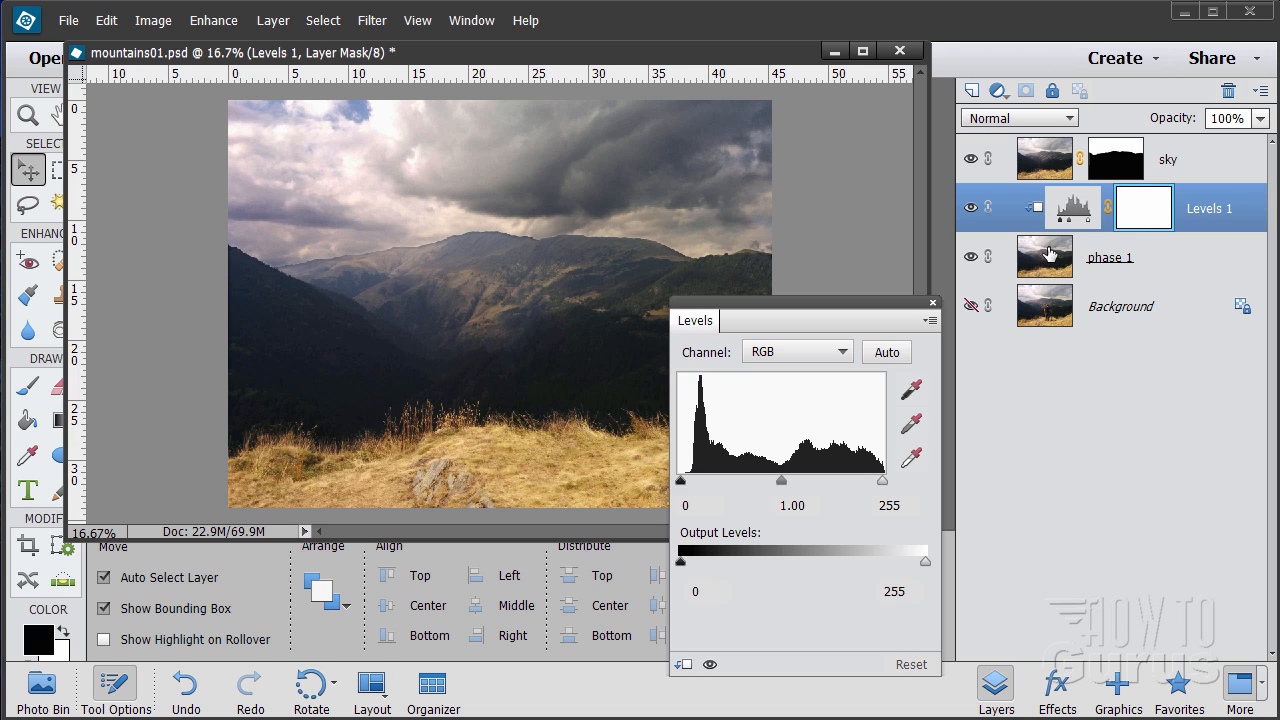
pyautogui.moveTo(1005, 316)
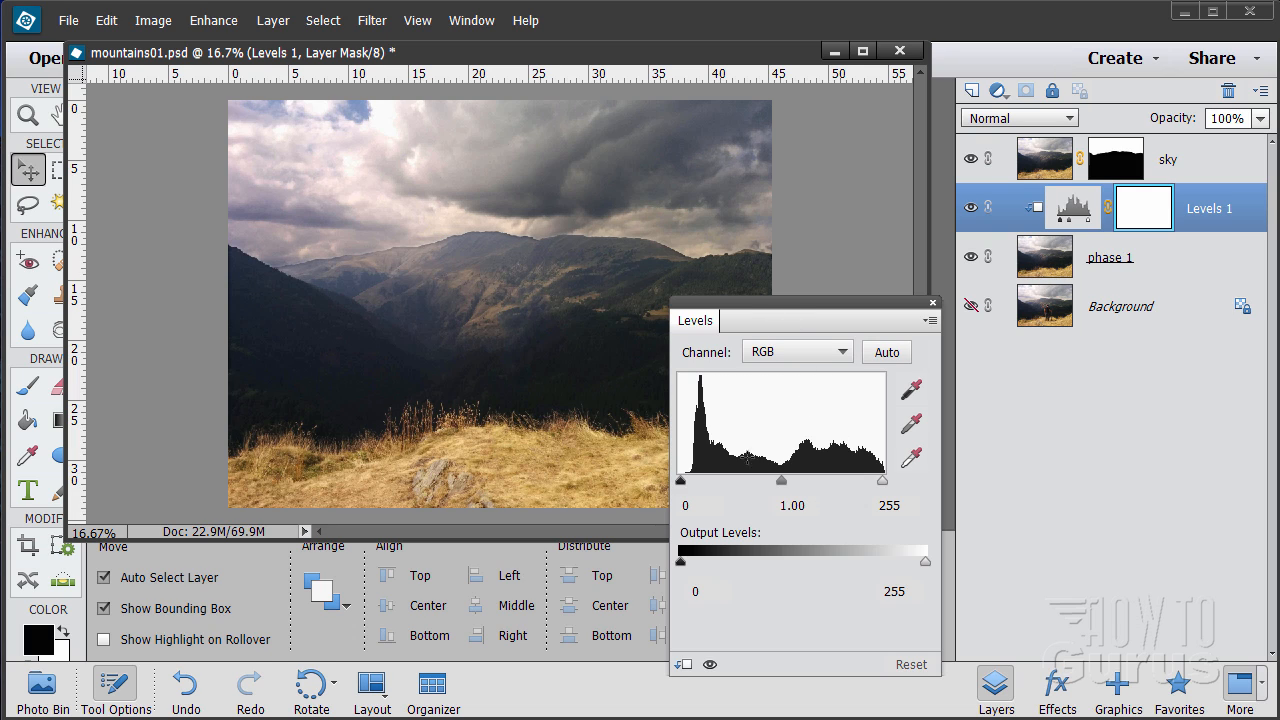
# Try Levels black input values up to 13 and midtones from 0.89 to 1.33
pyautogui.moveTo(683, 480); pyautogui.dragTo(693, 480)
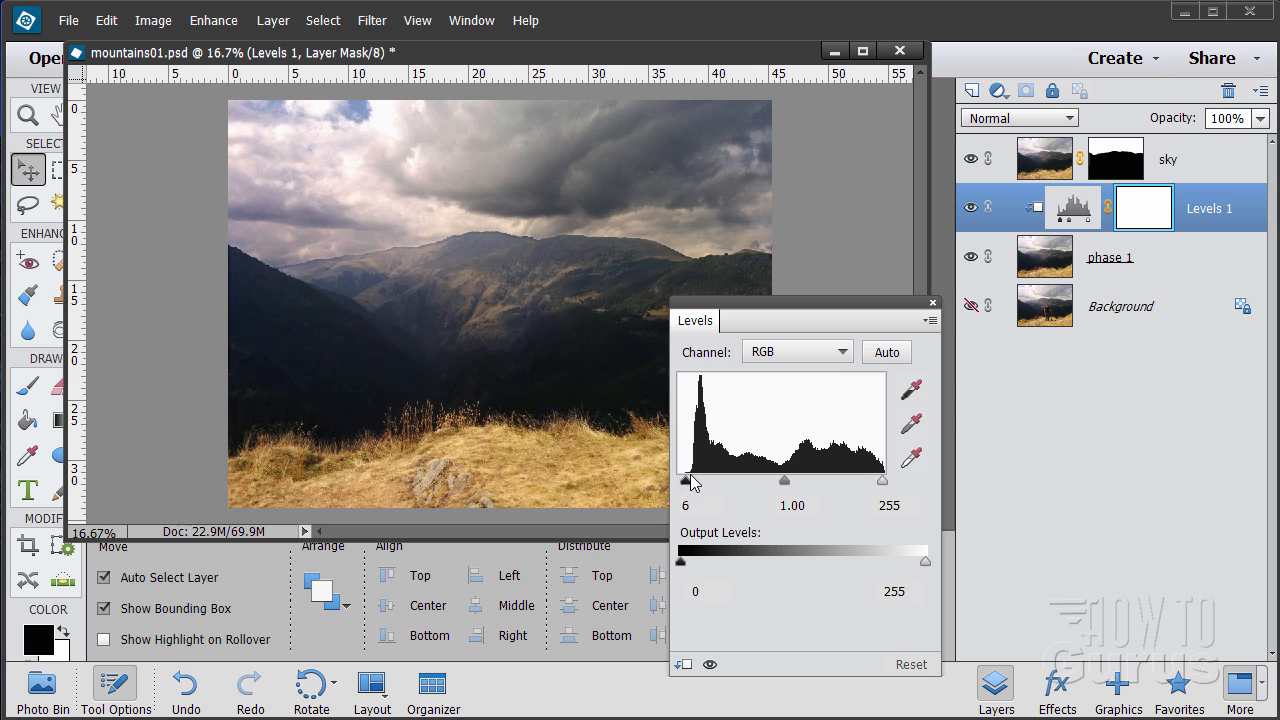
pyautogui.moveTo(690, 480); pyautogui.dragTo(678, 480)
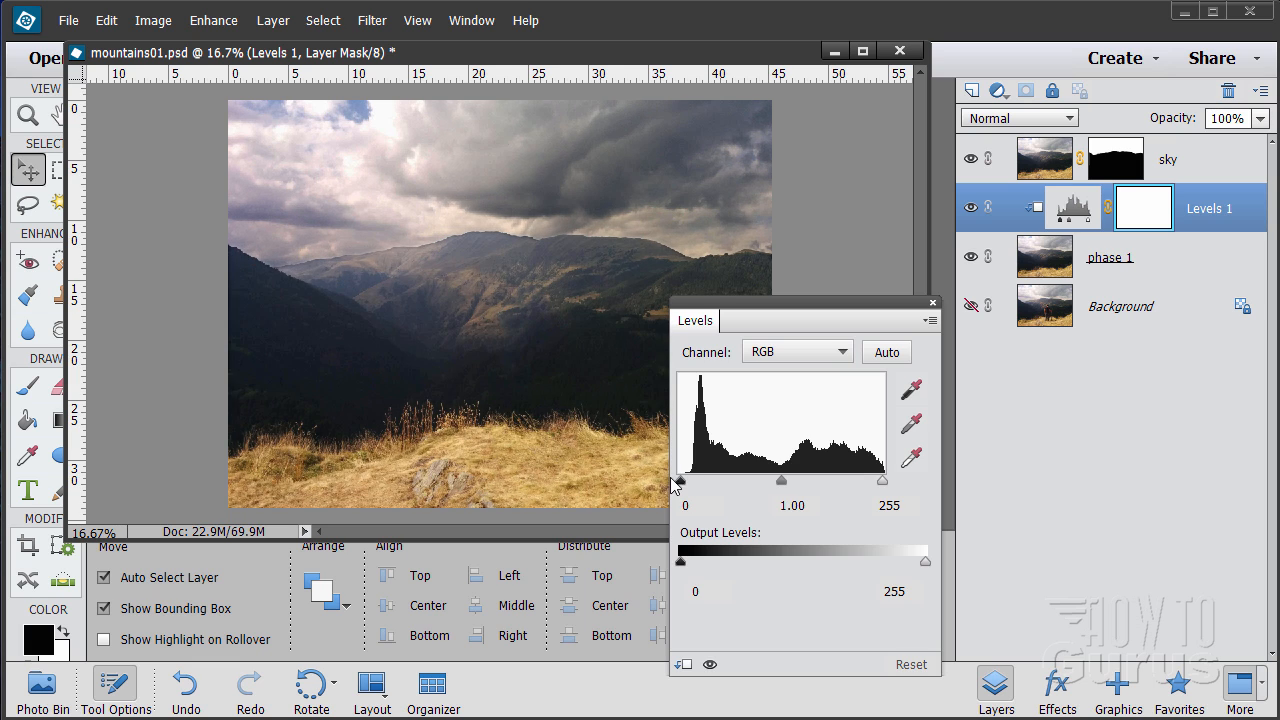
pyautogui.moveTo(680, 481); pyautogui.dragTo(682, 481)
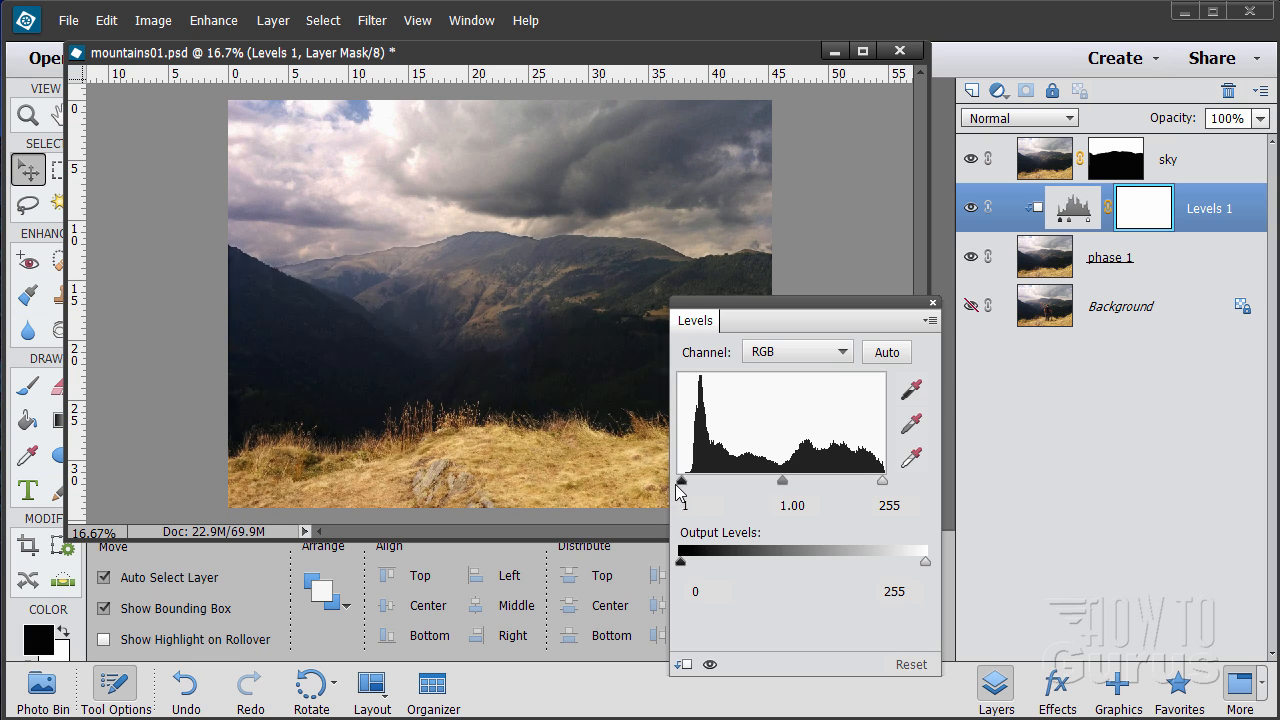
pyautogui.moveTo(681, 480); pyautogui.dragTo(690, 480)
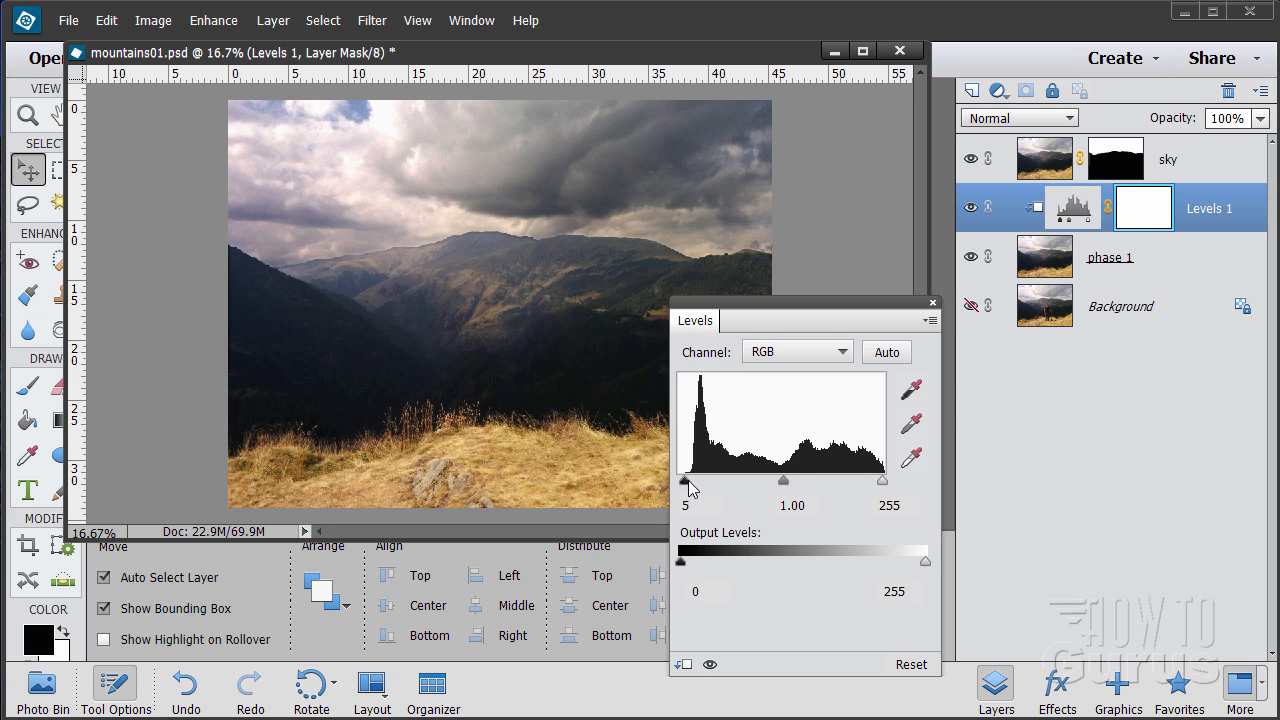
pyautogui.moveTo(685, 481); pyautogui.dragTo(690, 481)
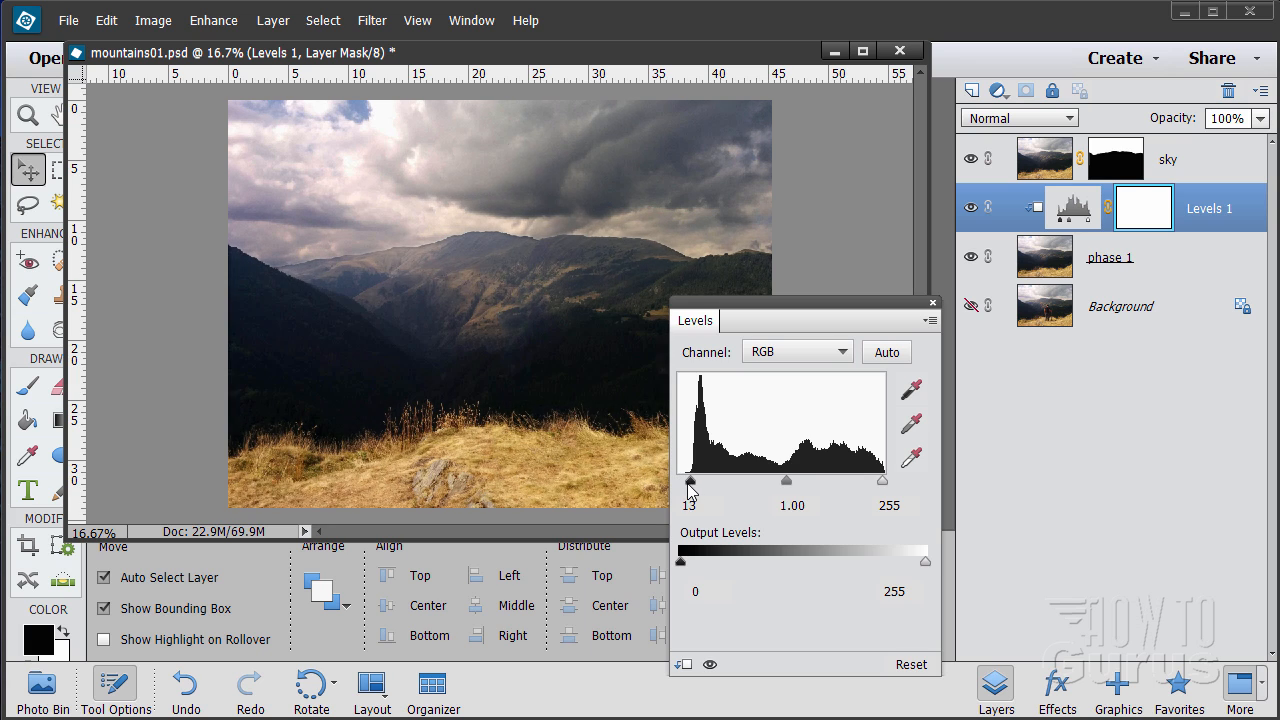
pyautogui.moveTo(691, 481); pyautogui.dragTo(686, 481)
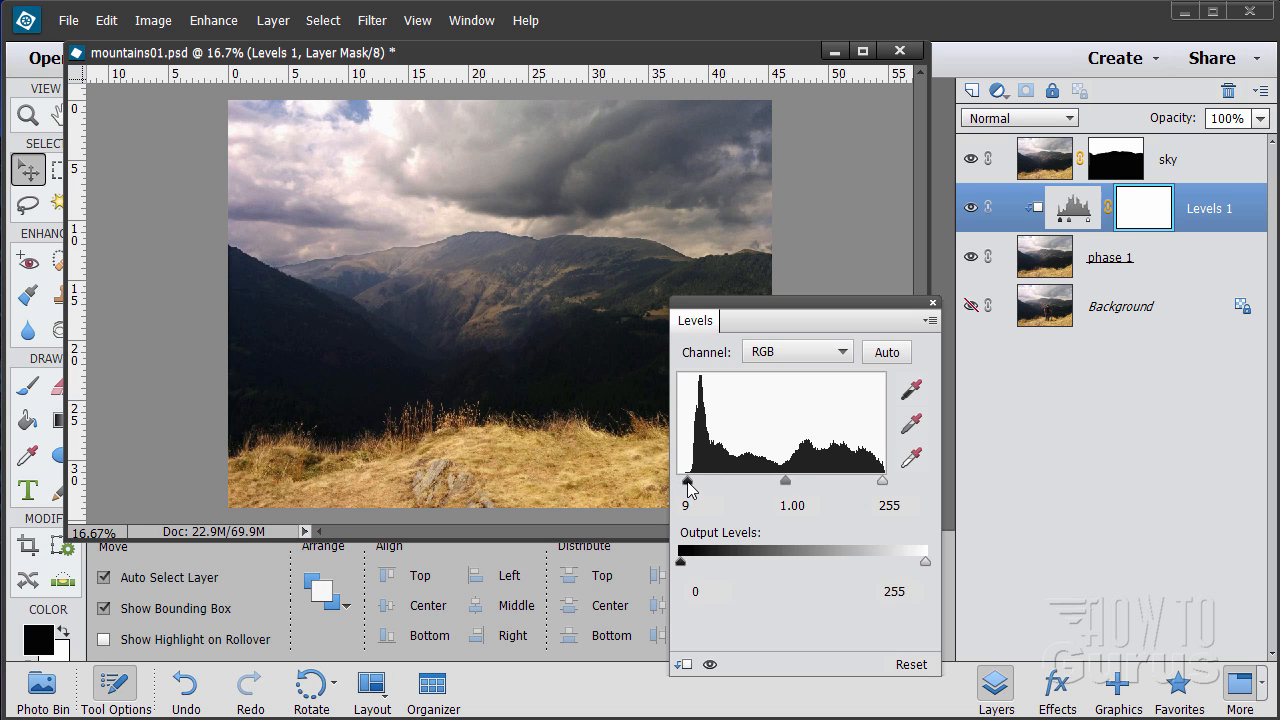
pyautogui.moveTo(712, 417)
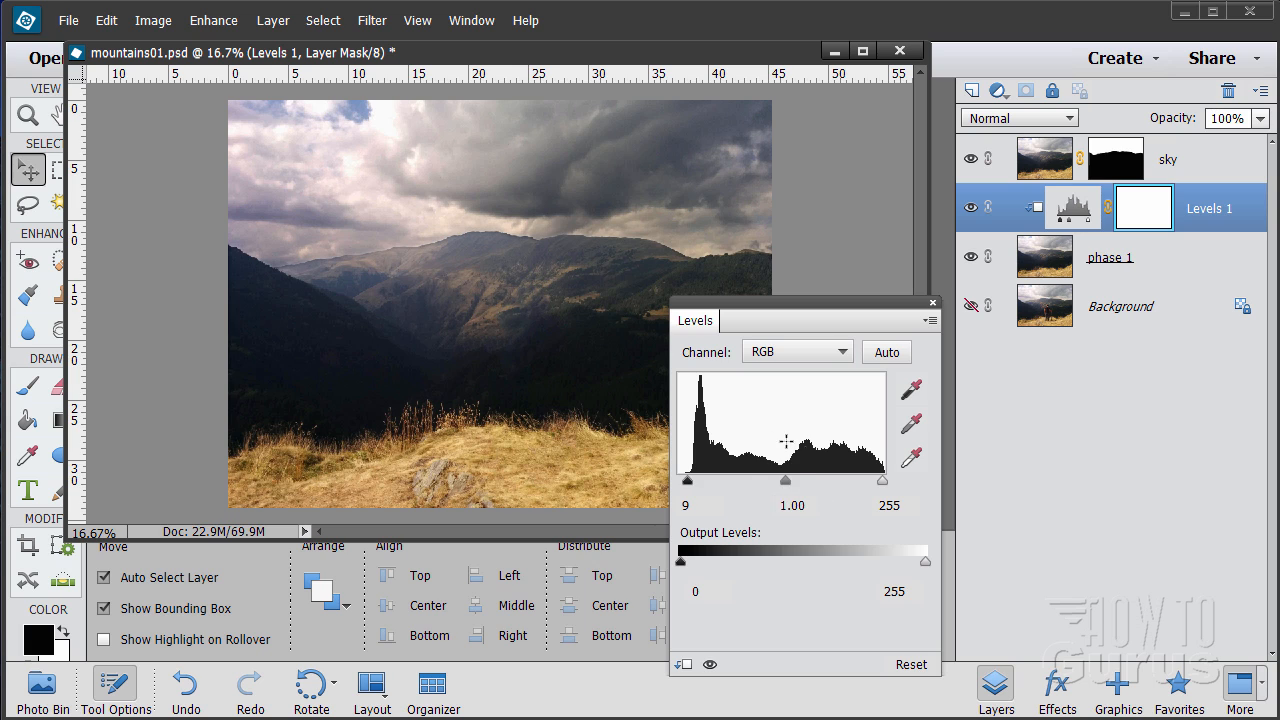
pyautogui.moveTo(784, 481); pyautogui.dragTo(793, 481)
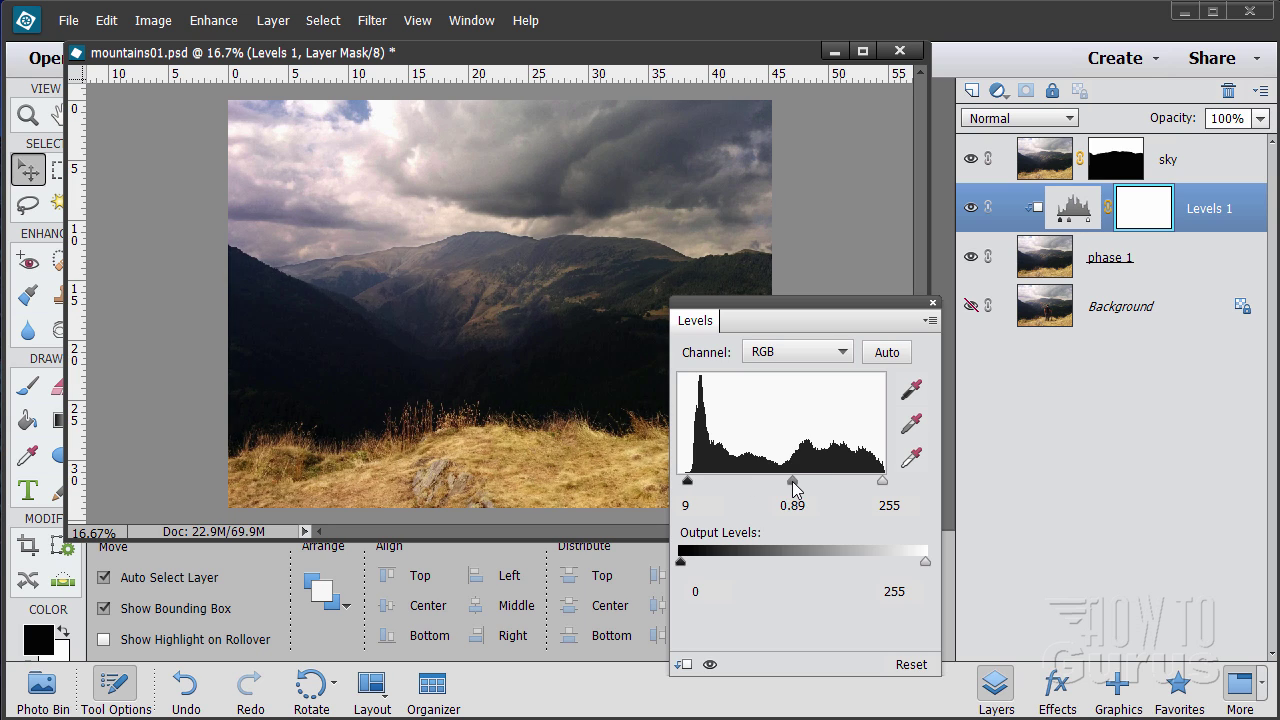
pyautogui.moveTo(793, 481); pyautogui.dragTo(775, 481)
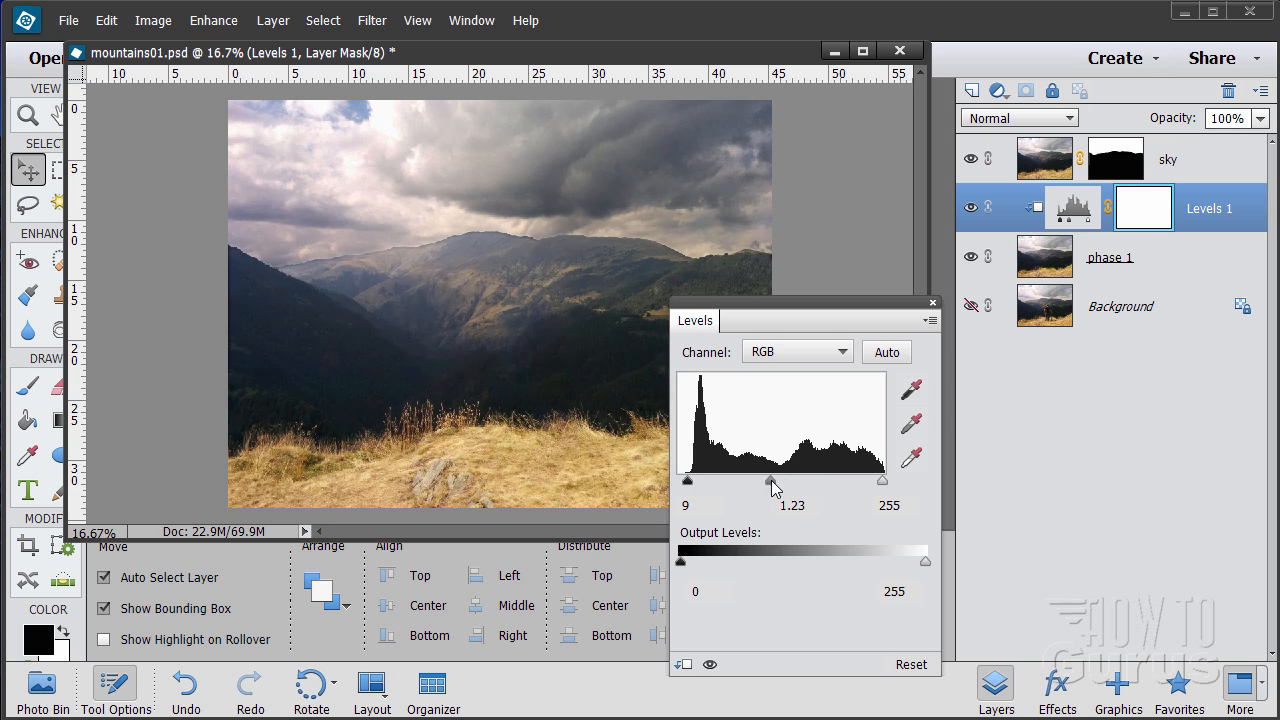
pyautogui.moveTo(771, 481); pyautogui.dragTo(759, 481)
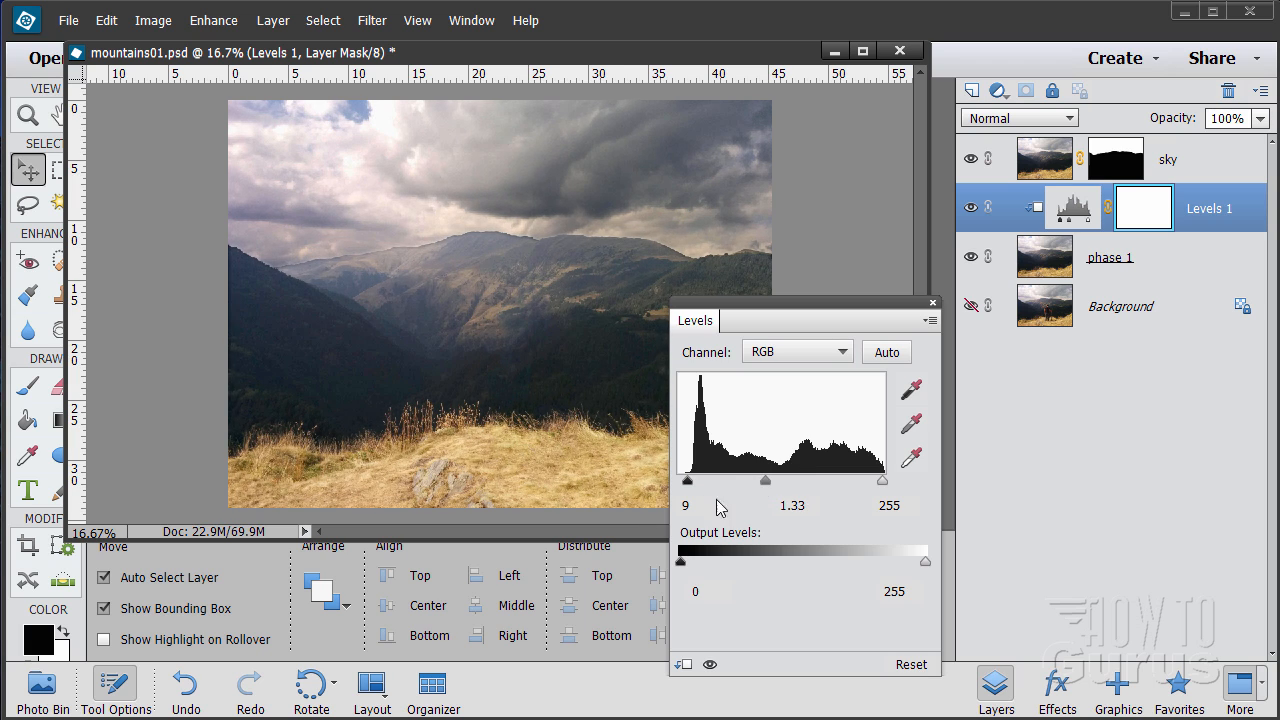
# Settle the Levels black input at 24 and the midtone at 1.37
pyautogui.moveTo(687, 481); pyautogui.dragTo(691, 481)
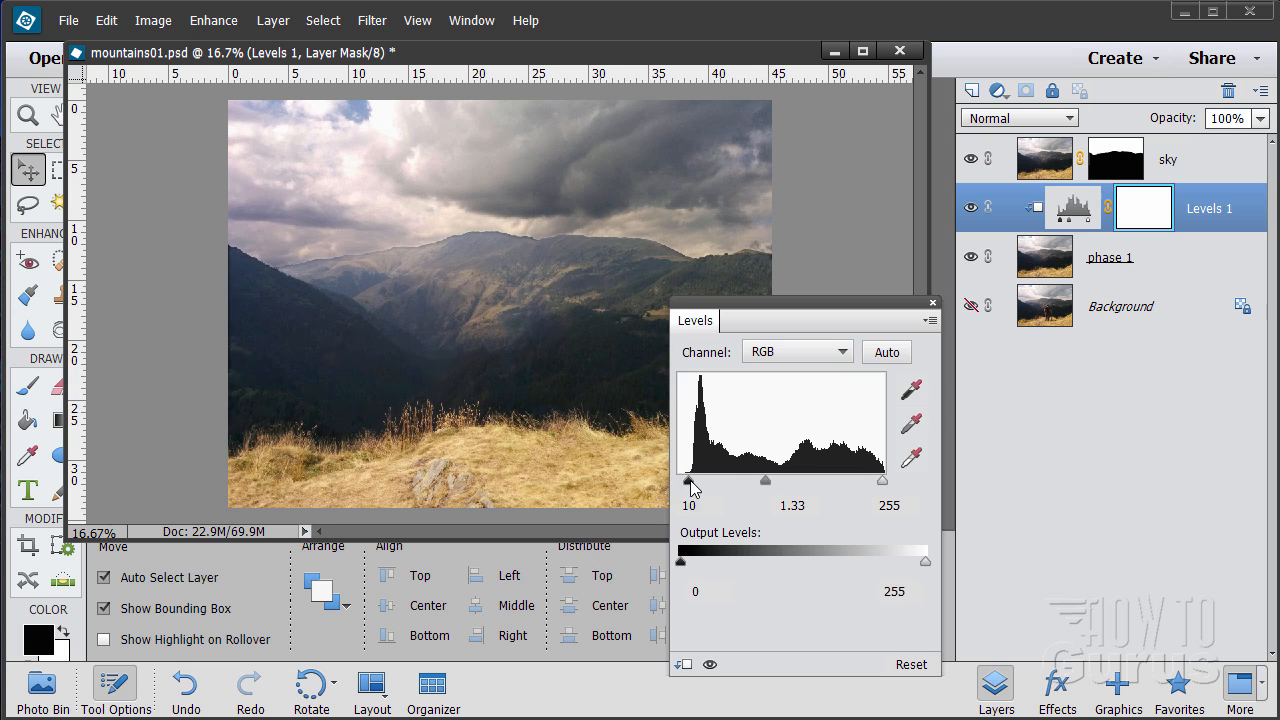
pyautogui.moveTo(687, 482); pyautogui.dragTo(700, 482)
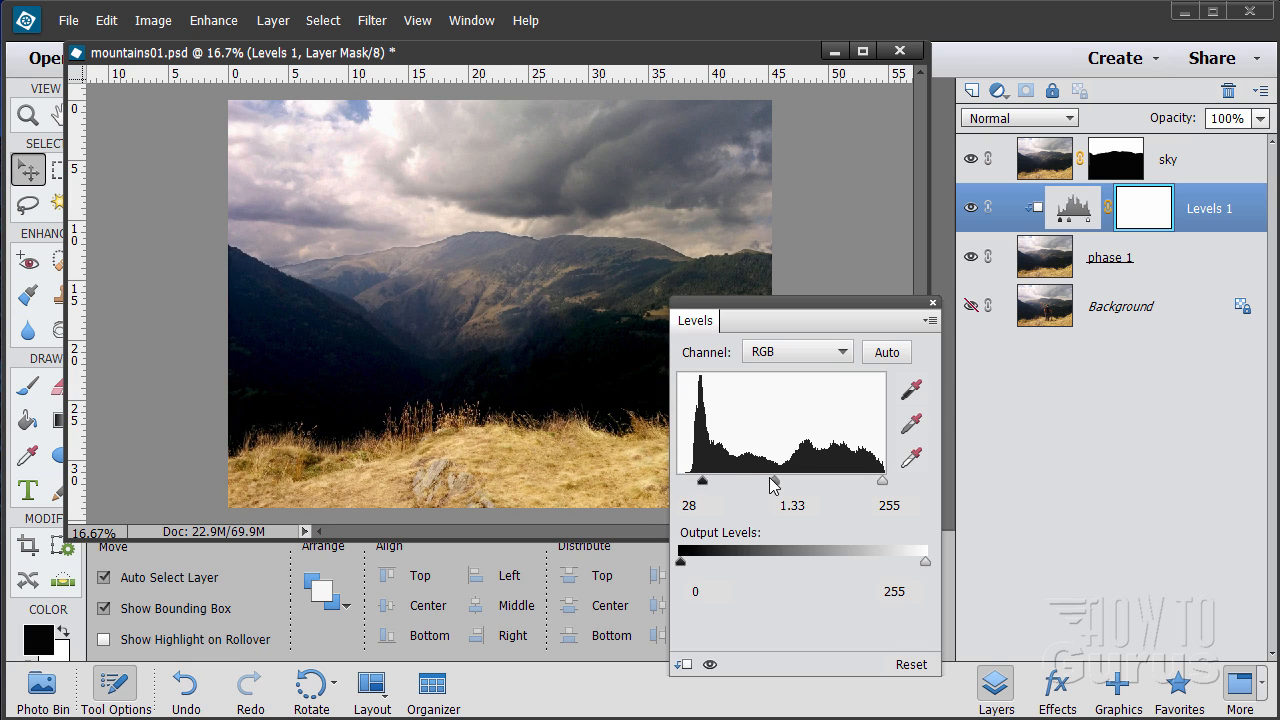
pyautogui.moveTo(782, 480); pyautogui.dragTo(768, 480)
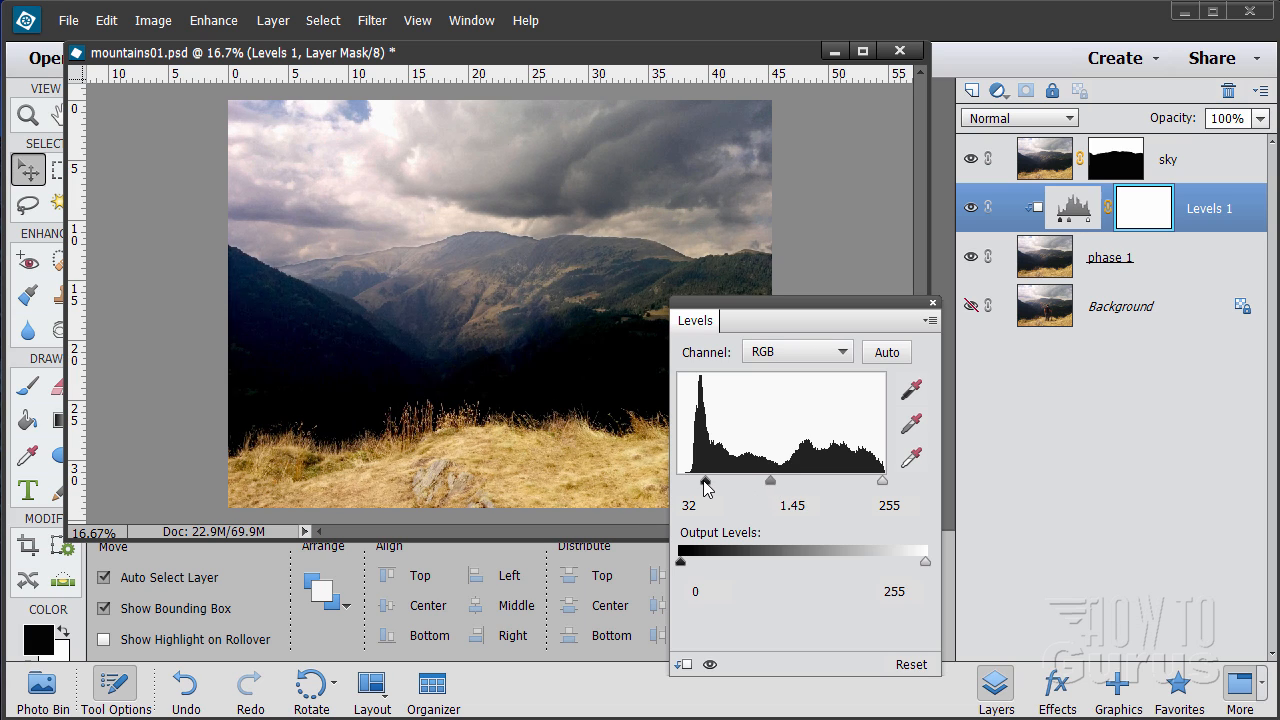
pyautogui.moveTo(704, 482); pyautogui.dragTo(695, 482)
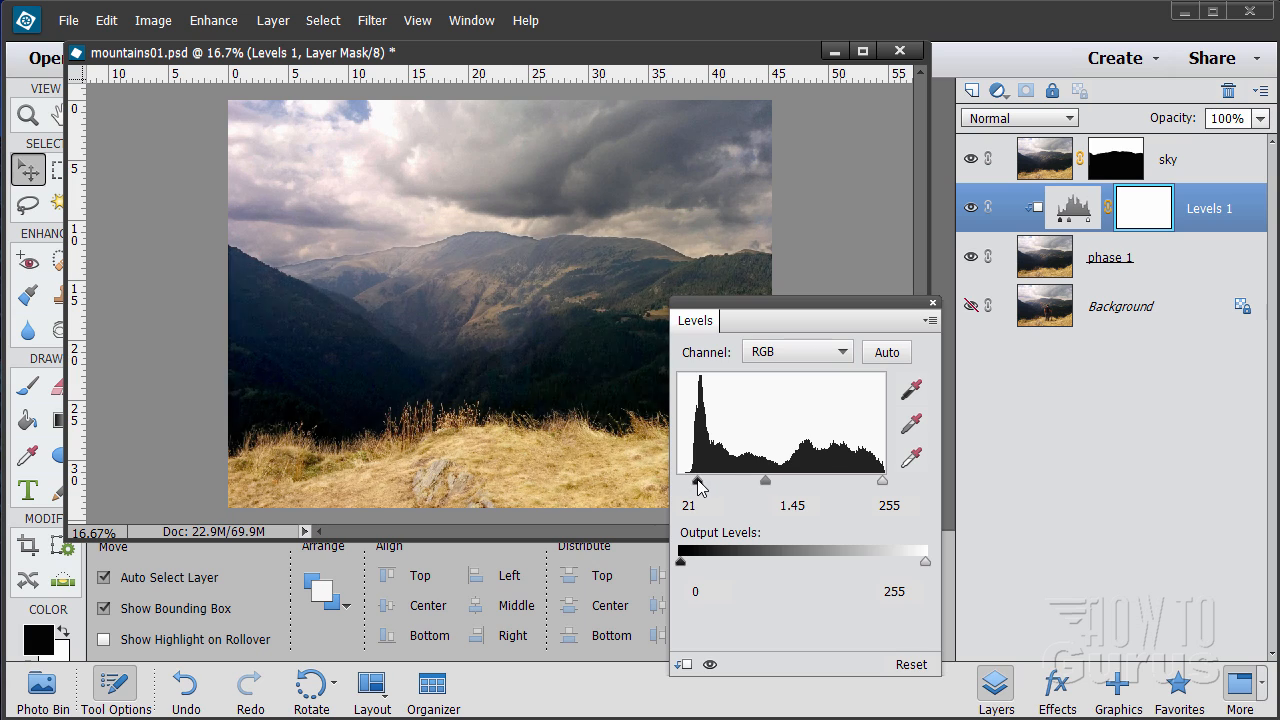
pyautogui.moveTo(695, 483); pyautogui.dragTo(700, 483)
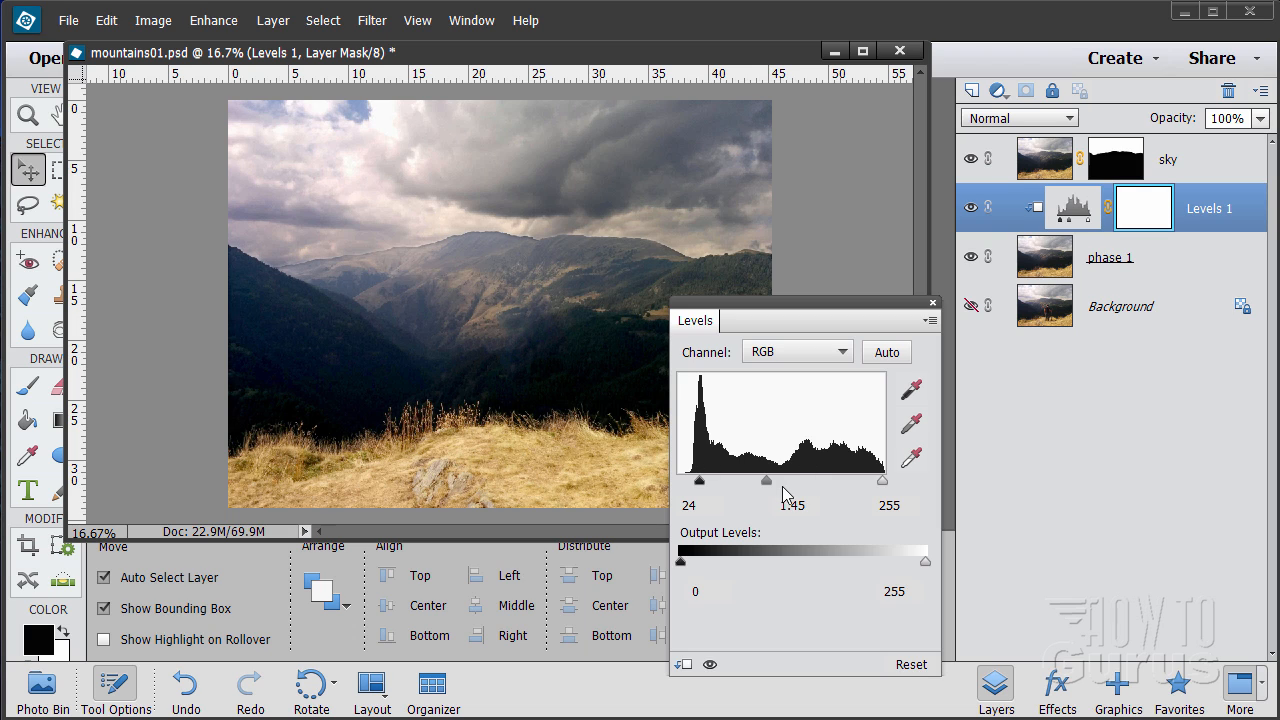
pyautogui.moveTo(790, 481); pyautogui.dragTo(769, 481)
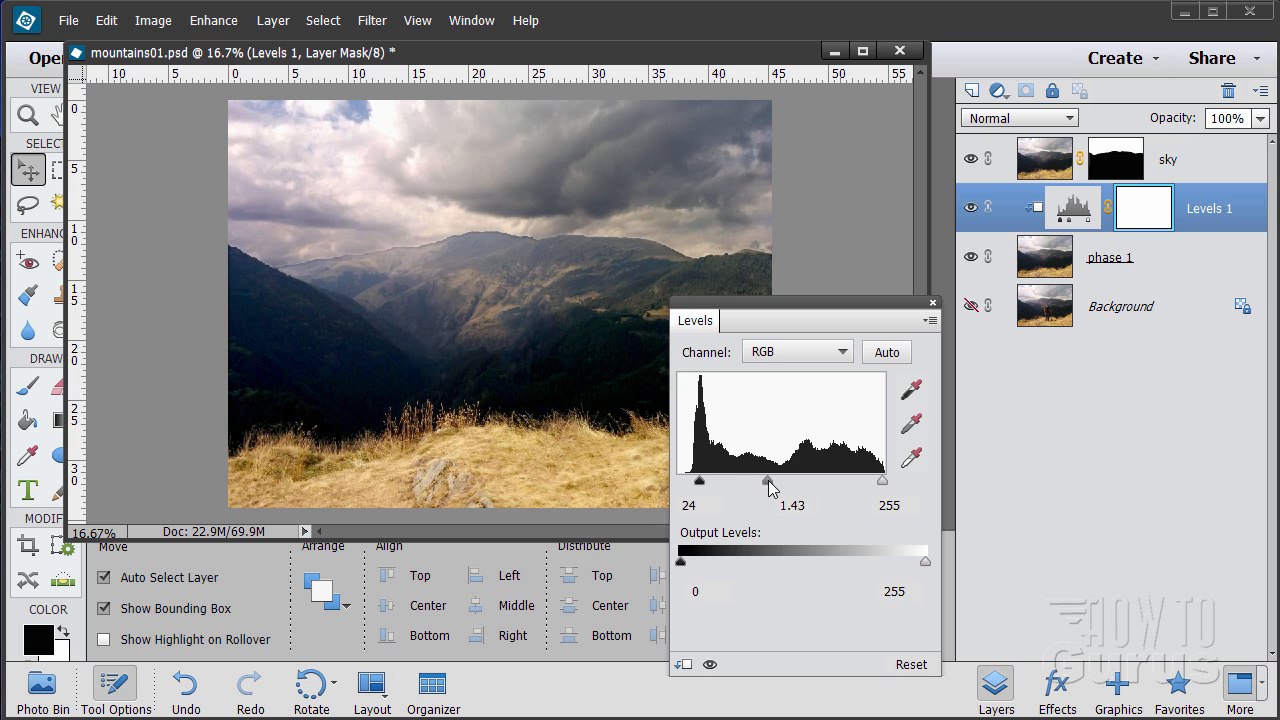
pyautogui.moveTo(765, 481); pyautogui.dragTo(772, 481)
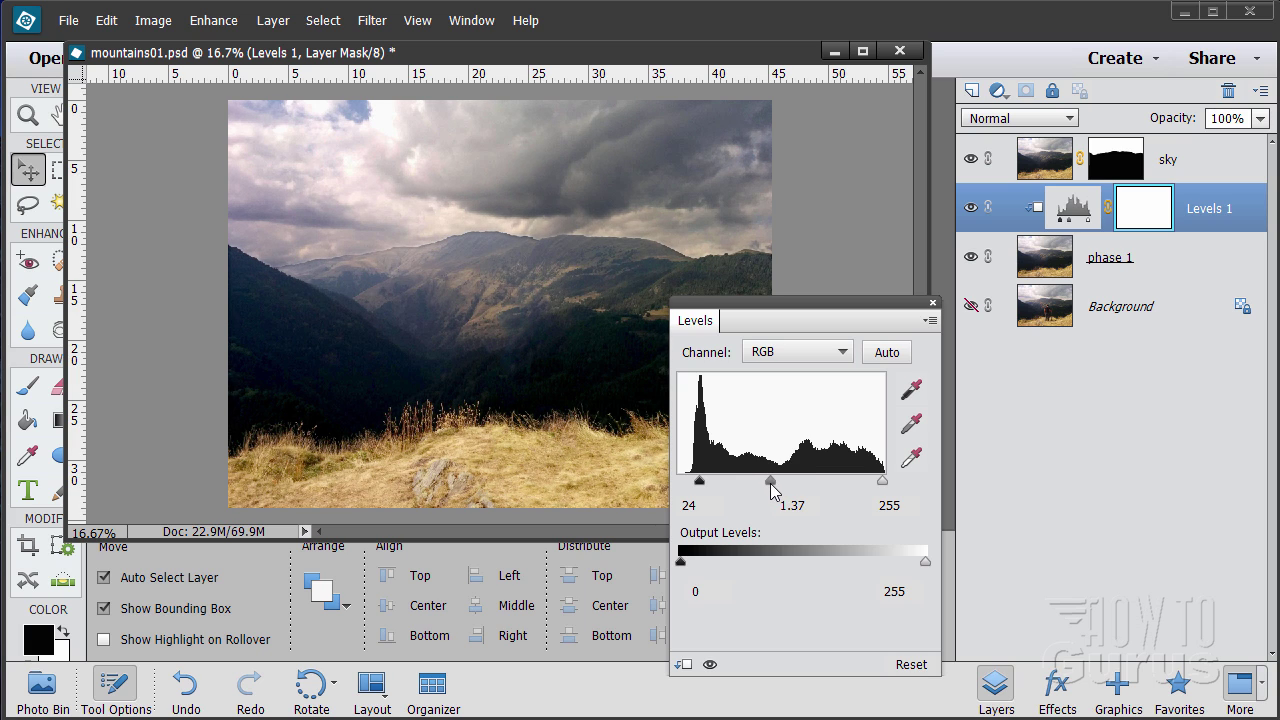
pyautogui.moveTo(884, 484)
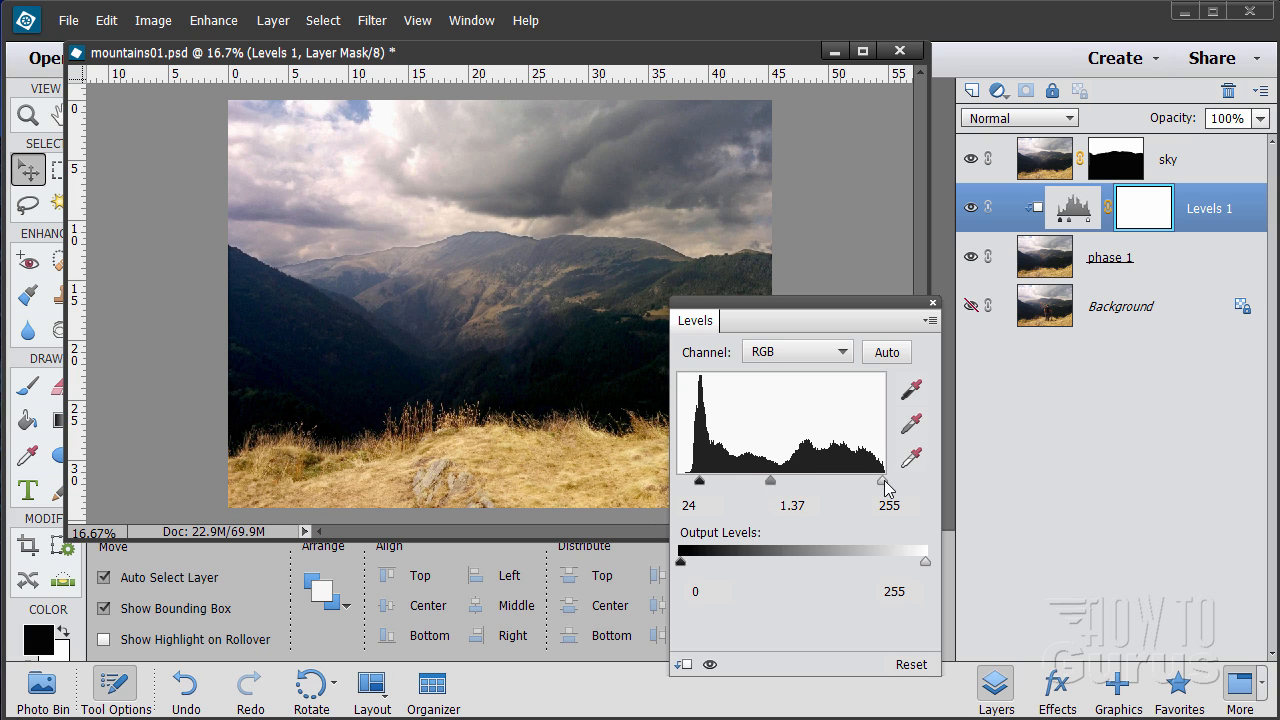
# Adjust the Levels white input between 232 and 245, ending near 237
pyautogui.moveTo(881, 483); pyautogui.dragTo(868, 483)
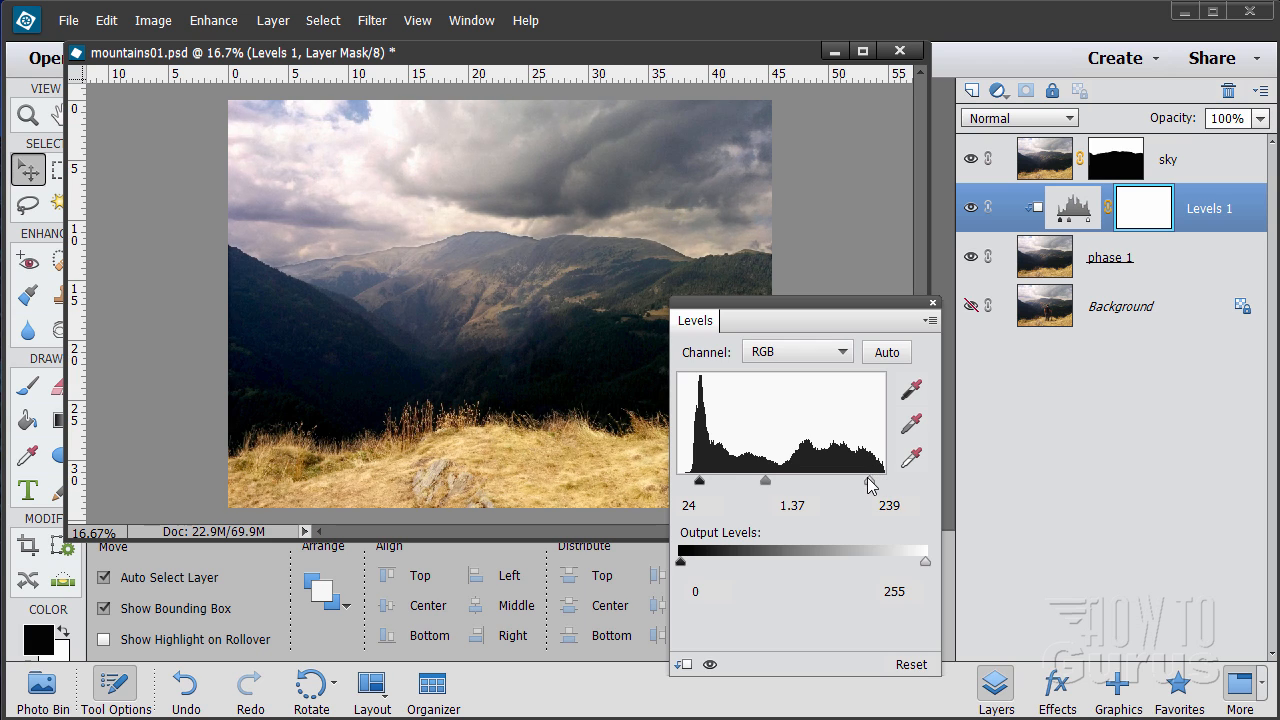
pyautogui.moveTo(878, 483); pyautogui.dragTo(867, 483)
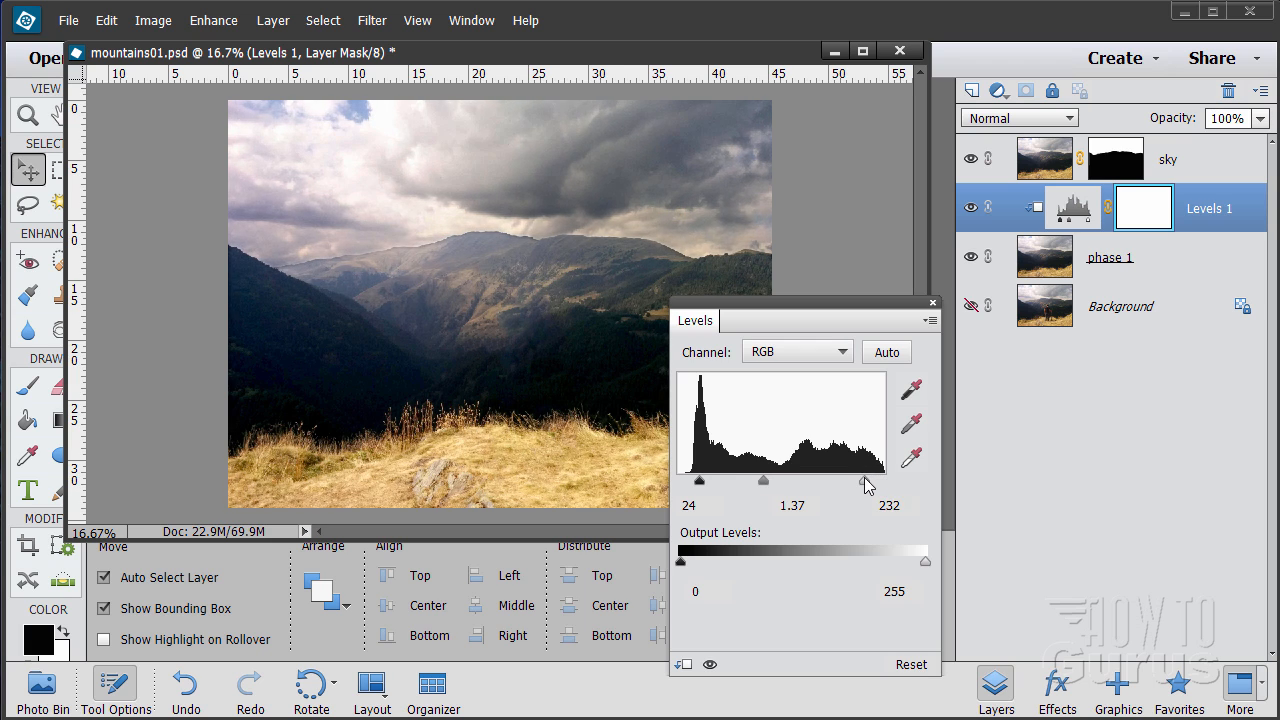
pyautogui.moveTo(867, 483); pyautogui.dragTo(872, 483)
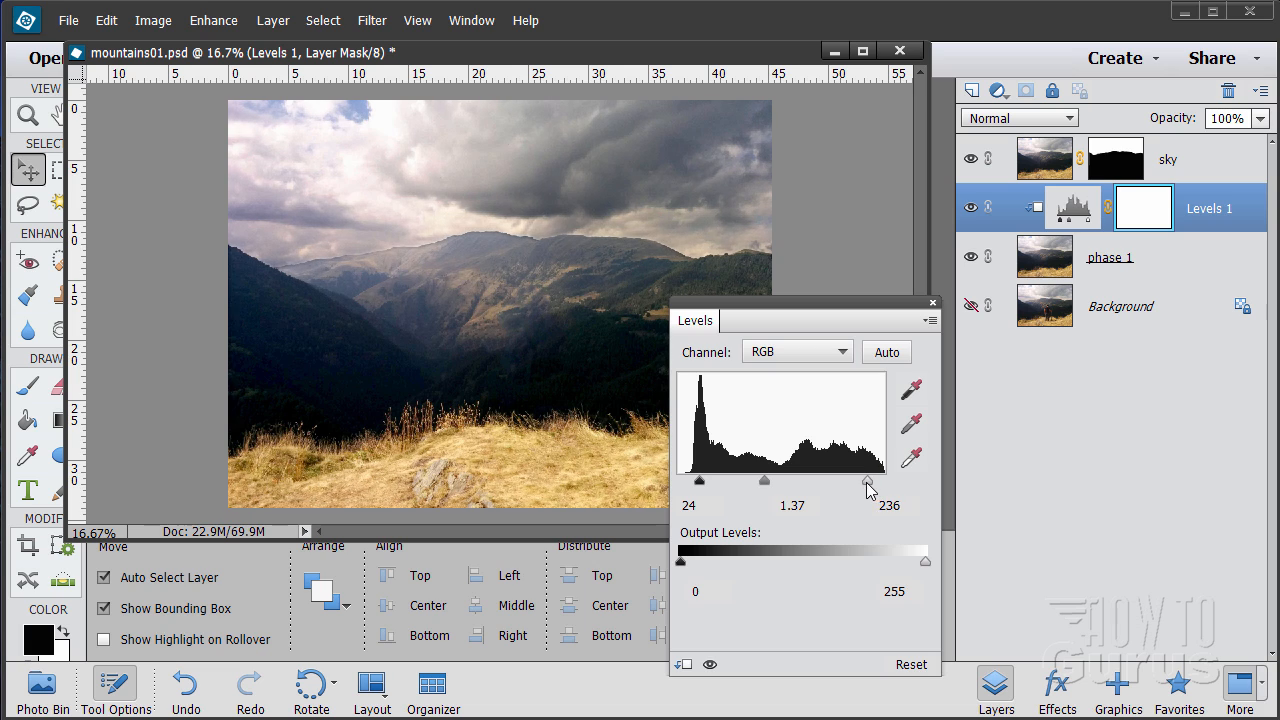
pyautogui.moveTo(867, 484); pyautogui.dragTo(851, 472)
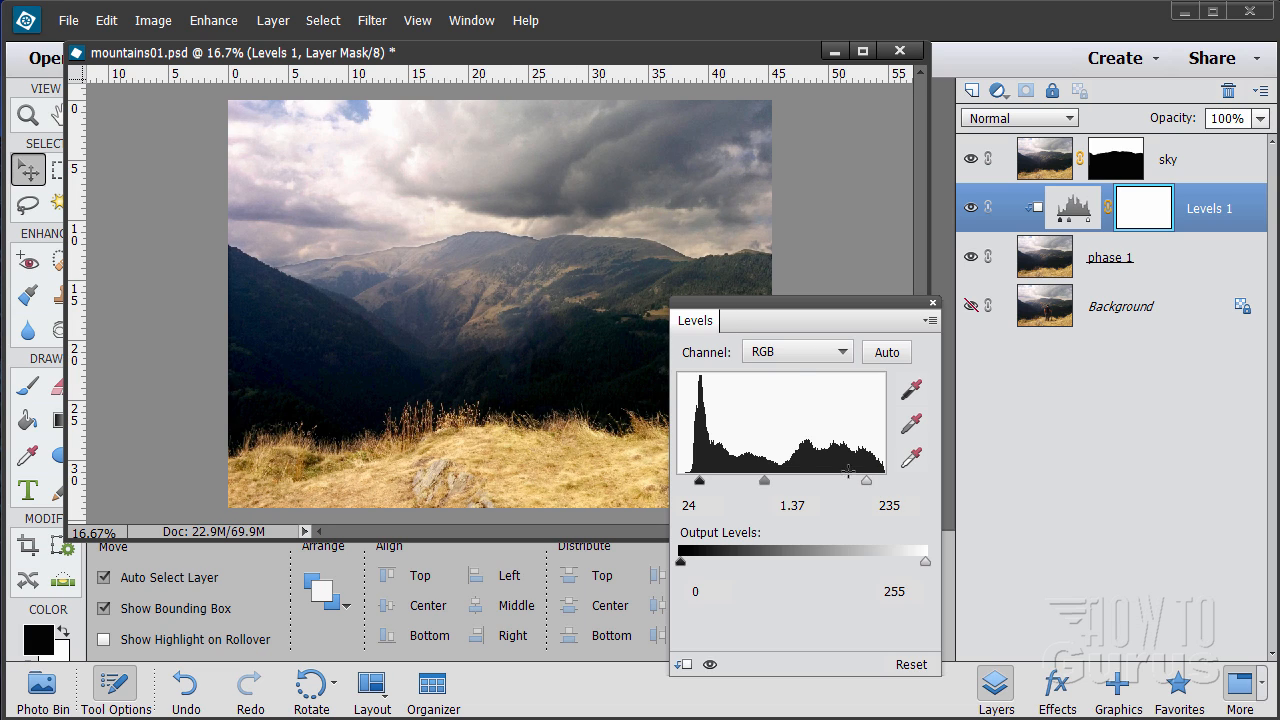
pyautogui.moveTo(867, 482); pyautogui.dragTo(862, 482)
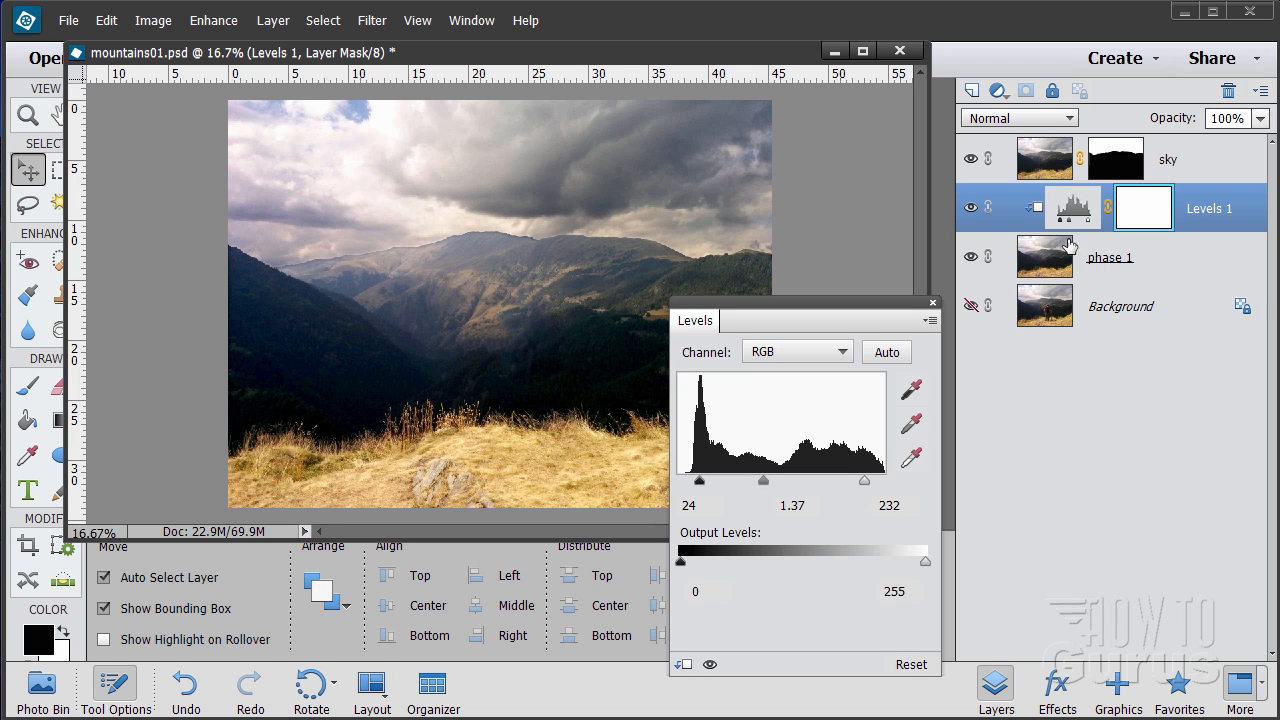
pyautogui.moveTo(1030, 143)
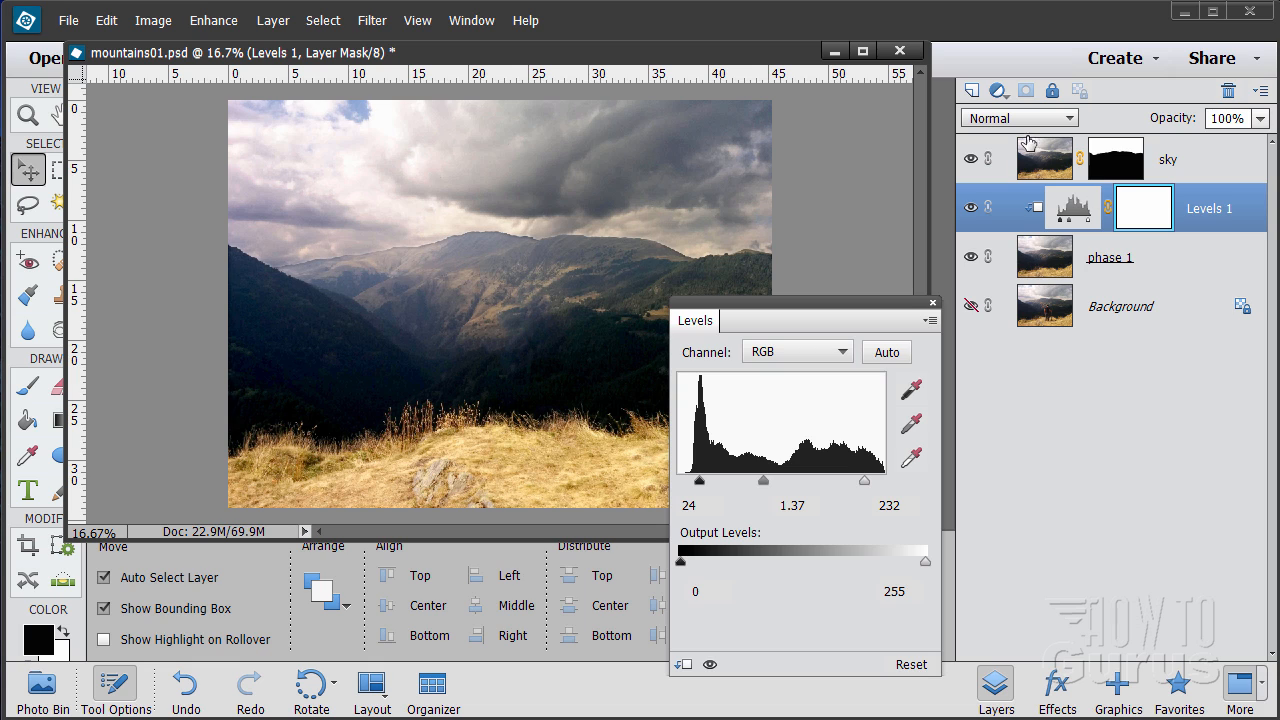
pyautogui.moveTo(884, 481); pyautogui.dragTo(869, 481)
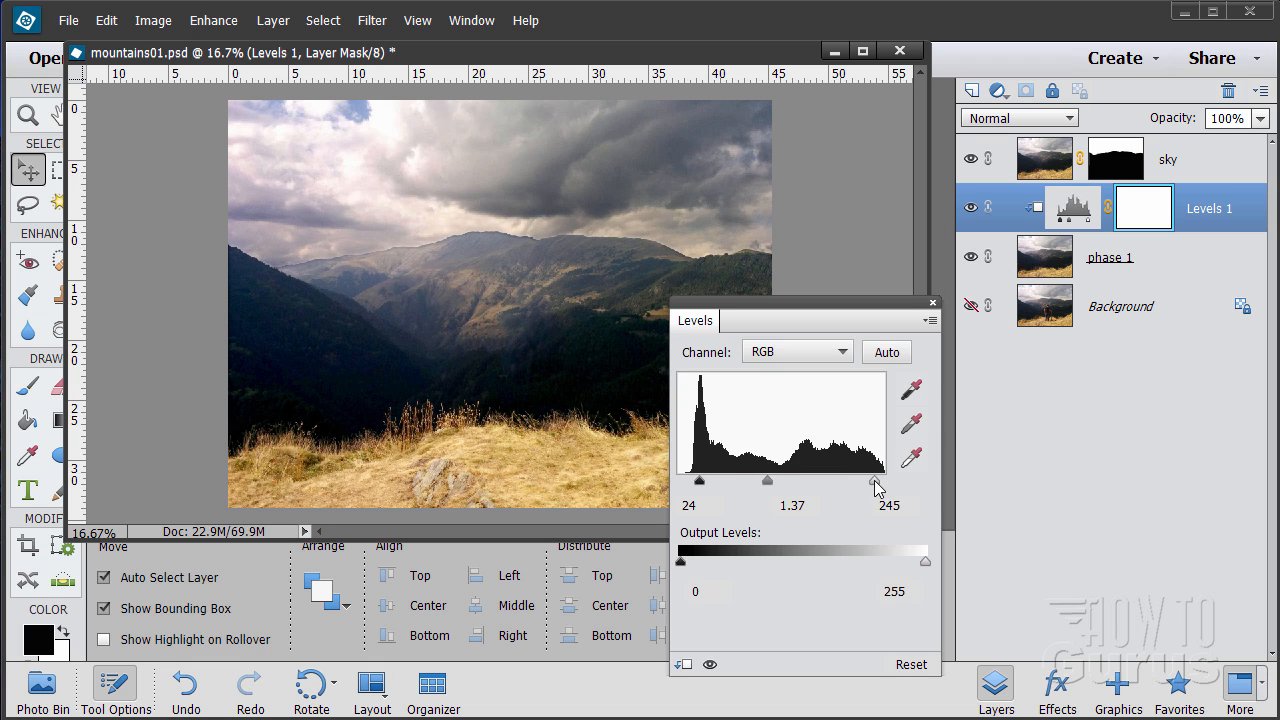
pyautogui.moveTo(882, 481); pyautogui.dragTo(873, 481)
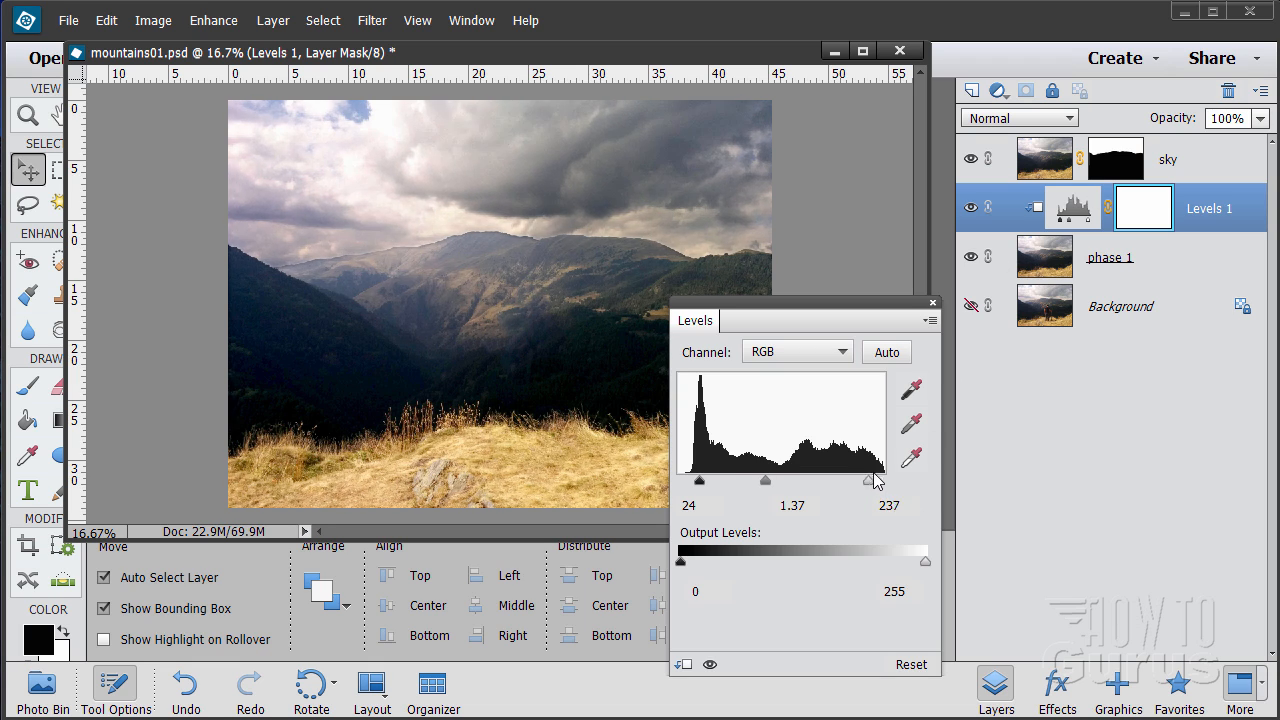
pyautogui.moveTo(876, 482); pyautogui.dragTo(869, 484)
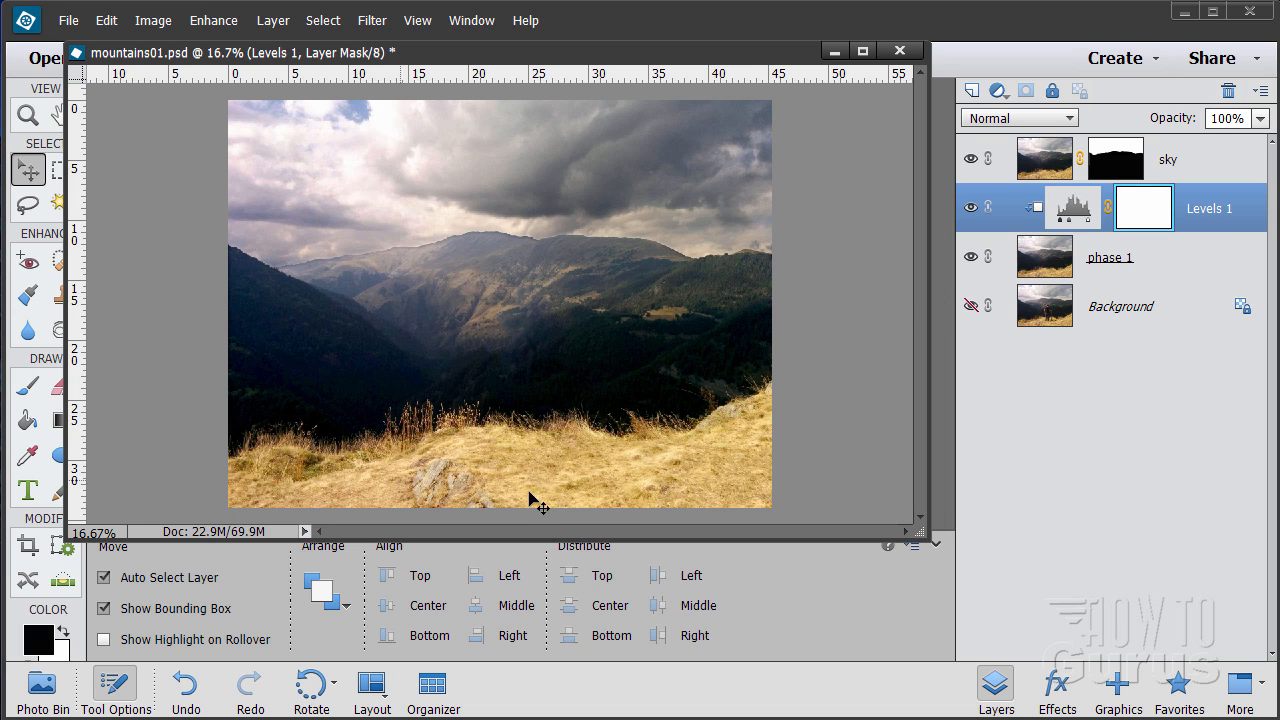
pyautogui.moveTo(930, 390)
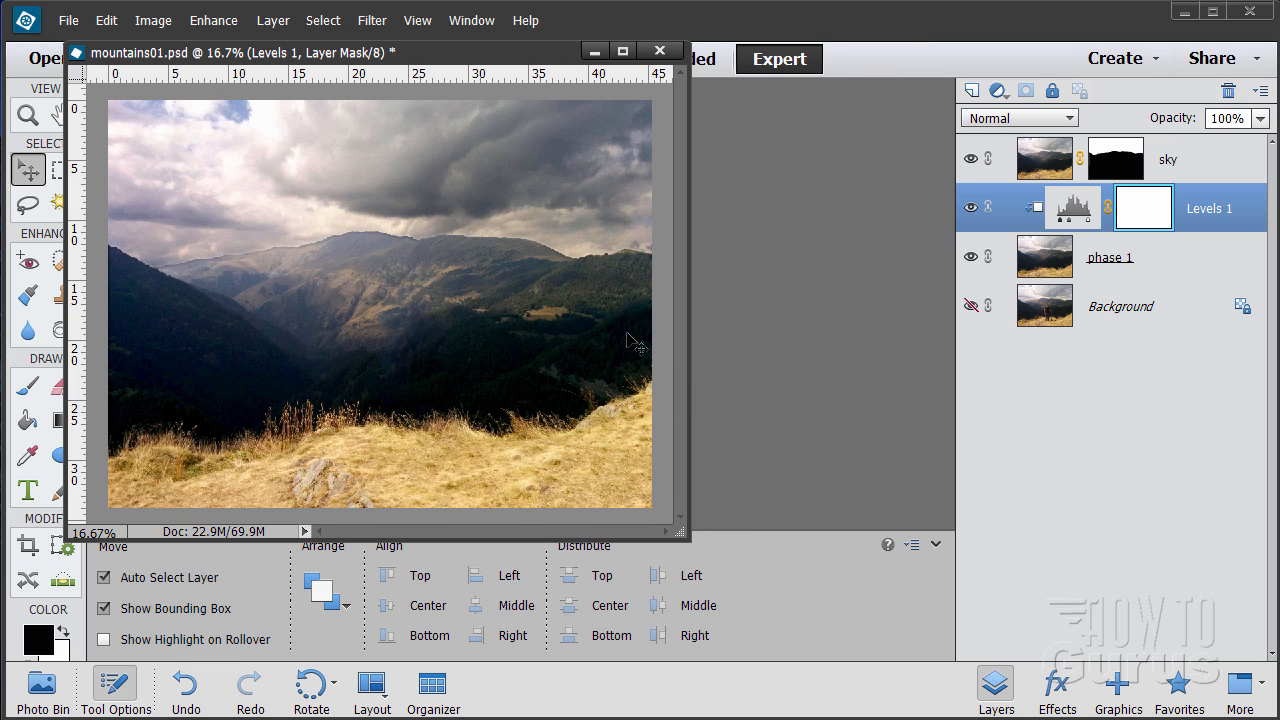
# Move the edited mountains01 photo window to the right side of the workspace
pyautogui.moveTo(240, 52); pyautogui.dragTo(910, 114)
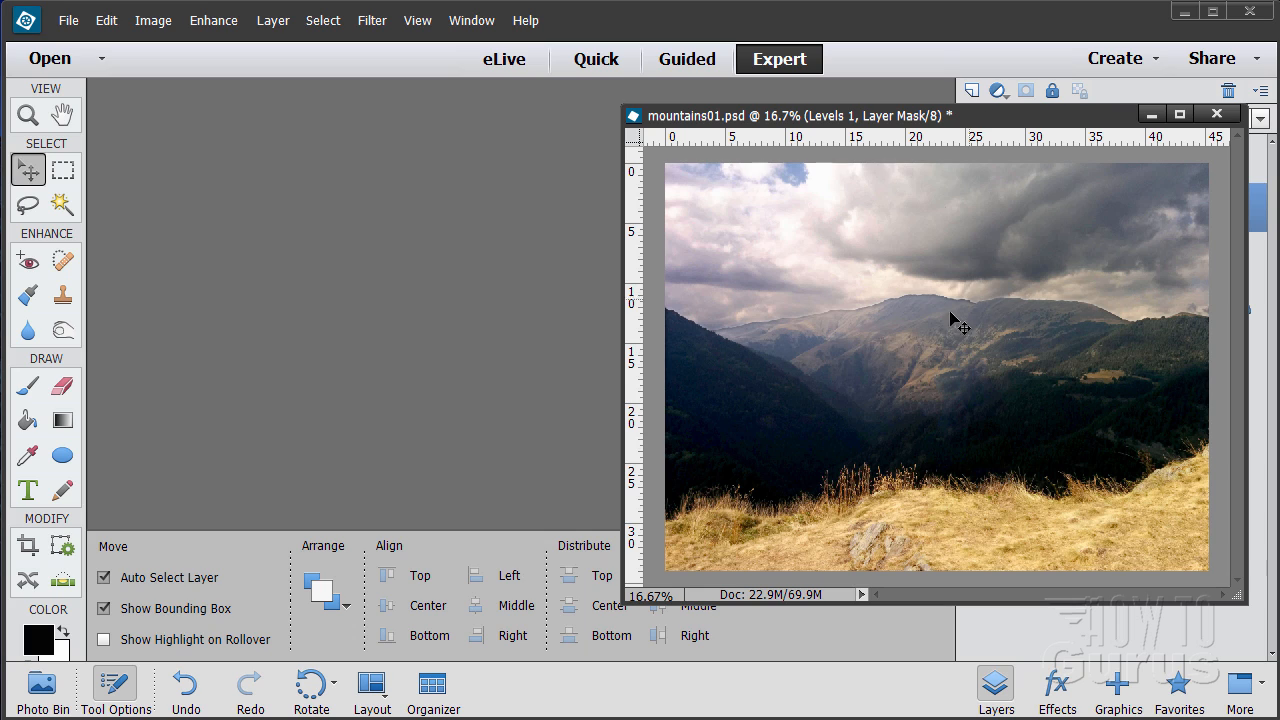
pyautogui.moveTo(980, 316)
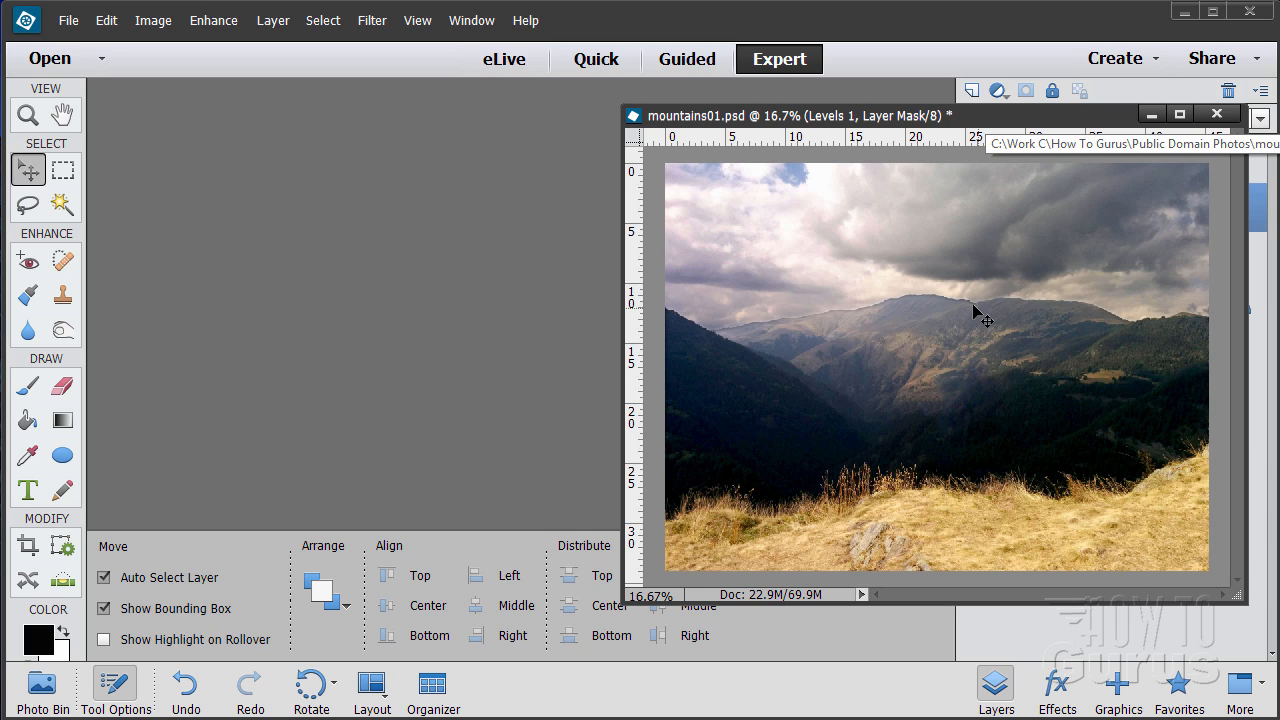
pyautogui.moveTo(865, 325)
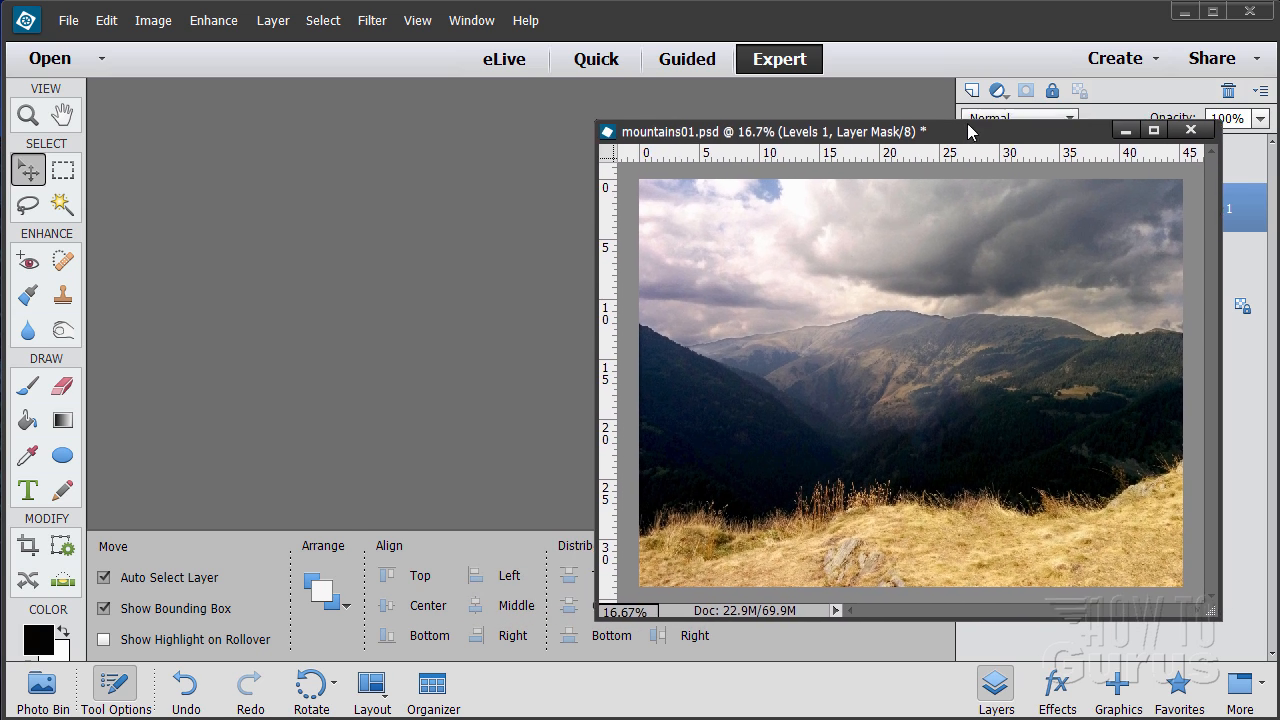
pyautogui.click(68, 20)
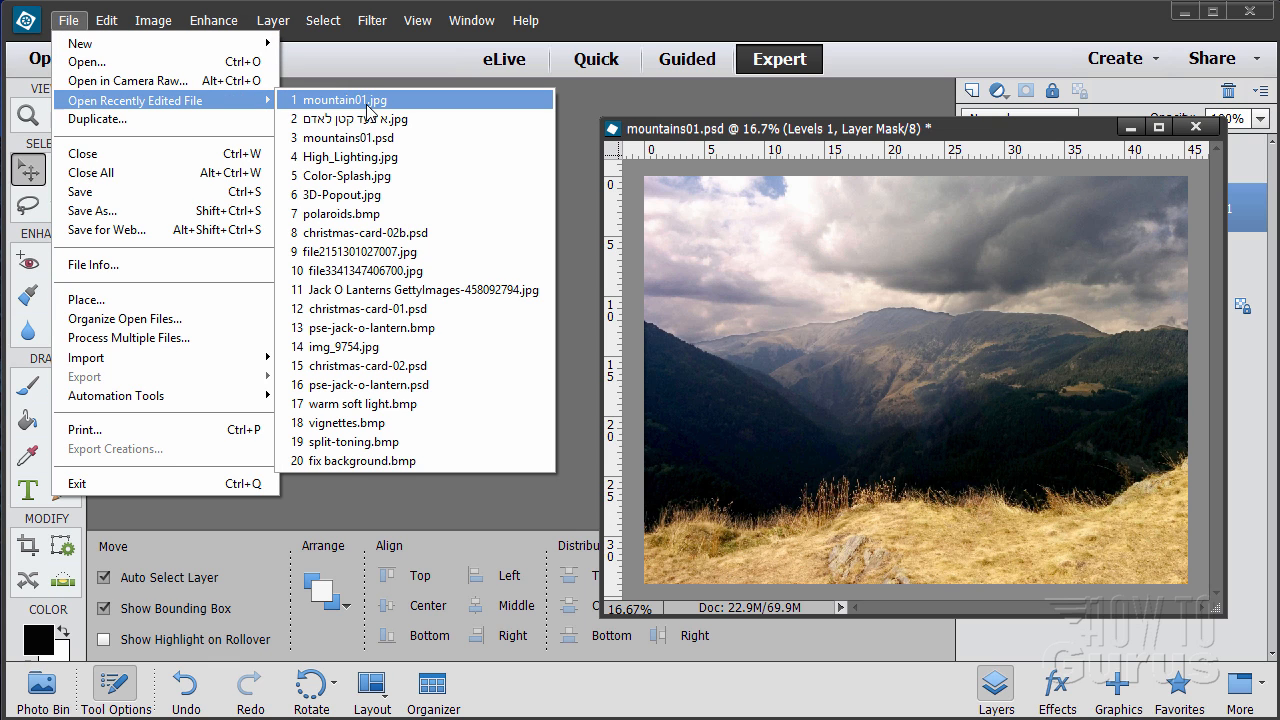
# Reopen the original mountain01.jpg from the recently edited files list
pyautogui.click(345, 99)
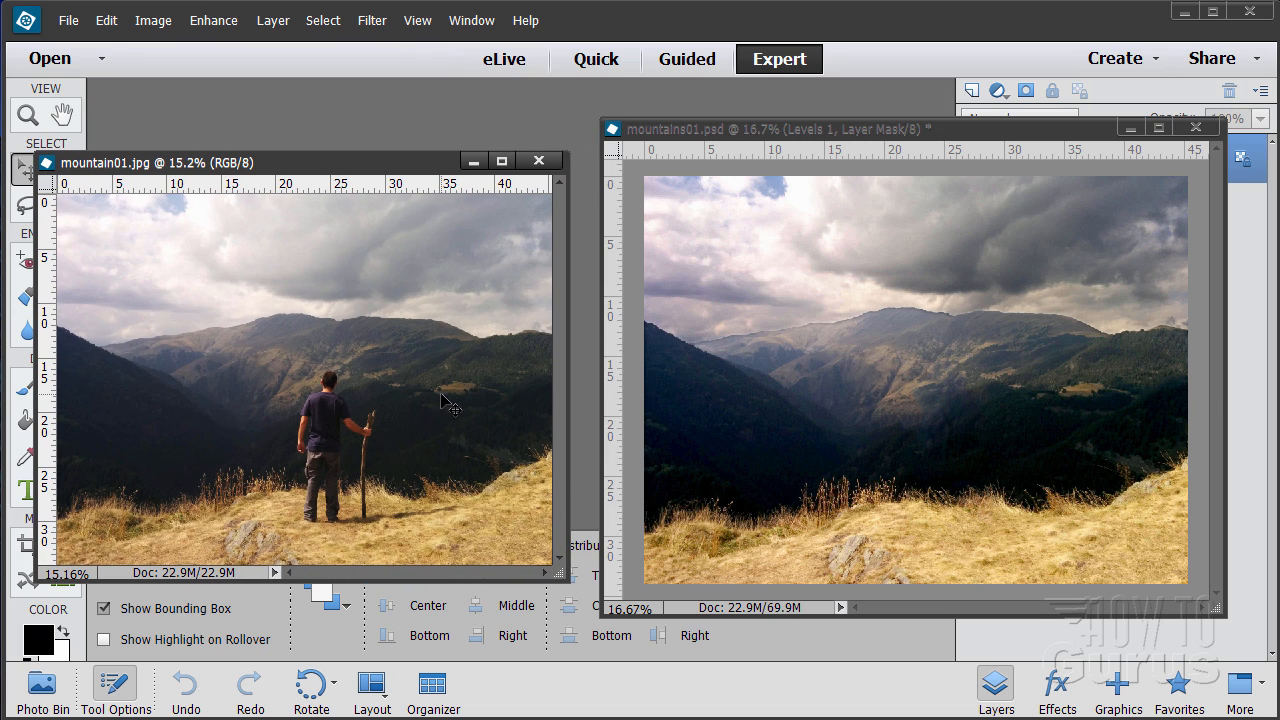
pyautogui.moveTo(490, 385)
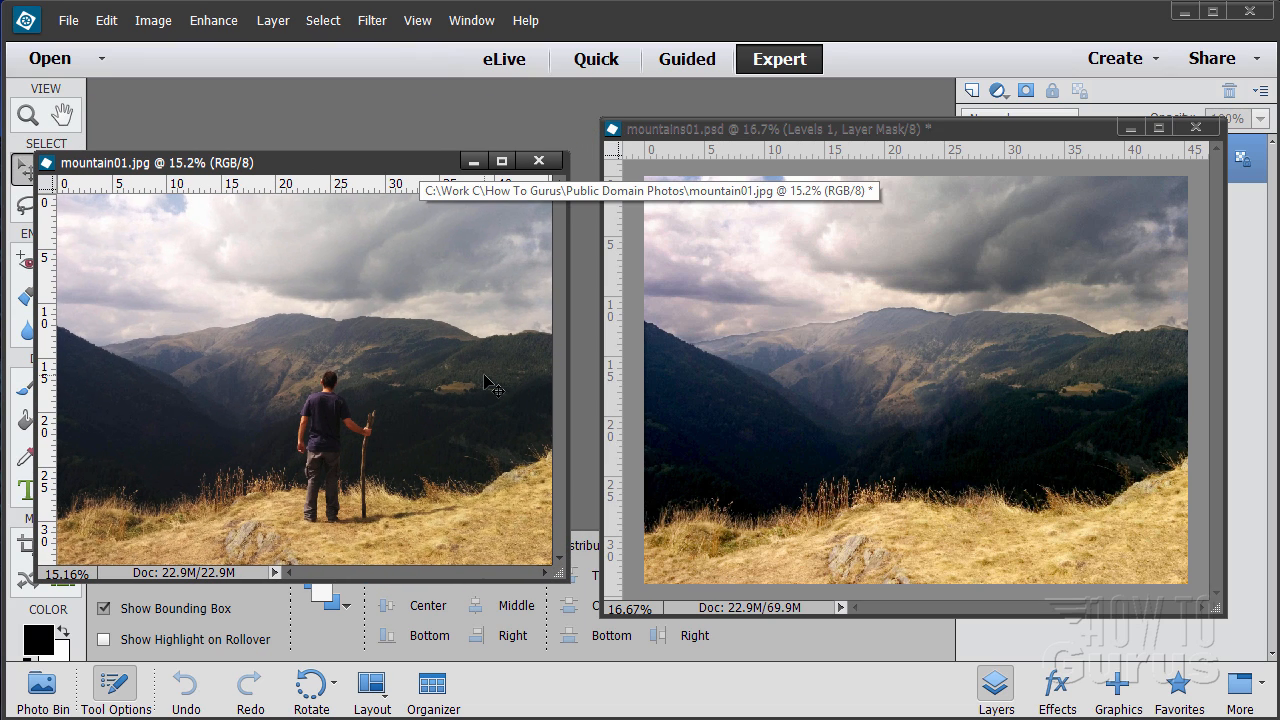
pyautogui.moveTo(318, 472)
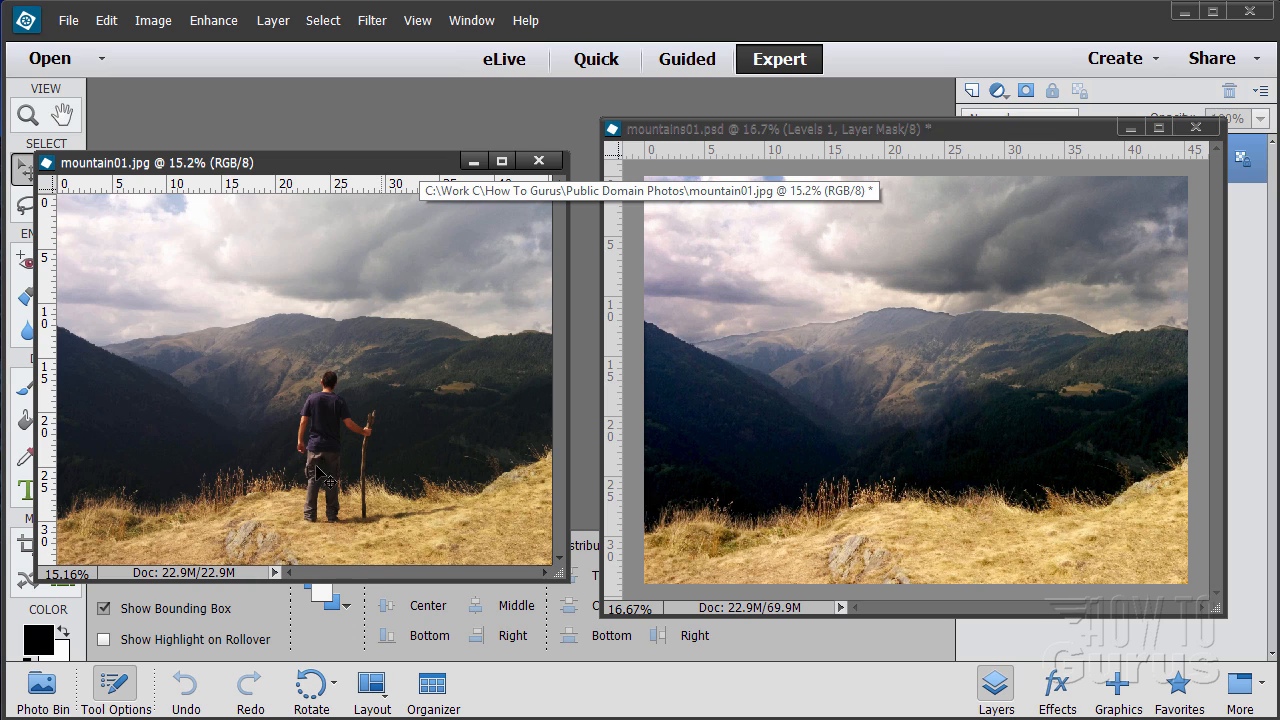
pyautogui.moveTo(378, 498)
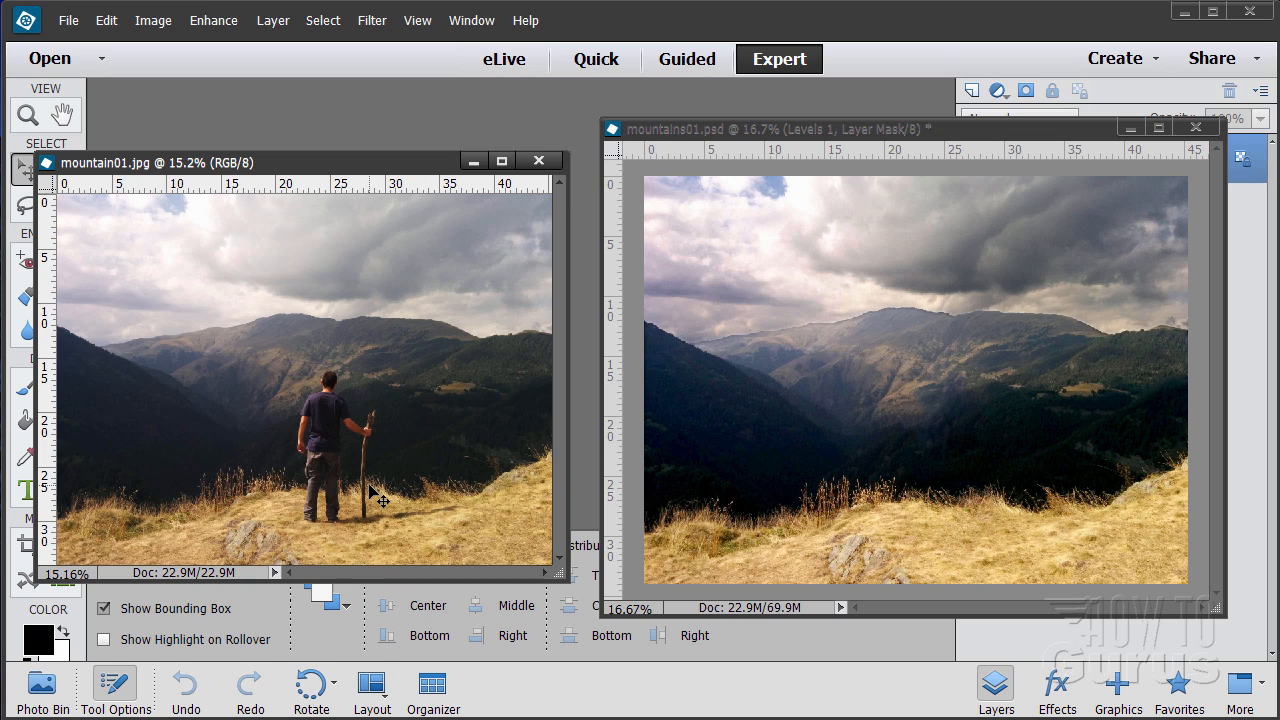
pyautogui.moveTo(302, 351)
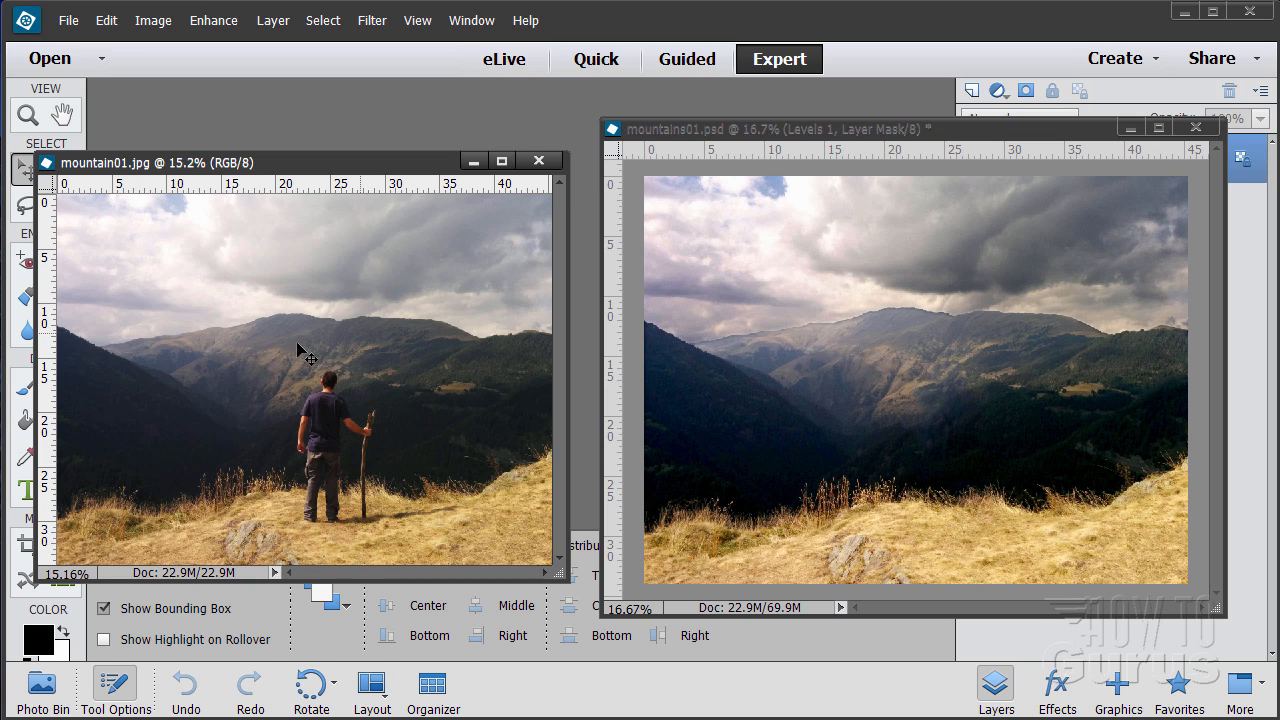
pyautogui.moveTo(230, 350)
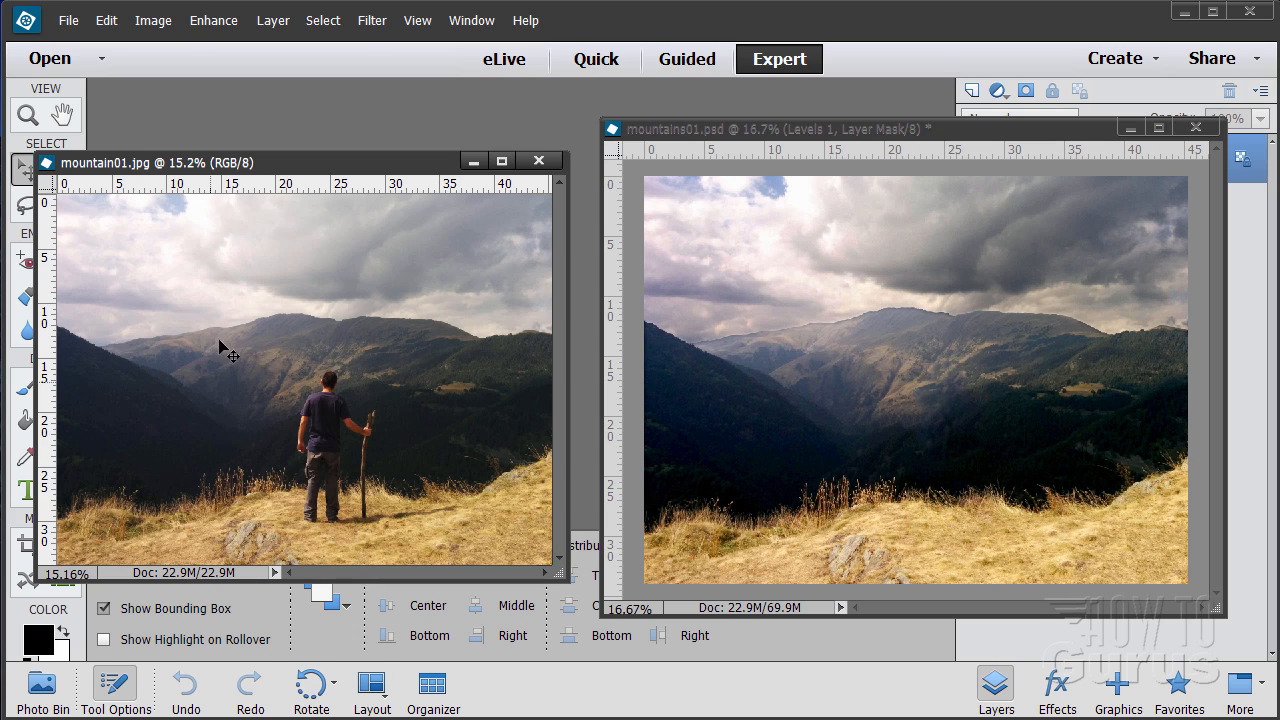
pyautogui.moveTo(425, 330)
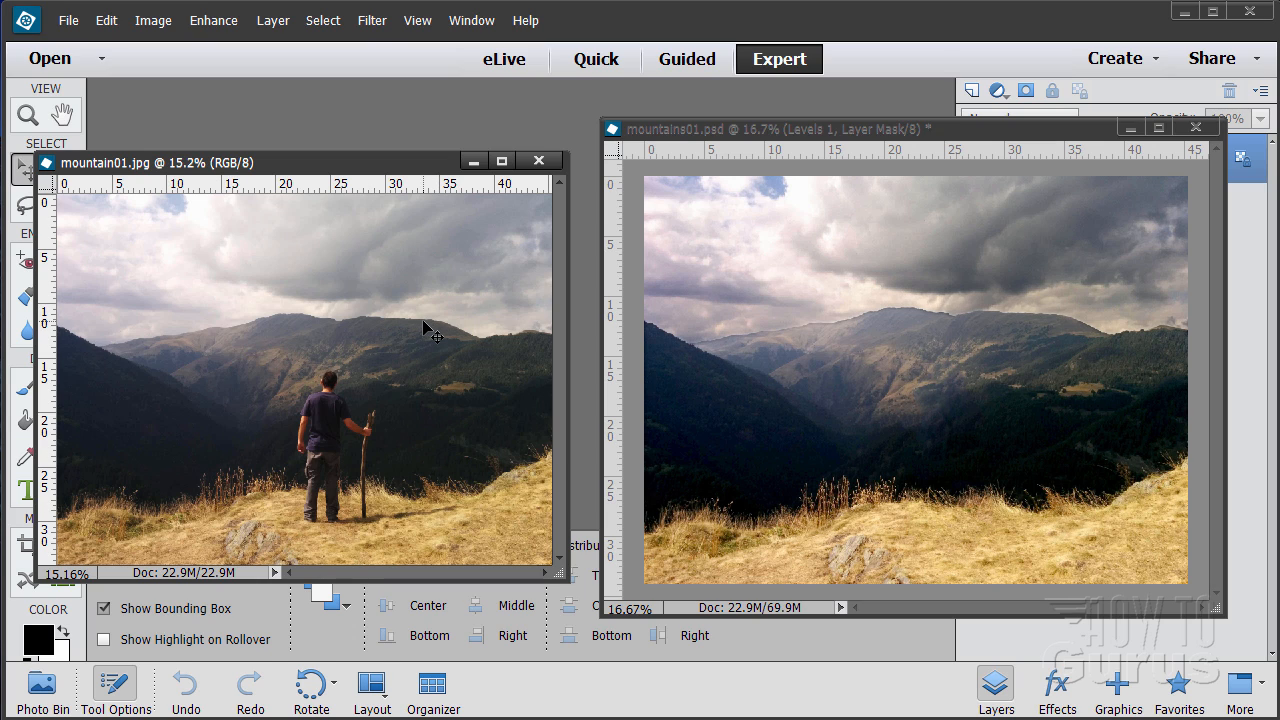
pyautogui.moveTo(395, 390)
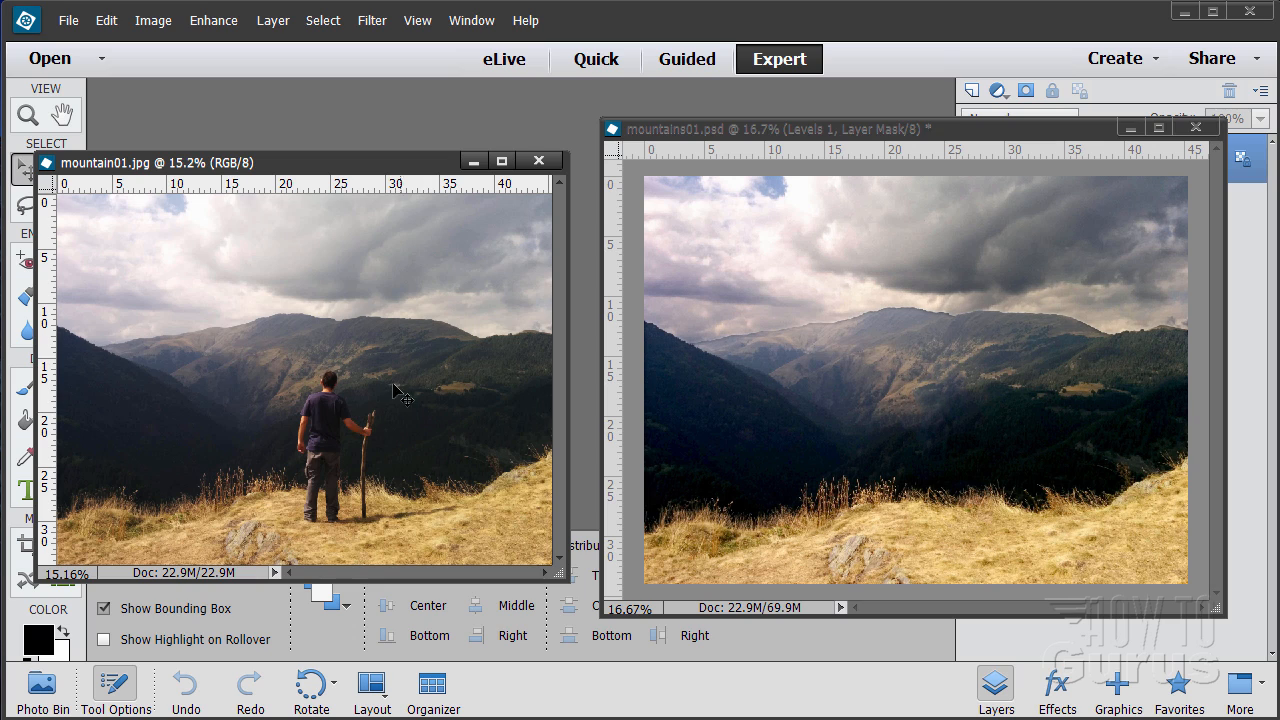
pyautogui.moveTo(894, 454)
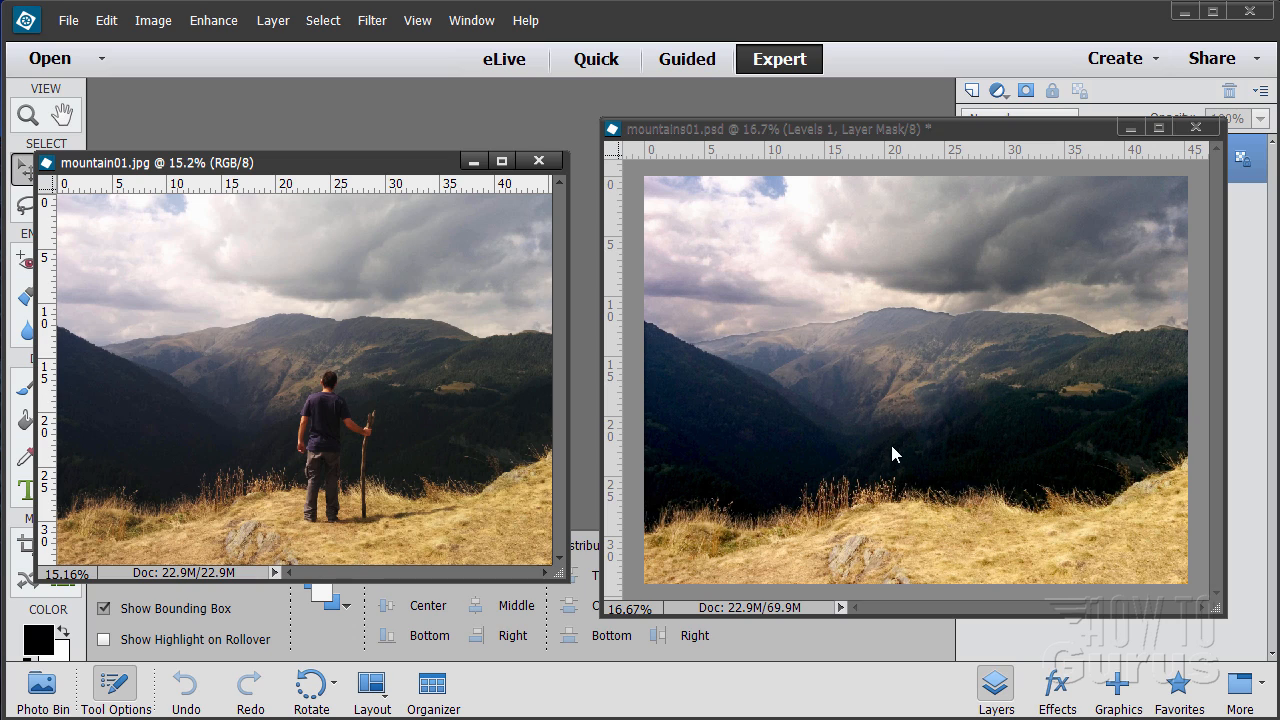
pyautogui.moveTo(1058, 560)
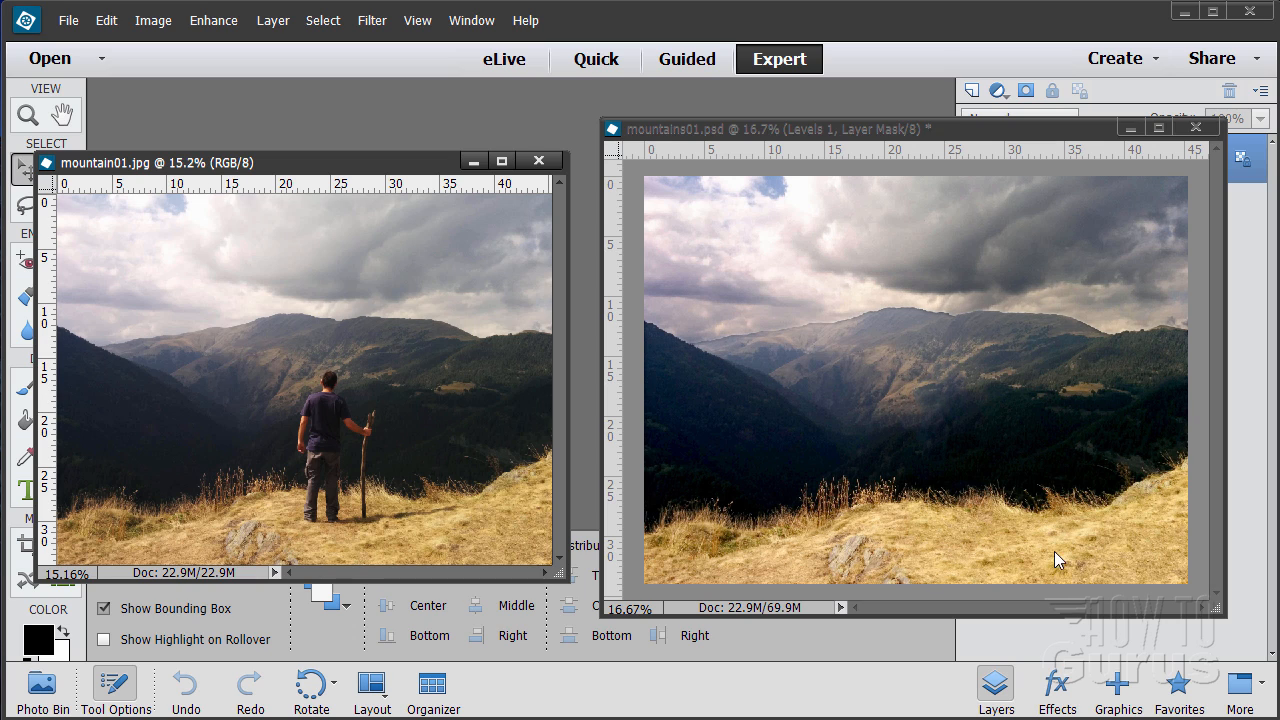
pyautogui.moveTo(885, 453)
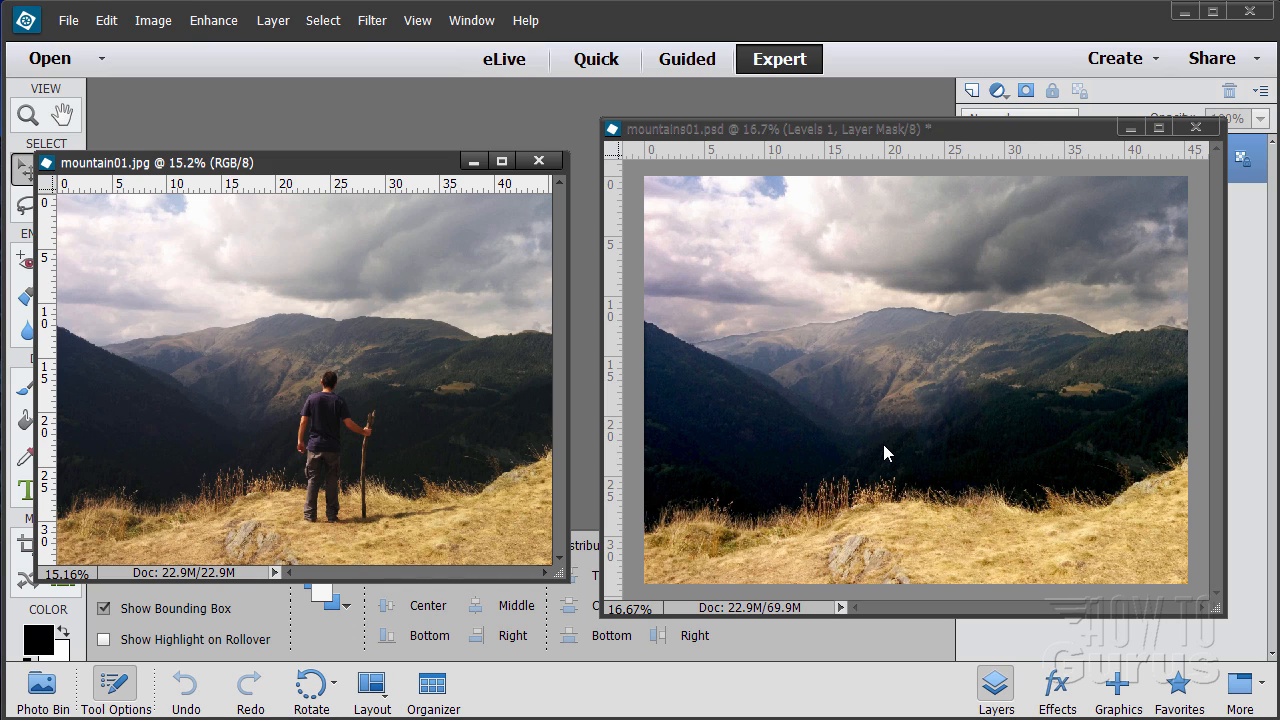
pyautogui.moveTo(1025, 463)
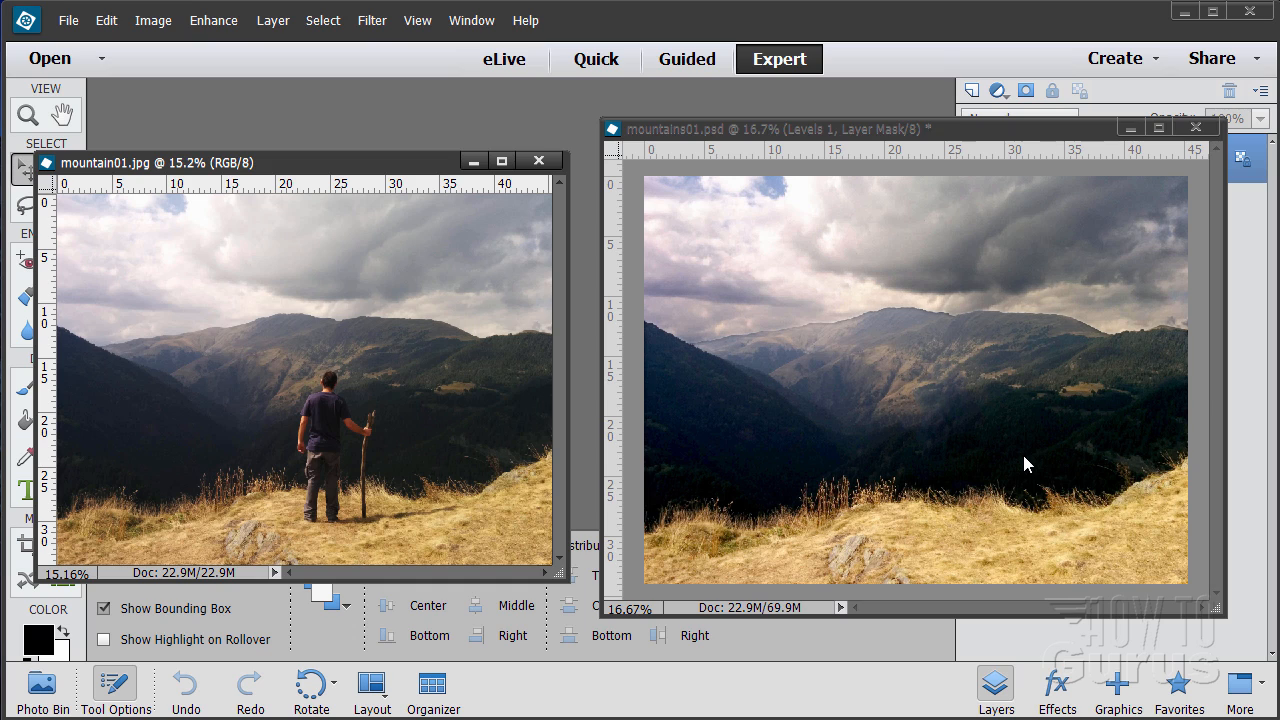
pyautogui.moveTo(890, 399)
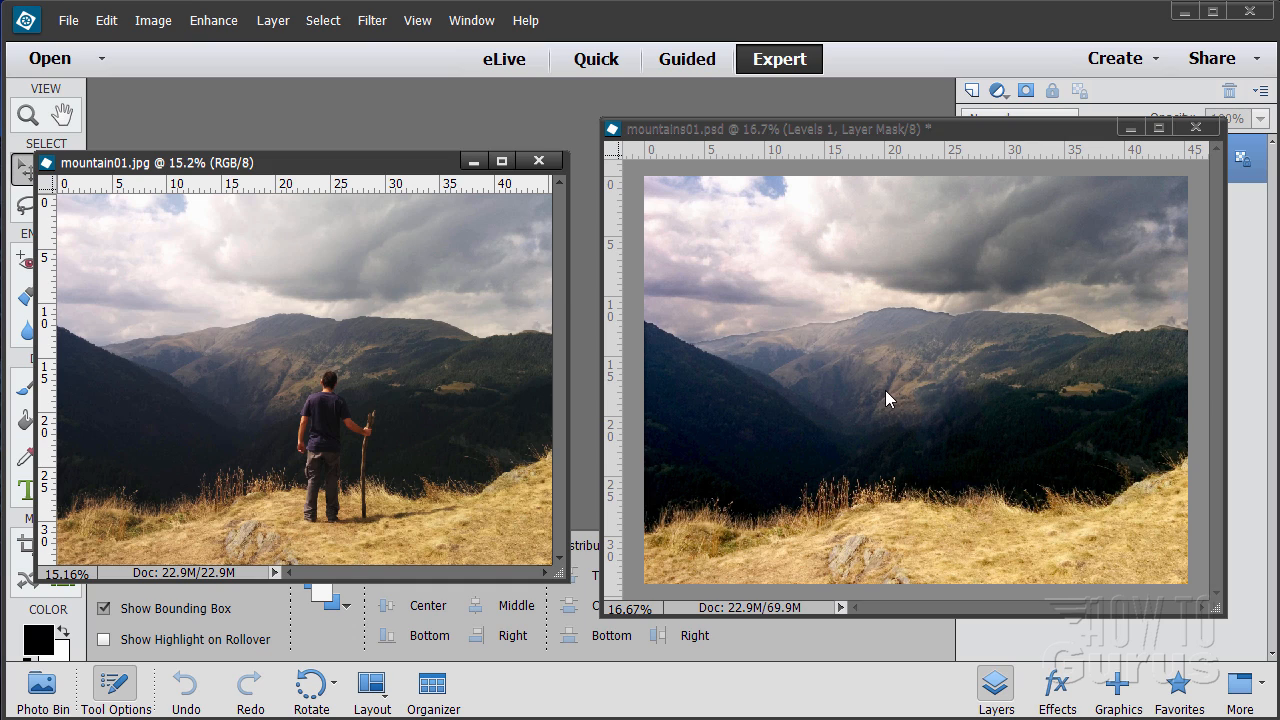
pyautogui.moveTo(367, 530)
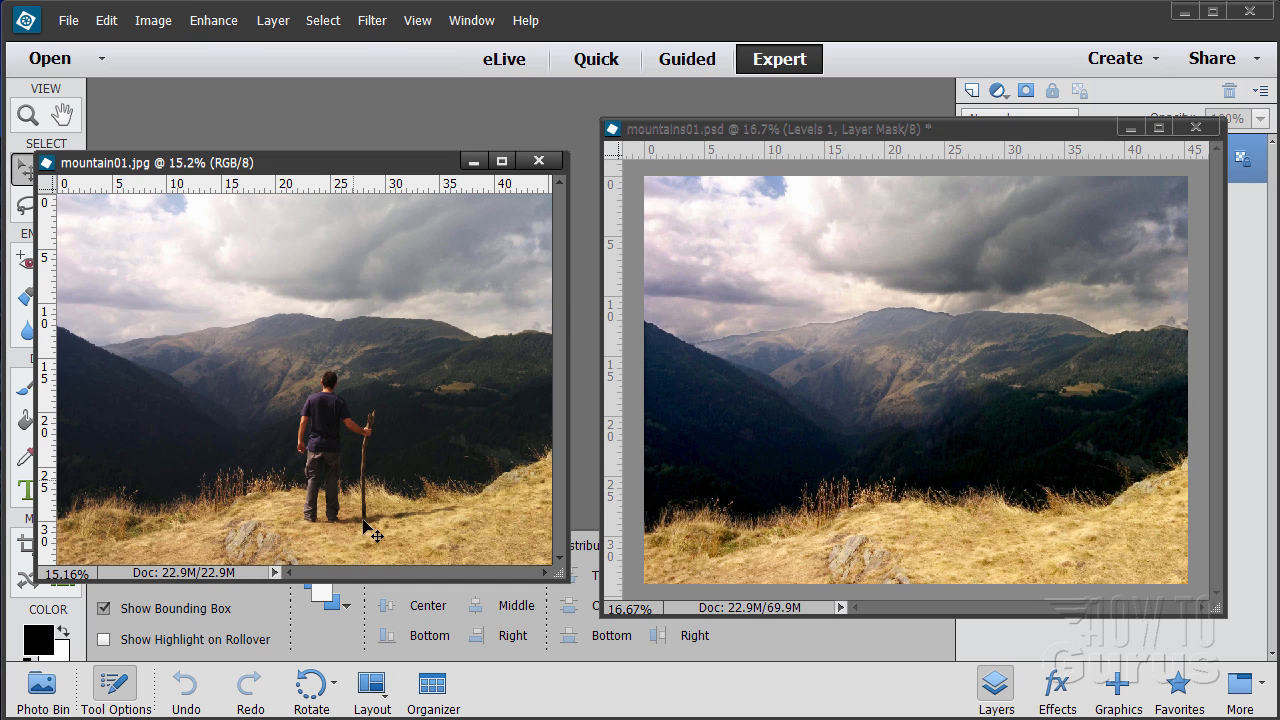
pyautogui.moveTo(410, 541)
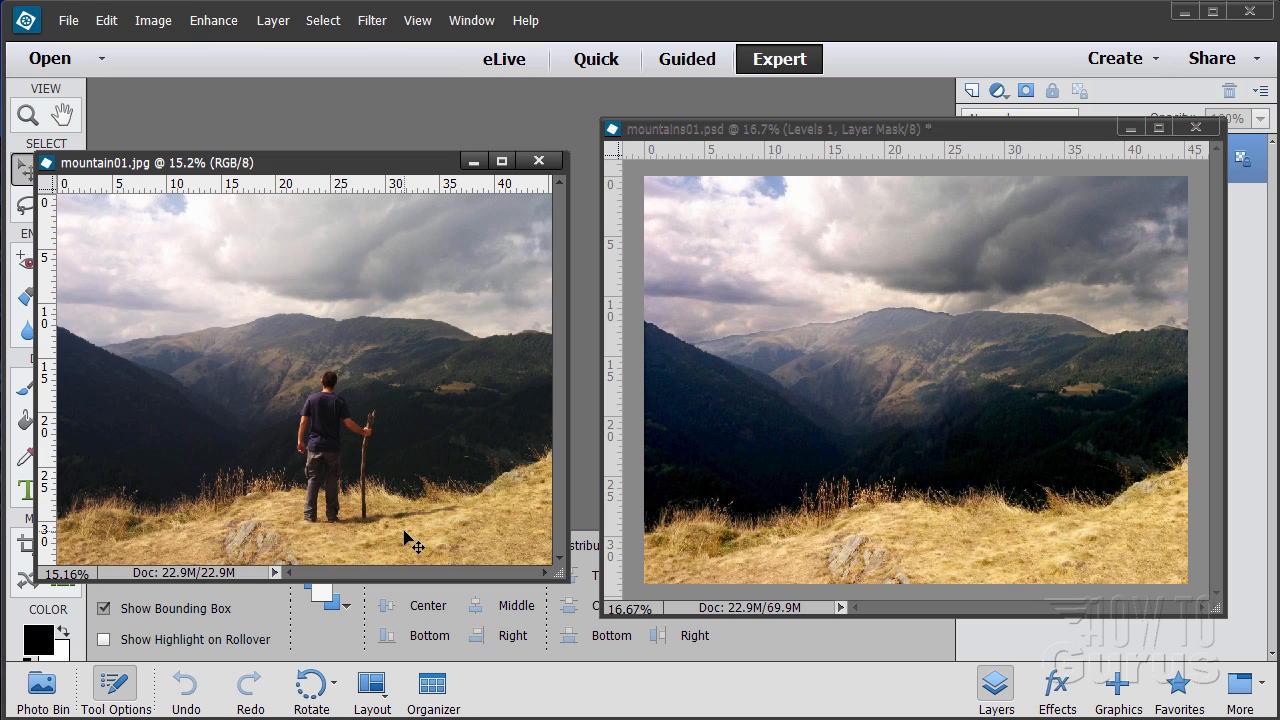
pyautogui.moveTo(766, 531)
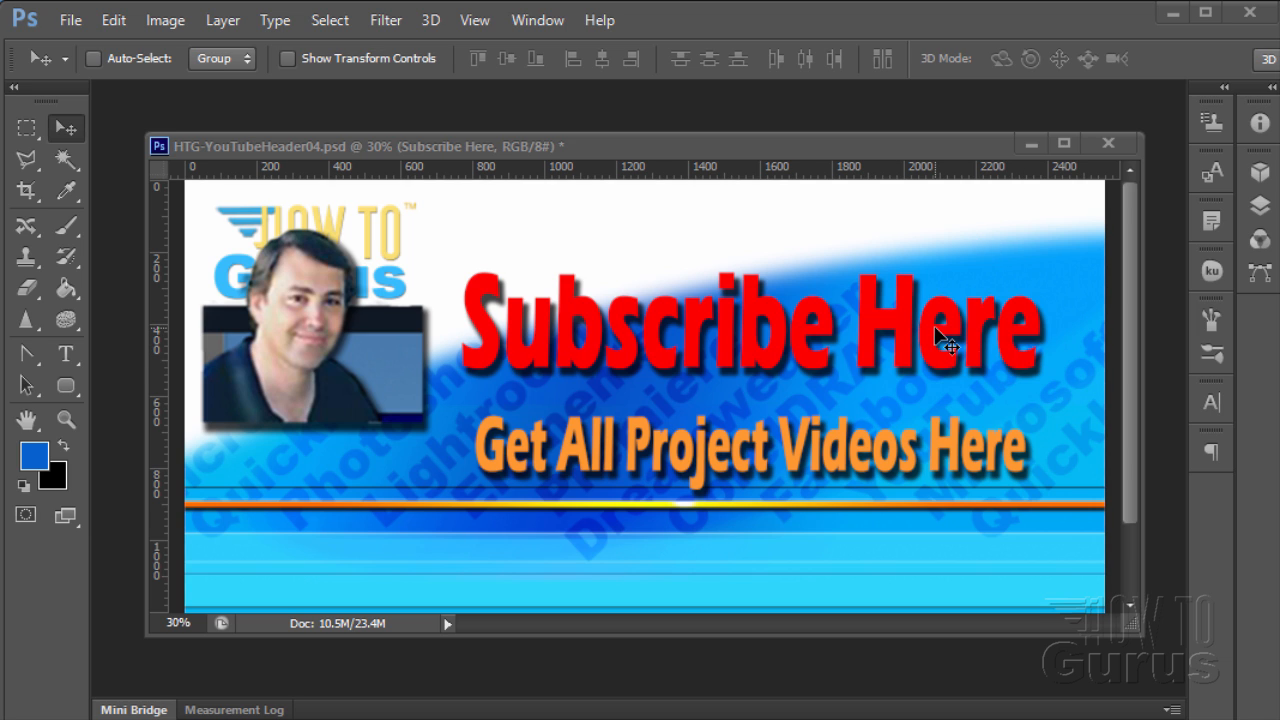
pyautogui.moveTo(745, 528)
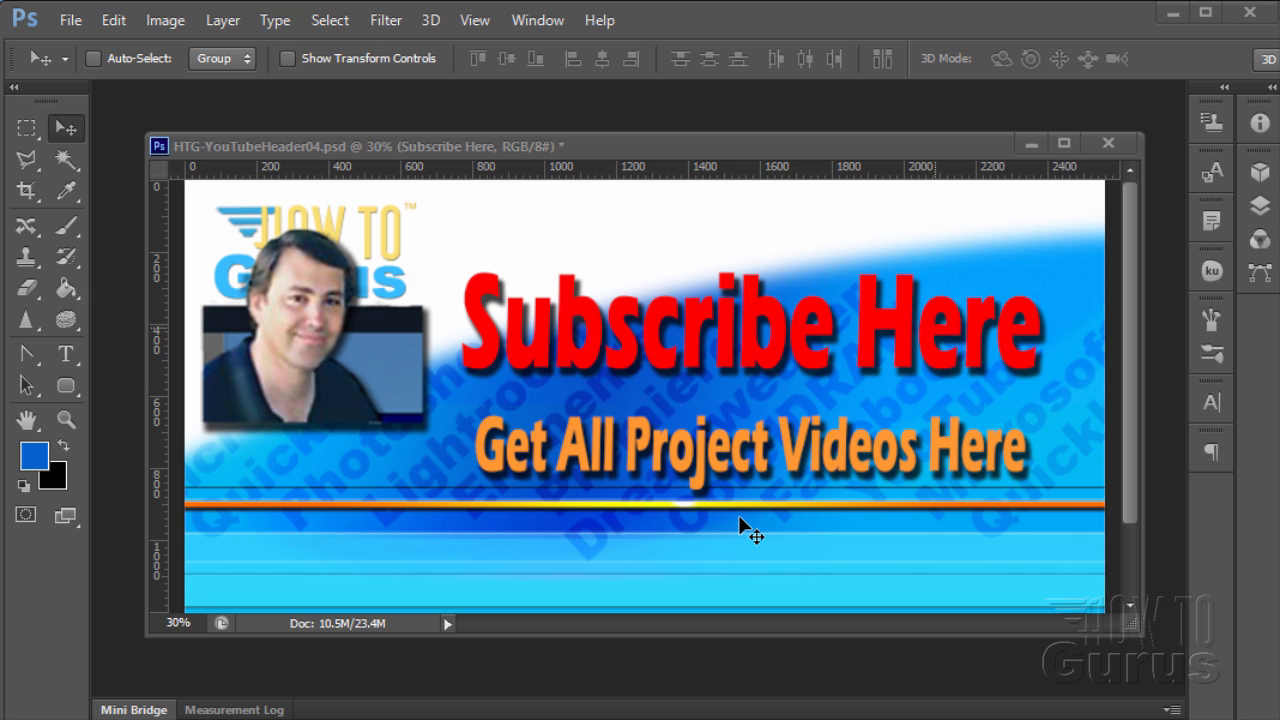
pyautogui.moveTo(578, 527)
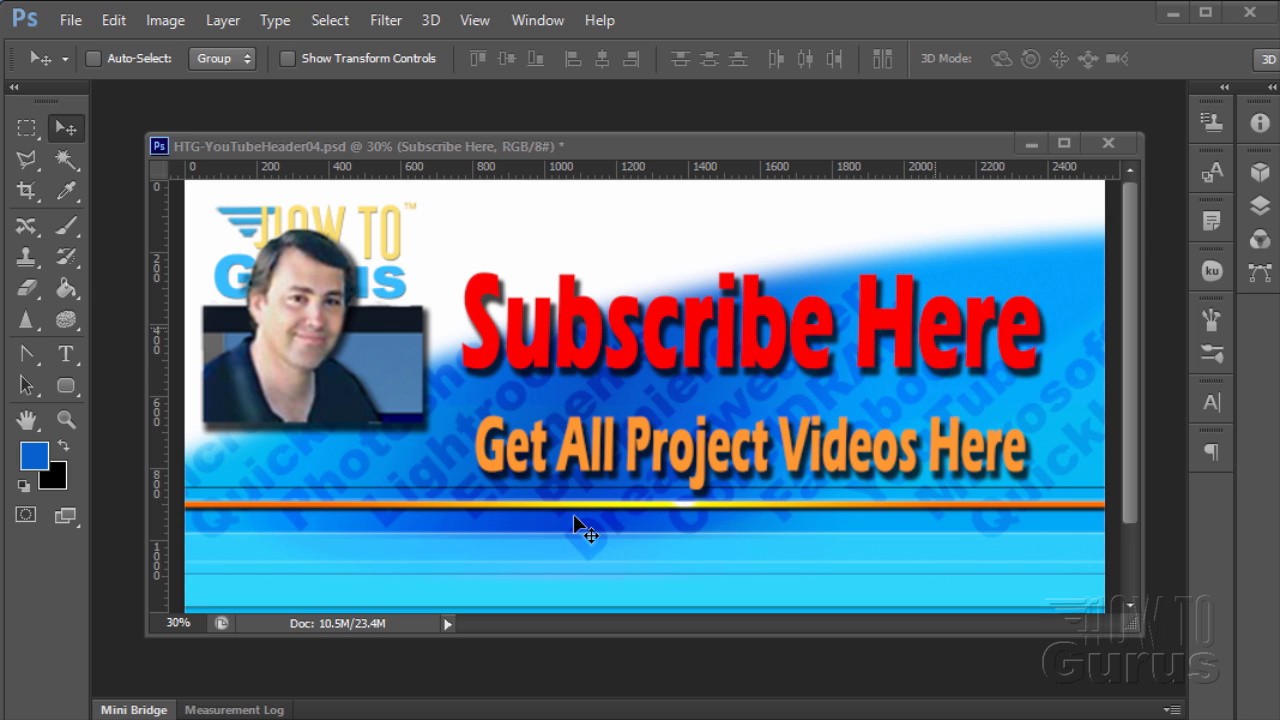